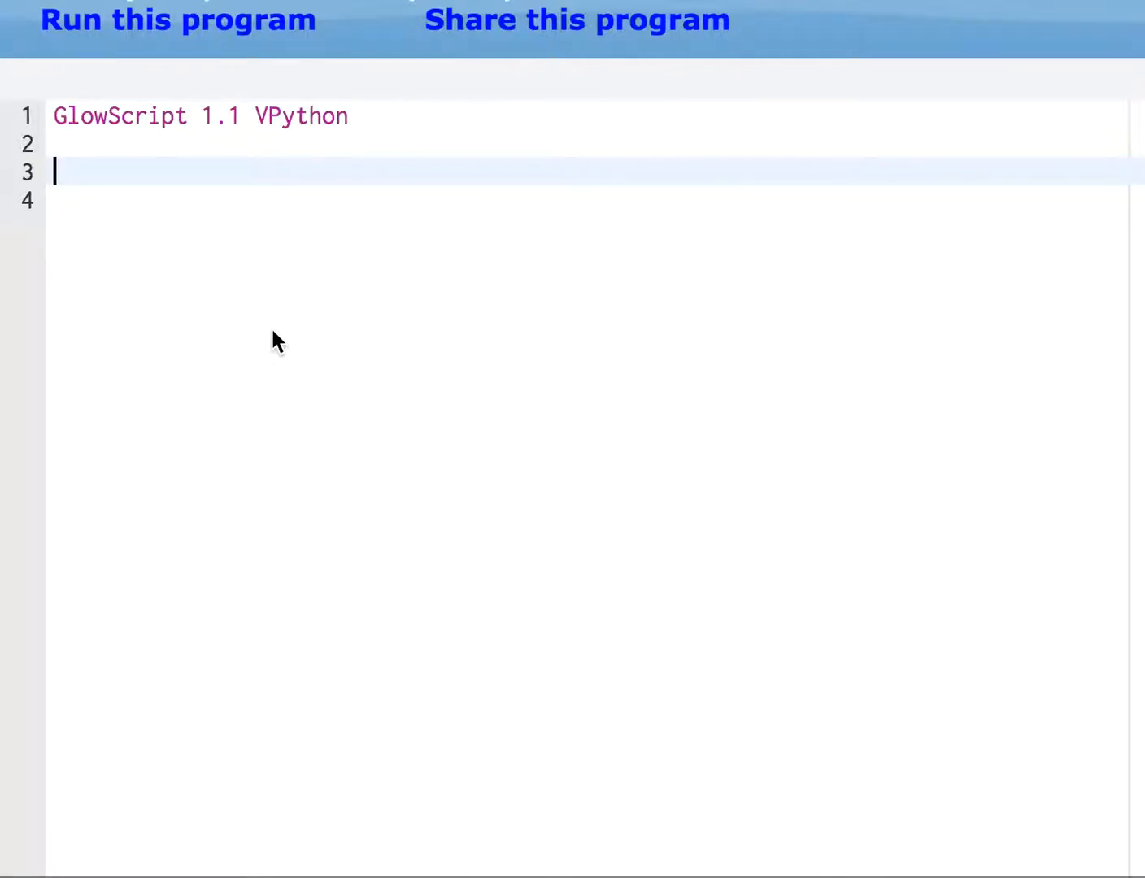
pyautogui.write('#htt')
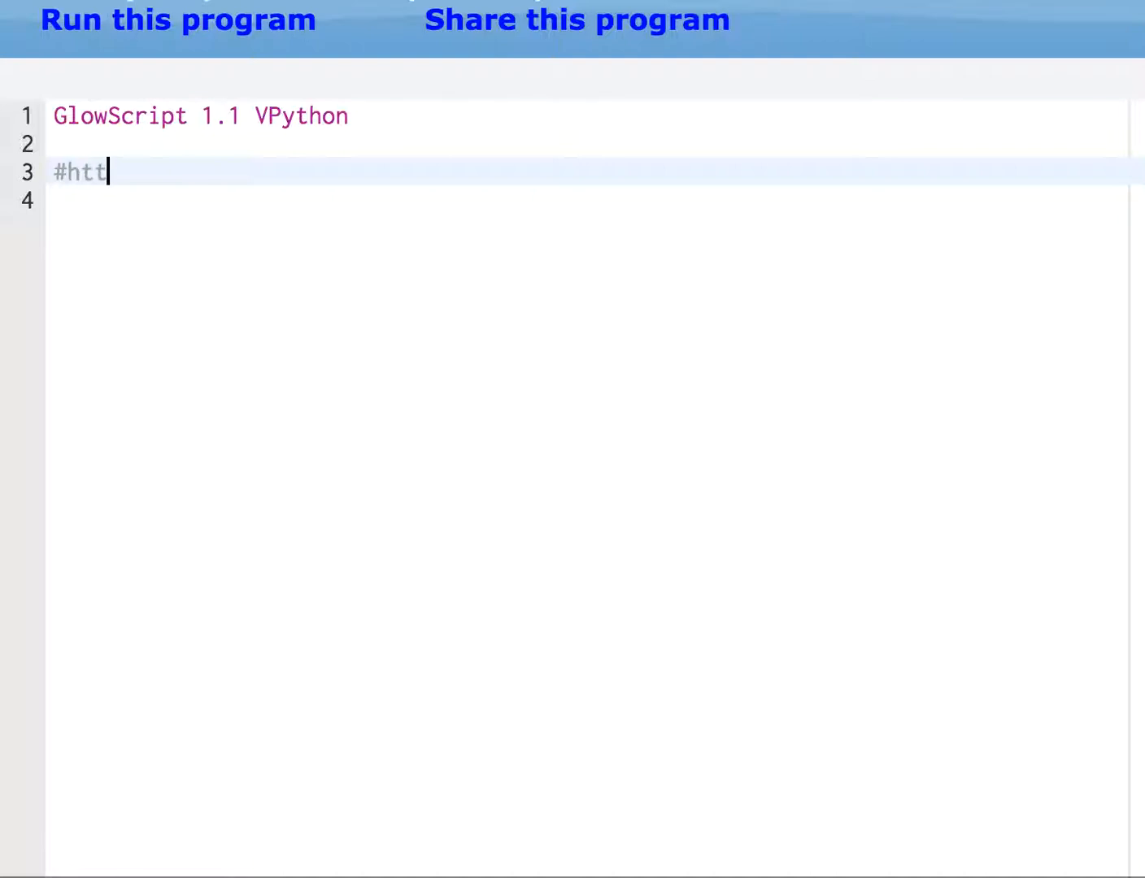
pyautogui.write('p://www')
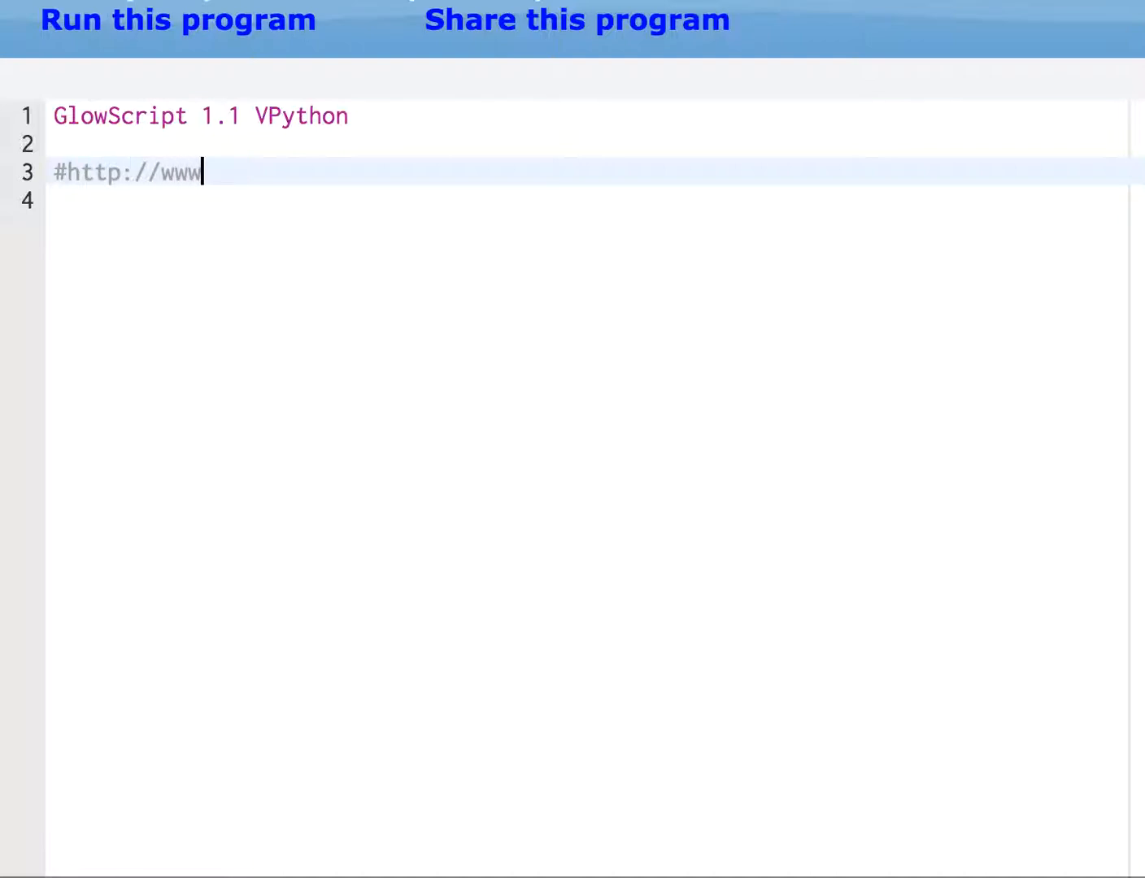
pyautogui.write('.glowscrip')
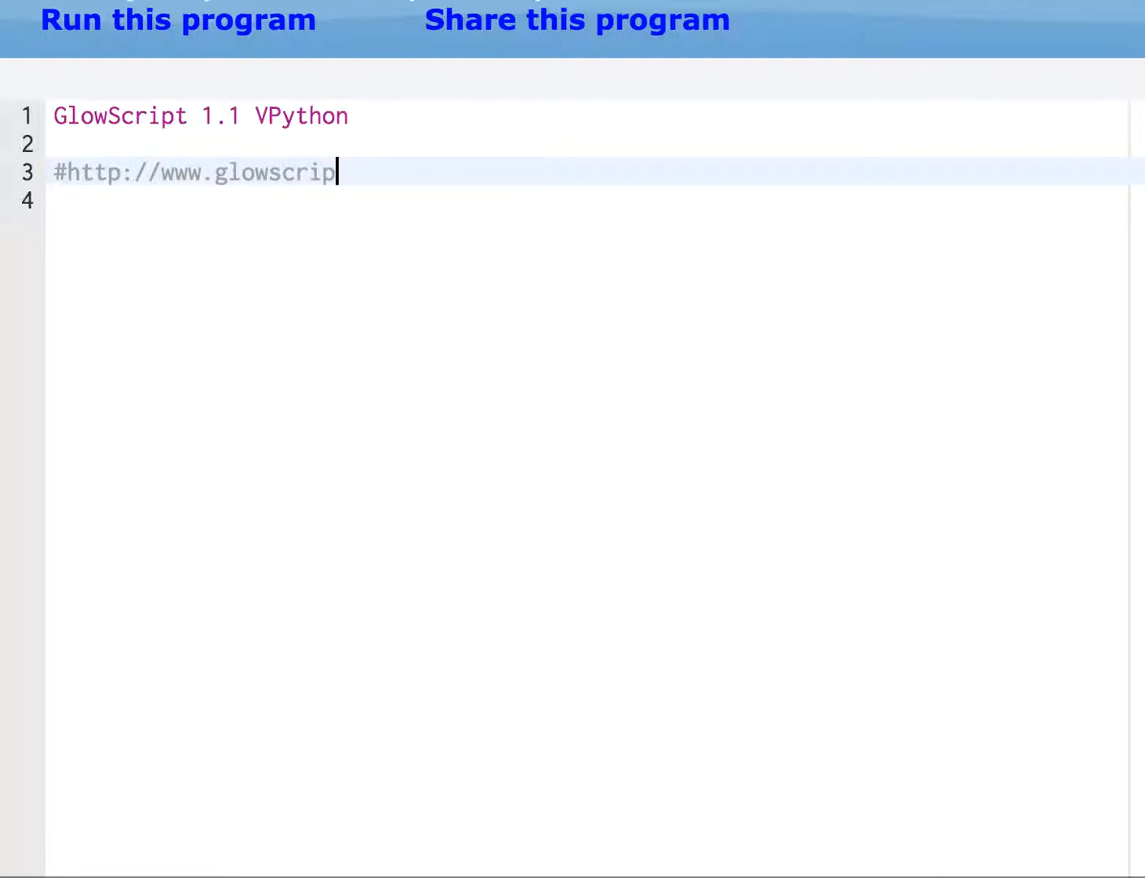
pyautogui.write('t.org')
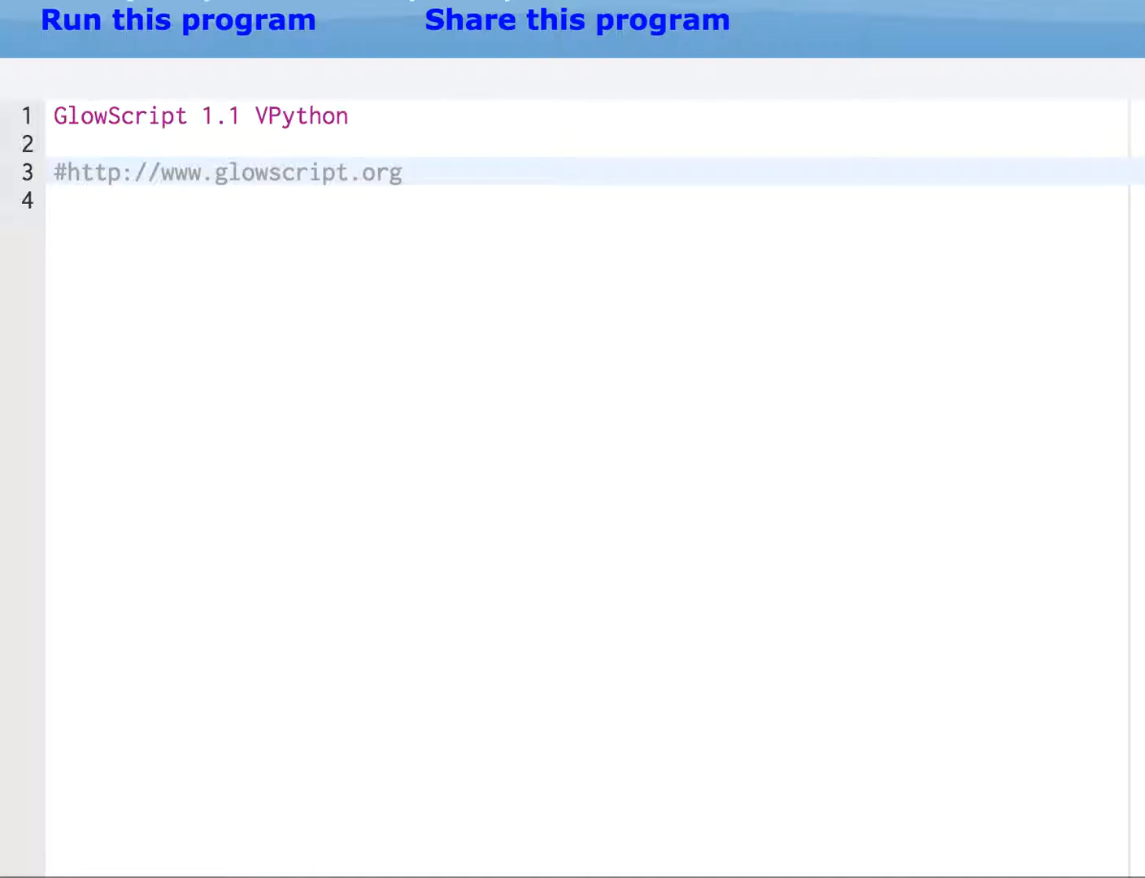
pyautogui.click(402, 173)
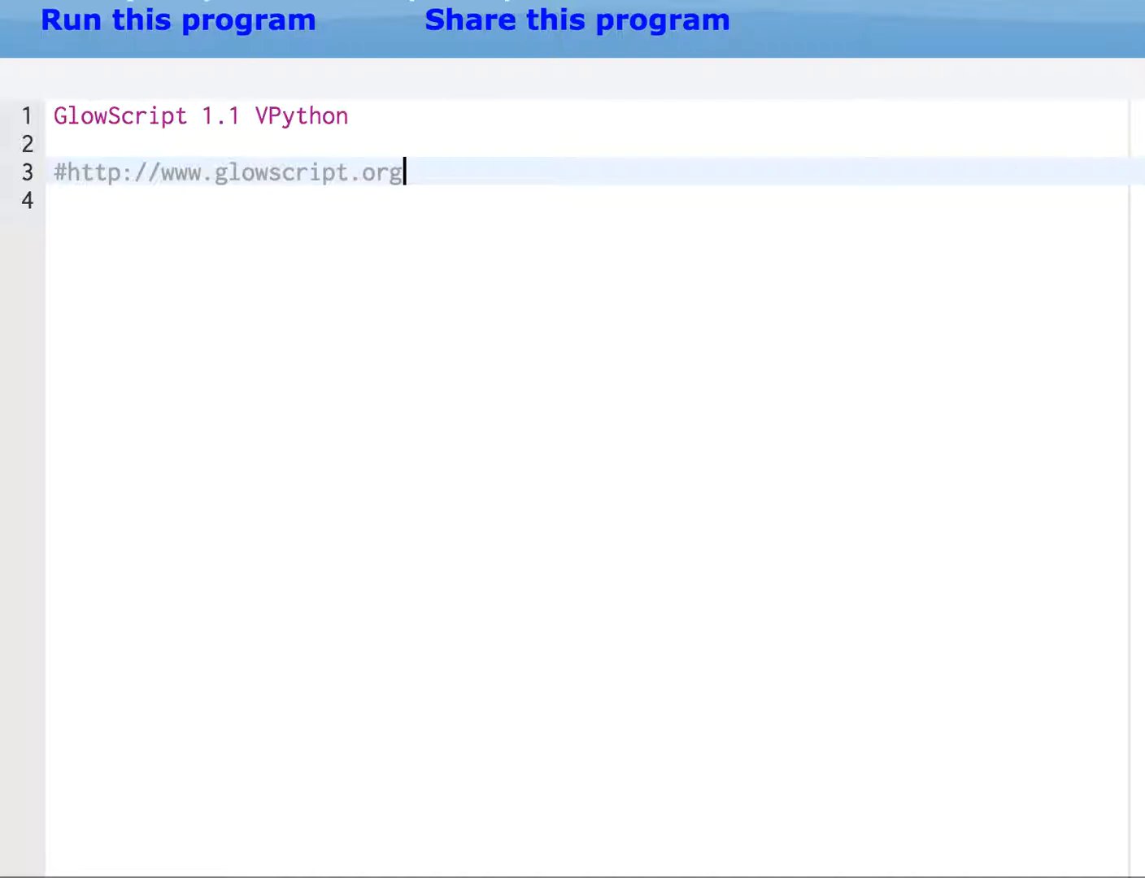
# Step: Define the constants oofpez=9e9 and qproton=1.6e-19 on new lines
pyautogui.press('enter')
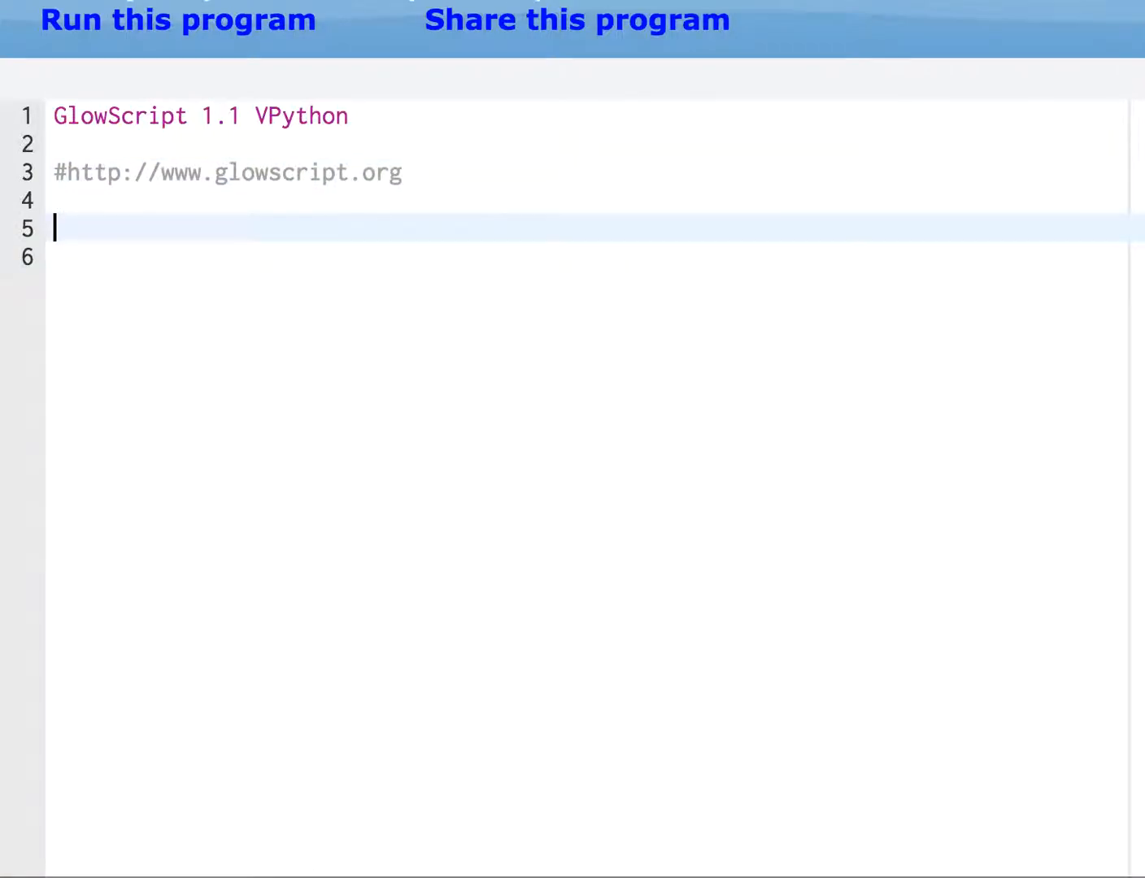
pyautogui.write('o')
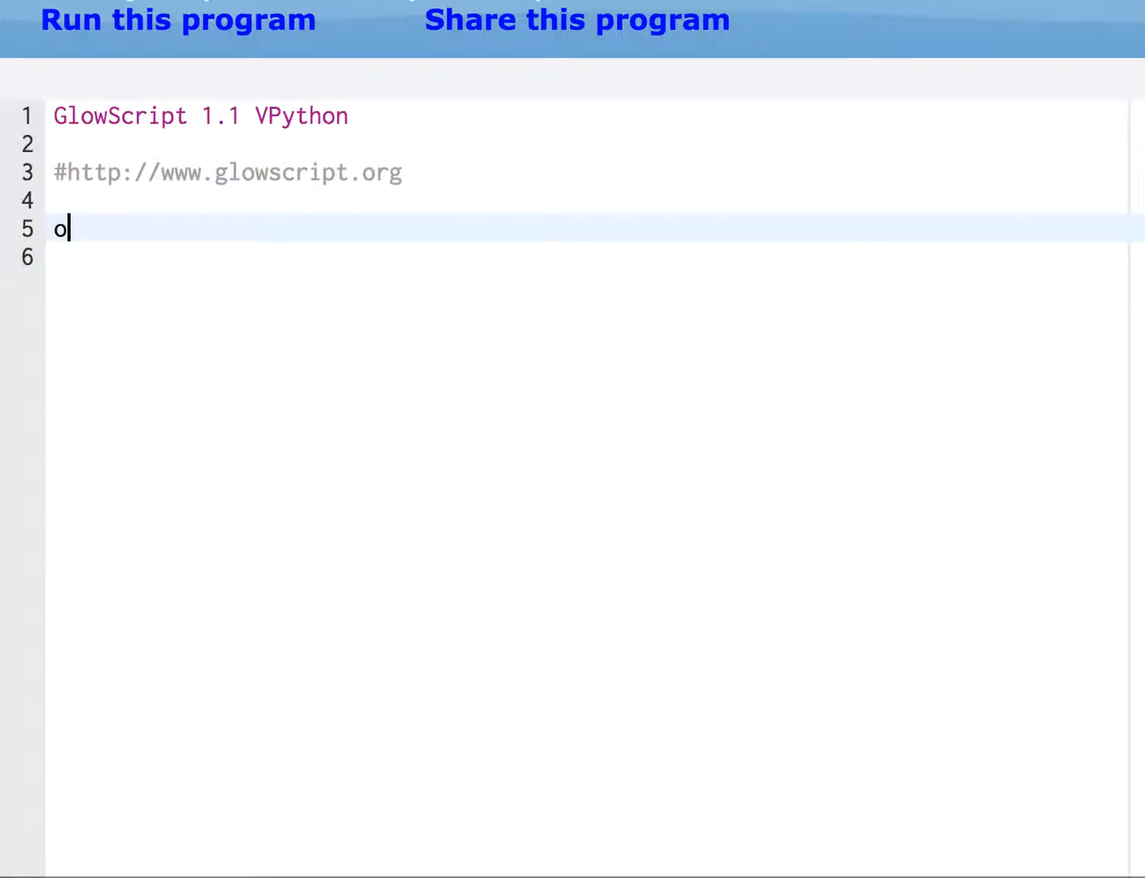
pyautogui.write('ofpez')
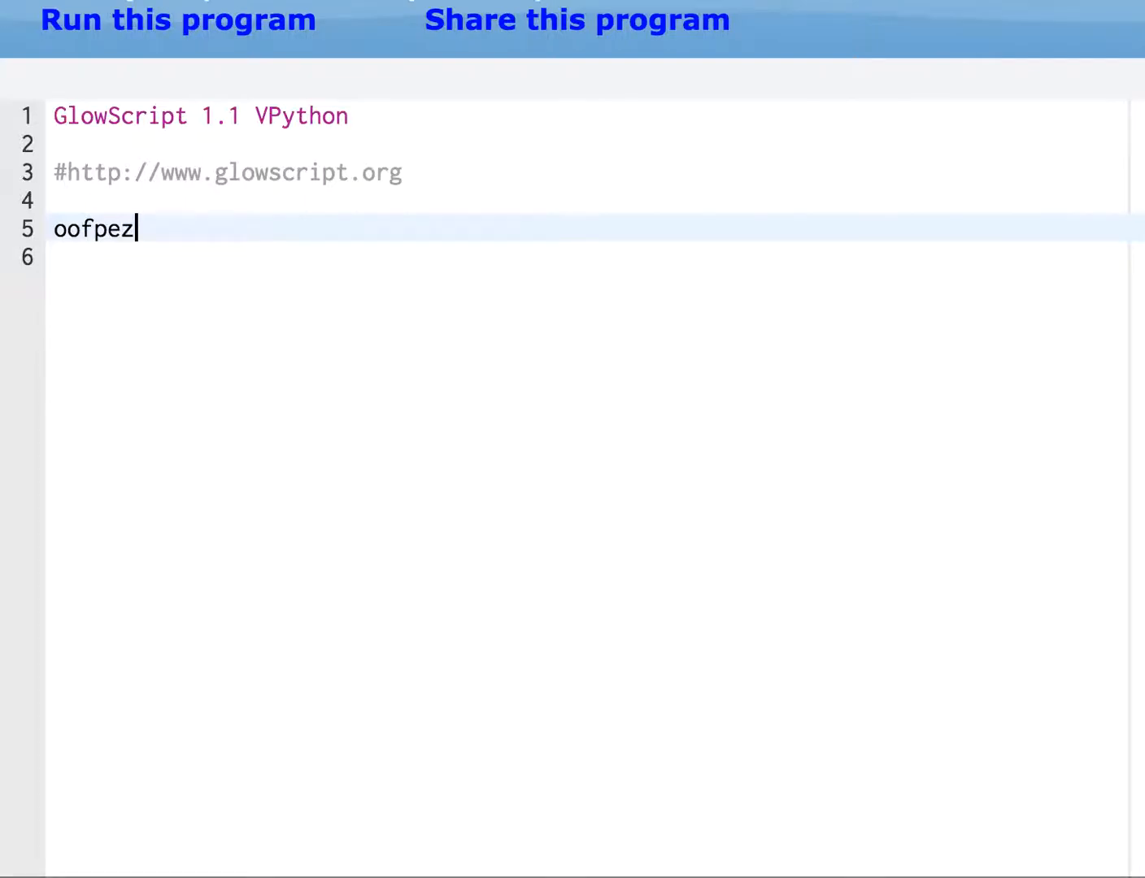
pyautogui.write('=9e9')
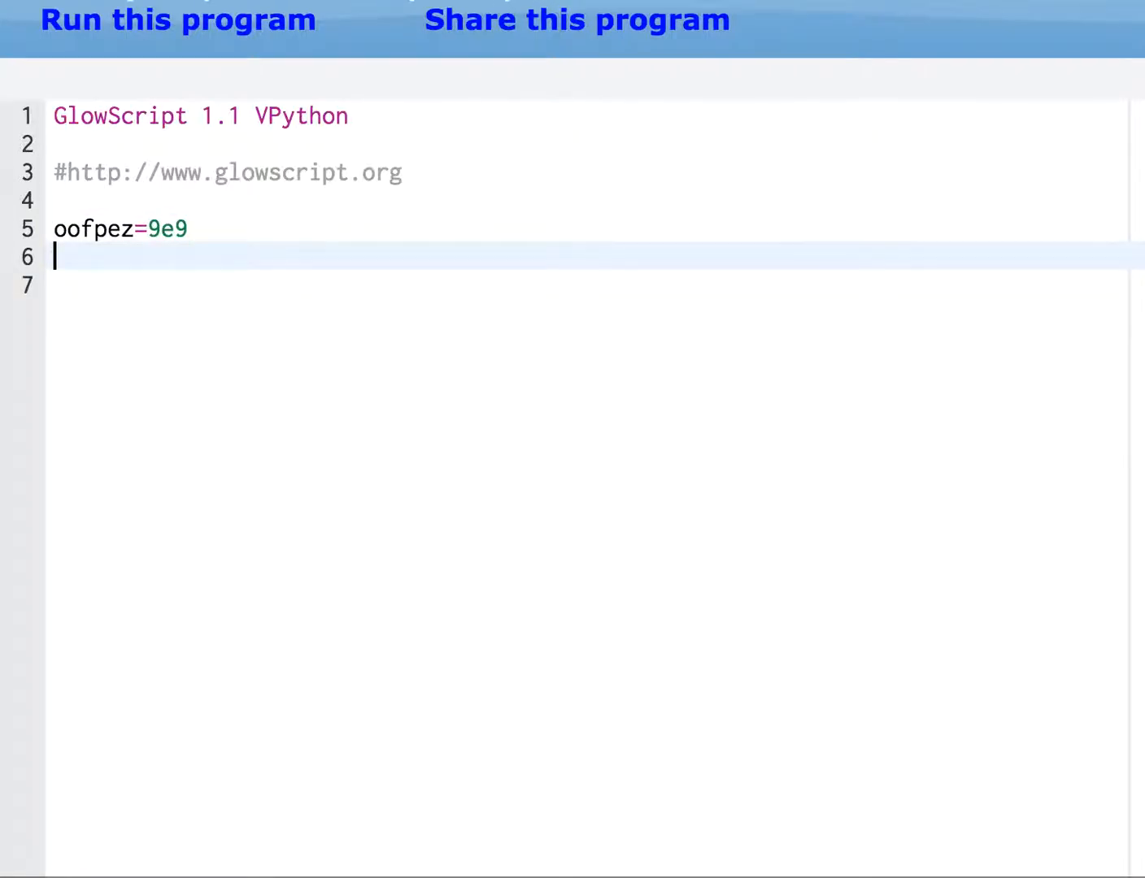
pyautogui.write('q')
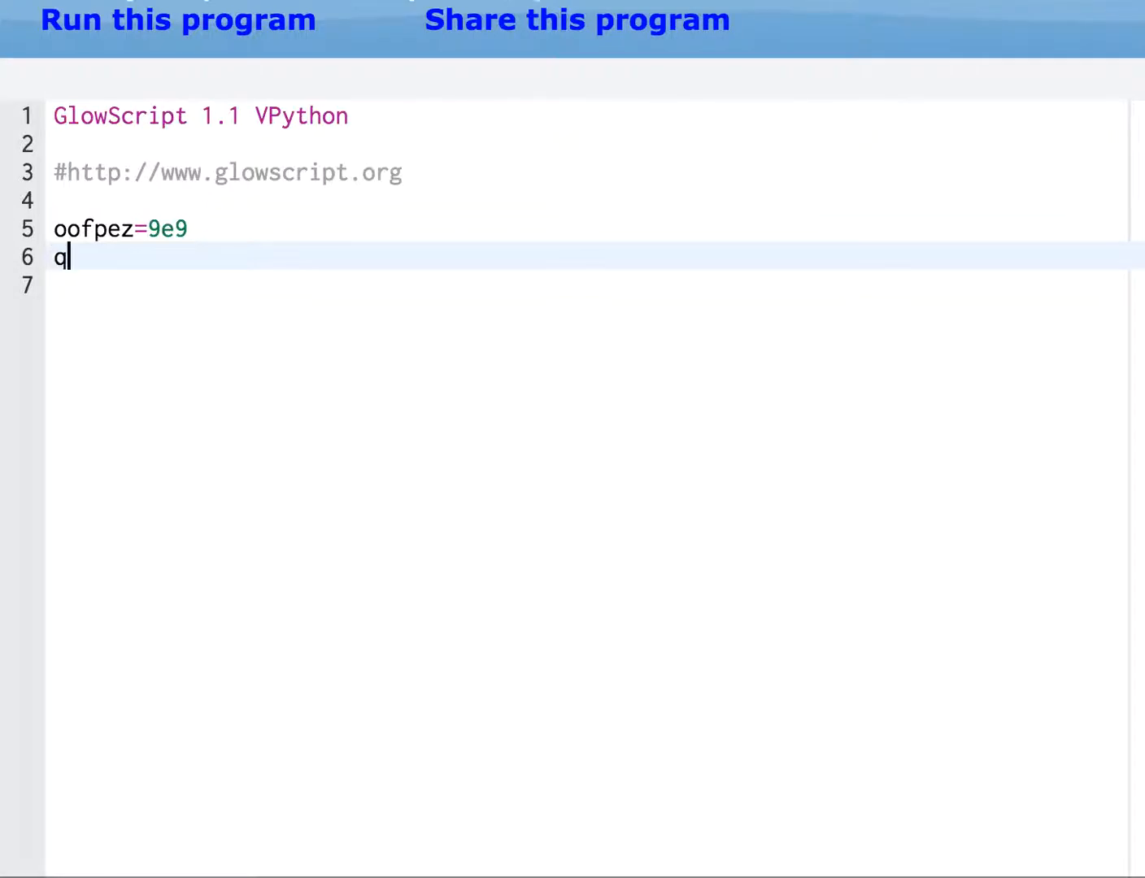
pyautogui.write('prot')
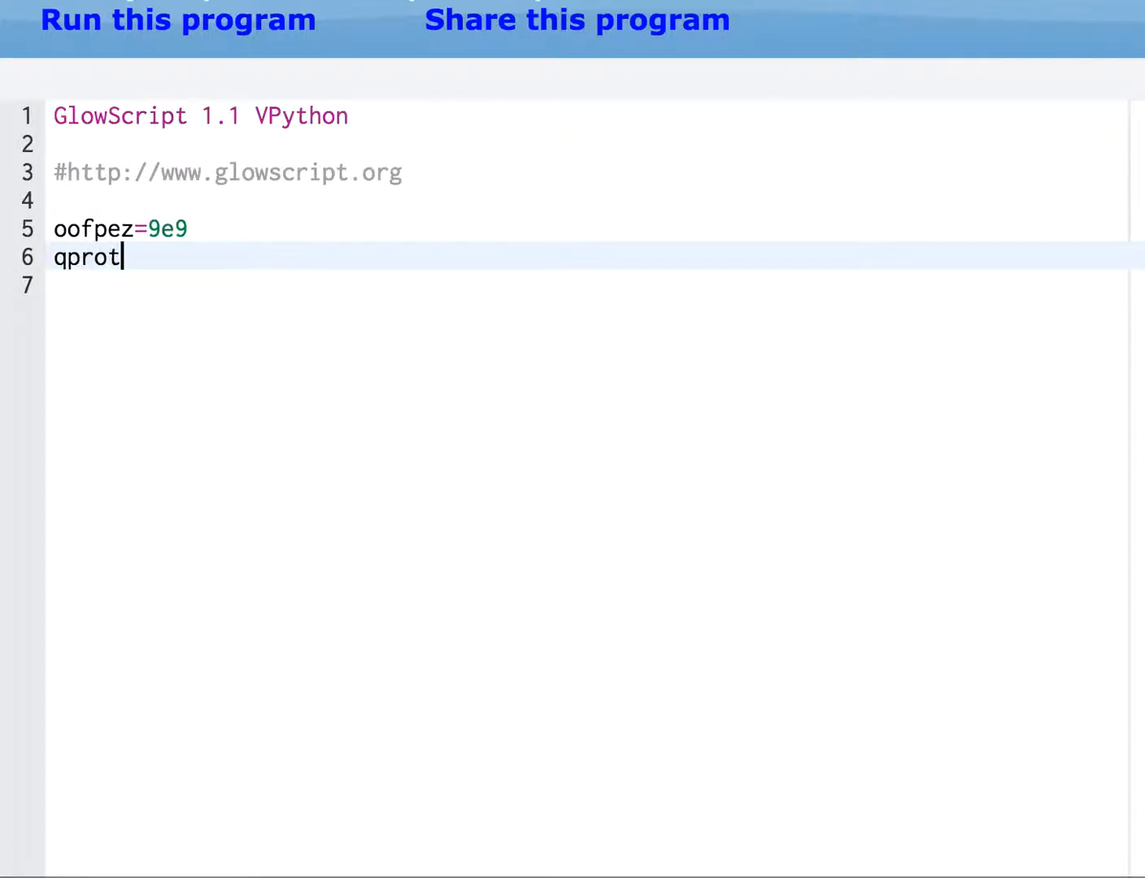
pyautogui.write('on=1.')
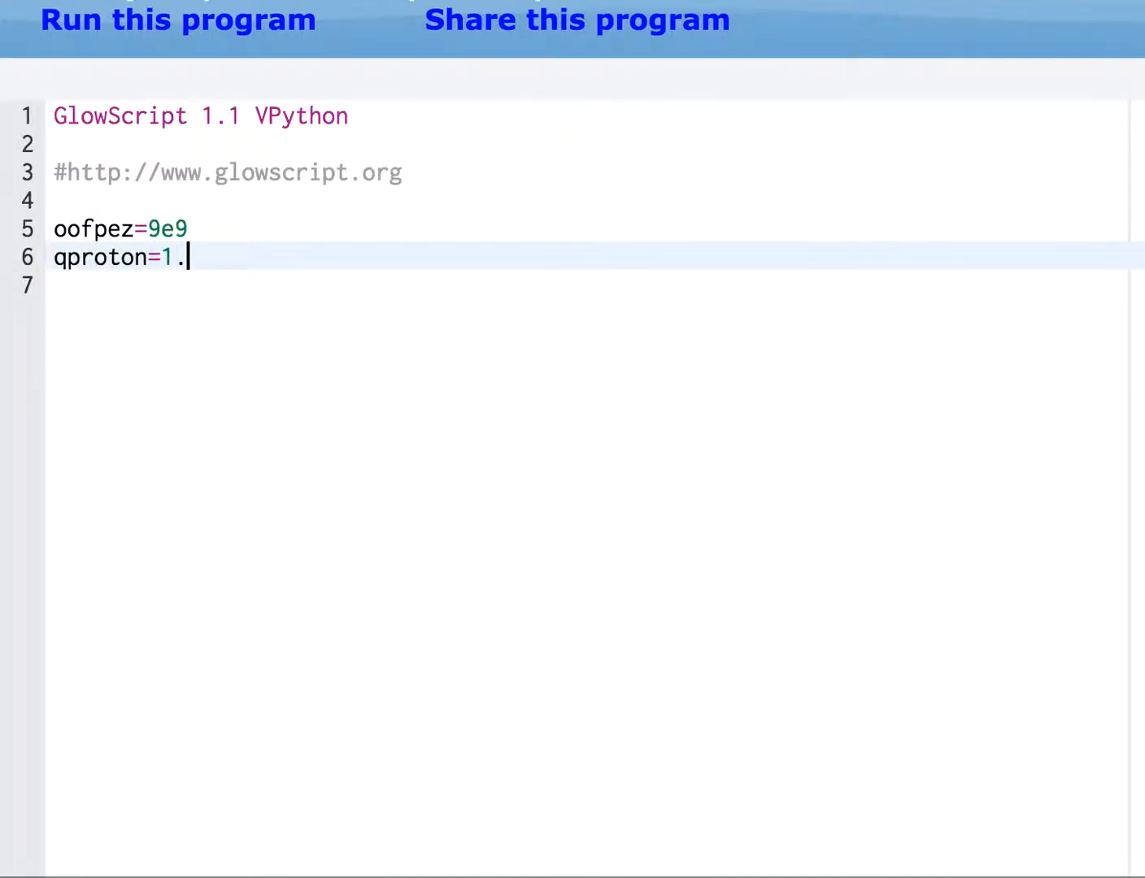
pyautogui.write('6e-1')
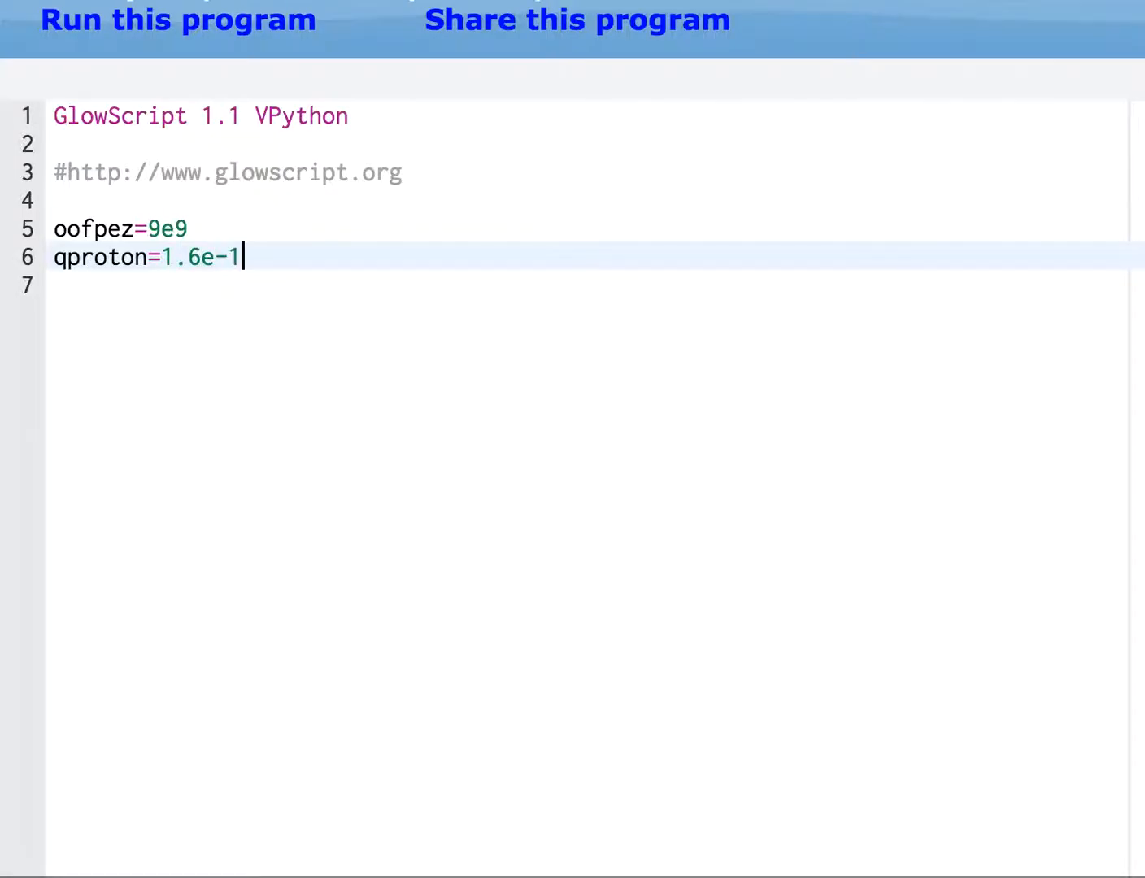
pyautogui.write('9')
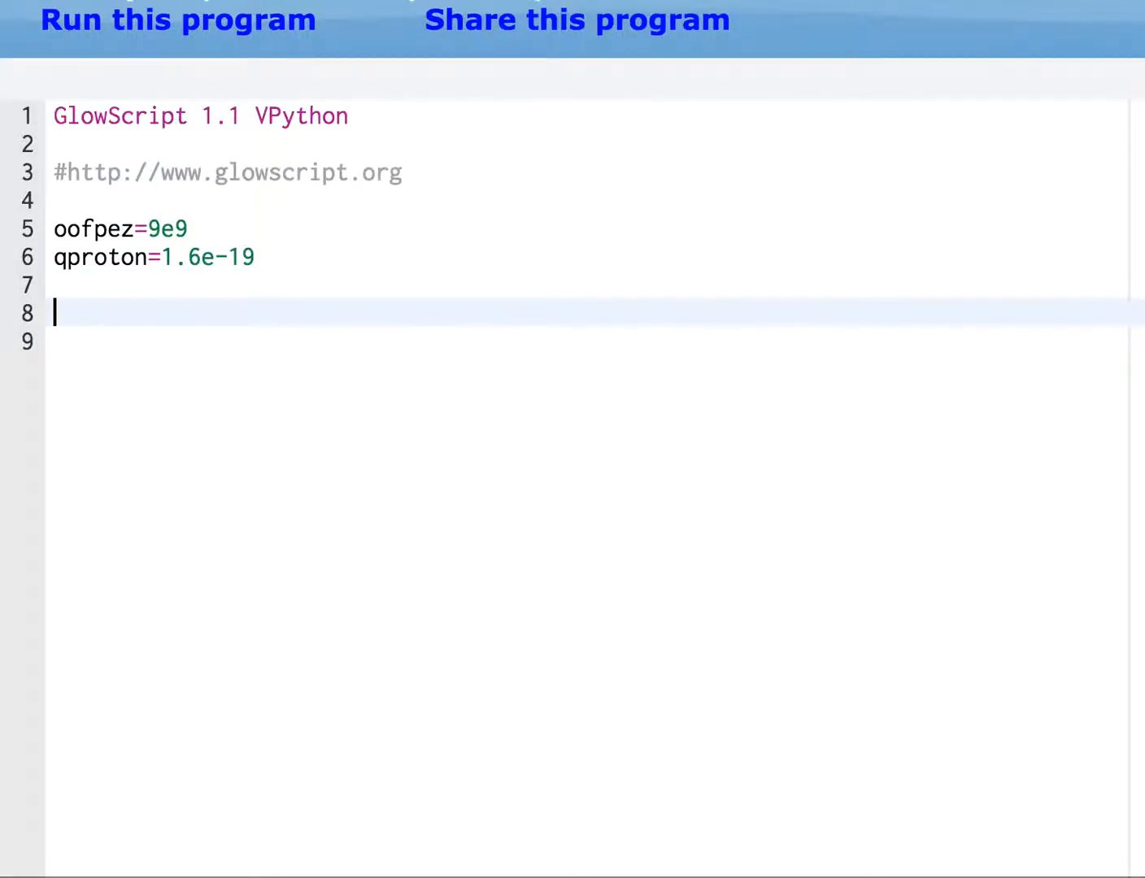
# Step: Add print(oofpez) on line 8 to check the constant
pyautogui.write('print(')
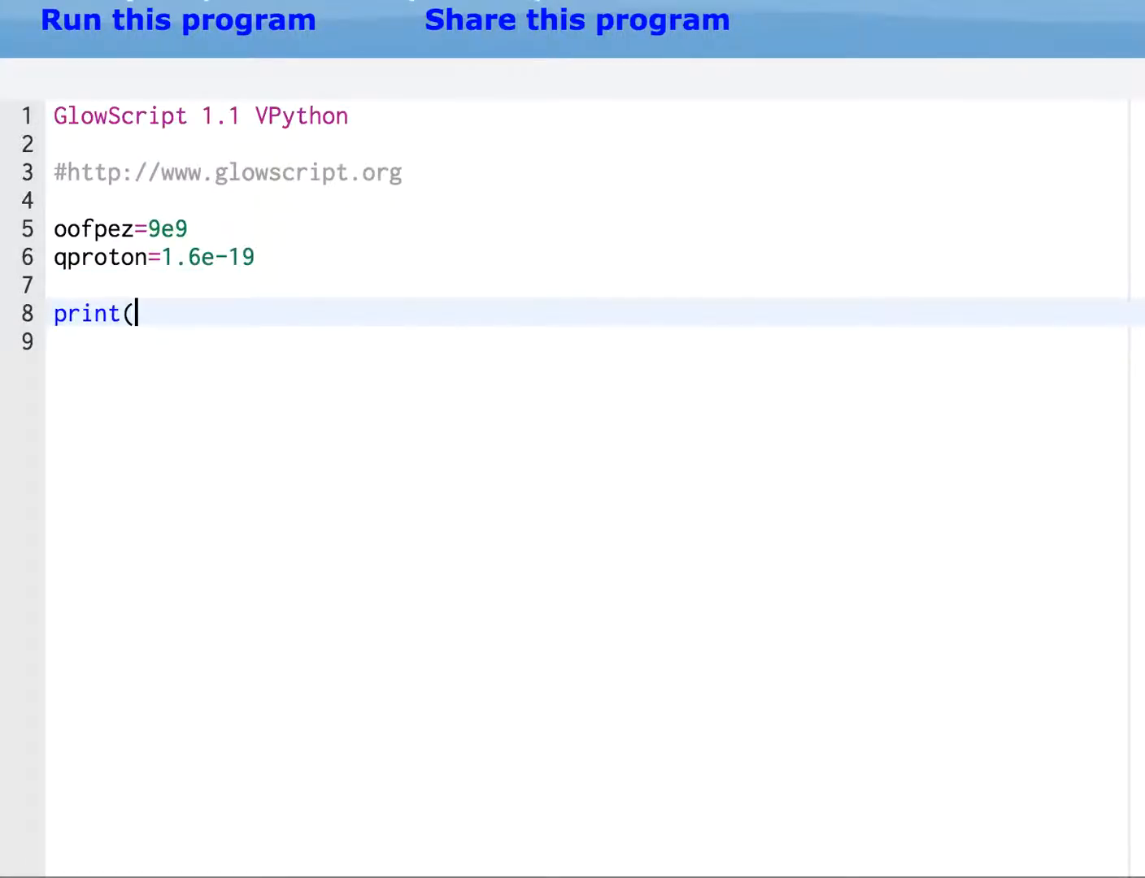
pyautogui.write('oof')
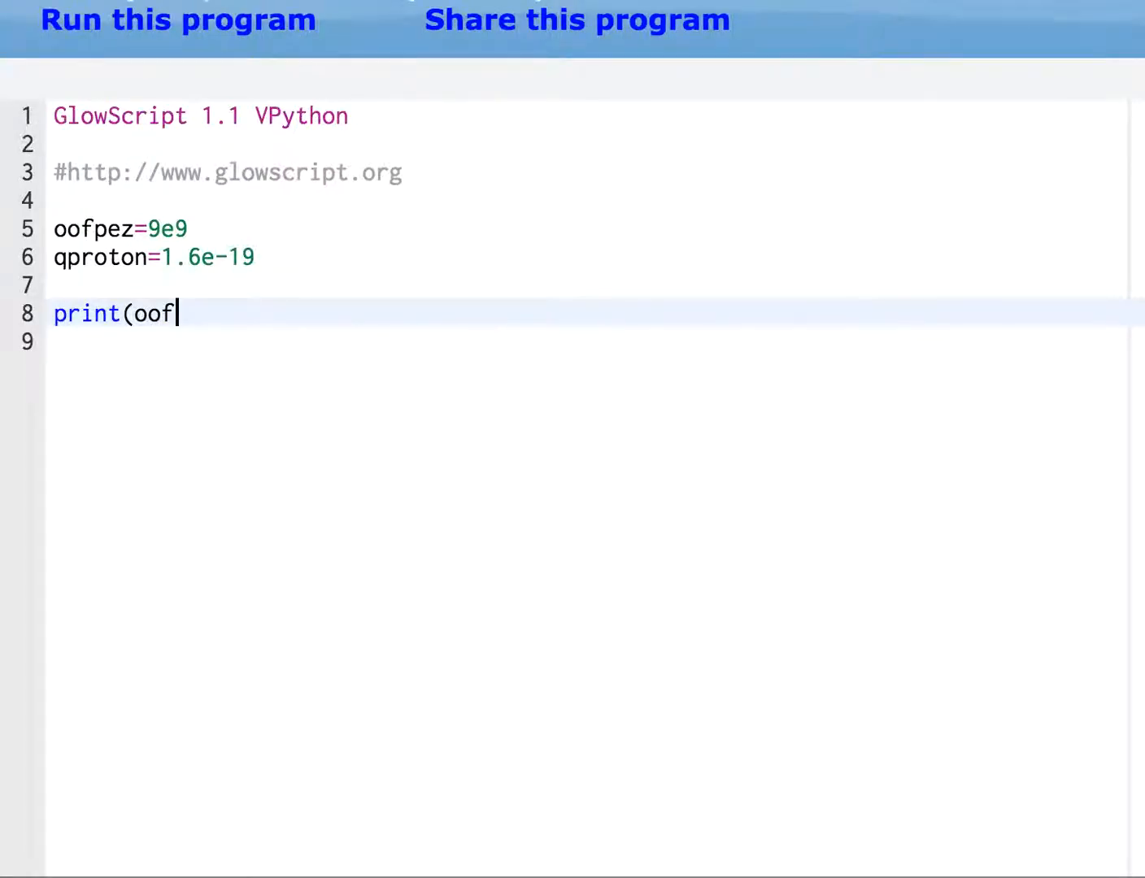
pyautogui.write('ez)')
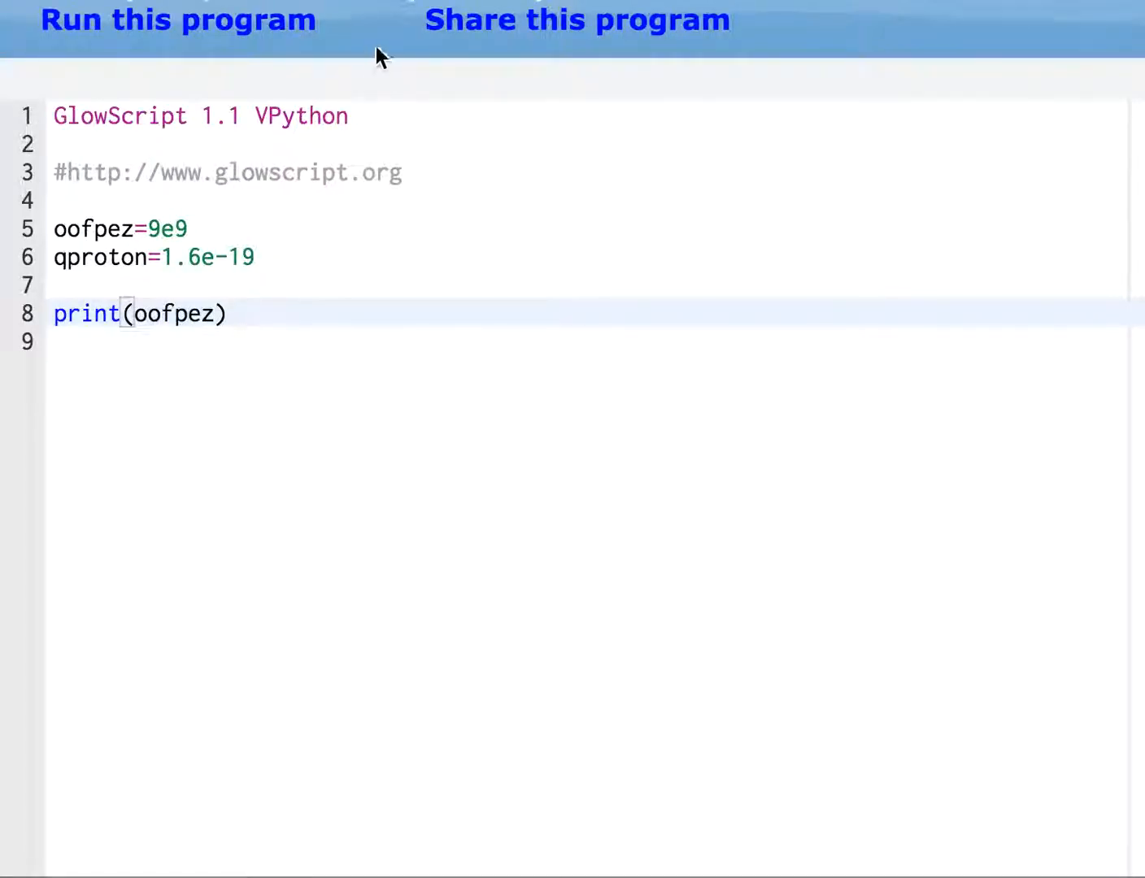
pyautogui.click(179, 20)
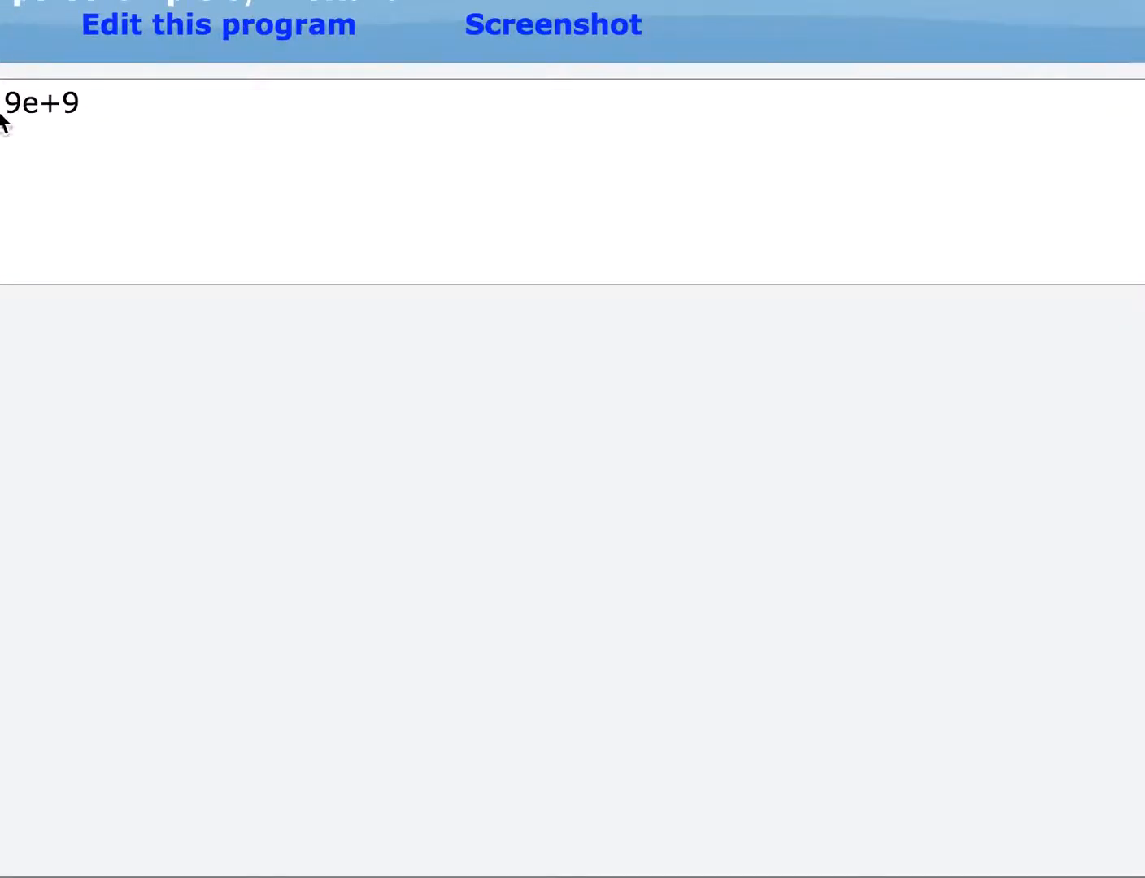
pyautogui.moveTo(176, 73)
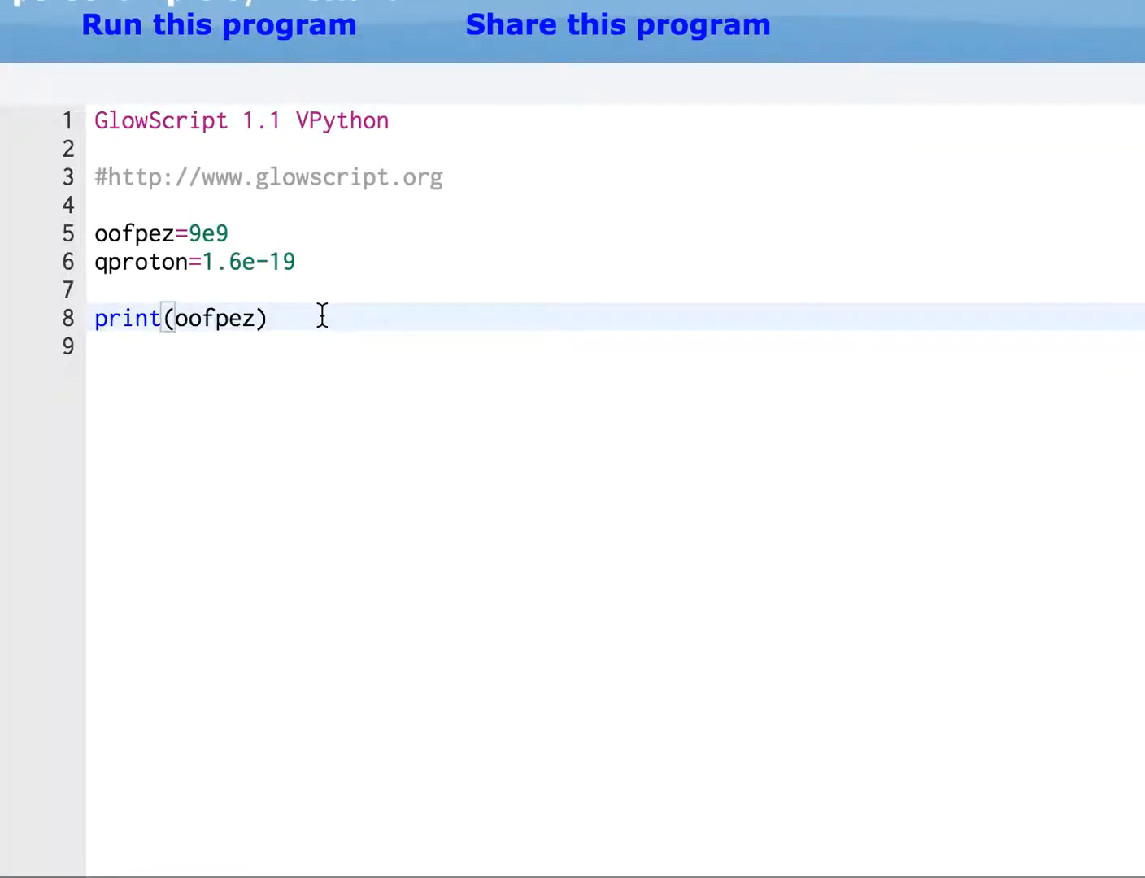
# Step: Replace the print line with proton=sphere(pos=vec(0,0,0), ... starting the sphere definition
pyautogui.press('Backspace')
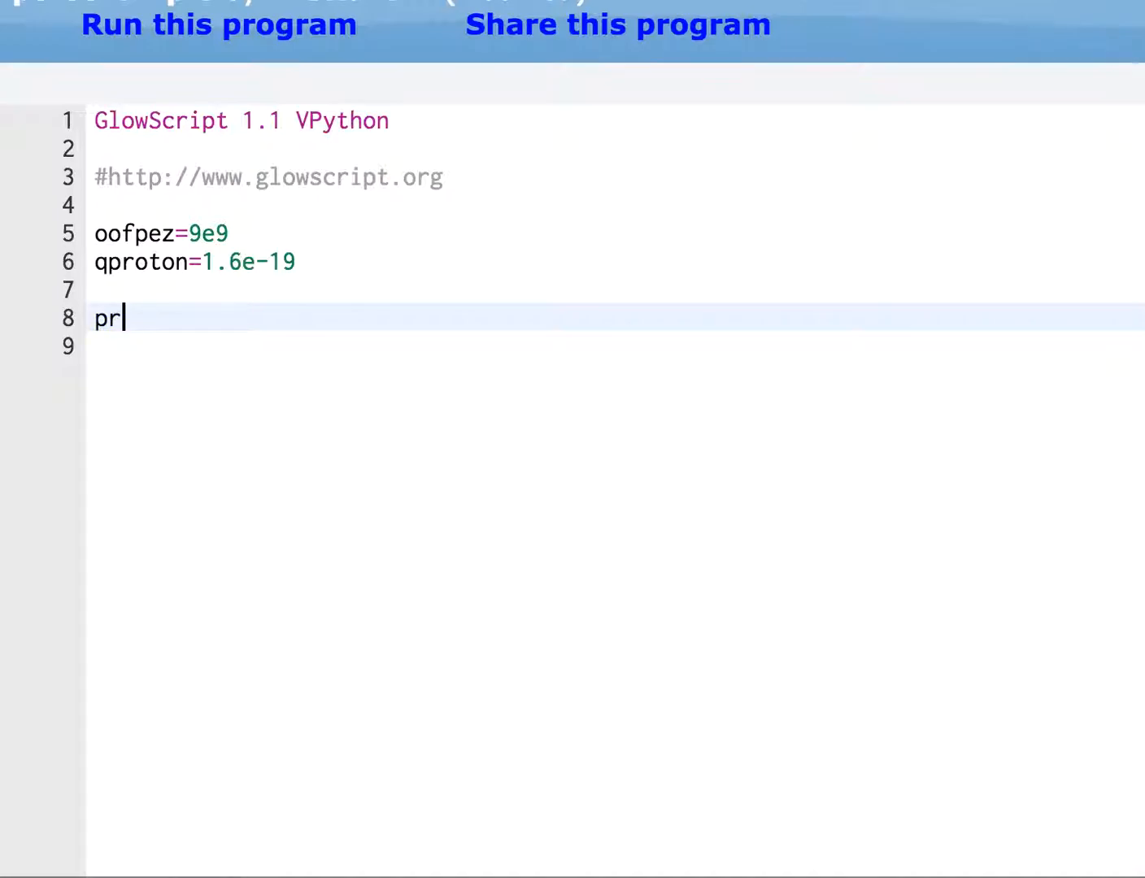
pyautogui.press('Backspace')
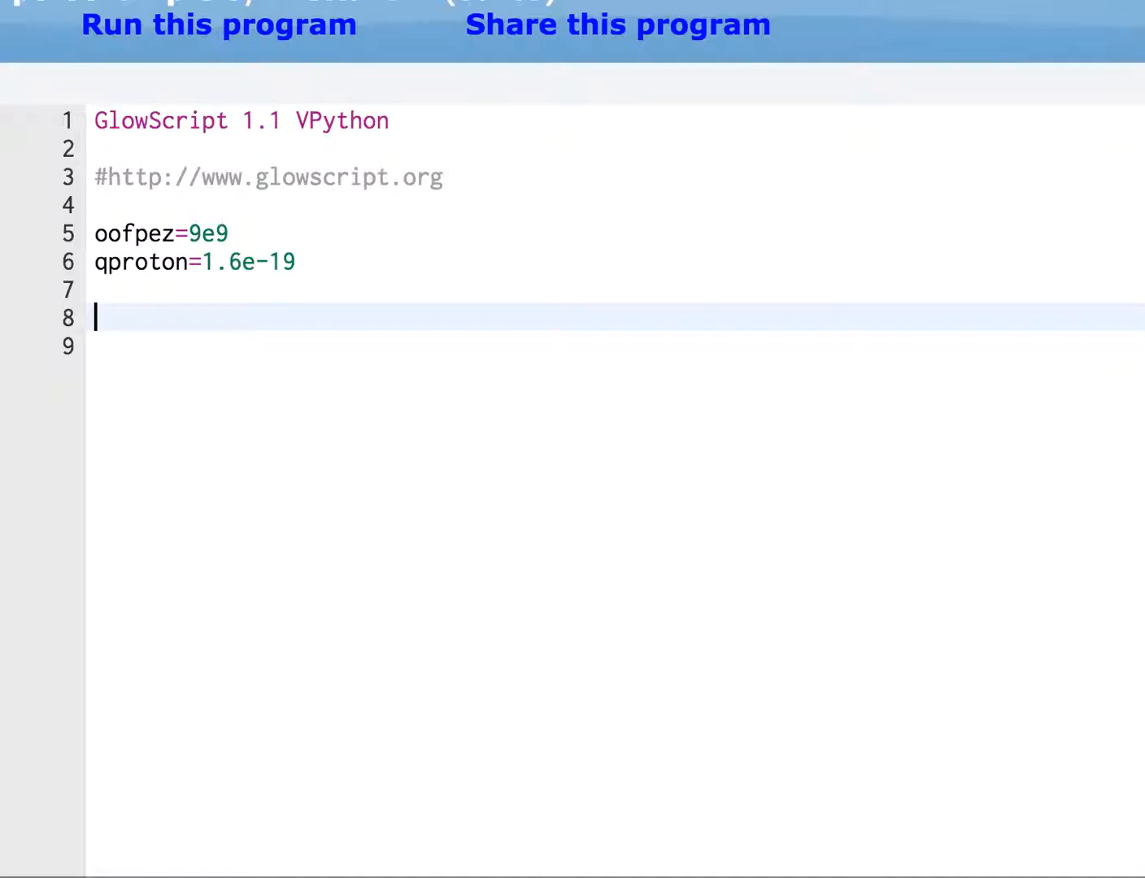
pyautogui.write('proton')
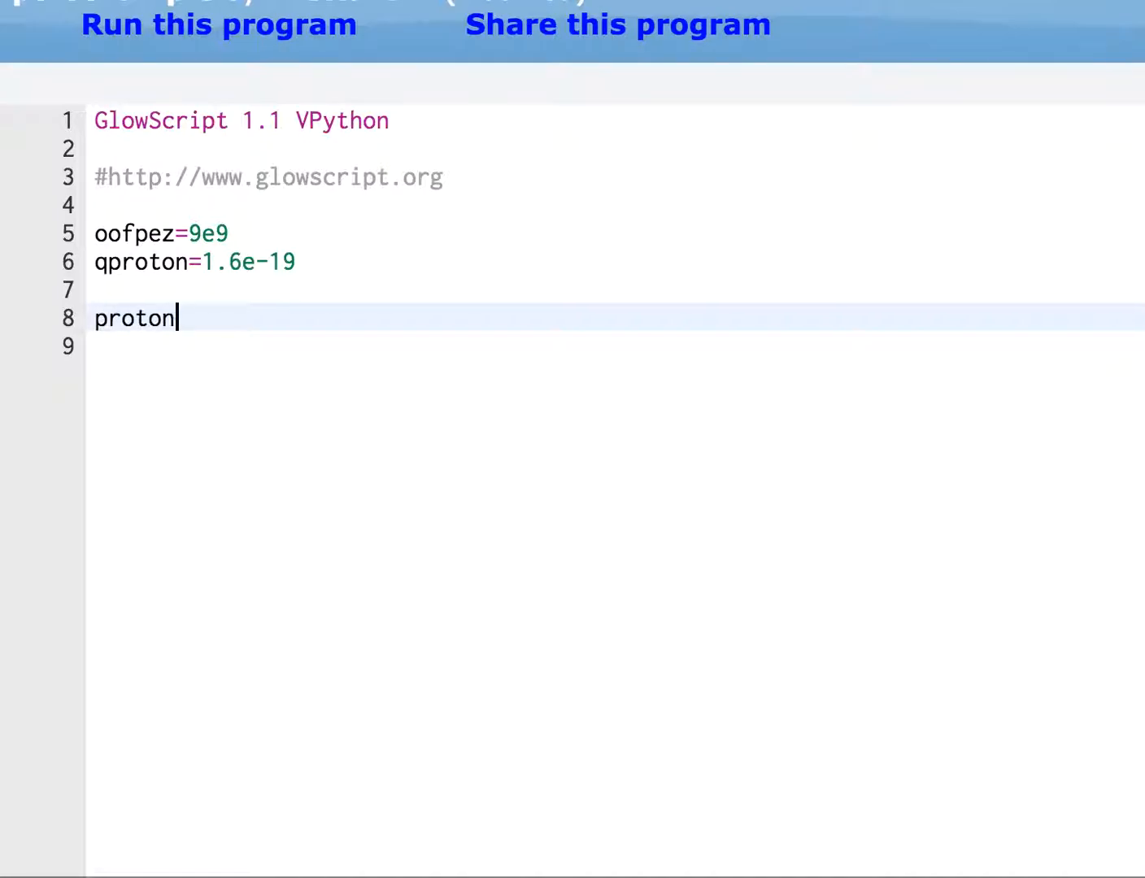
pyautogui.write('=sphere(pos')
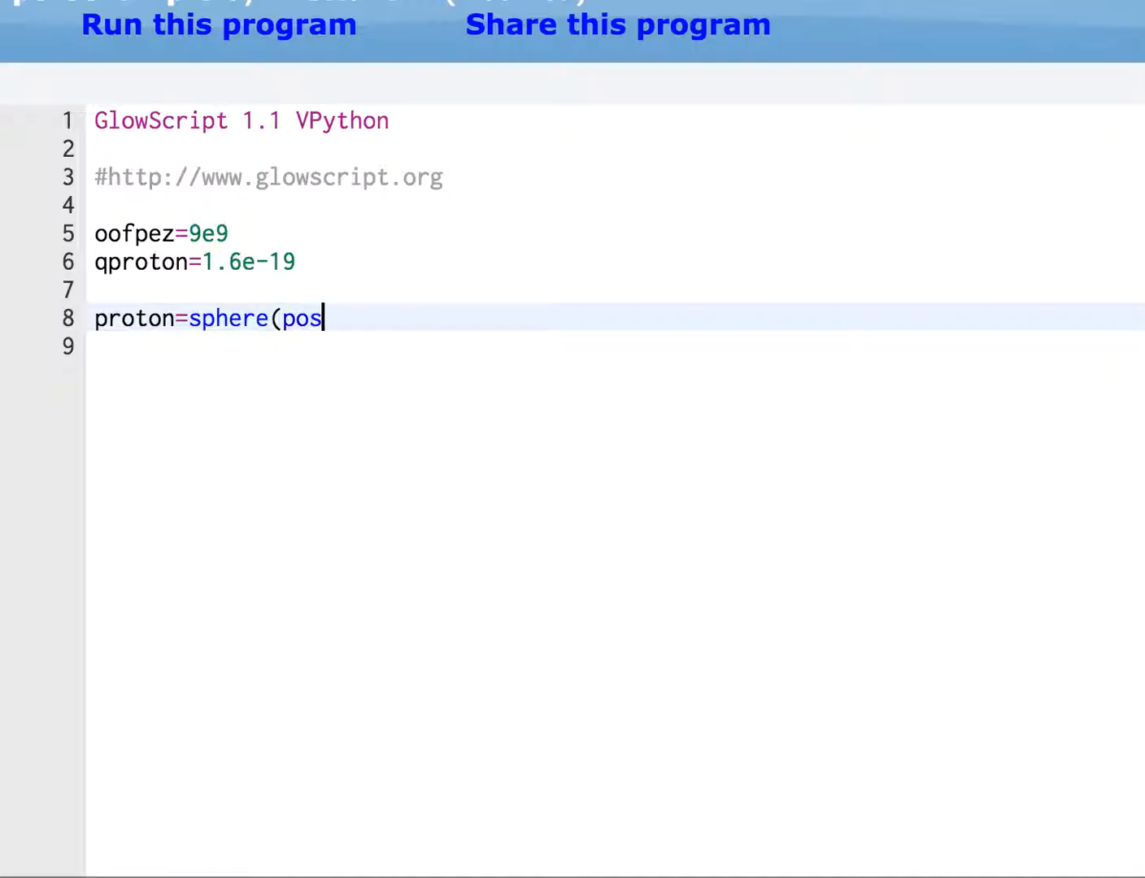
pyautogui.write('=')
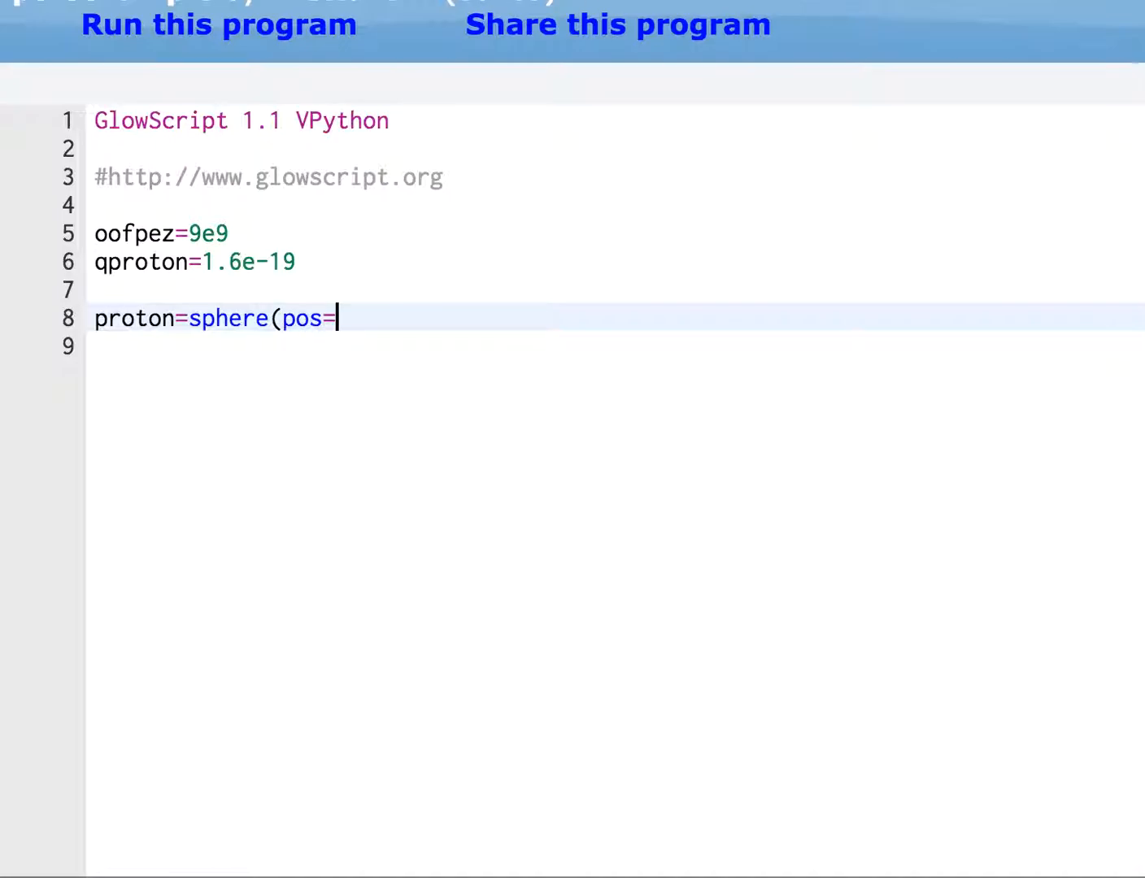
pyautogui.write('vec(')
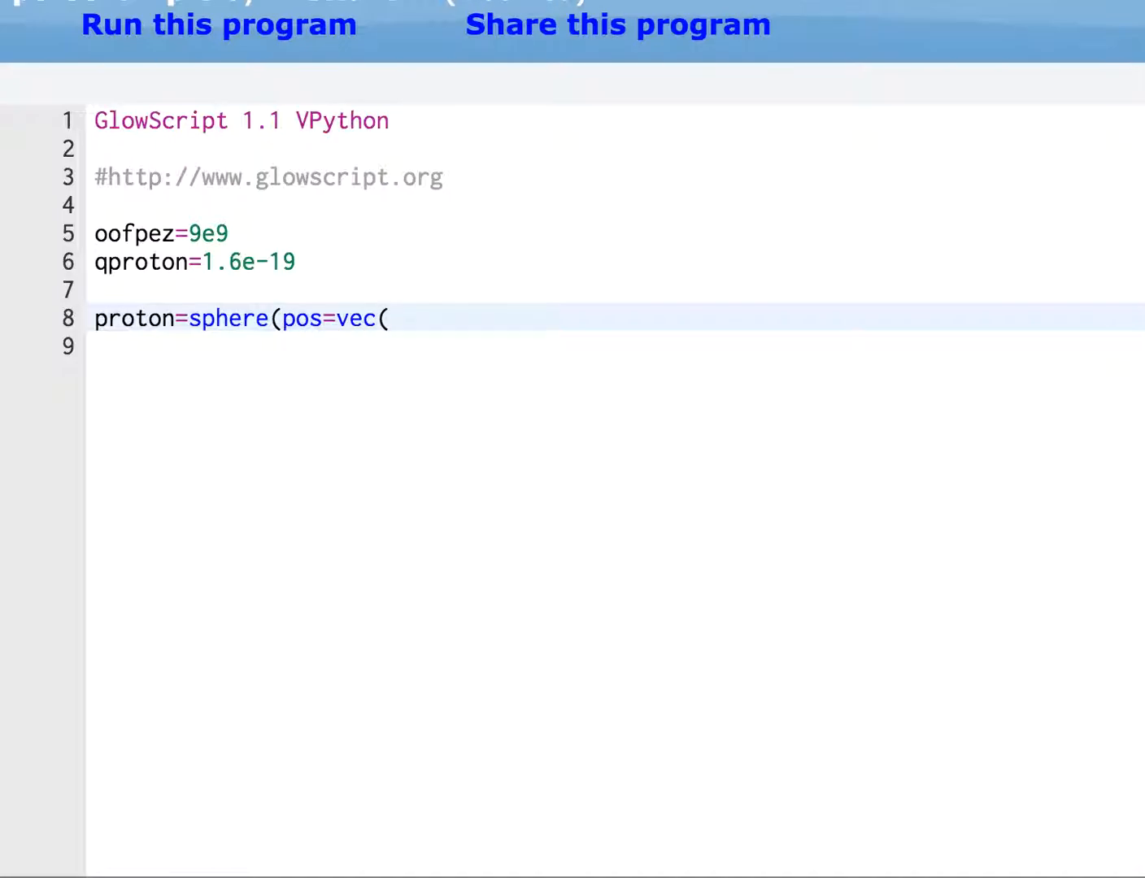
pyautogui.write('0,0,0),')
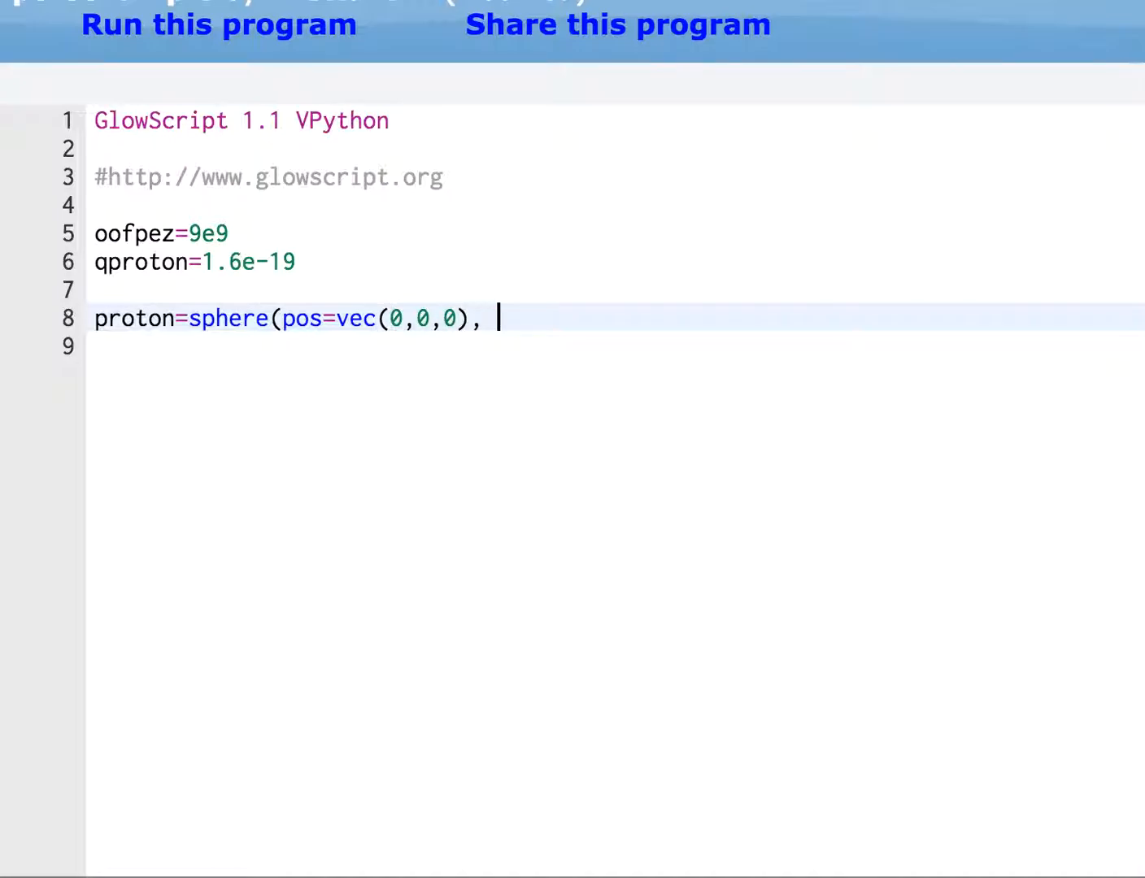
# Step: Complete the proton sphere with radius=1e-11 and color=color.red
pyautogui.write('radius=1')
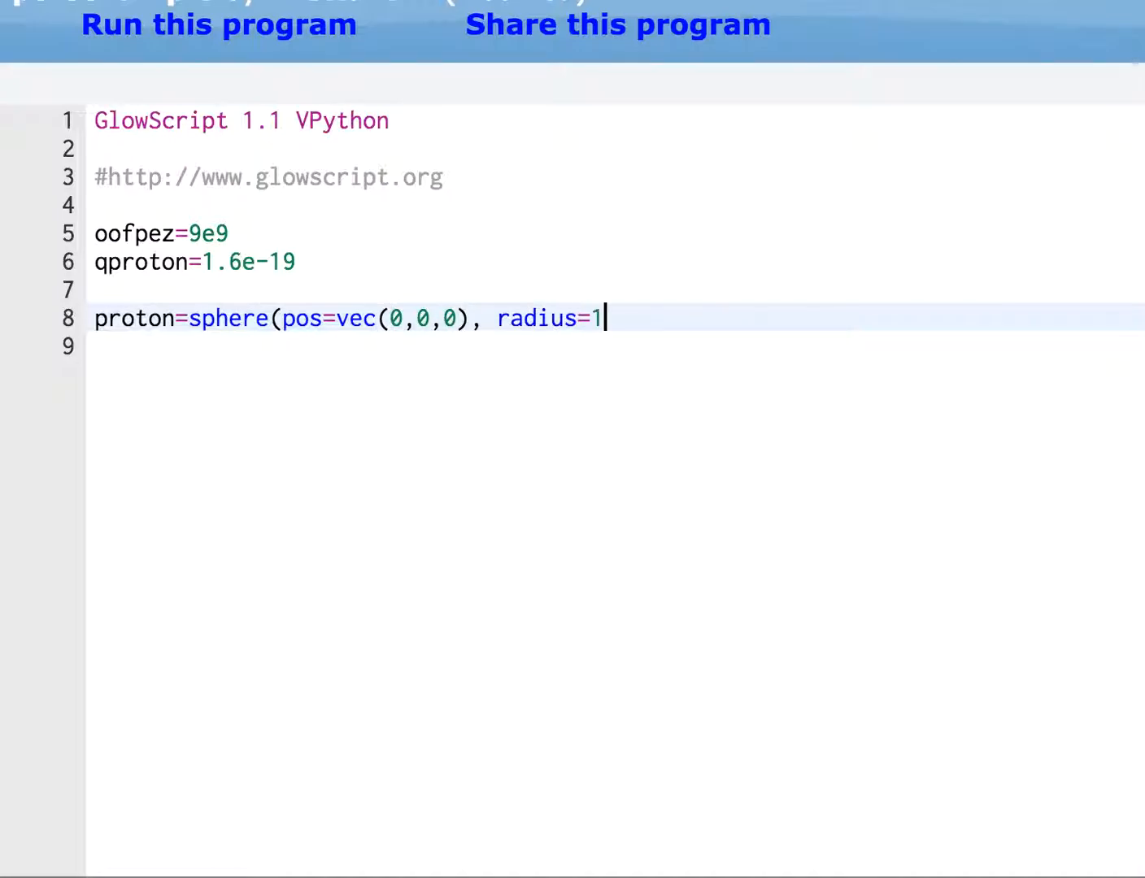
pyautogui.write('e-11')
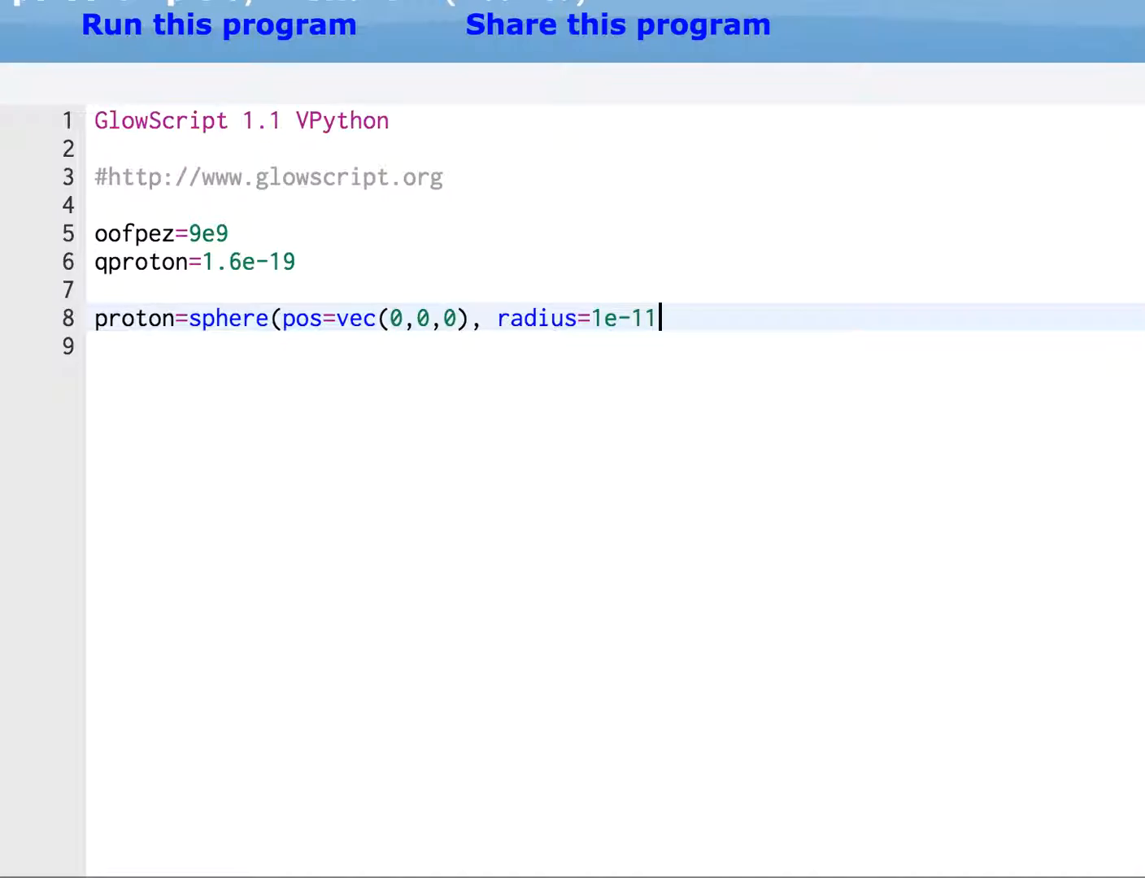
pyautogui.write(', co')
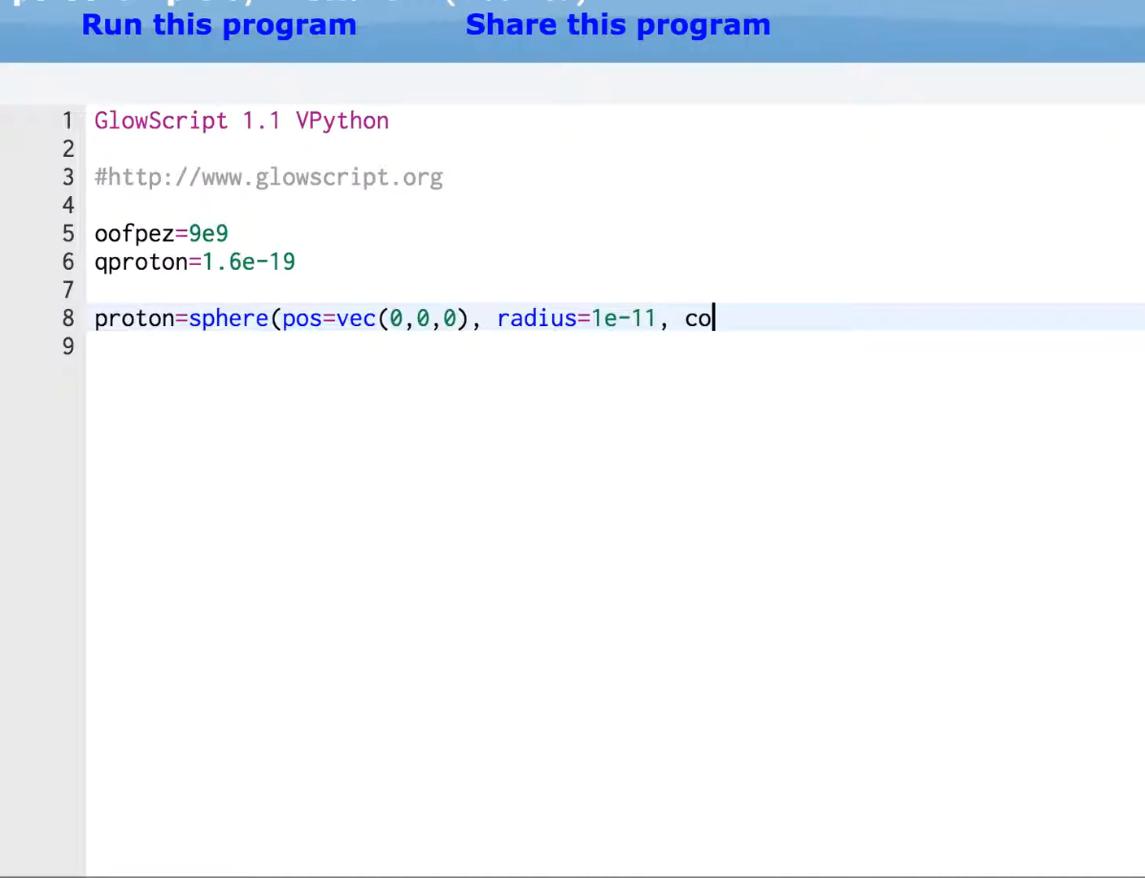
pyautogui.write('lor=color.')
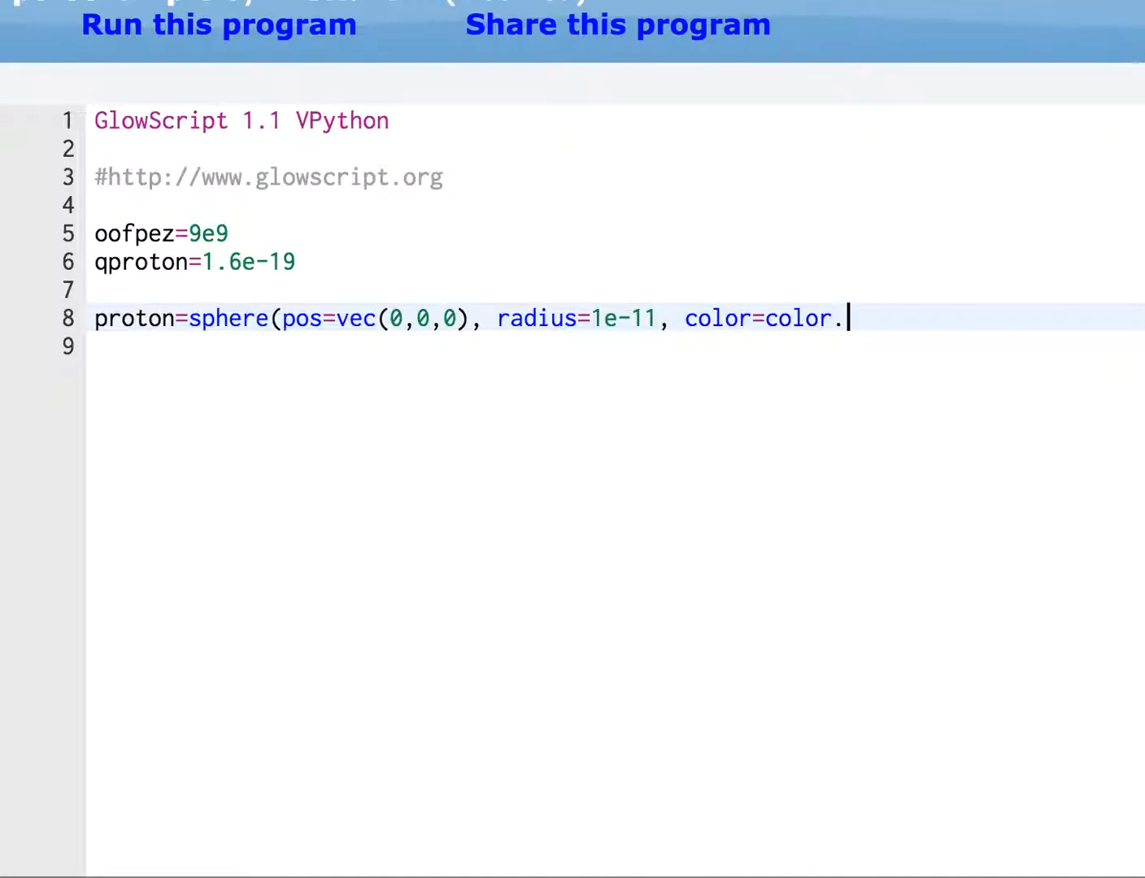
pyautogui.write('red)')
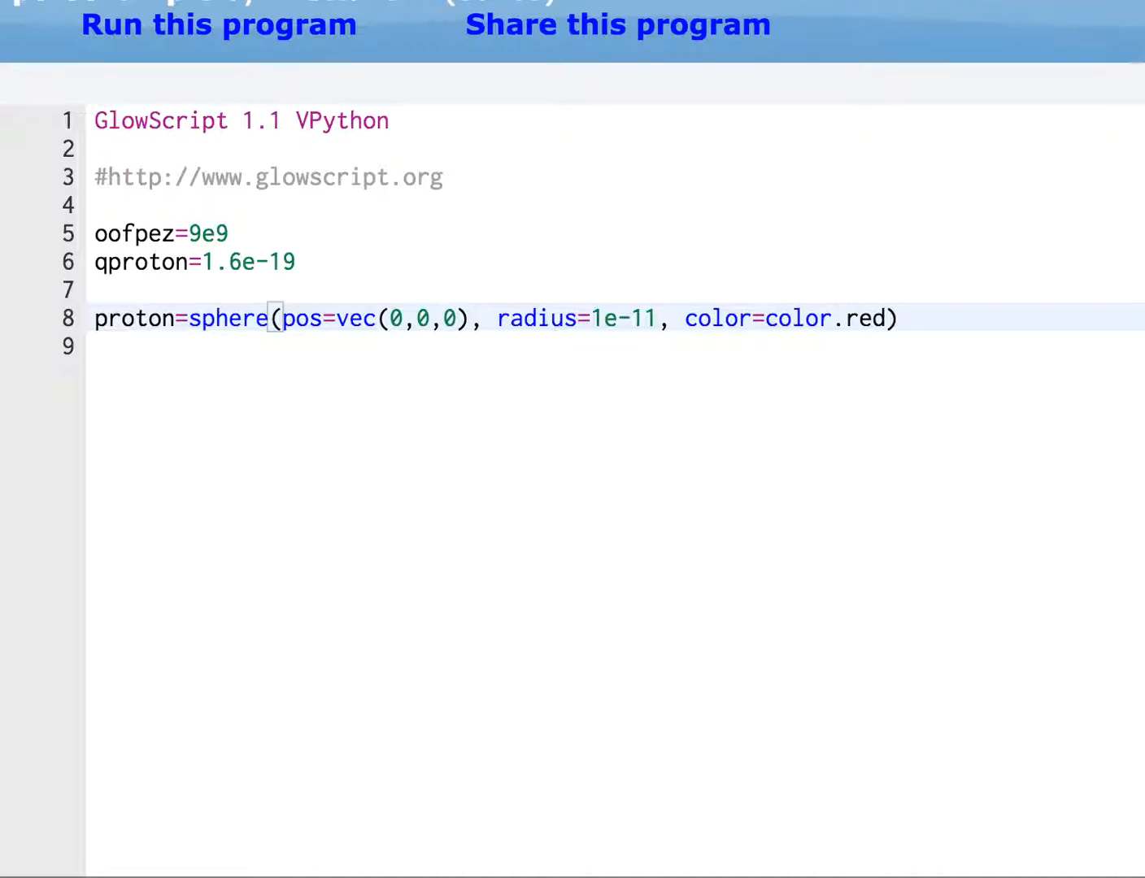
pyautogui.doubleClick(229, 318)
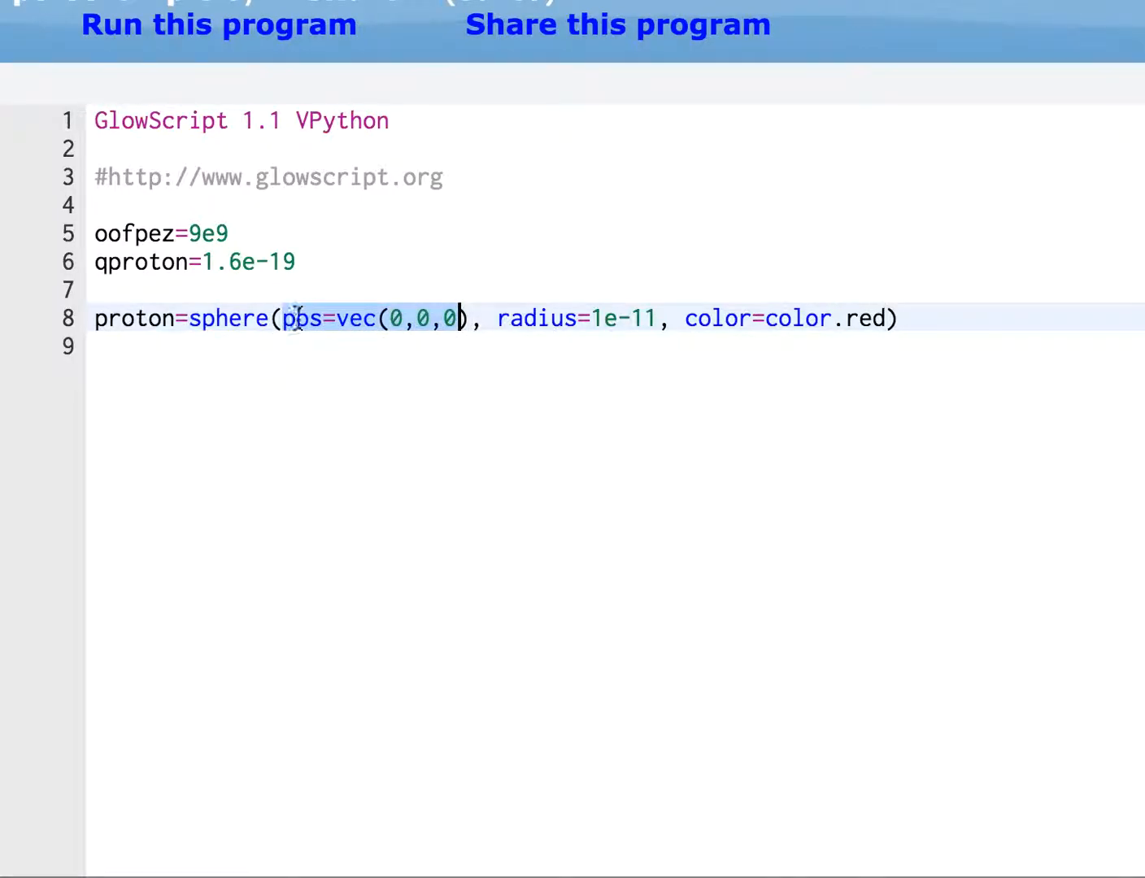
pyautogui.write('pos')
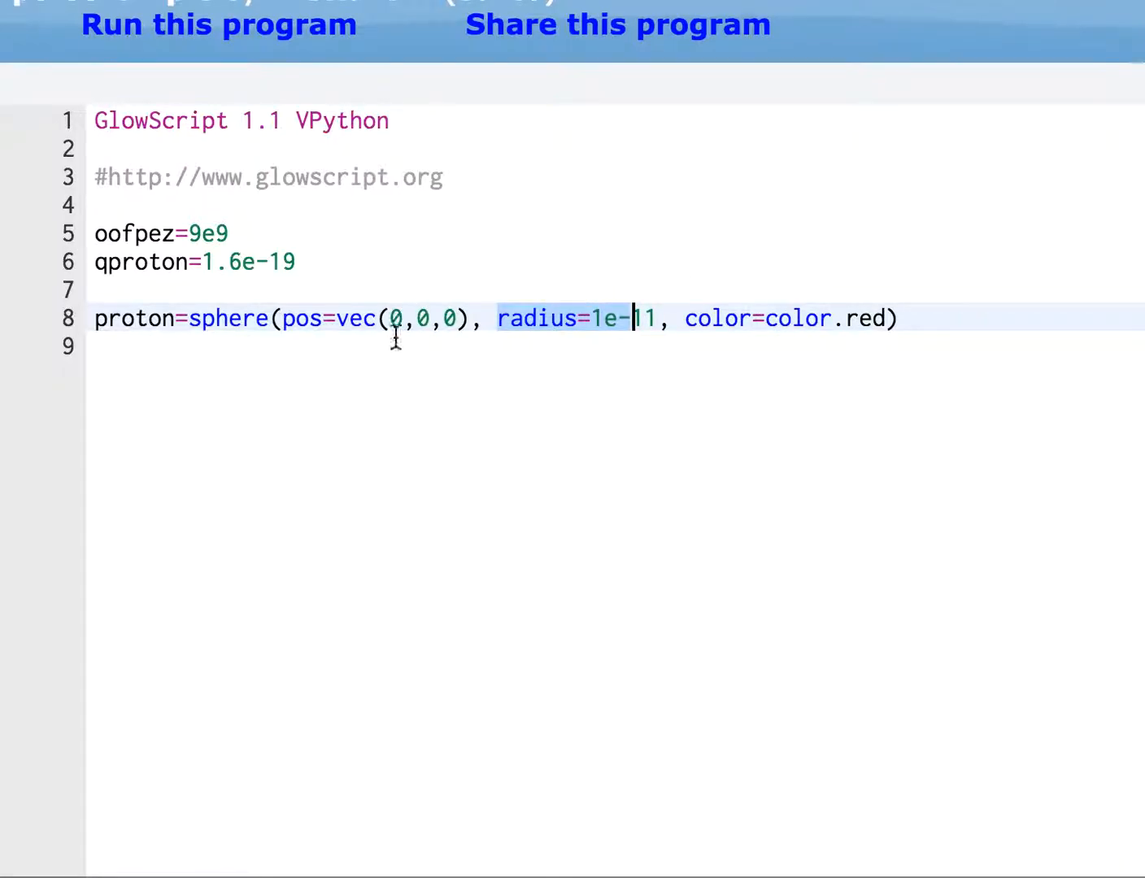
# Step: Run the program and zoom in on the red proton sphere in the 3D view
pyautogui.click(218, 24)
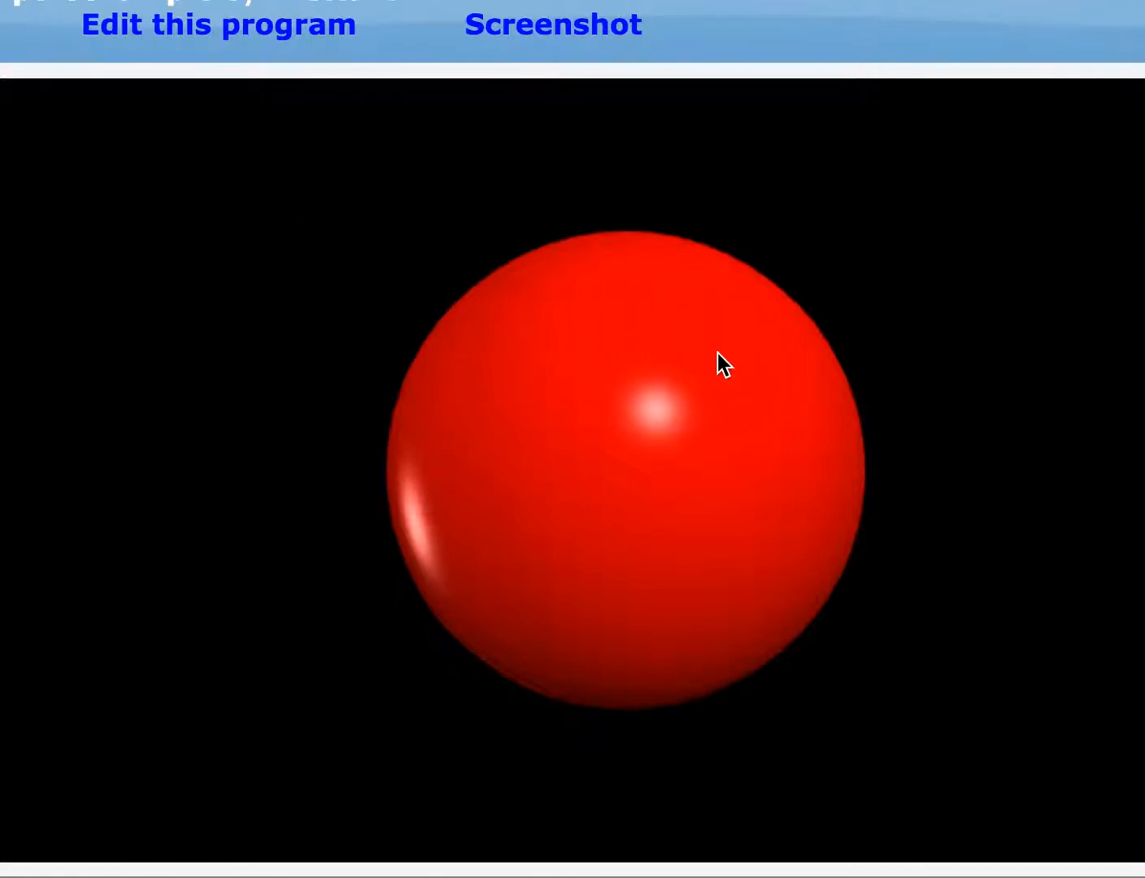
pyautogui.click(634, 445)
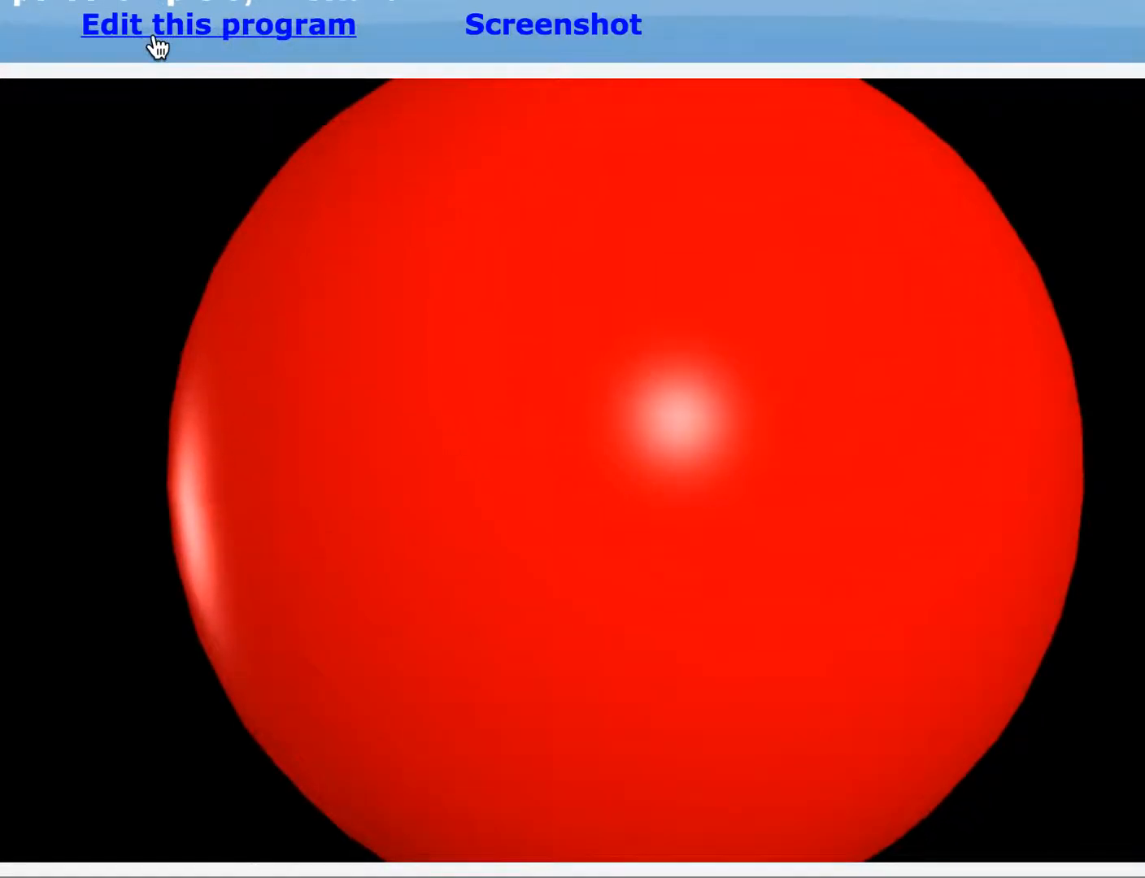
# Step: Return to the editor and define the scale factor s=1e10 above the proton line
pyautogui.click(218, 25)
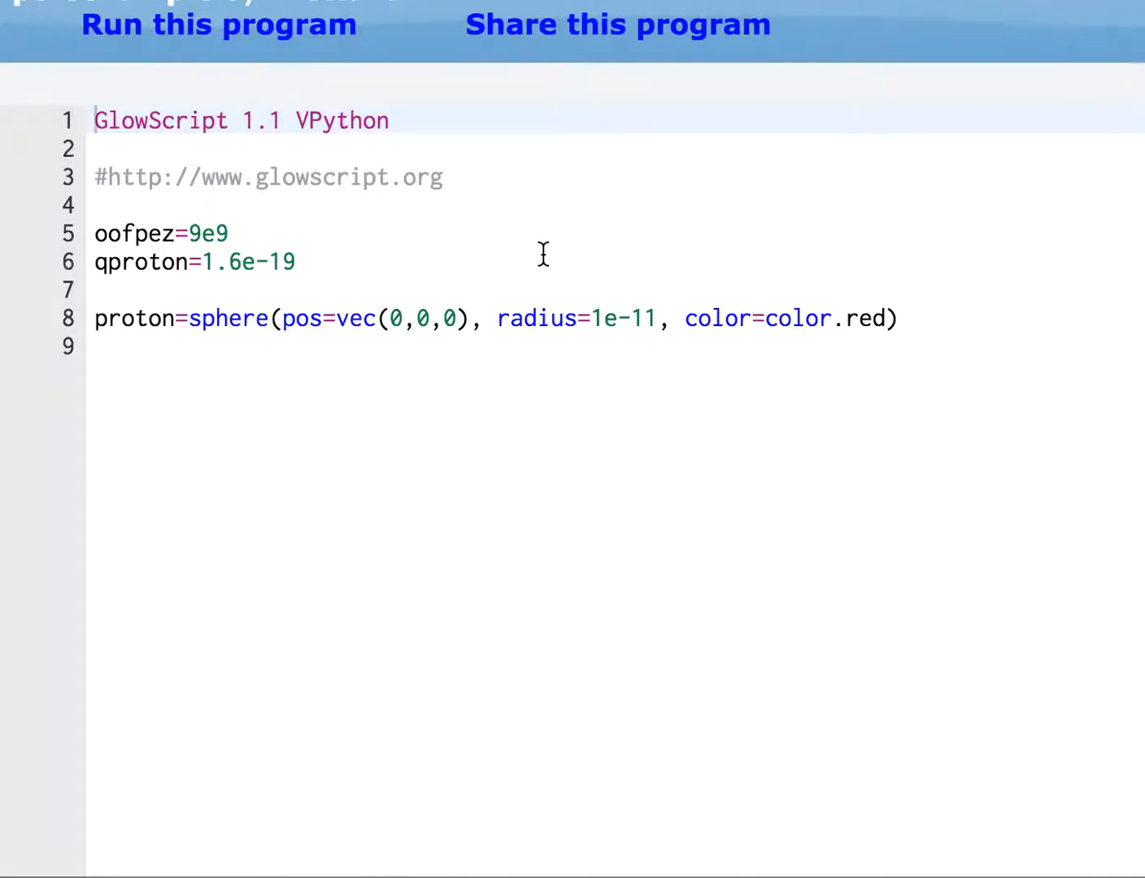
pyautogui.moveTo(864, 283)
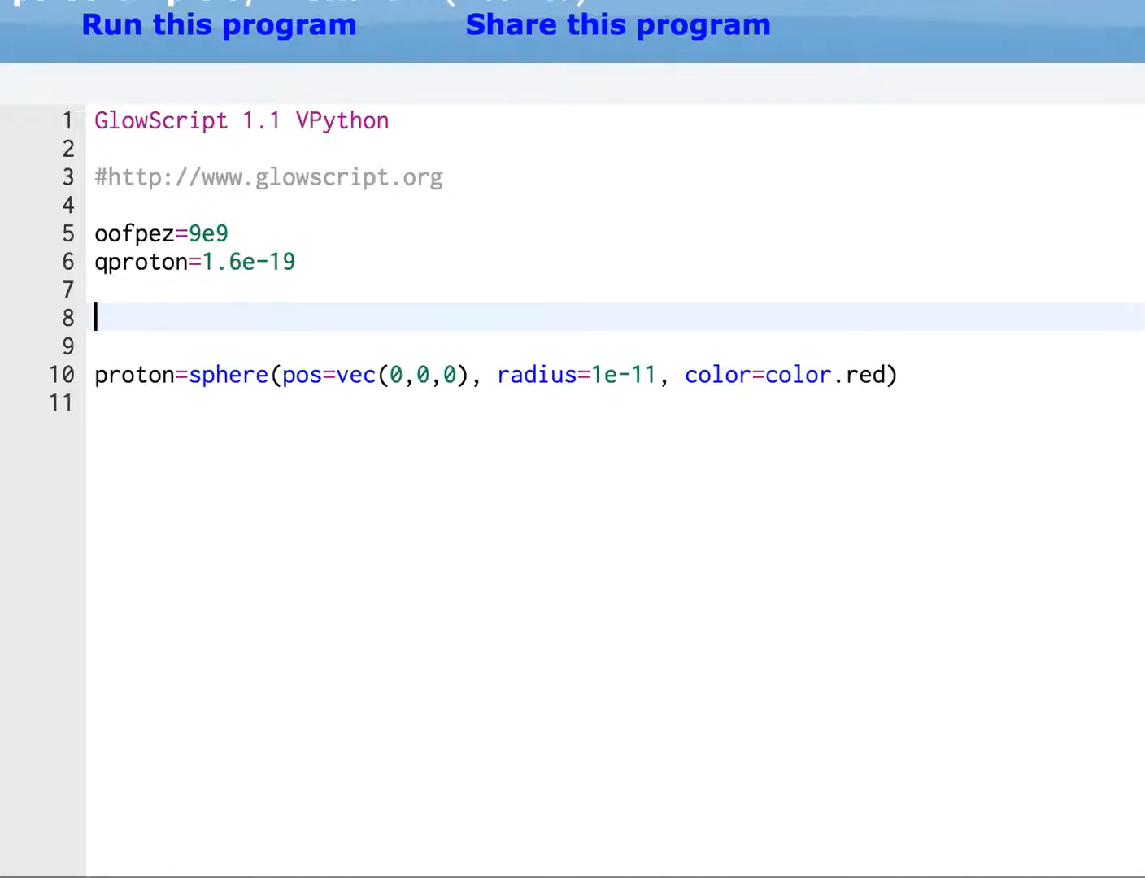
pyautogui.write('s=1')
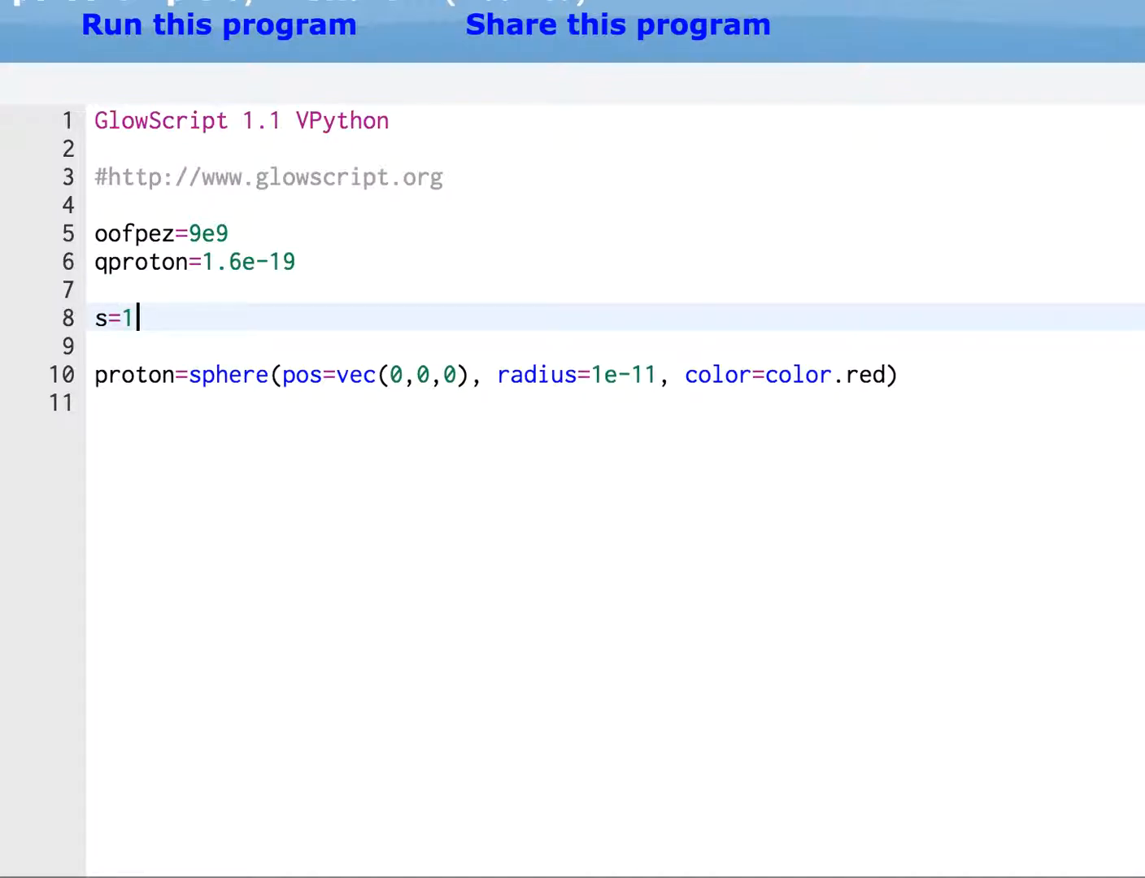
pyautogui.write('e10')
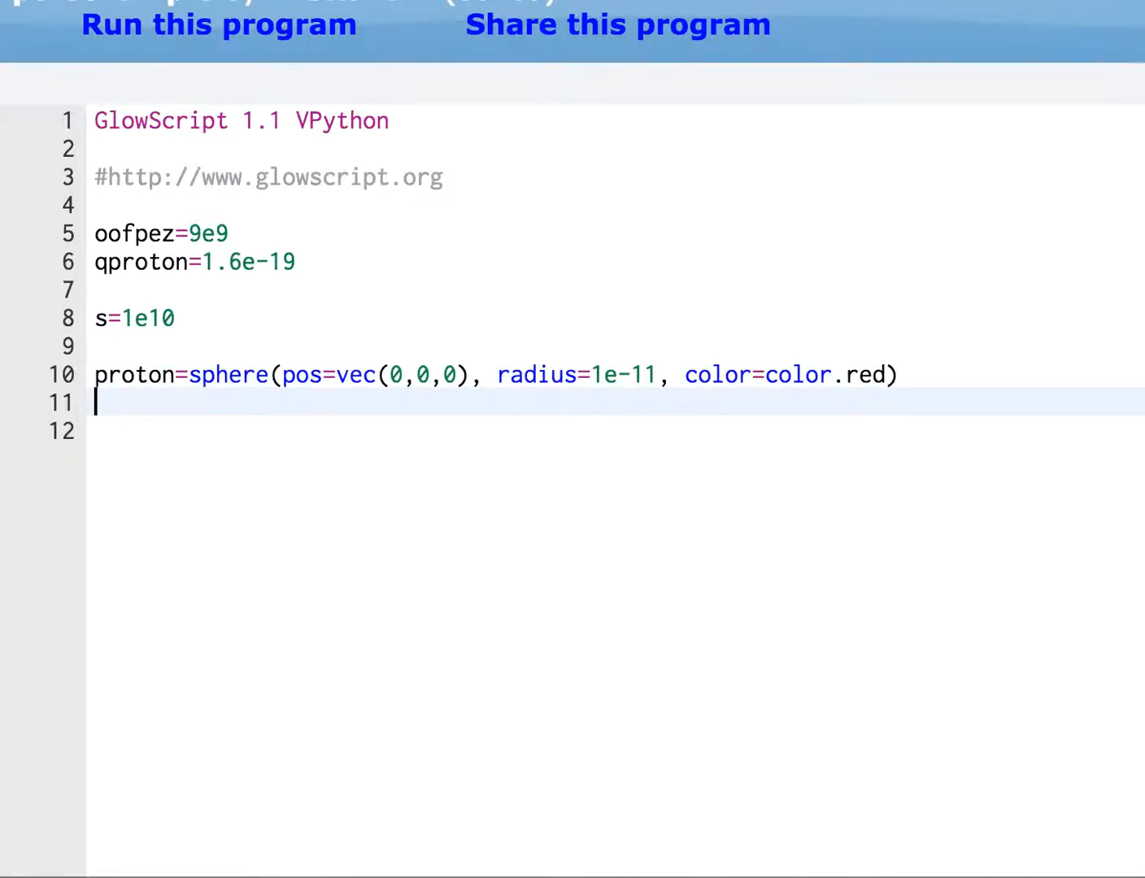
# Step: Start the obsloc line and erase the misordered vec(s*2.1e-10 attempt
pyautogui.write('obsl')
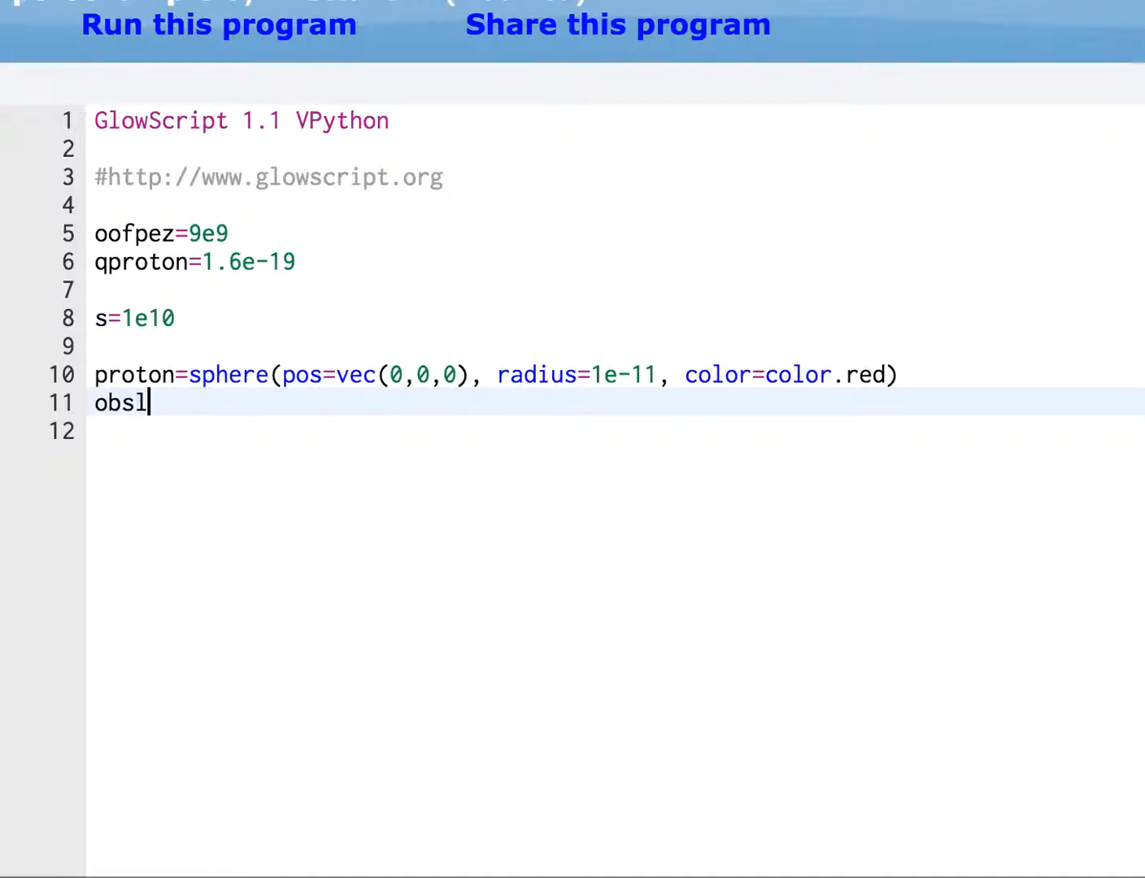
pyautogui.write('oc')
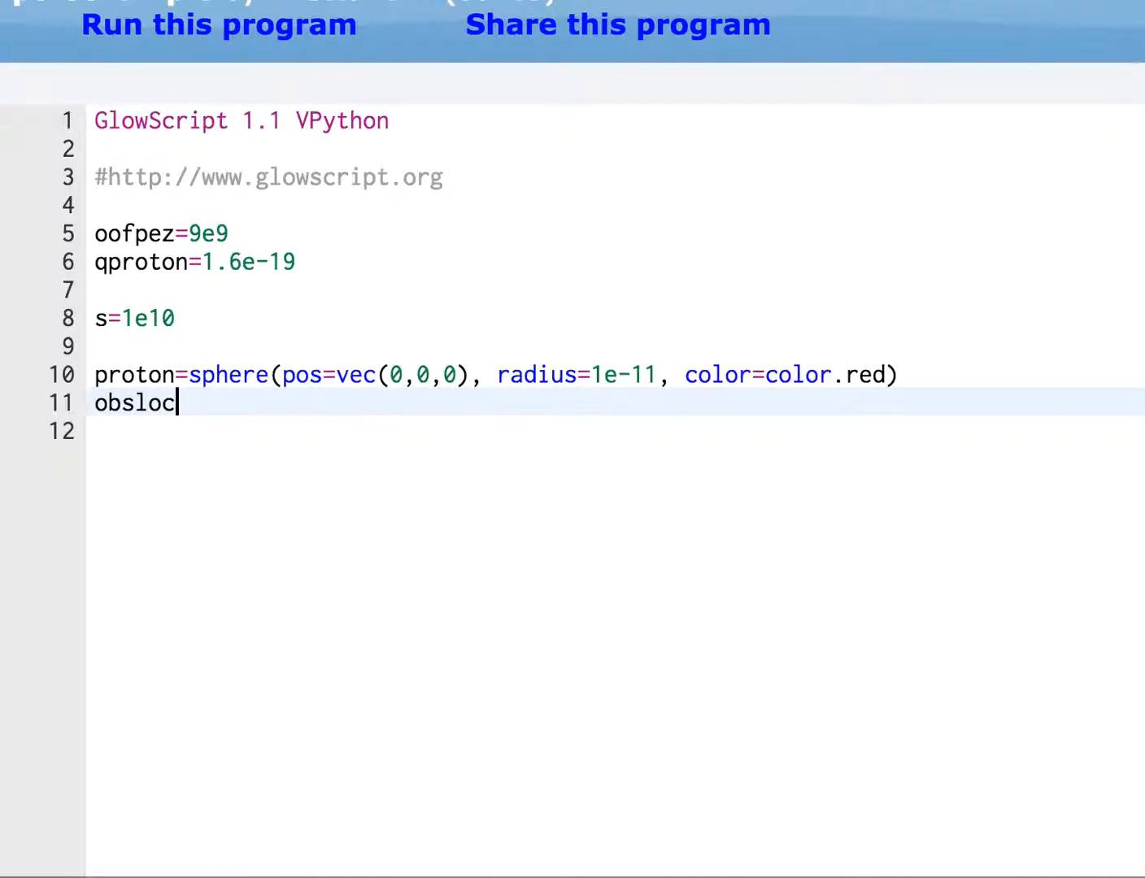
pyautogui.write('=vec(')
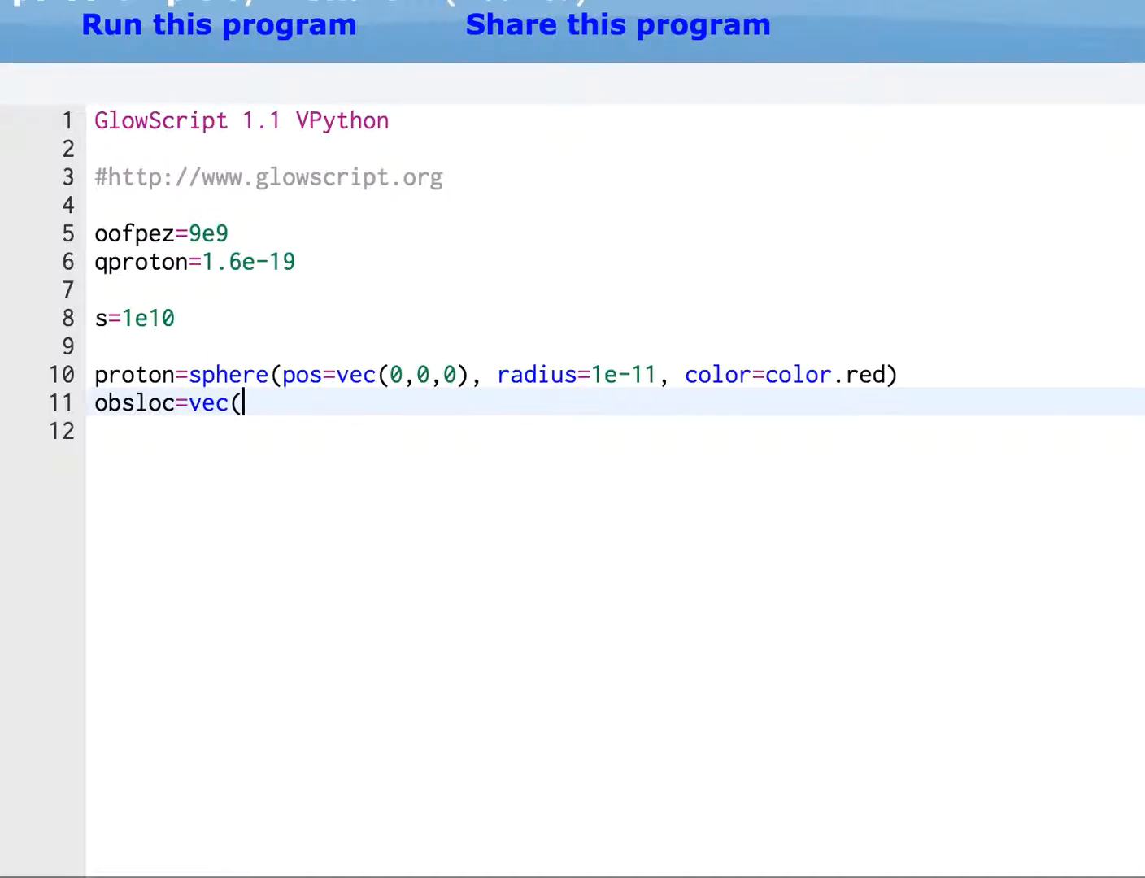
pyautogui.write('s&')
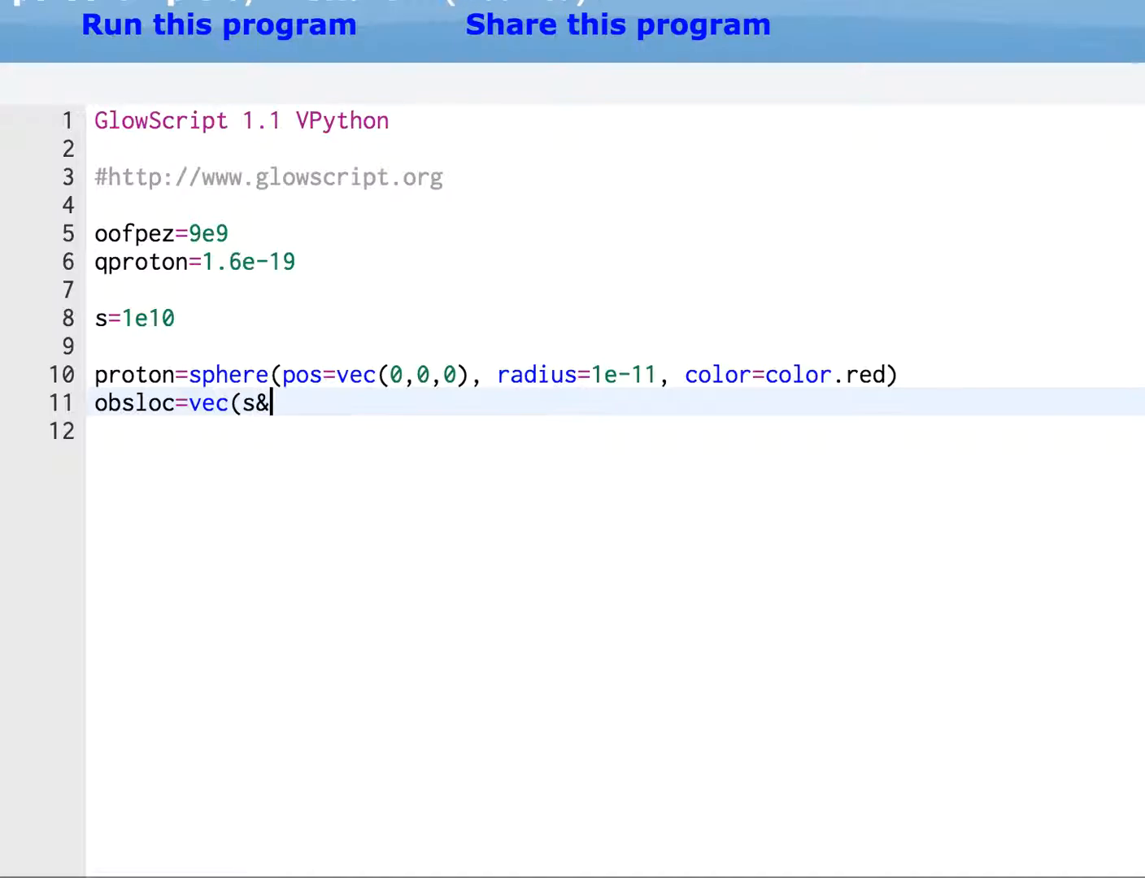
pyautogui.write('*21.')
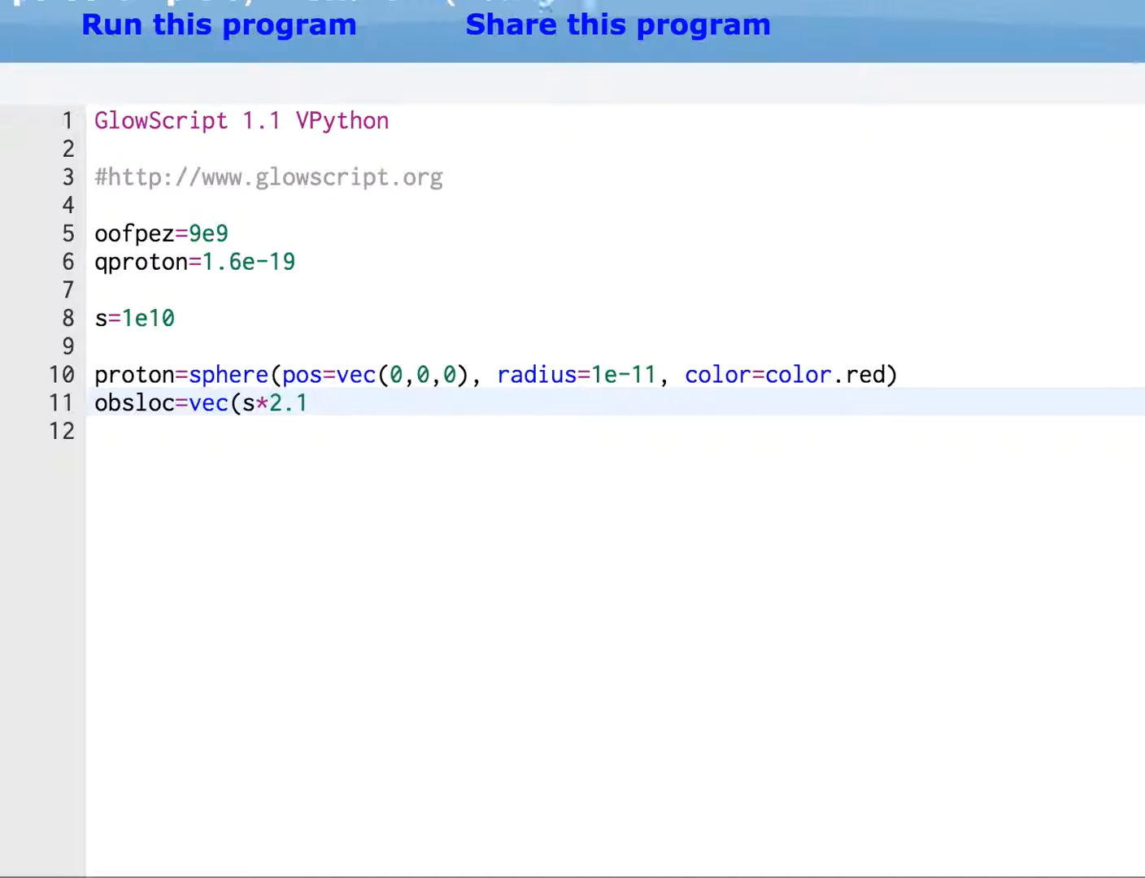
pyautogui.write('e-10, s')
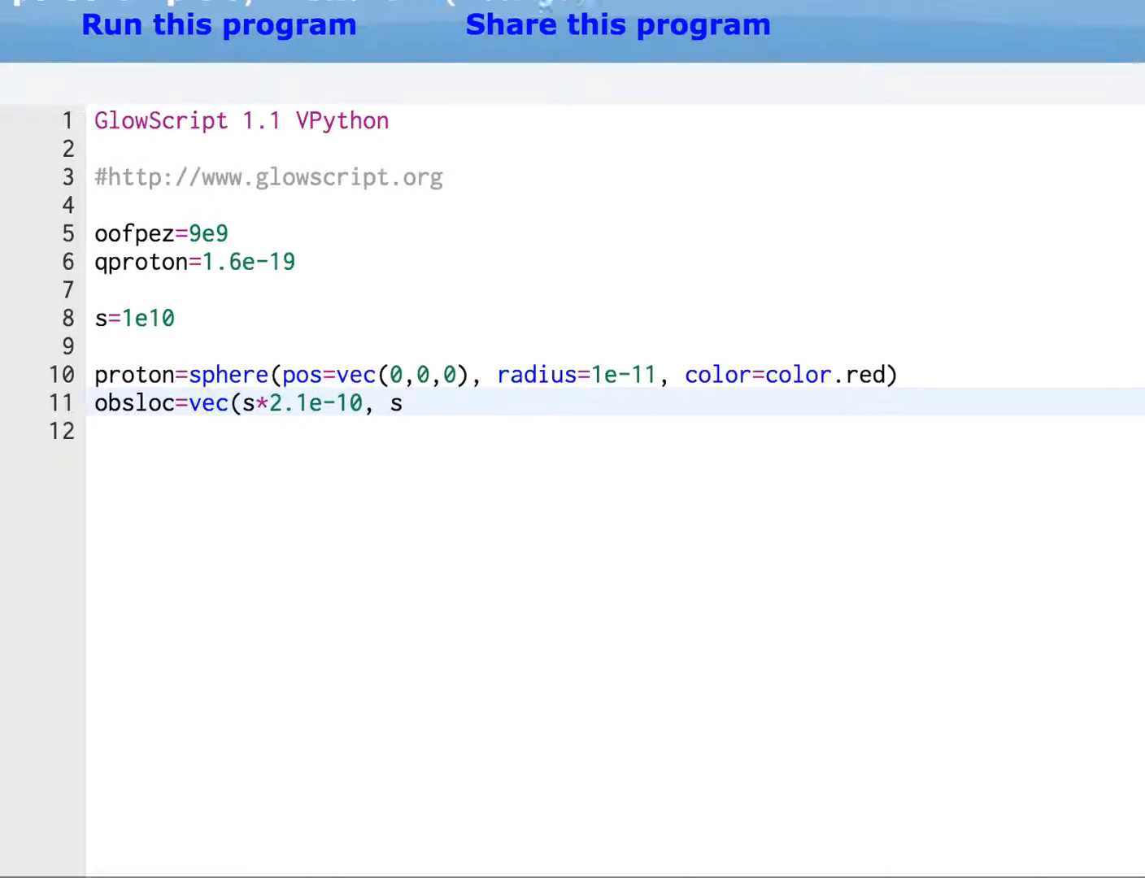
pyautogui.click(403, 403)
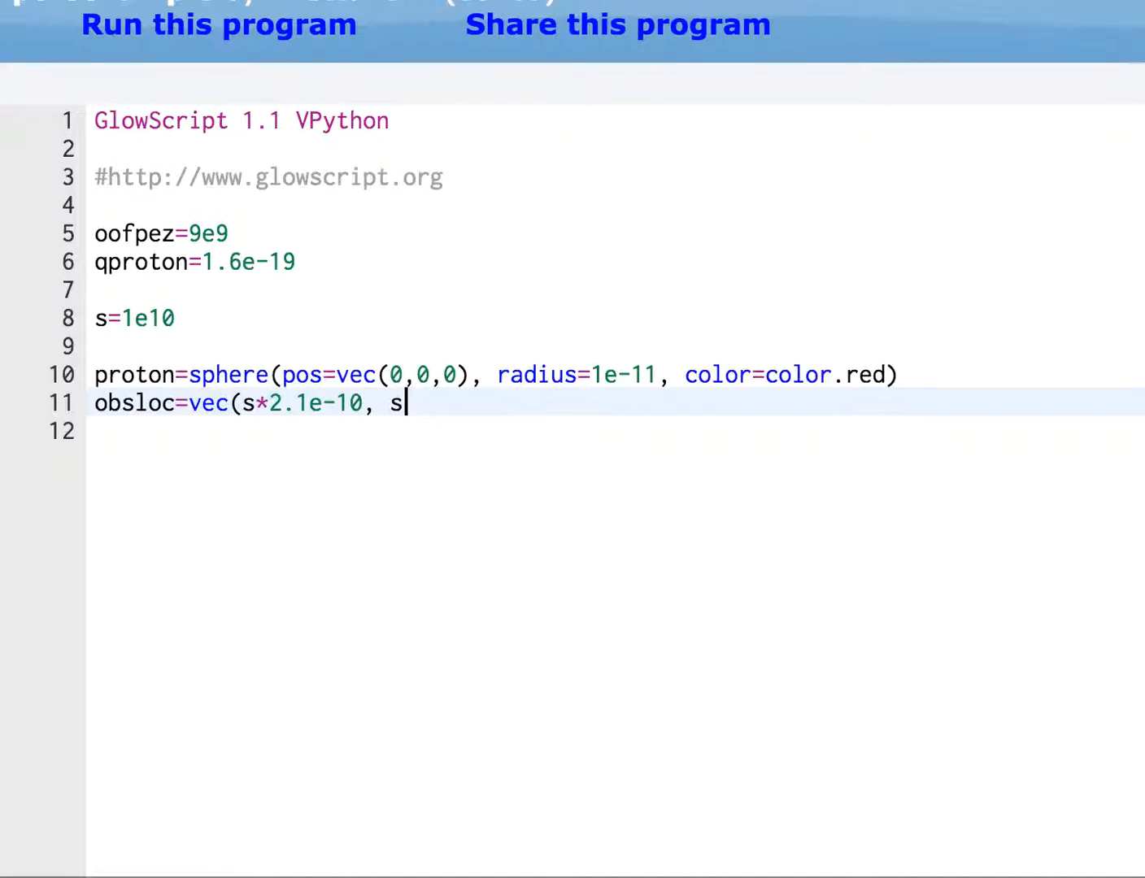
pyautogui.press('BackSpace')
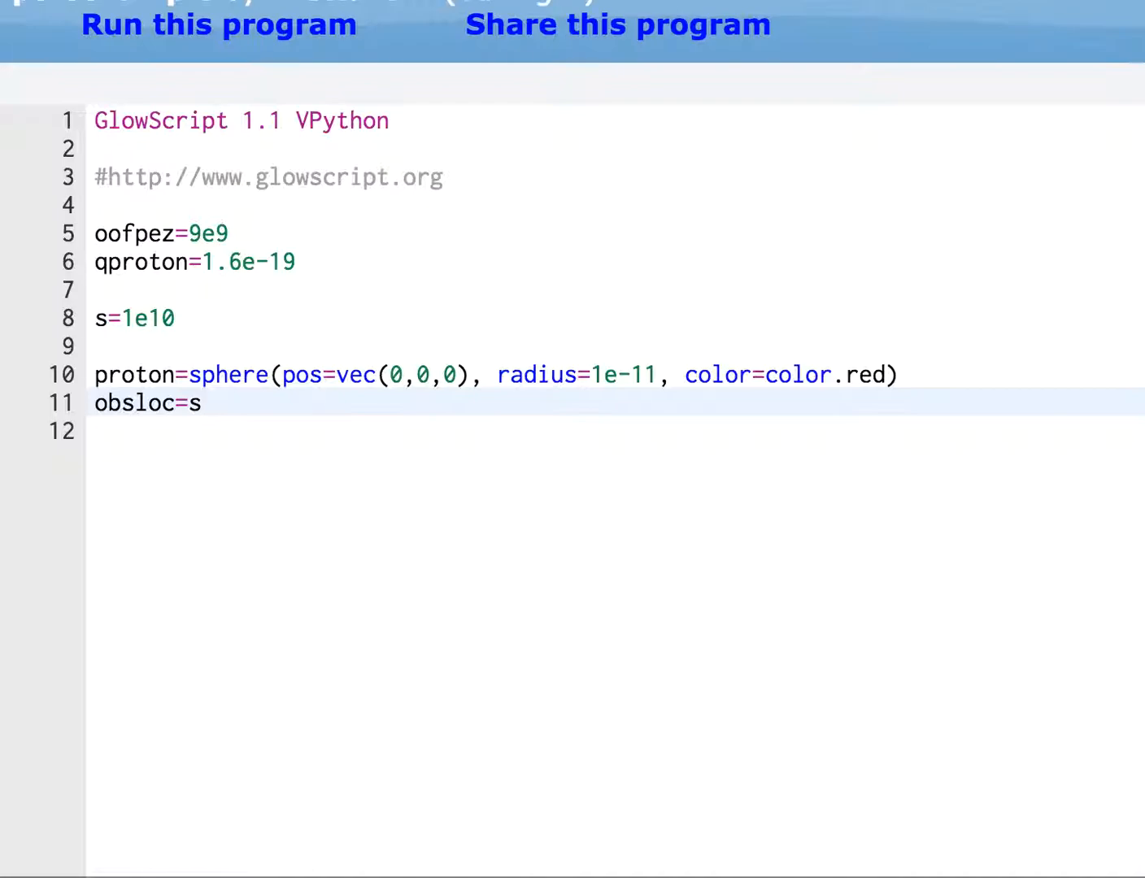
# Step: Write obsloc=s*vec(2.1e-10, 2.1e-10, 0) and scale the proton radius to s*1e-11
pyautogui.write('*vec(')
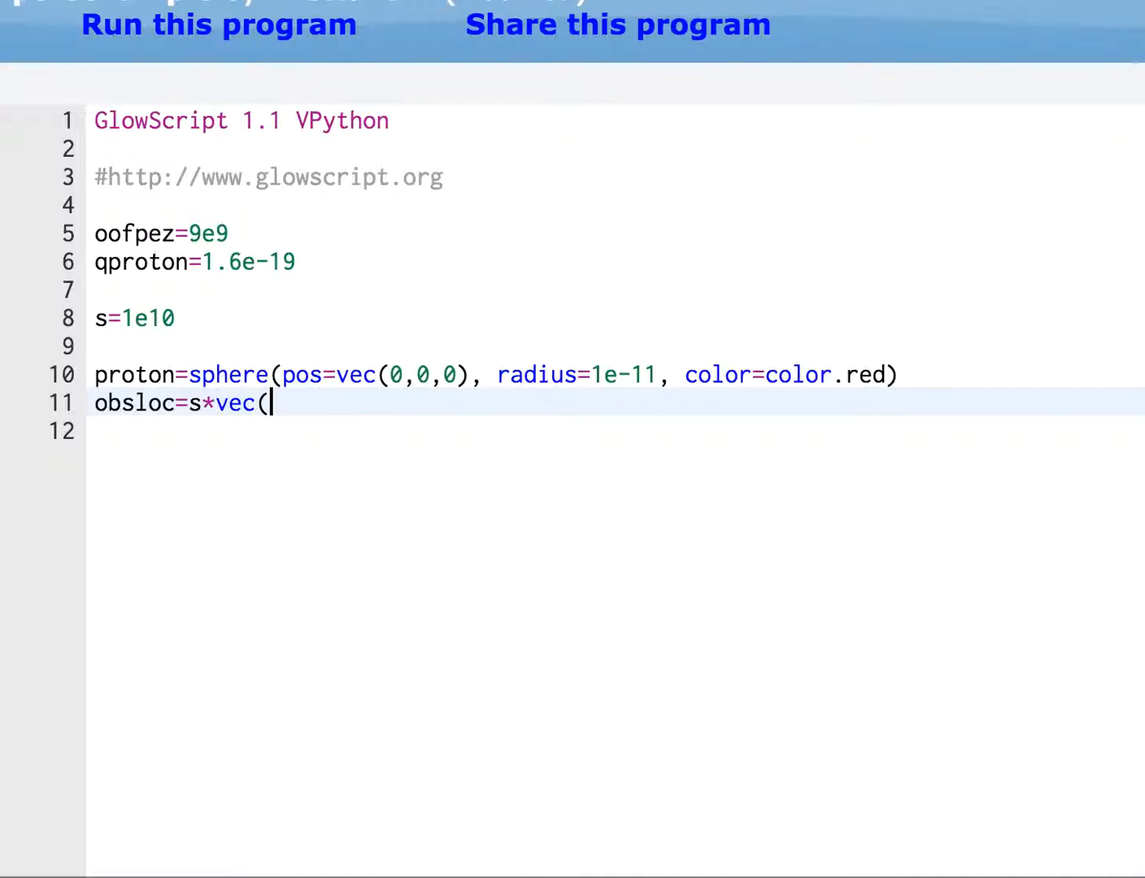
pyautogui.write('2.1e-10,')
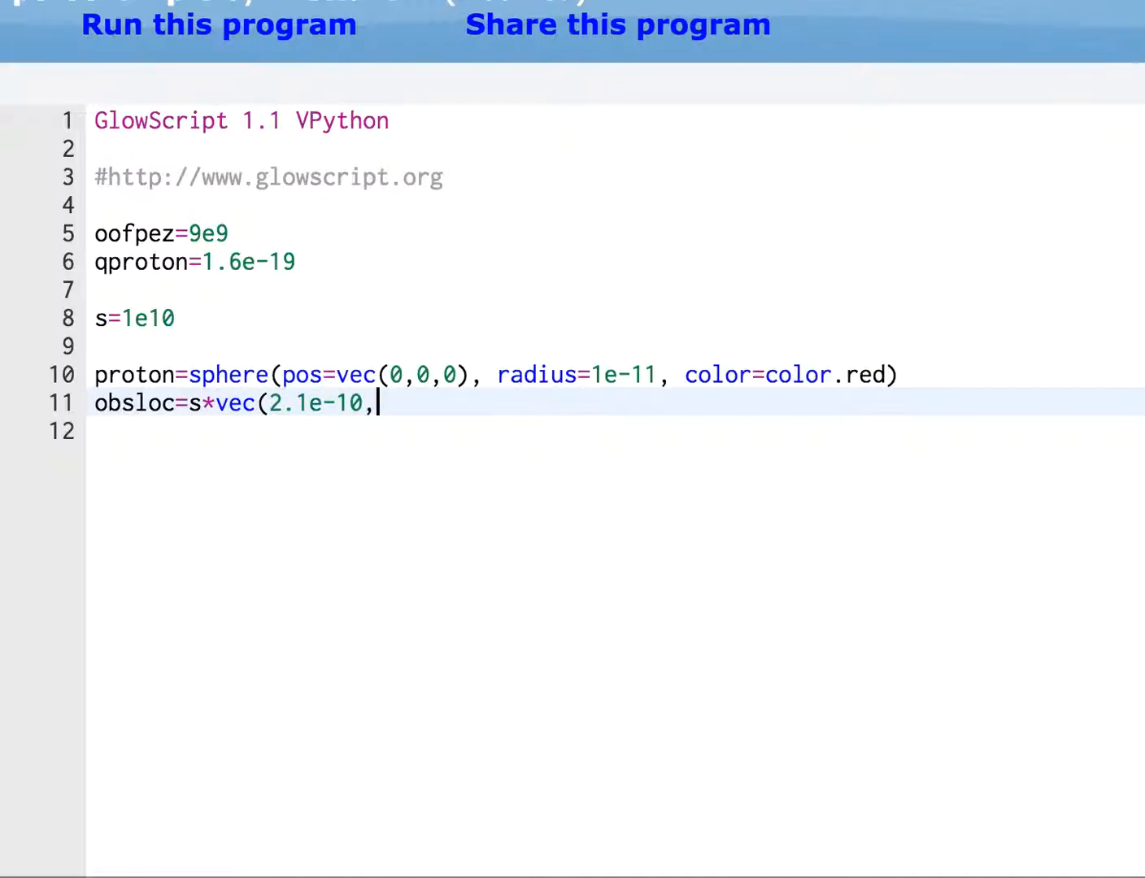
pyautogui.write('2.1,')
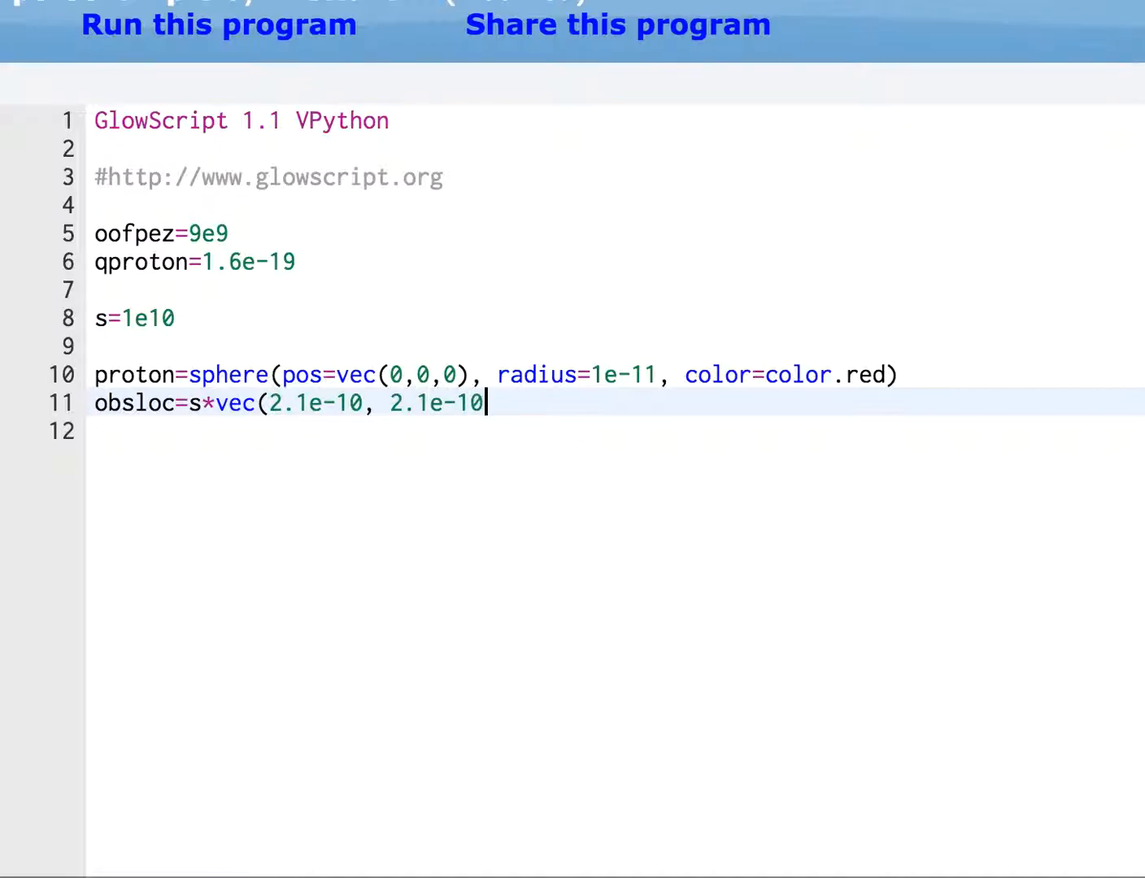
pyautogui.write(', 0)')
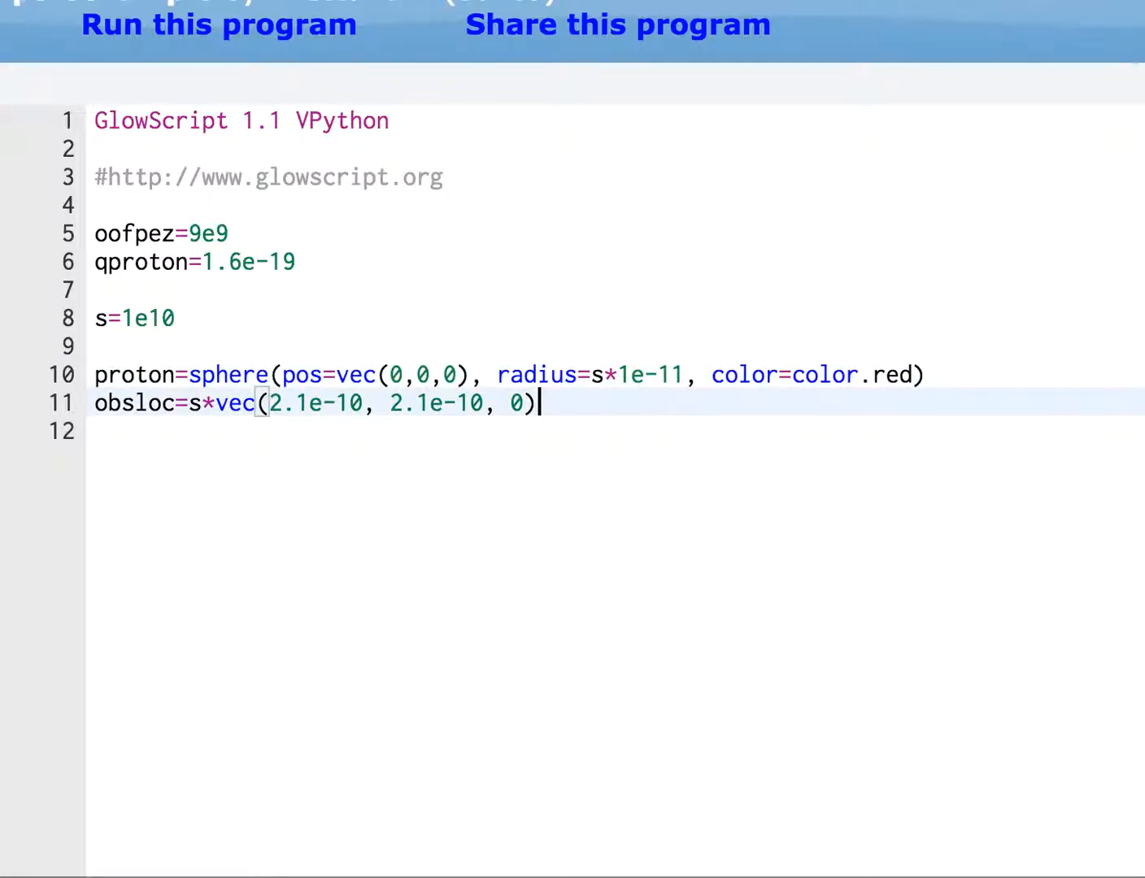
pyautogui.write('\\')
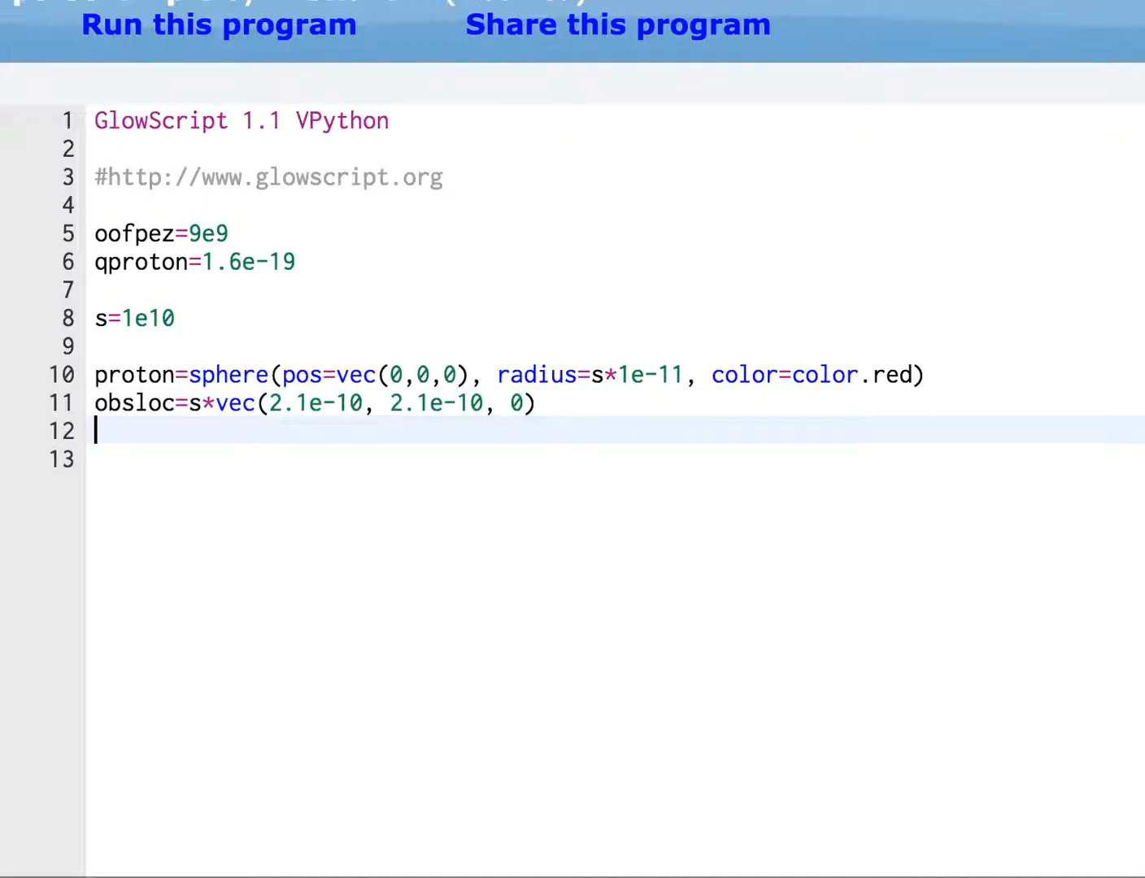
# Step: Define the relative position rp=obsloc-proton.pos on a new line
pyautogui.write('rp')
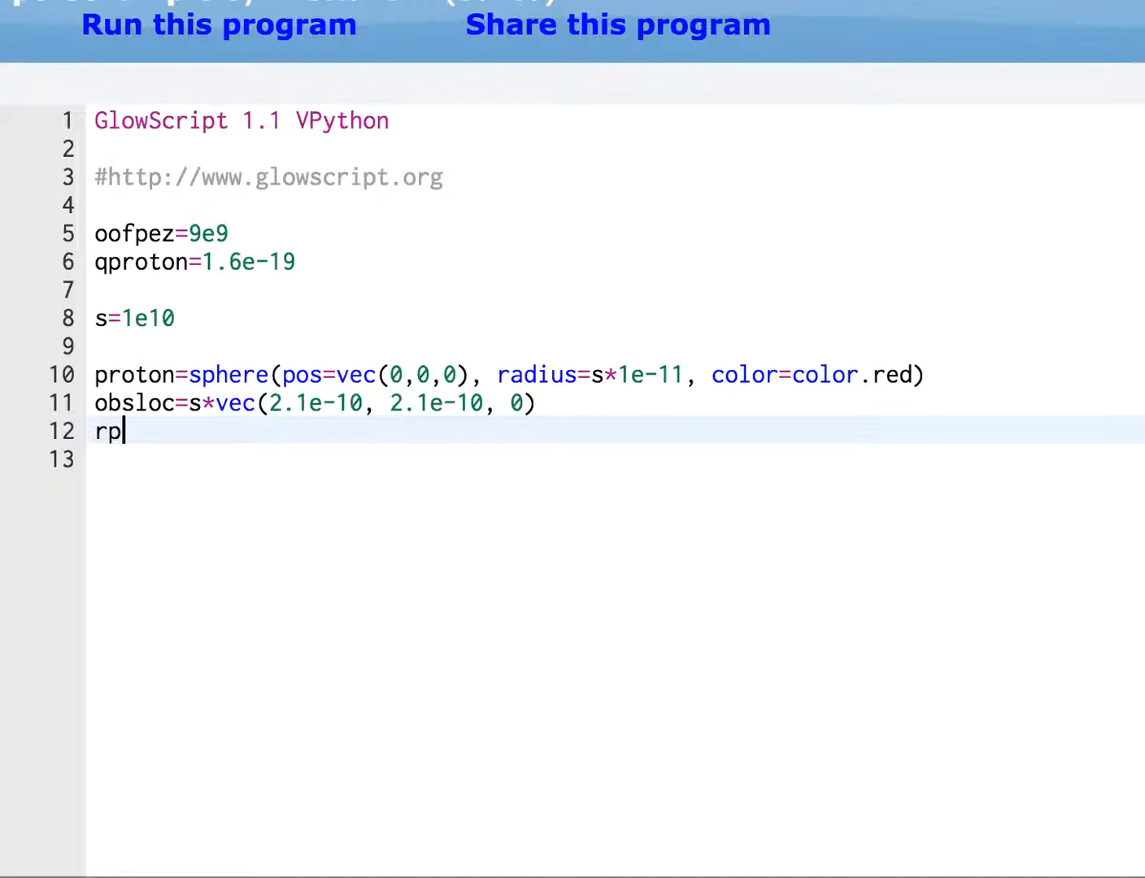
pyautogui.write('=')
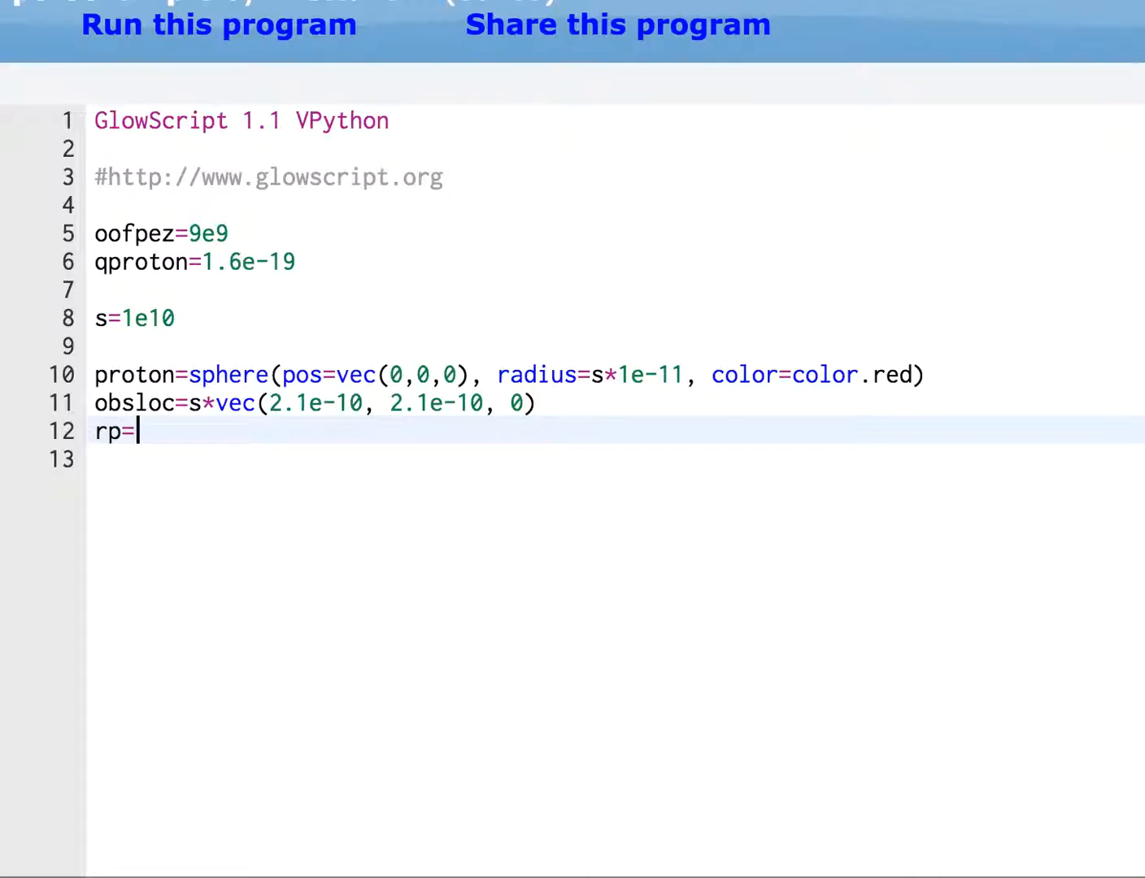
pyautogui.write('obso')
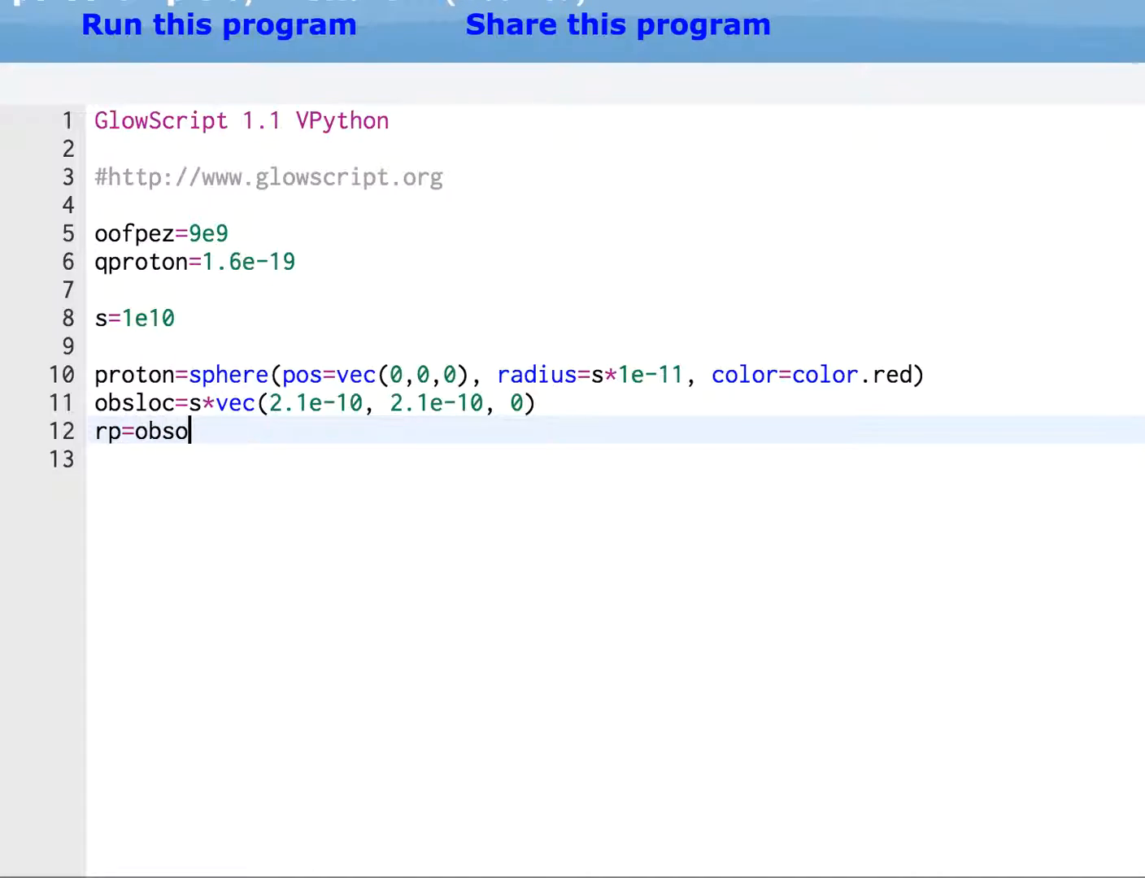
pyautogui.write('loc=')
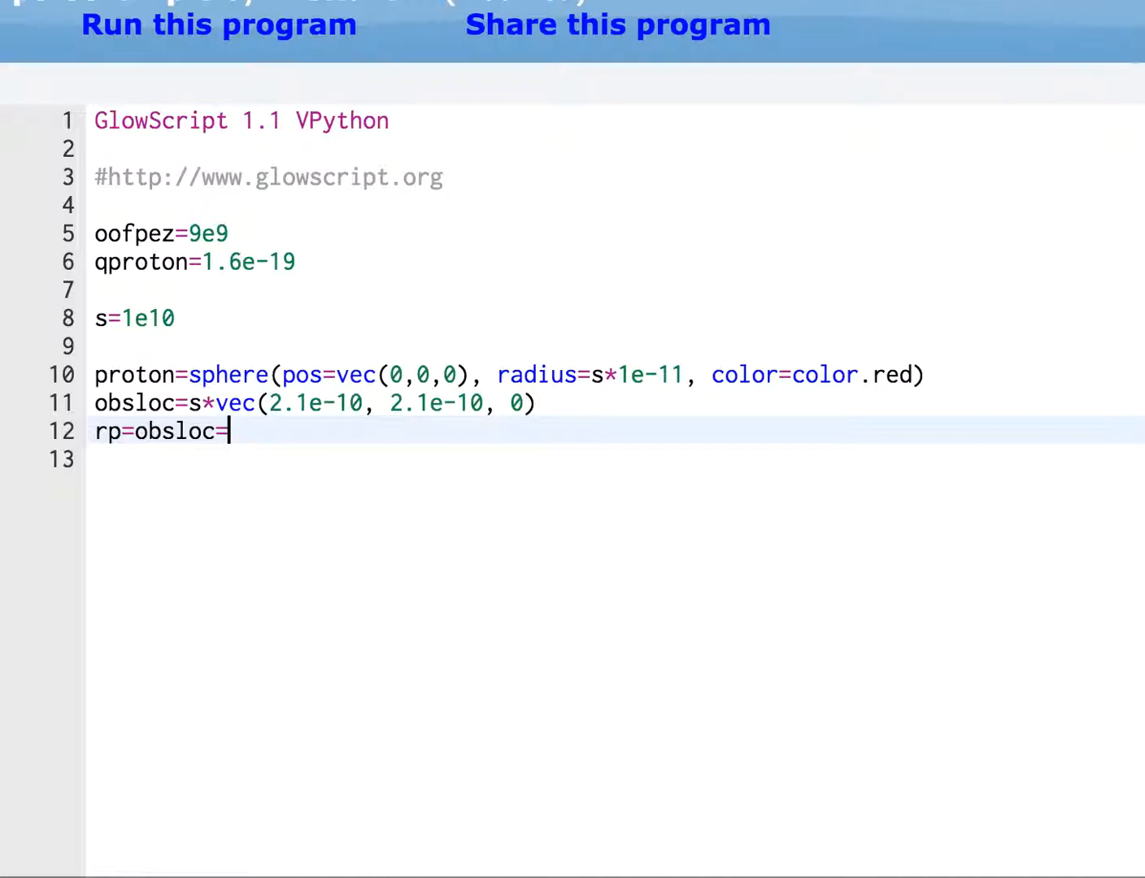
pyautogui.write('-')
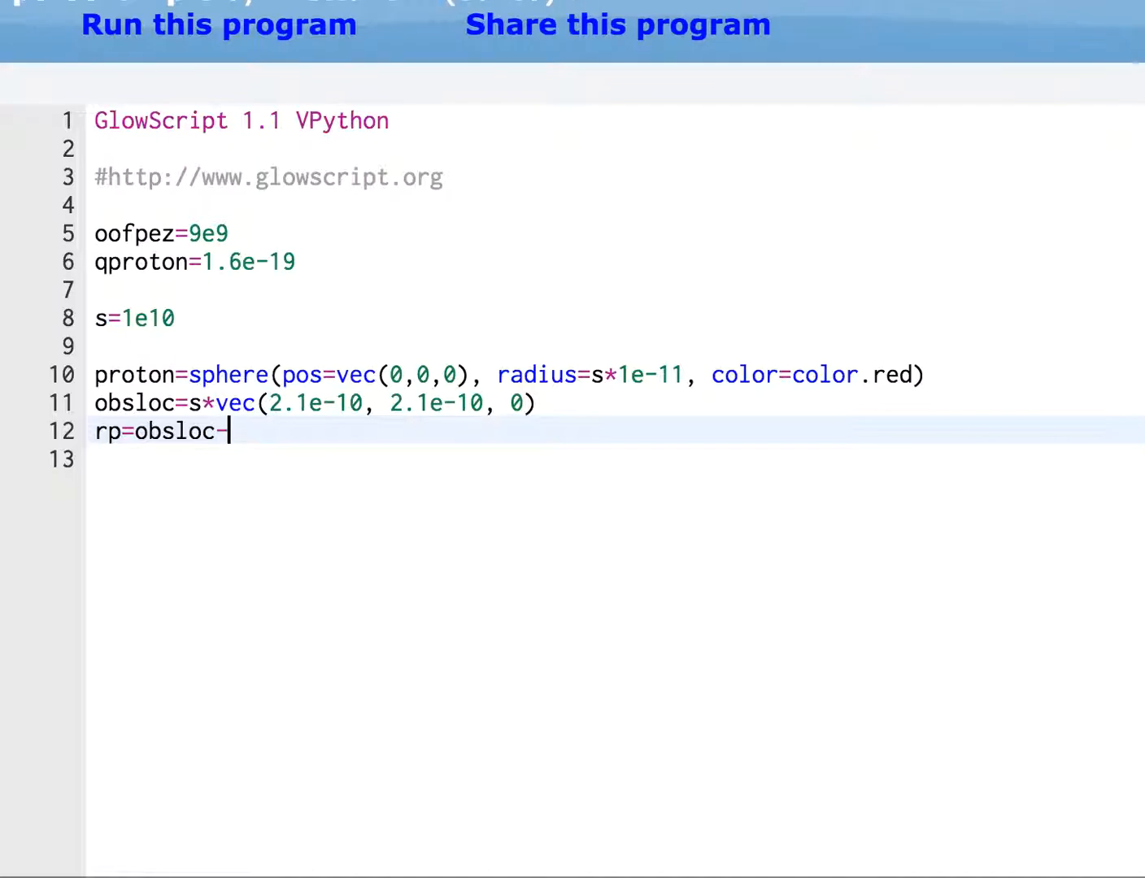
pyautogui.write('proton.p')
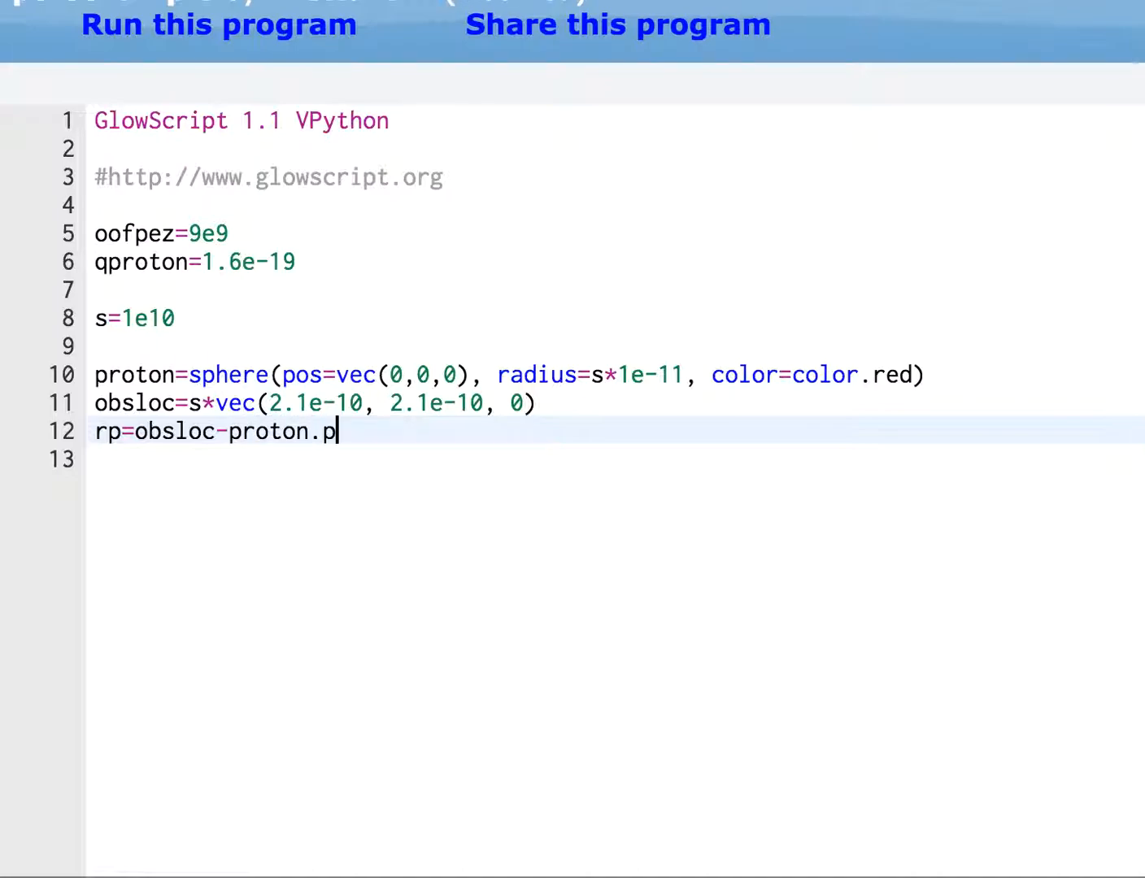
pyautogui.write('os')
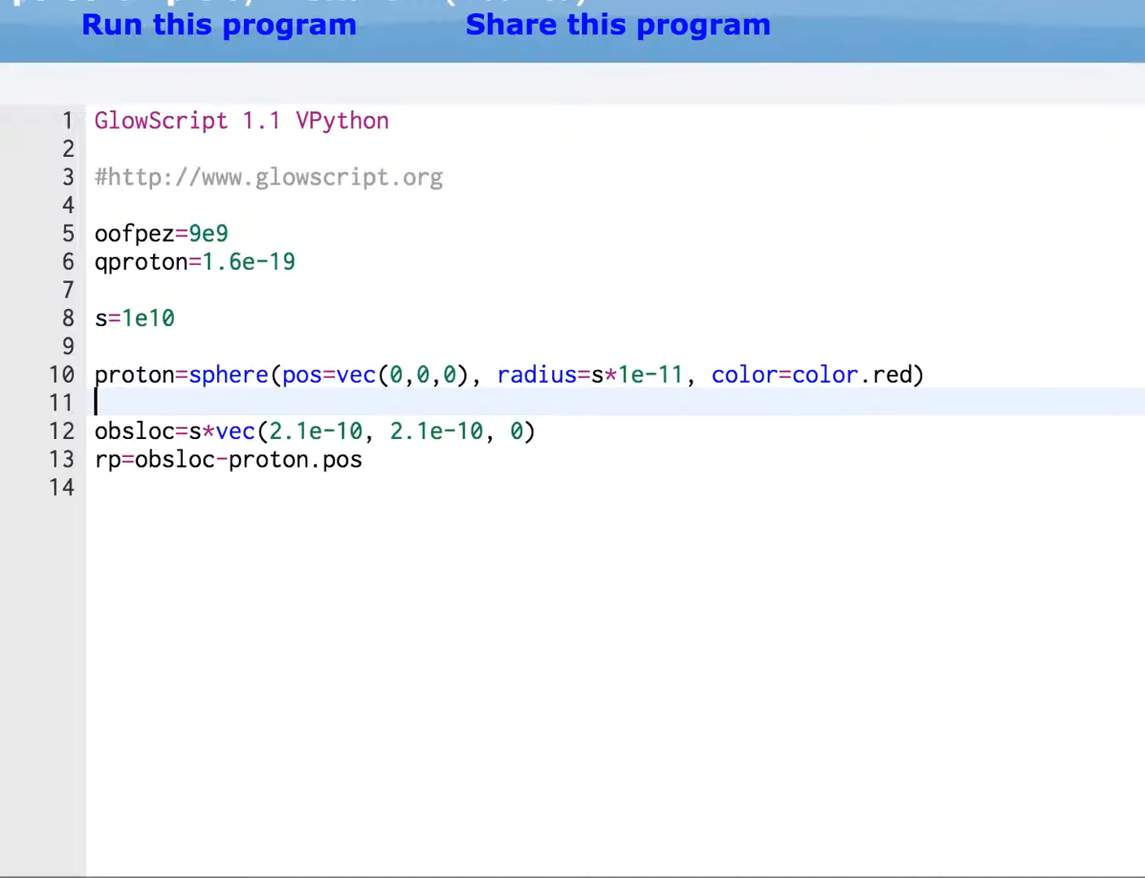
# Step: Insert print(proton.pos) right after the sphere line
pyautogui.write('print(p')
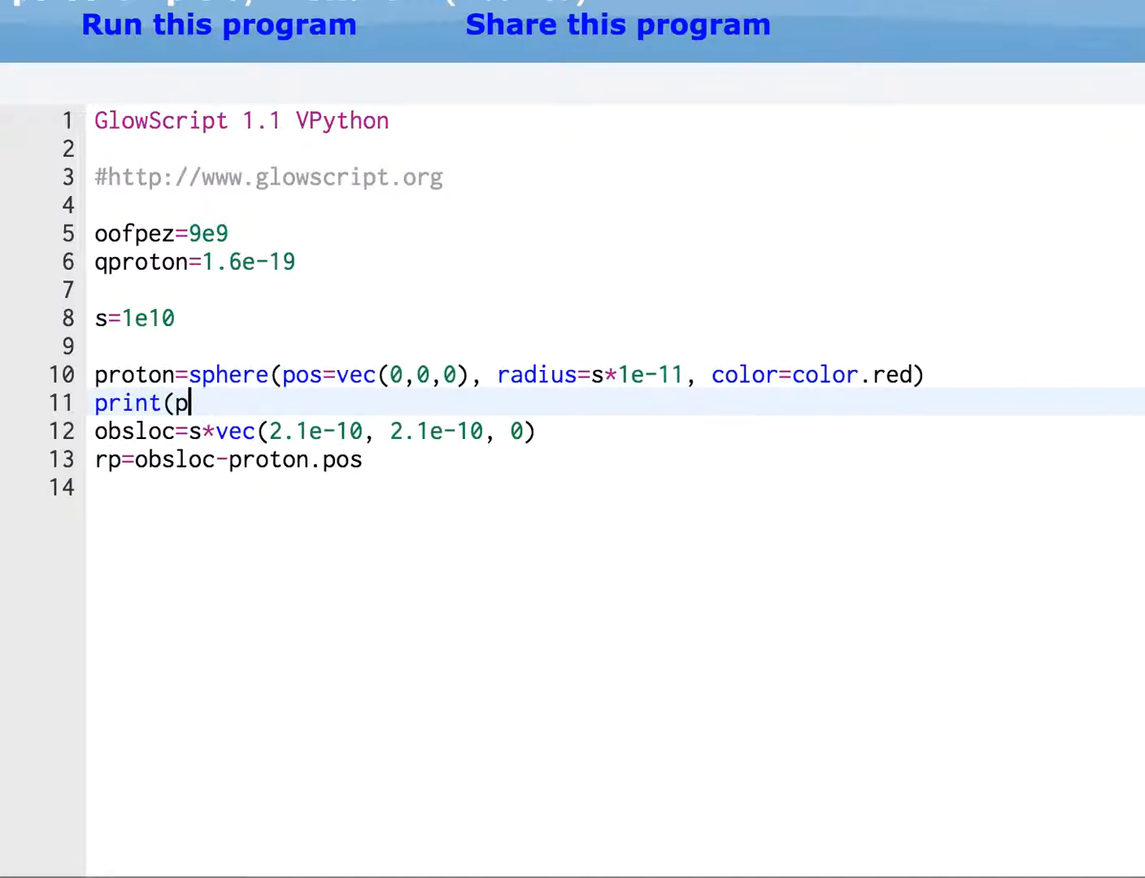
pyautogui.write('roton.pos')
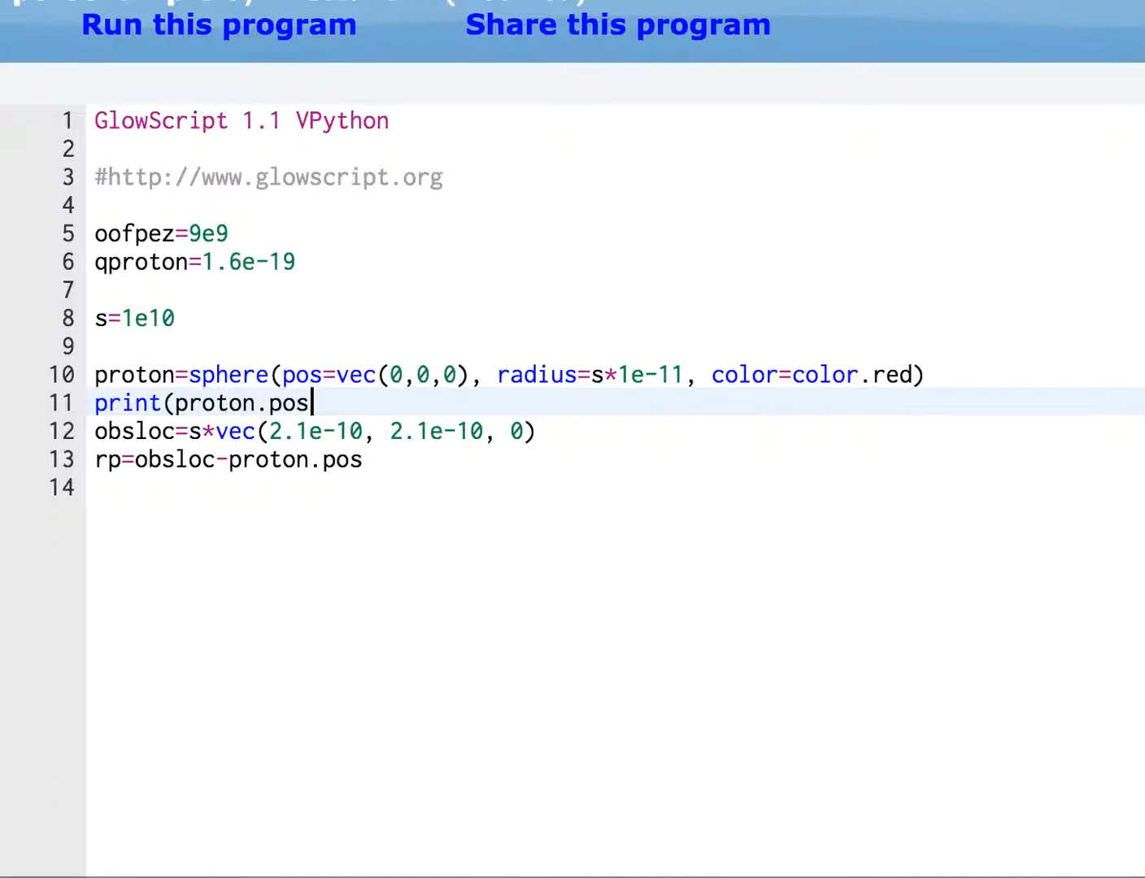
pyautogui.write(')')
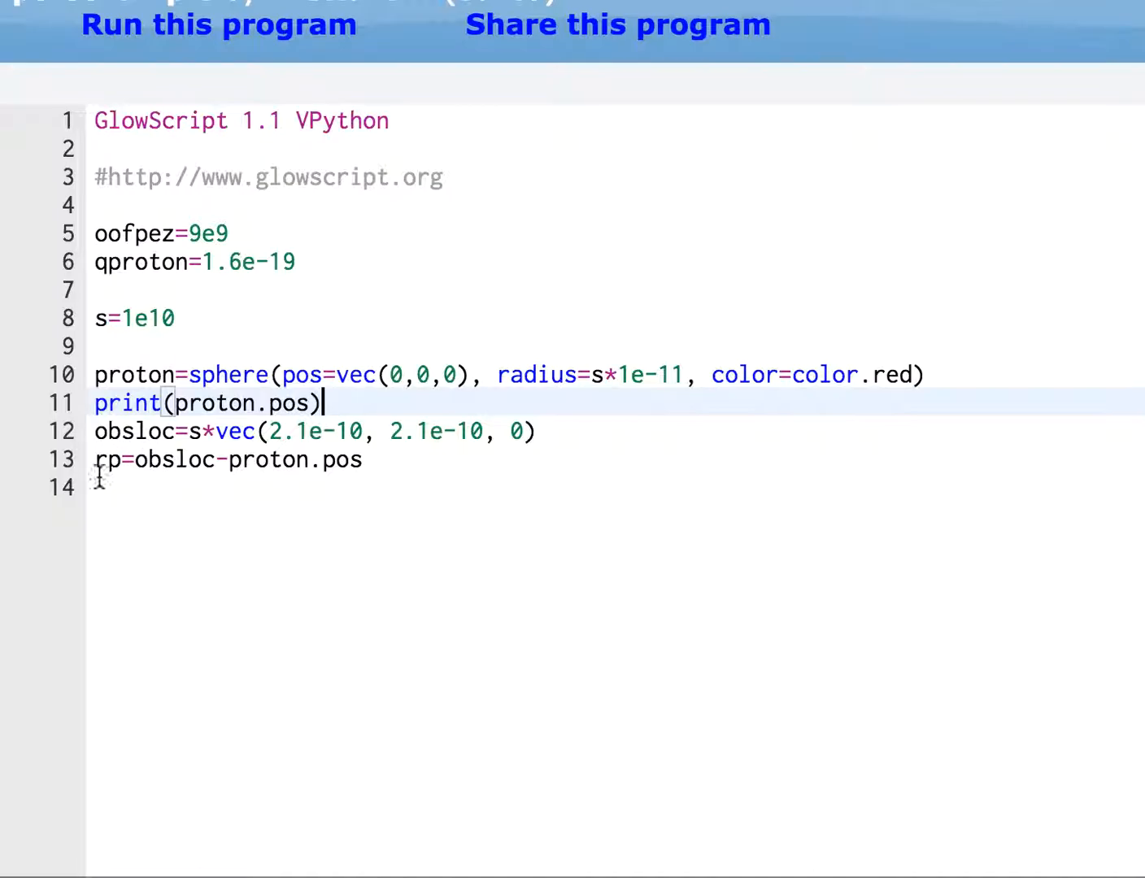
# Step: Run the program to see < 0, 0, 0 > printed, then return to the editor
pyautogui.click(218, 25)
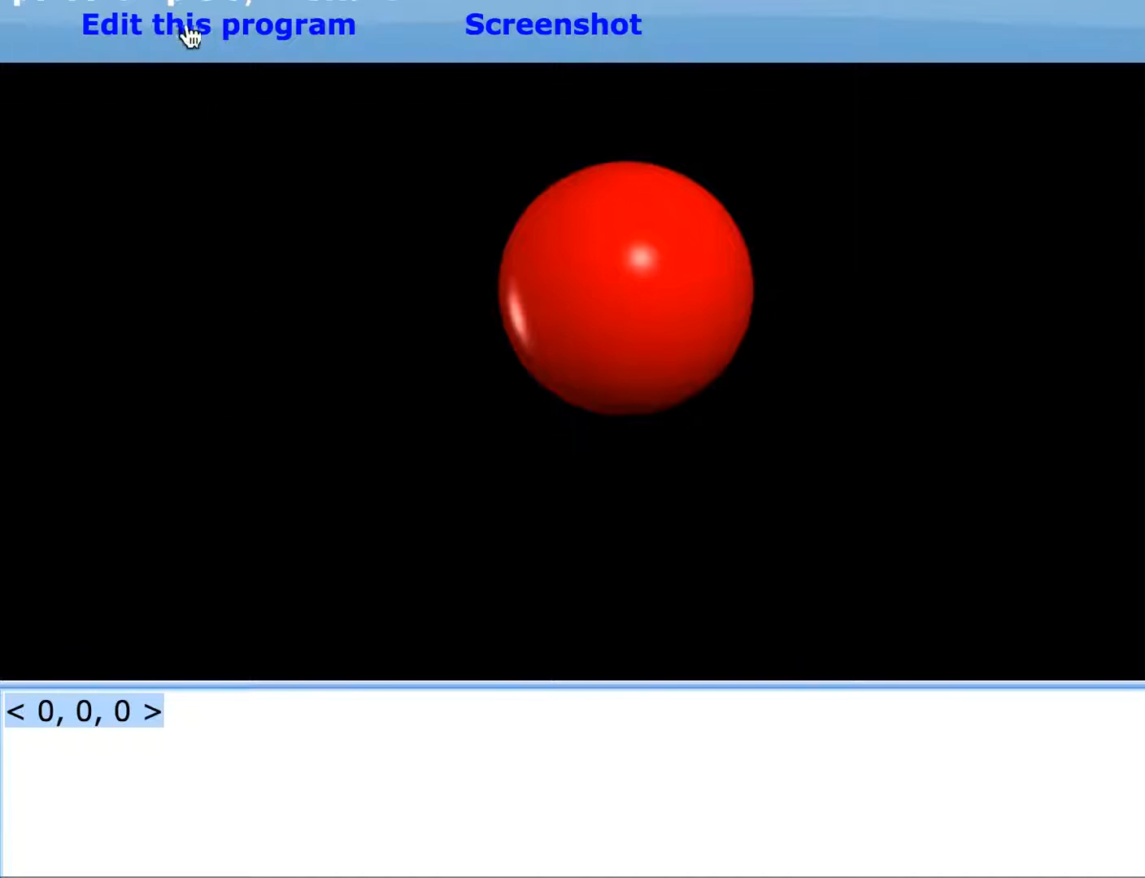
pyautogui.click(218, 24)
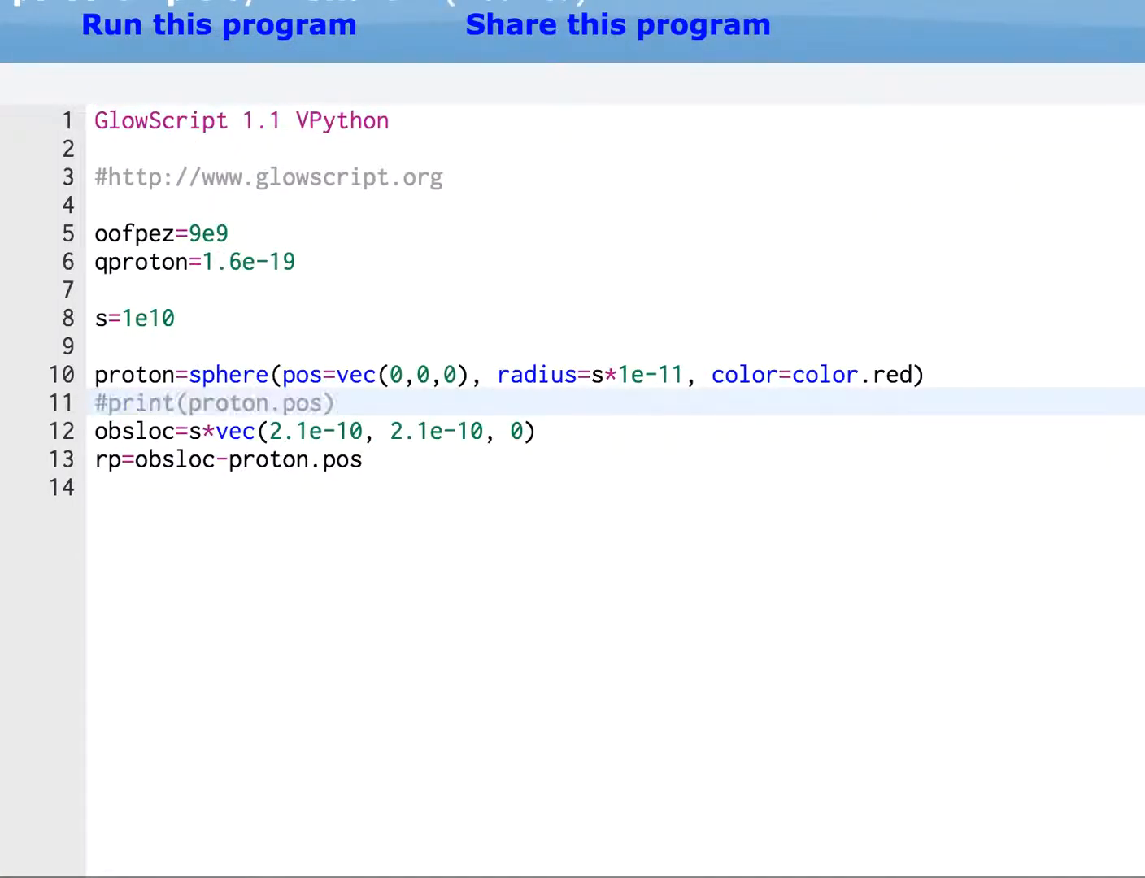
# Step: Add an rpmag(rp) line below the rp calculation
pyautogui.click(366, 458)
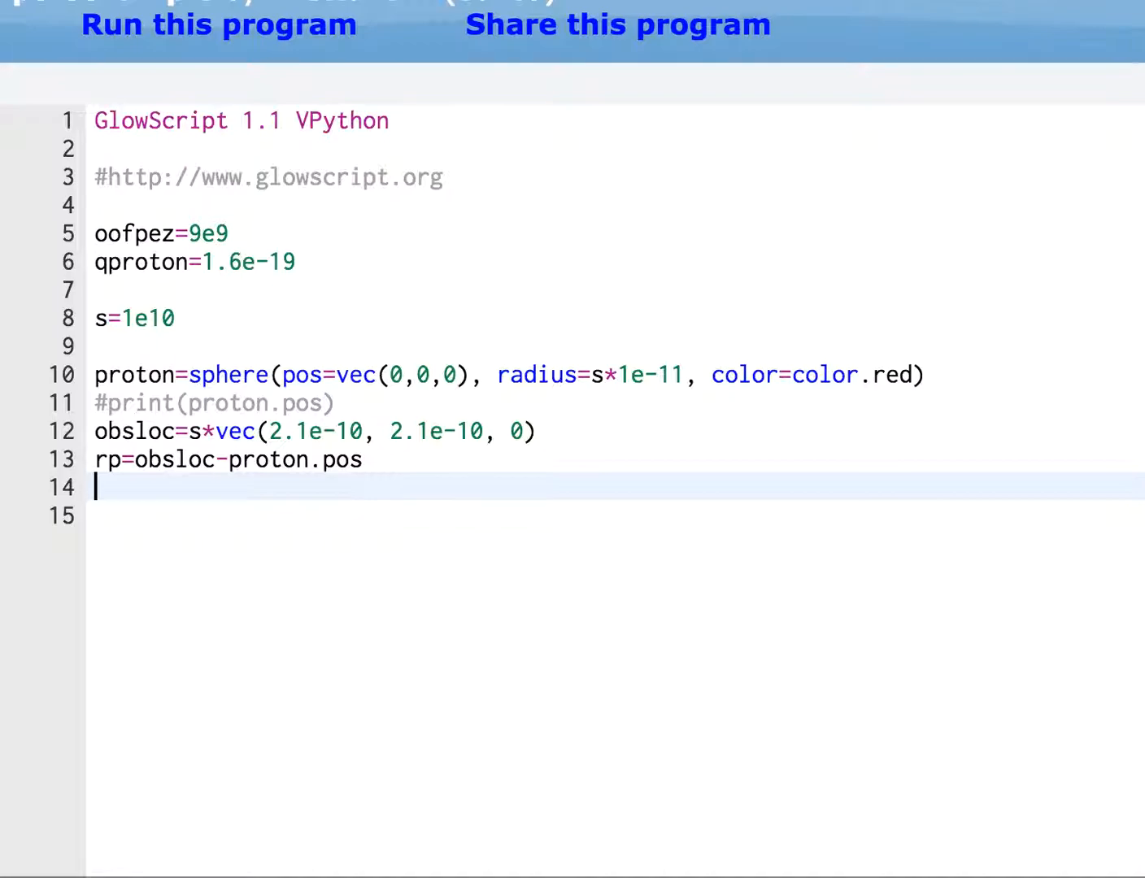
pyautogui.write('rpma')
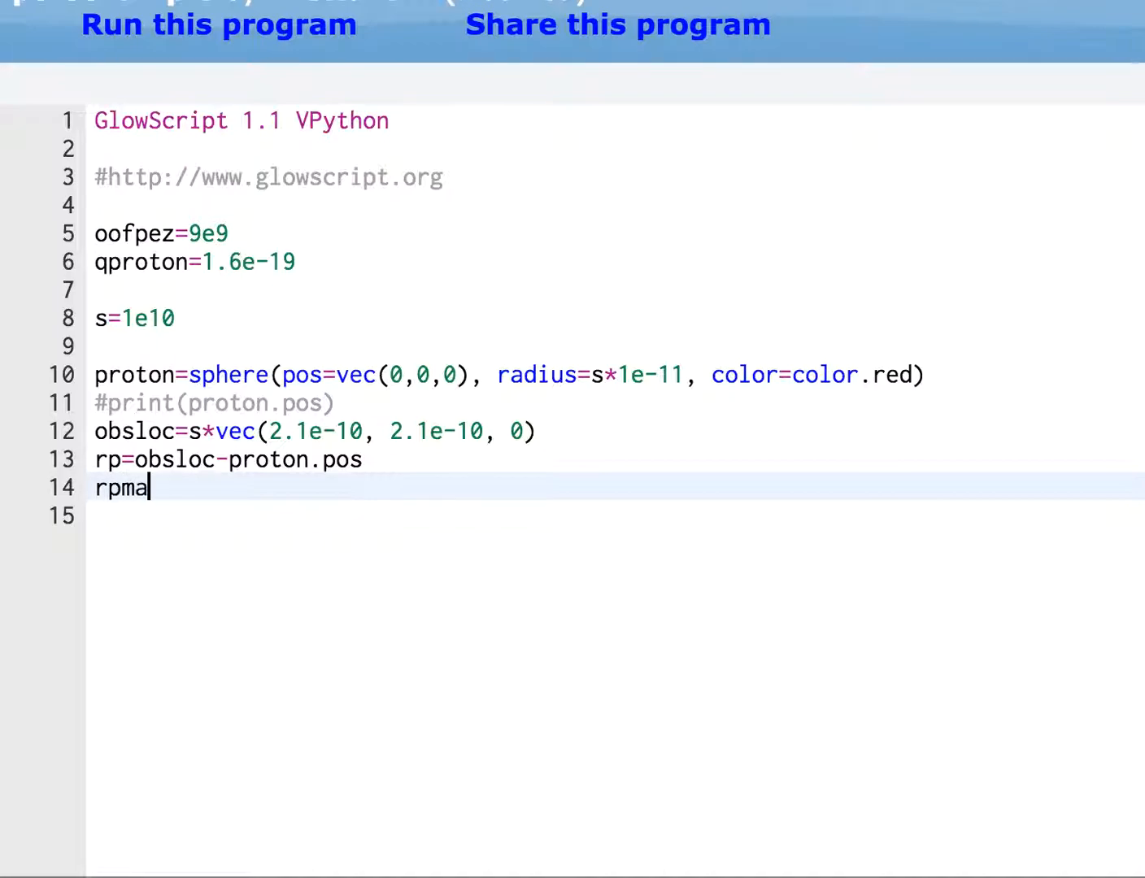
pyautogui.write('g(rp')
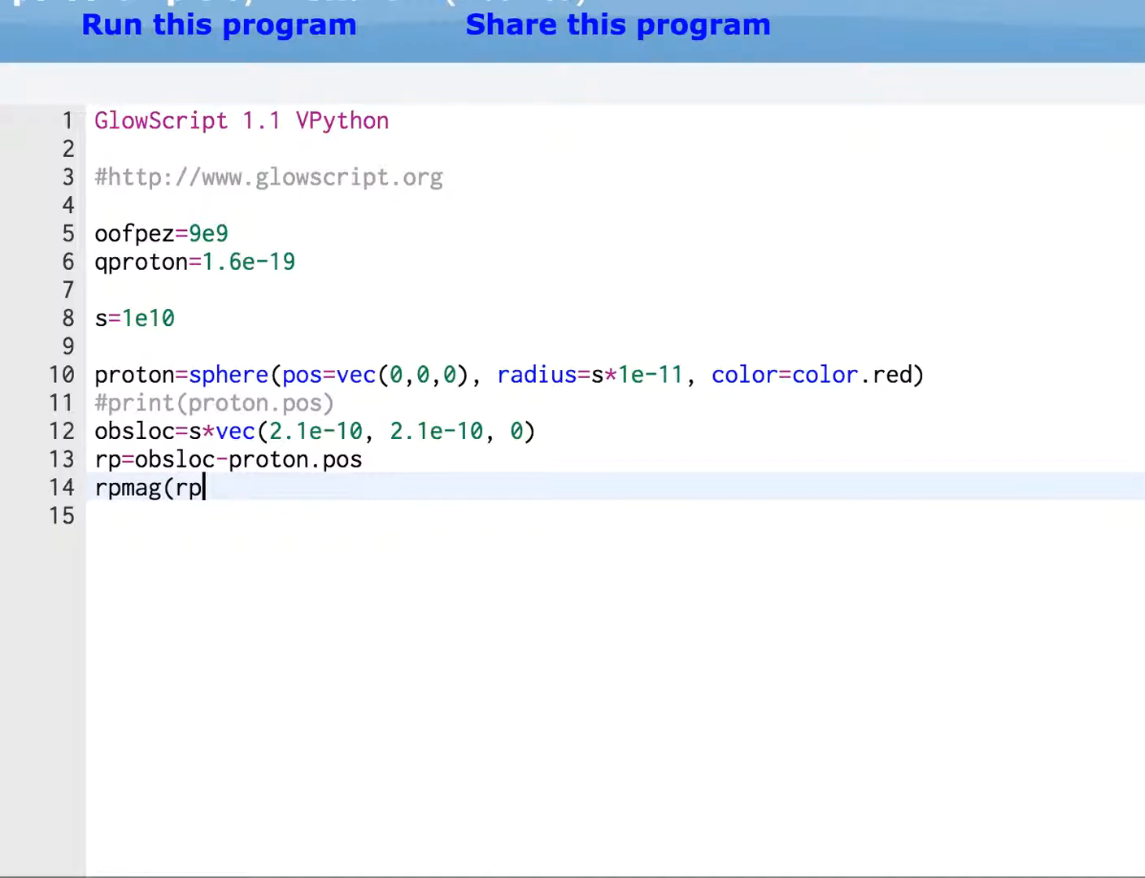
pyautogui.write(')')
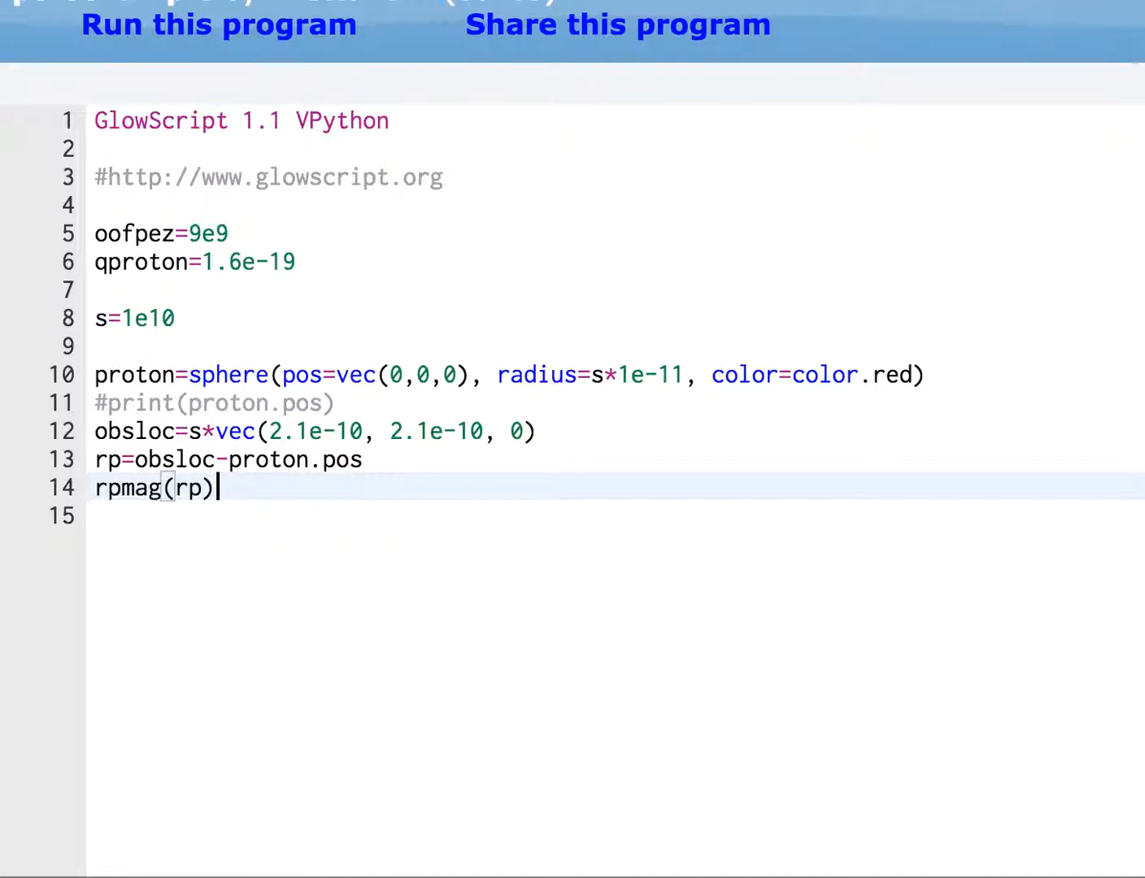
# Step: Compute the field Ep=oofpez*qproton*rp/rpmag**3
pyautogui.write('Ep')
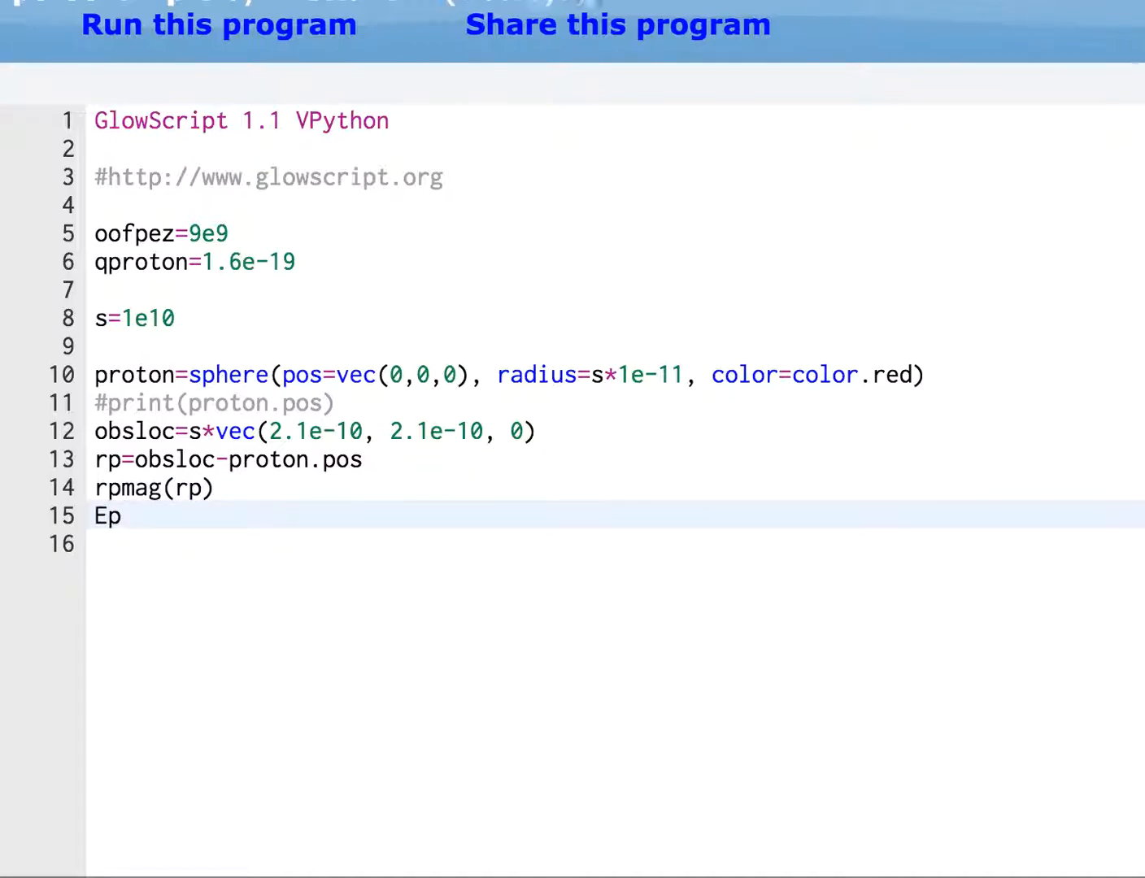
pyautogui.write('=')
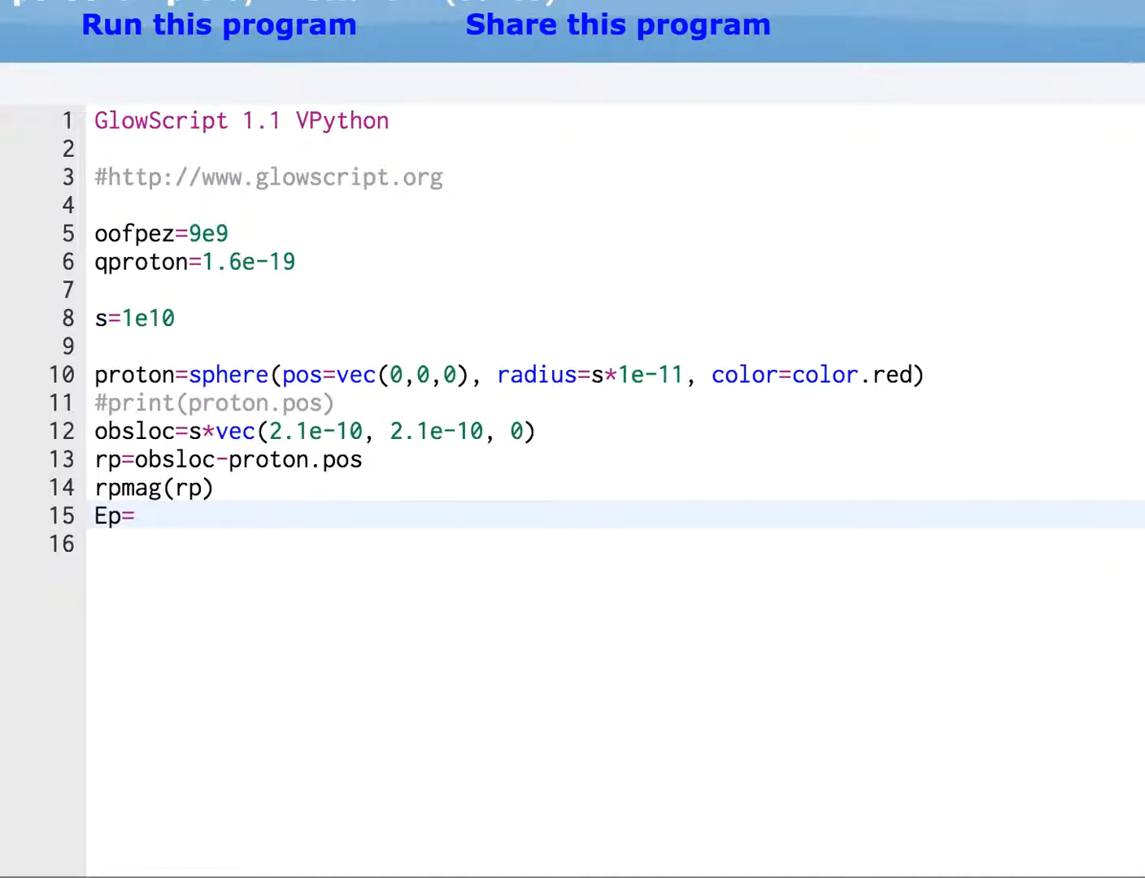
pyautogui.write('oo')
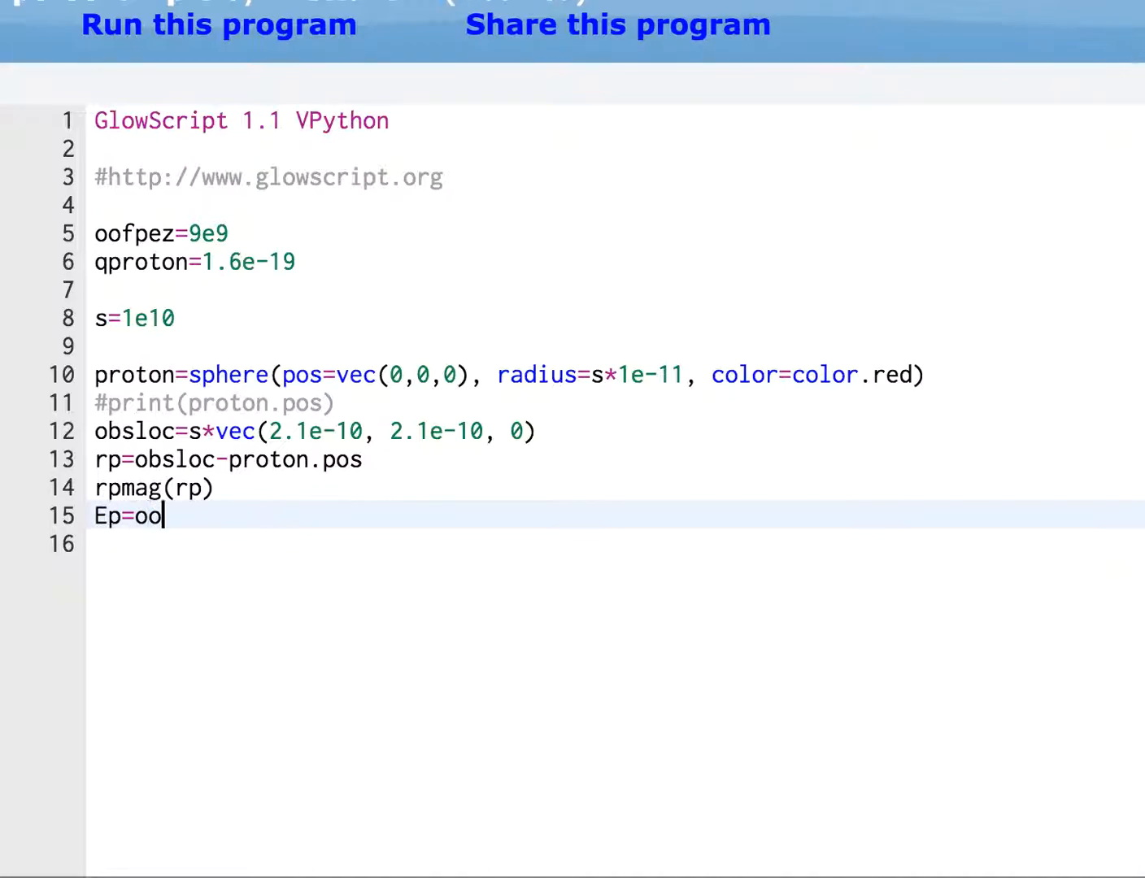
pyautogui.write('f')
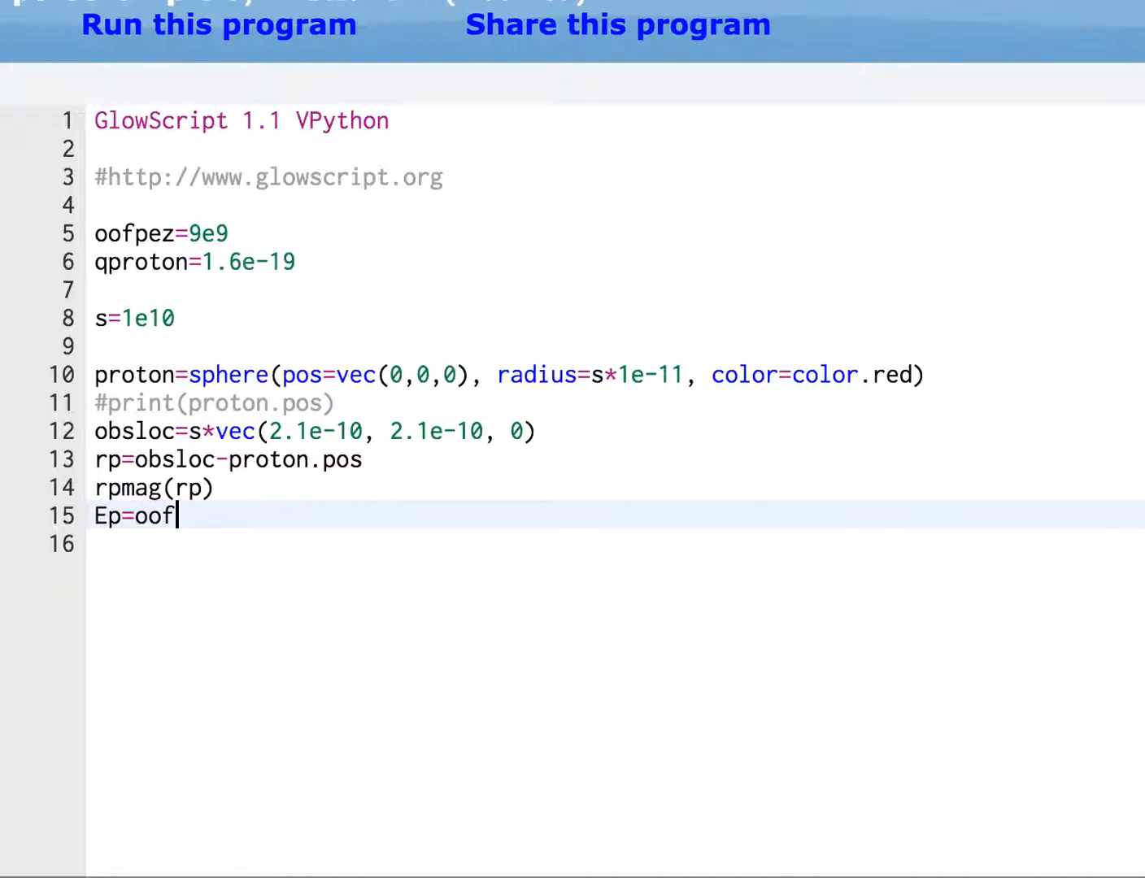
pyautogui.write('pez*q')
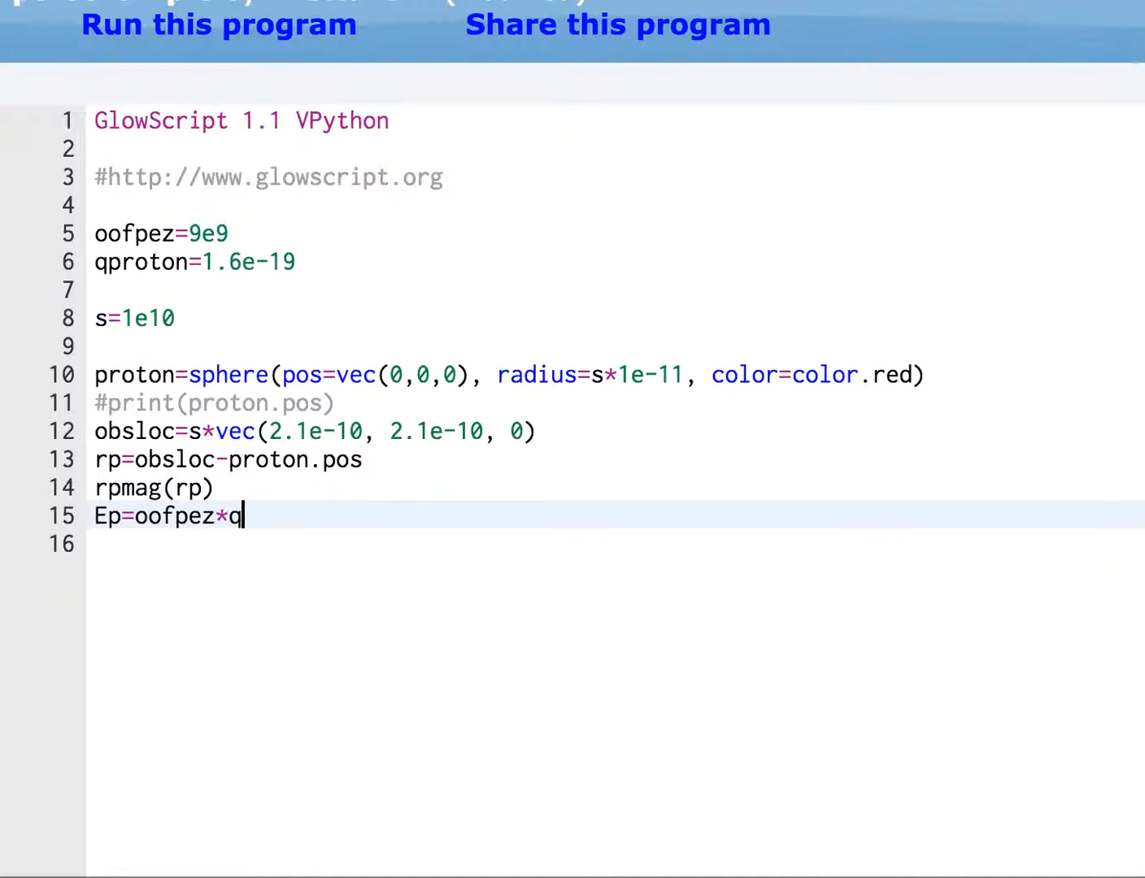
pyautogui.write('proton')
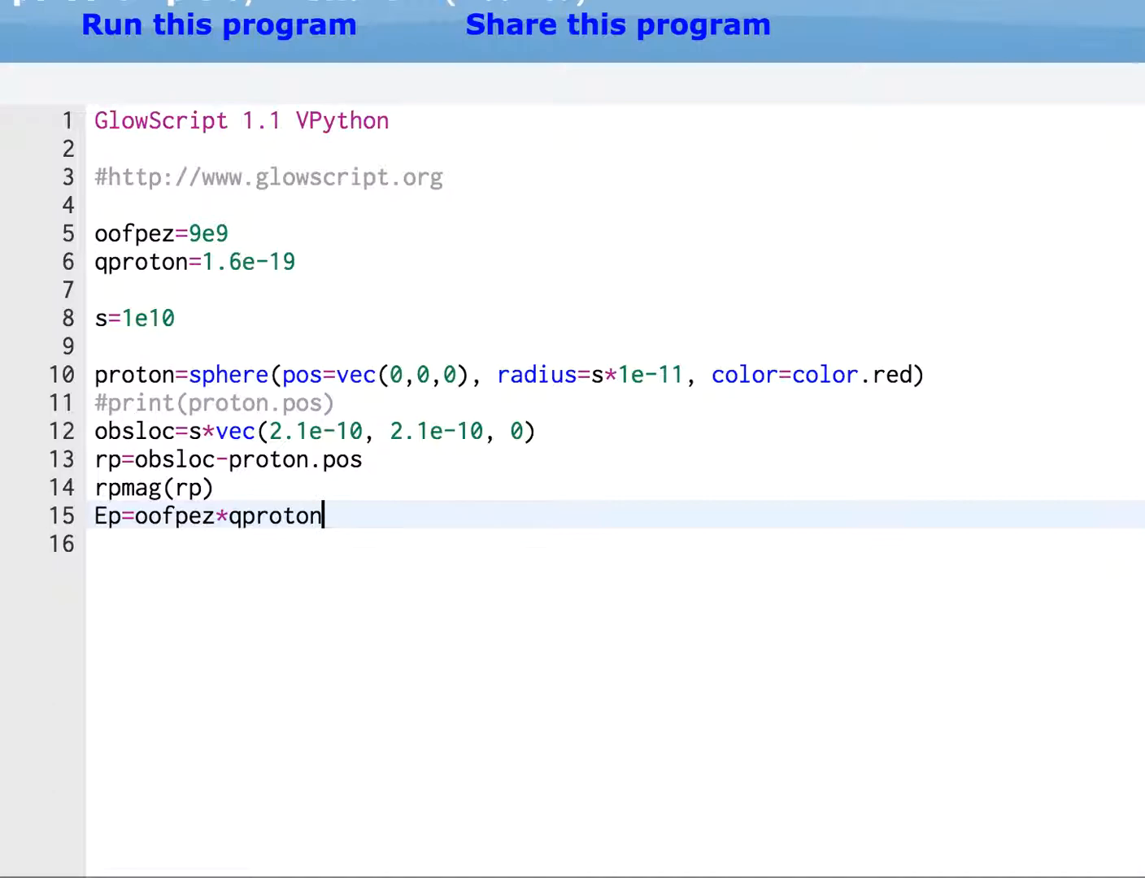
pyautogui.write('*rp')
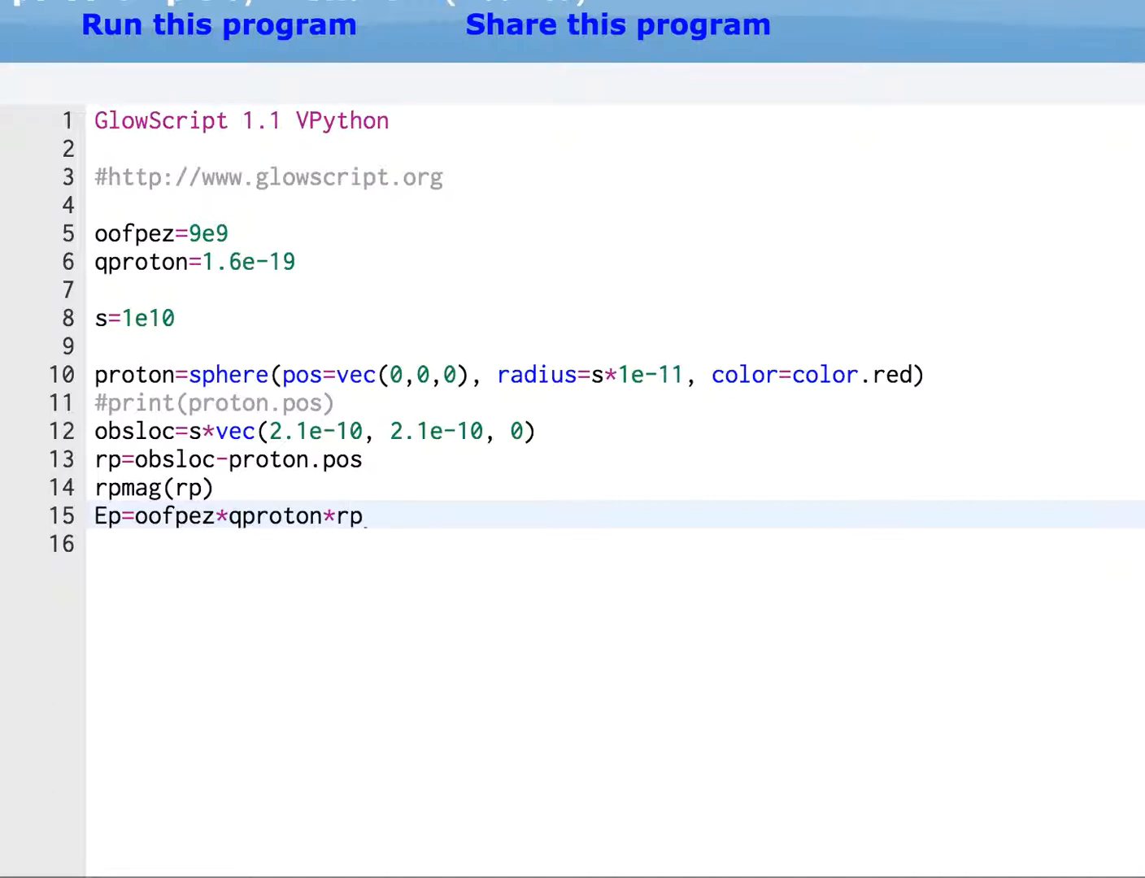
pyautogui.write('/rpma')
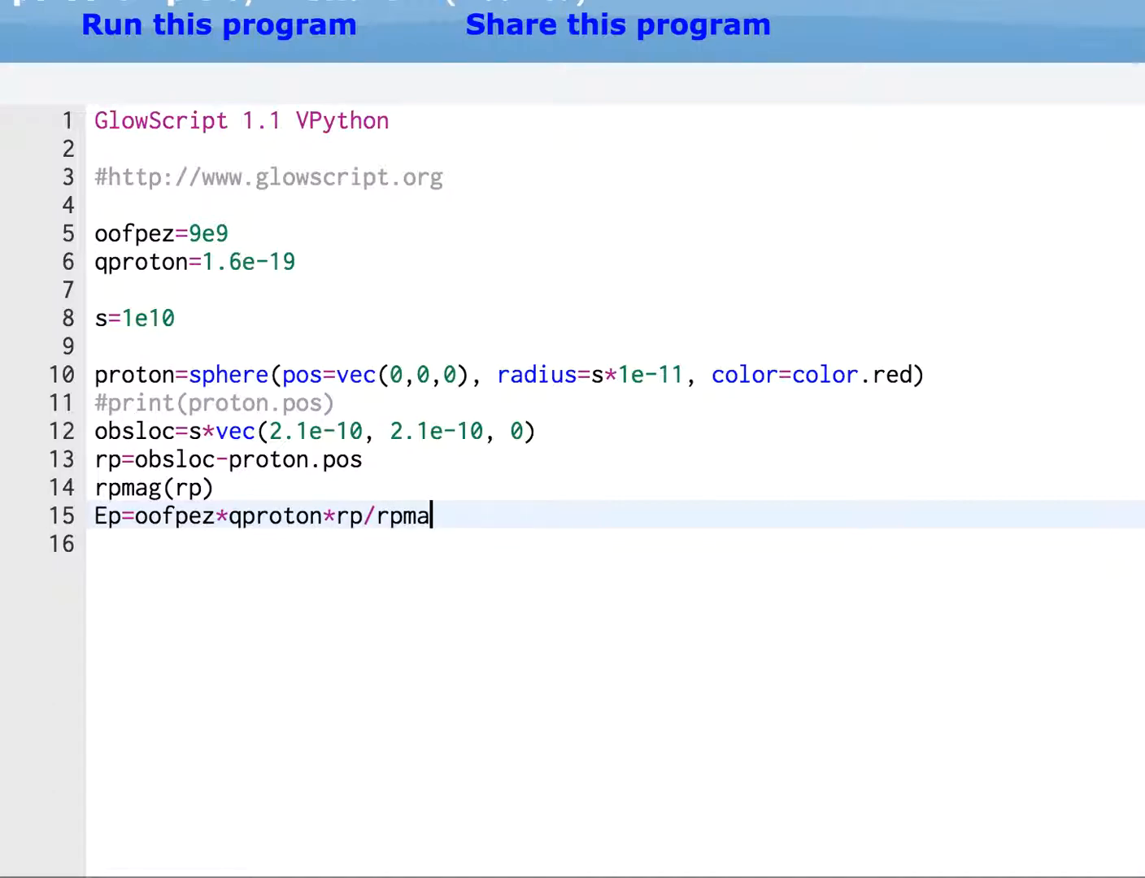
pyautogui.write('g**')
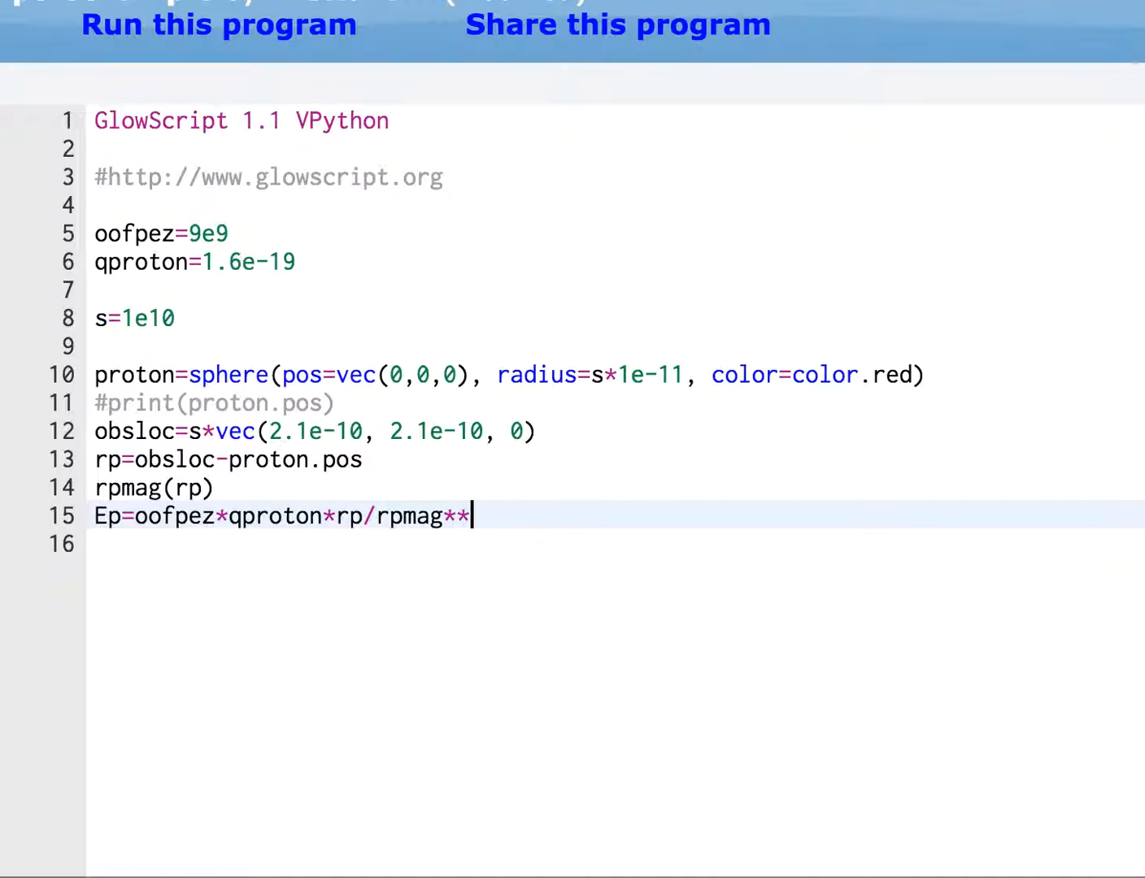
pyautogui.write('3')
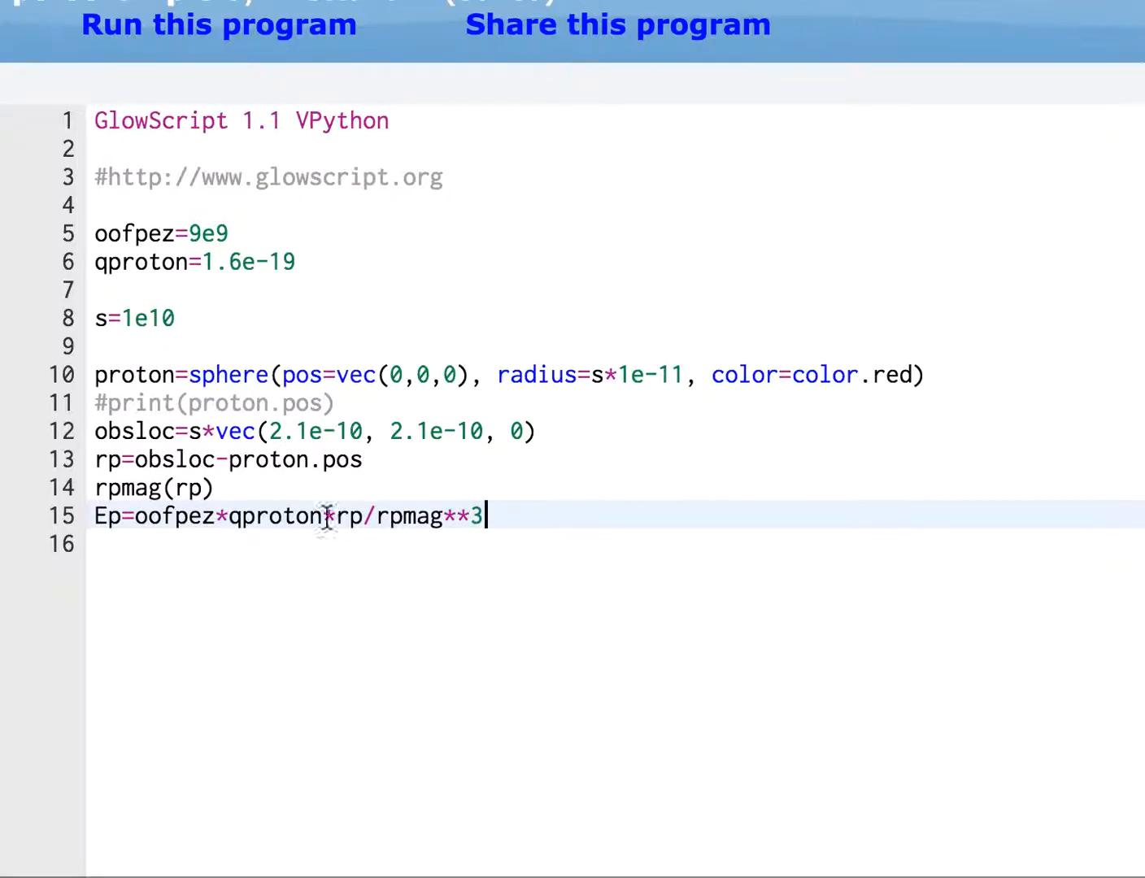
pyautogui.doubleClick(345, 516)
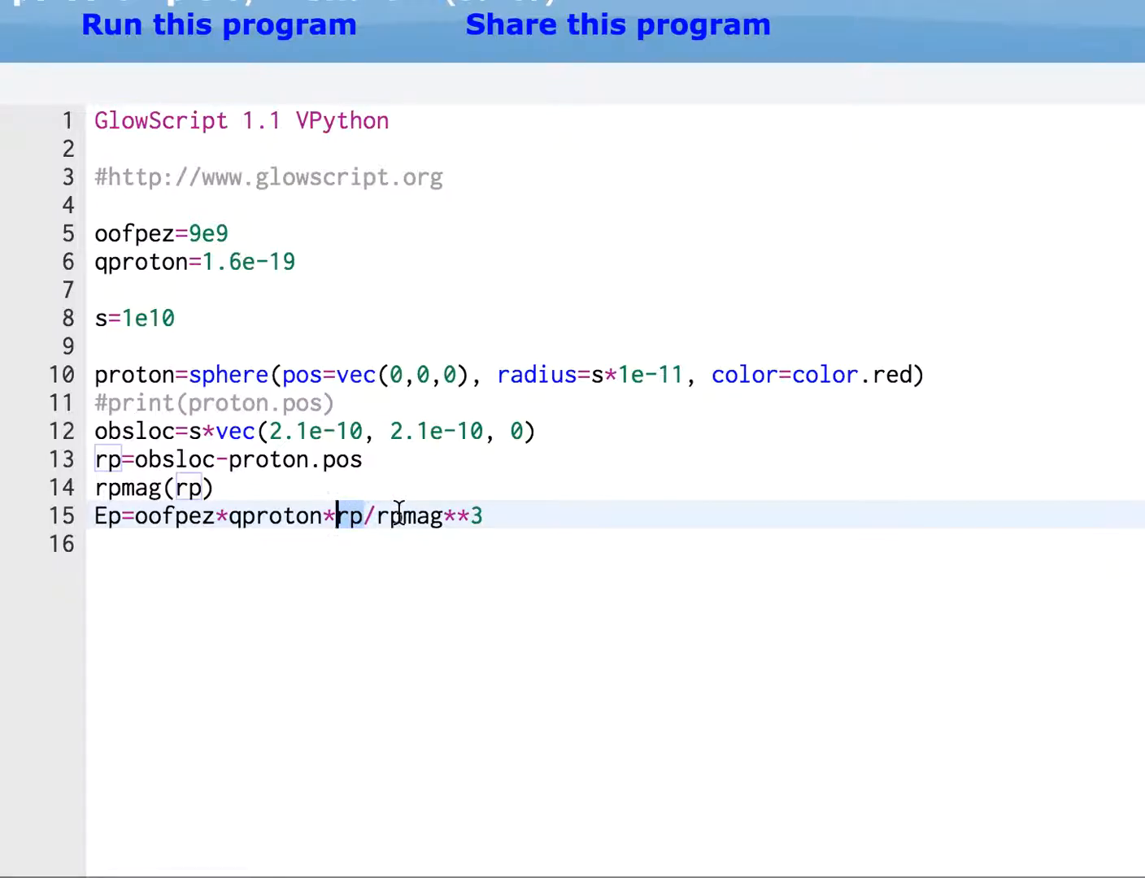
pyautogui.moveTo(438, 523)
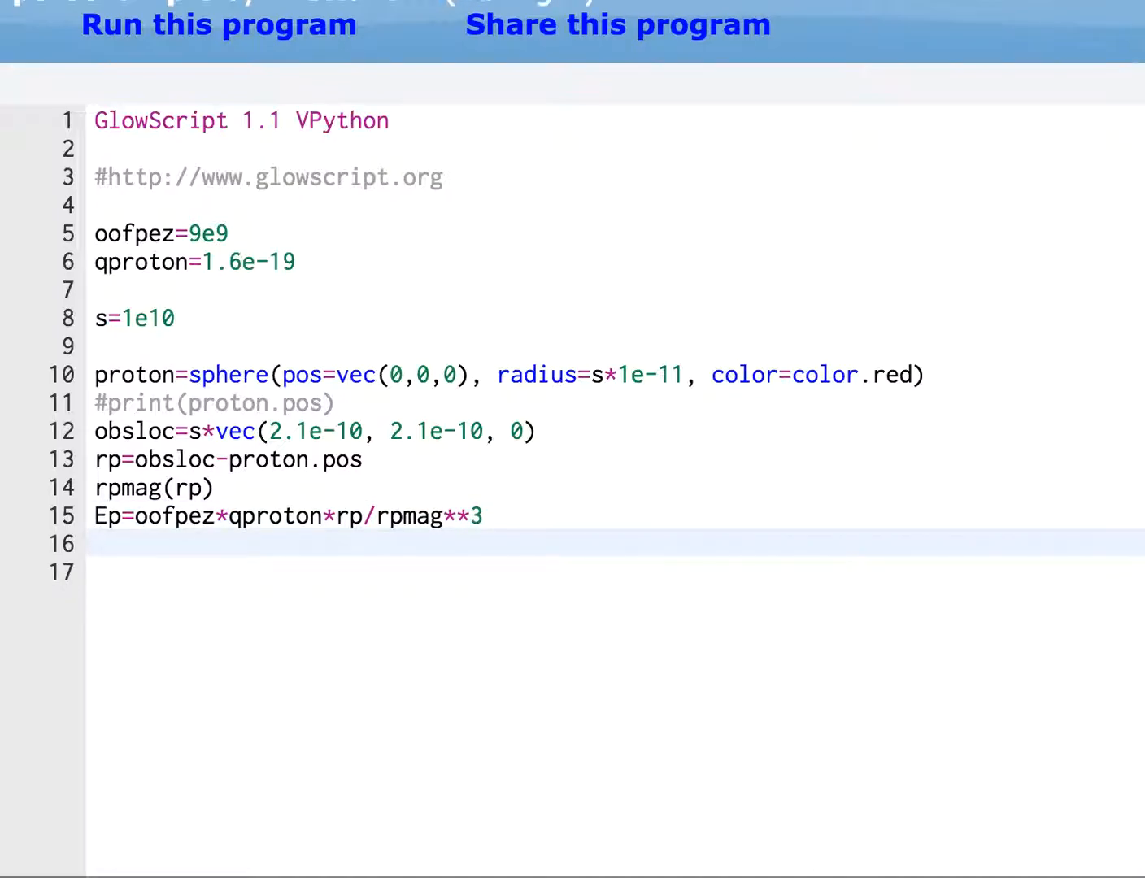
# Step: Add print(Ep) to display the electric field
pyautogui.write('print(E')
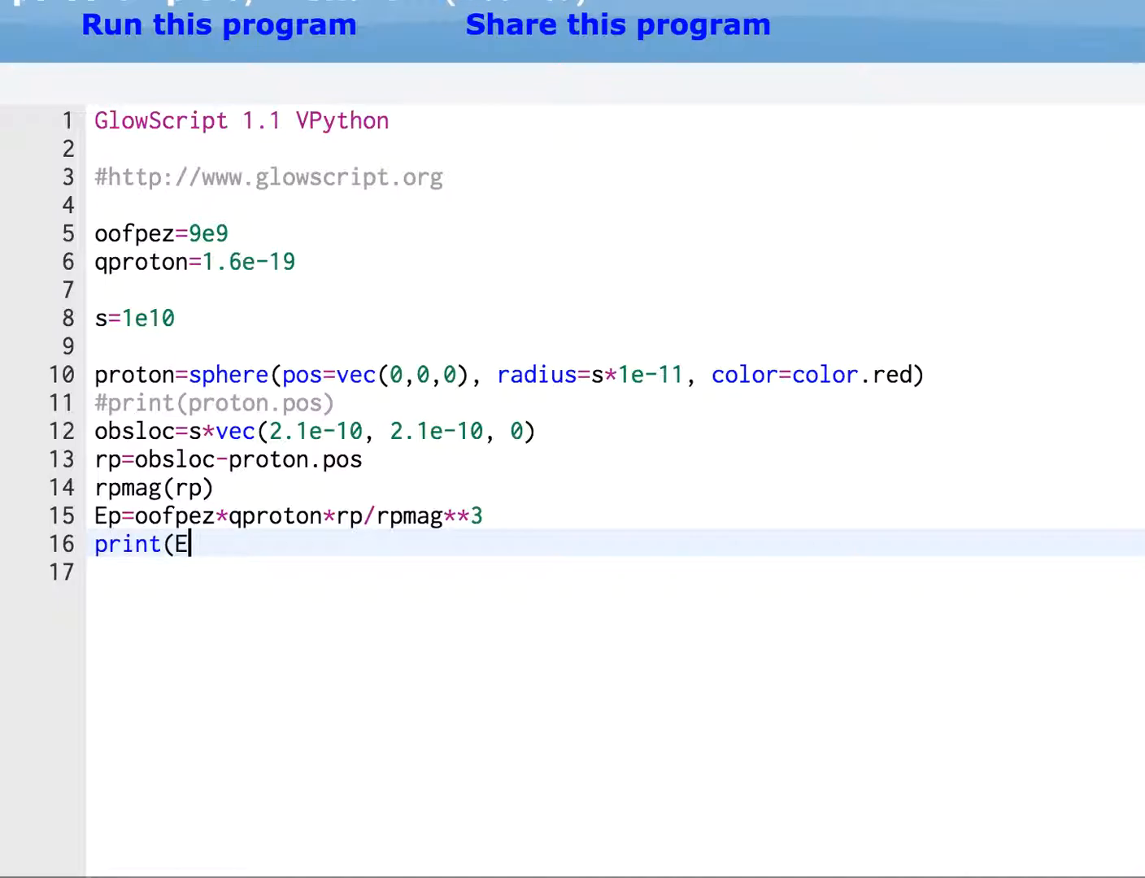
pyautogui.write('p)')
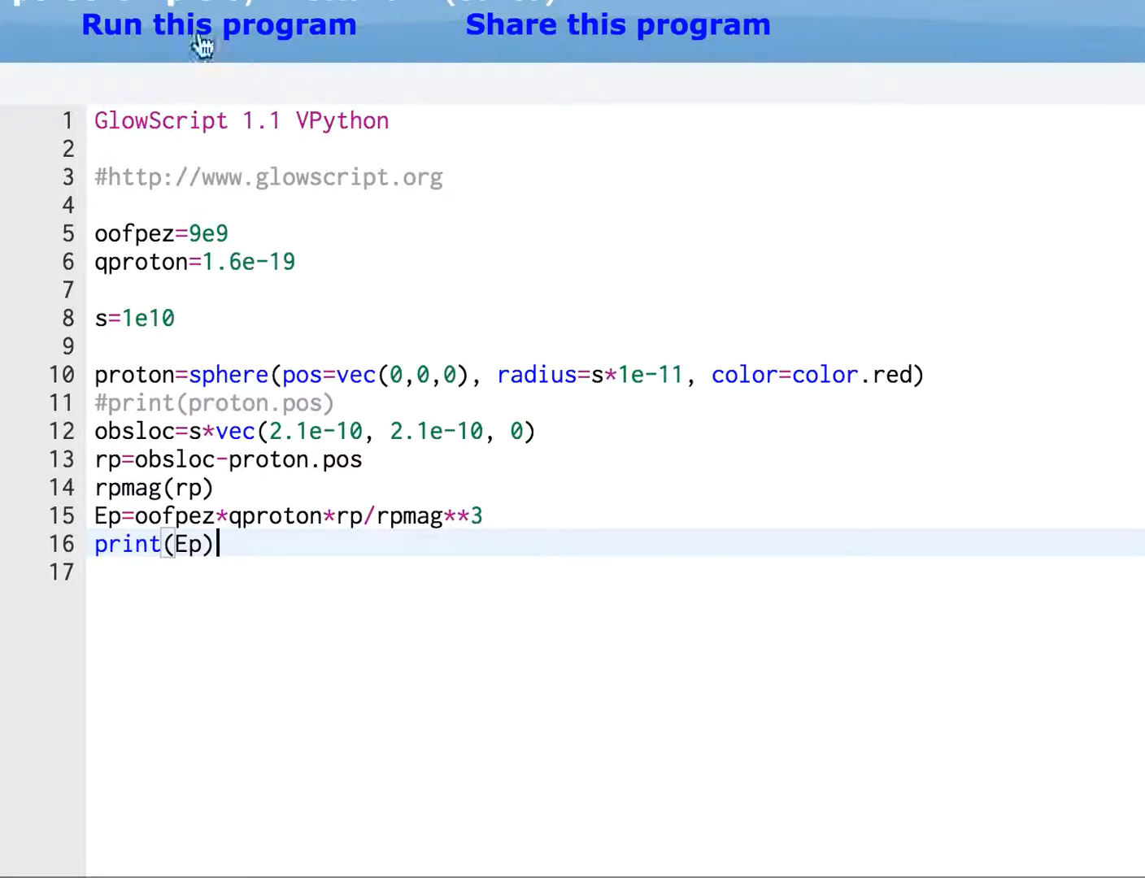
# Step: Run the program, hit the rpmag-not-defined error, and return to the code
pyautogui.click(218, 24)
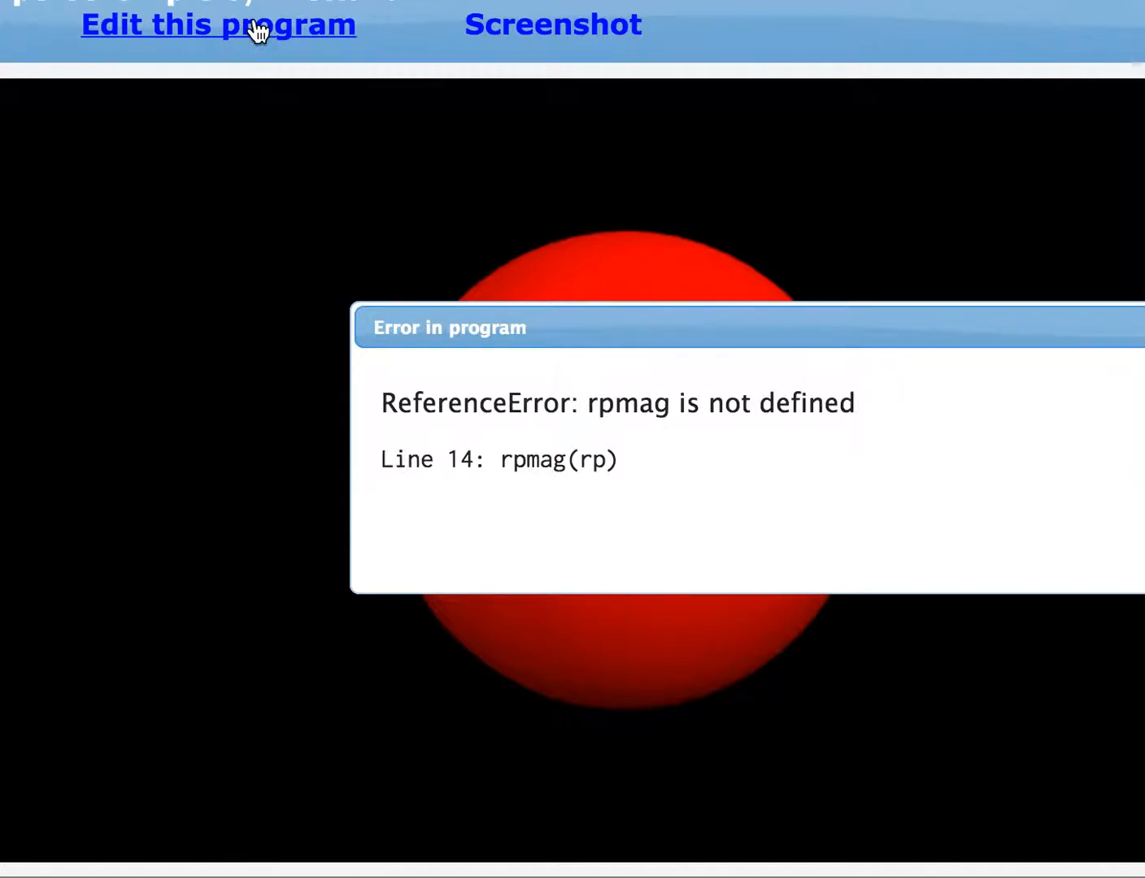
pyautogui.click(218, 26)
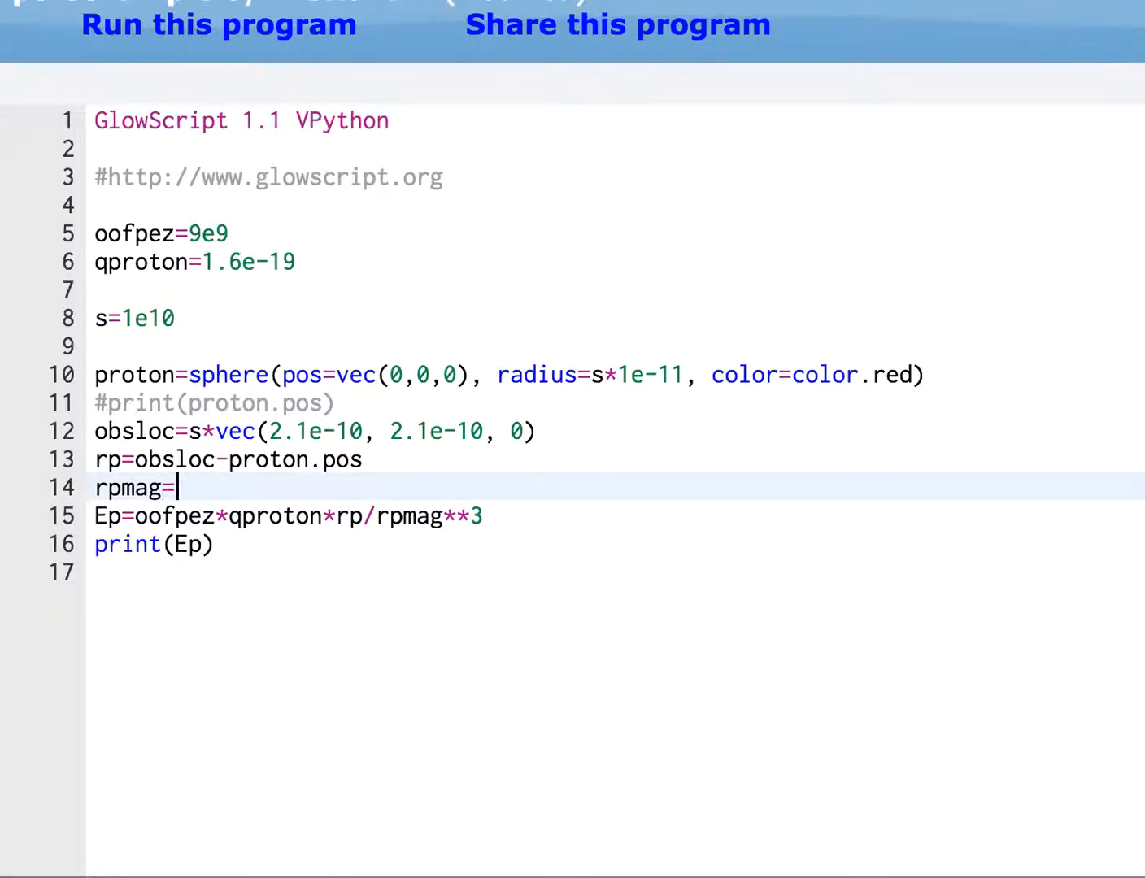
# Step: Complete rpmag=mag(rp), run to print Ep as <1.15446e-10, 1.15446e-10, 0>, and return to editing
pyautogui.write('mag(rp)')
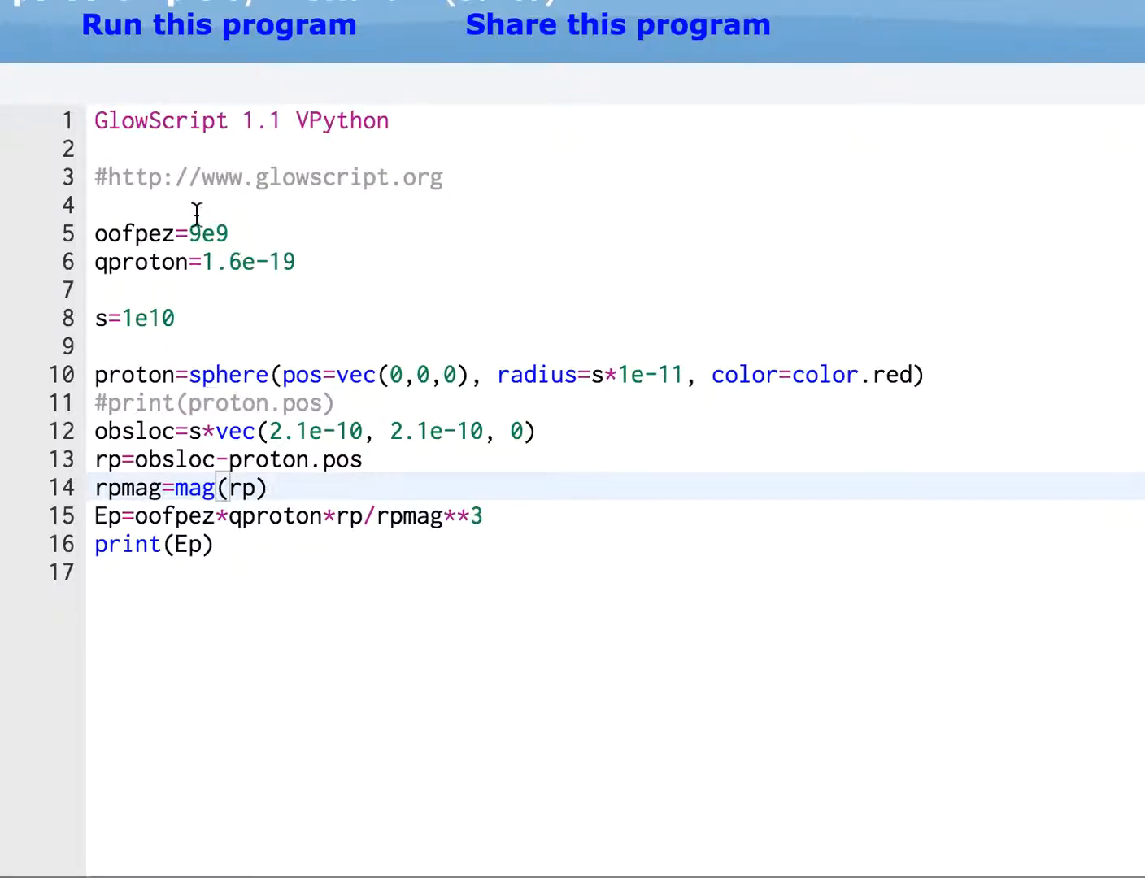
pyautogui.click(218, 24)
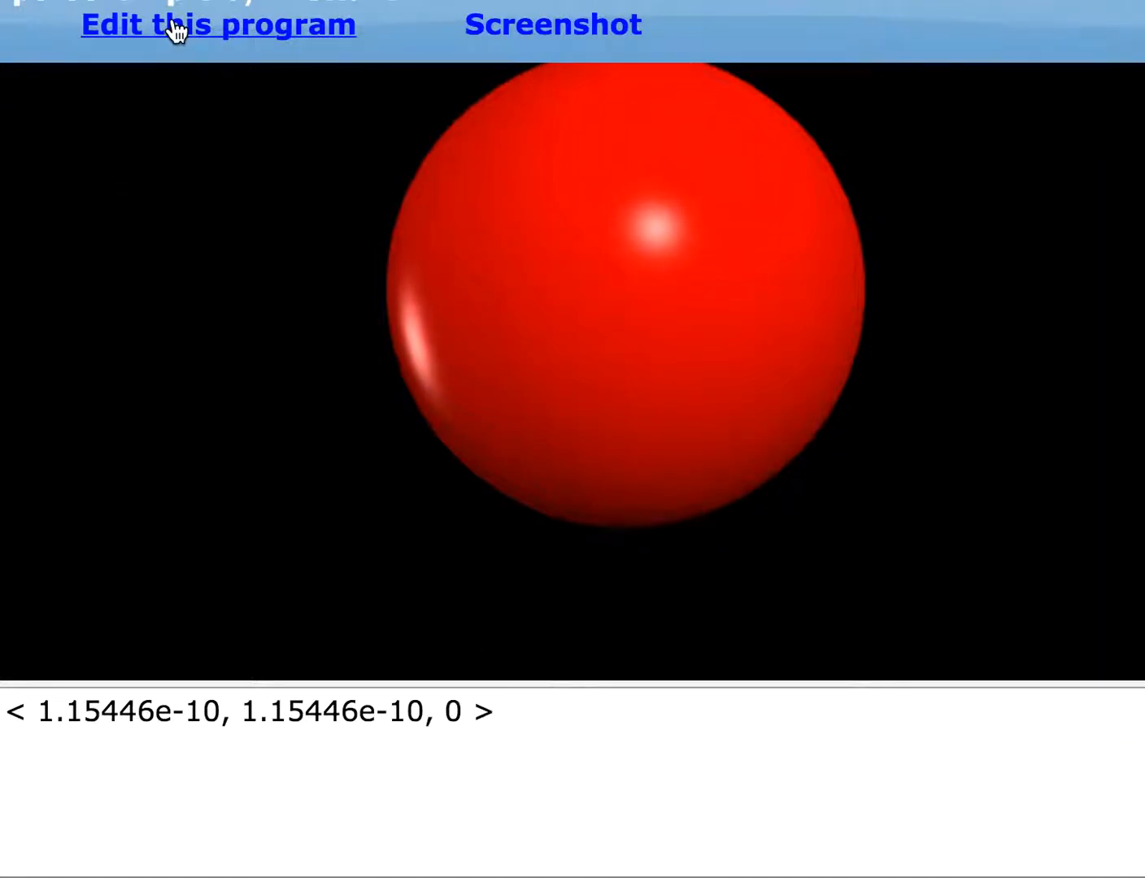
pyautogui.click(218, 24)
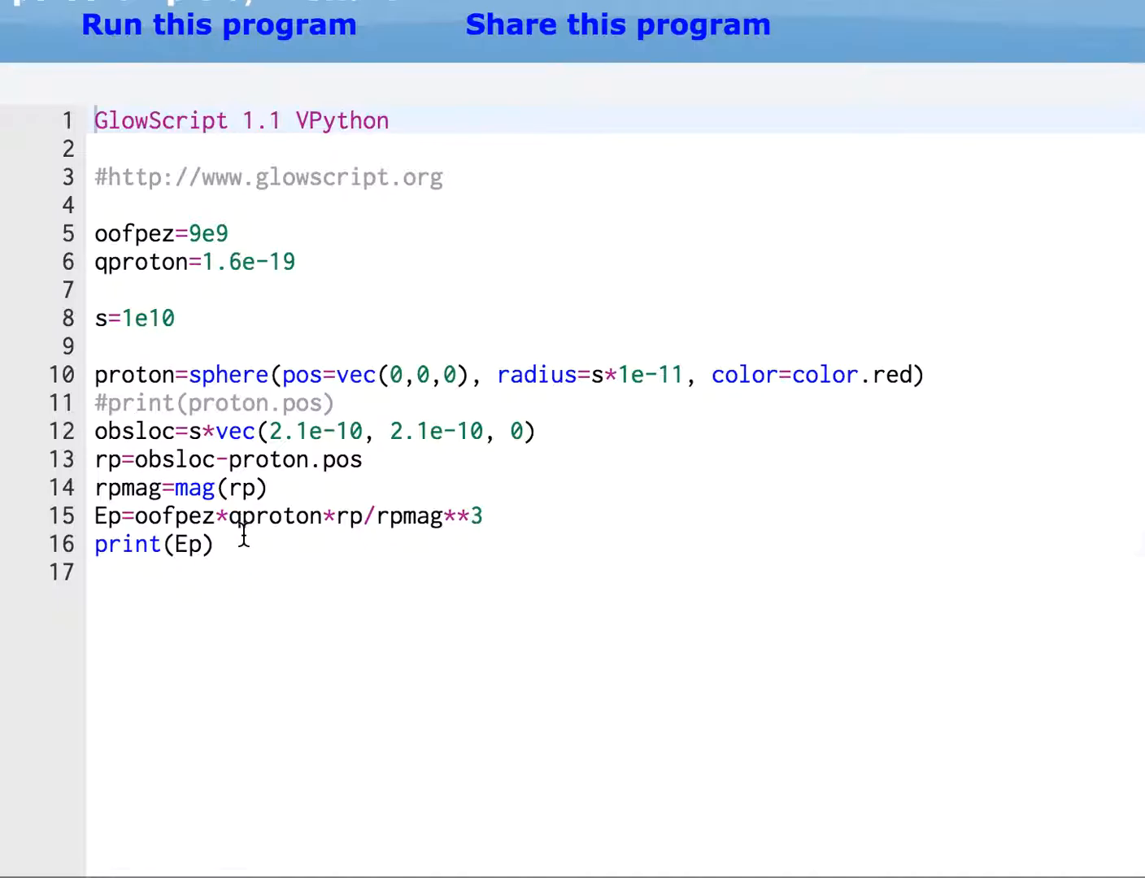
# Step: Start line 17 with rarrow=arrow(pos=proton.pos,
pyautogui.press('enter')
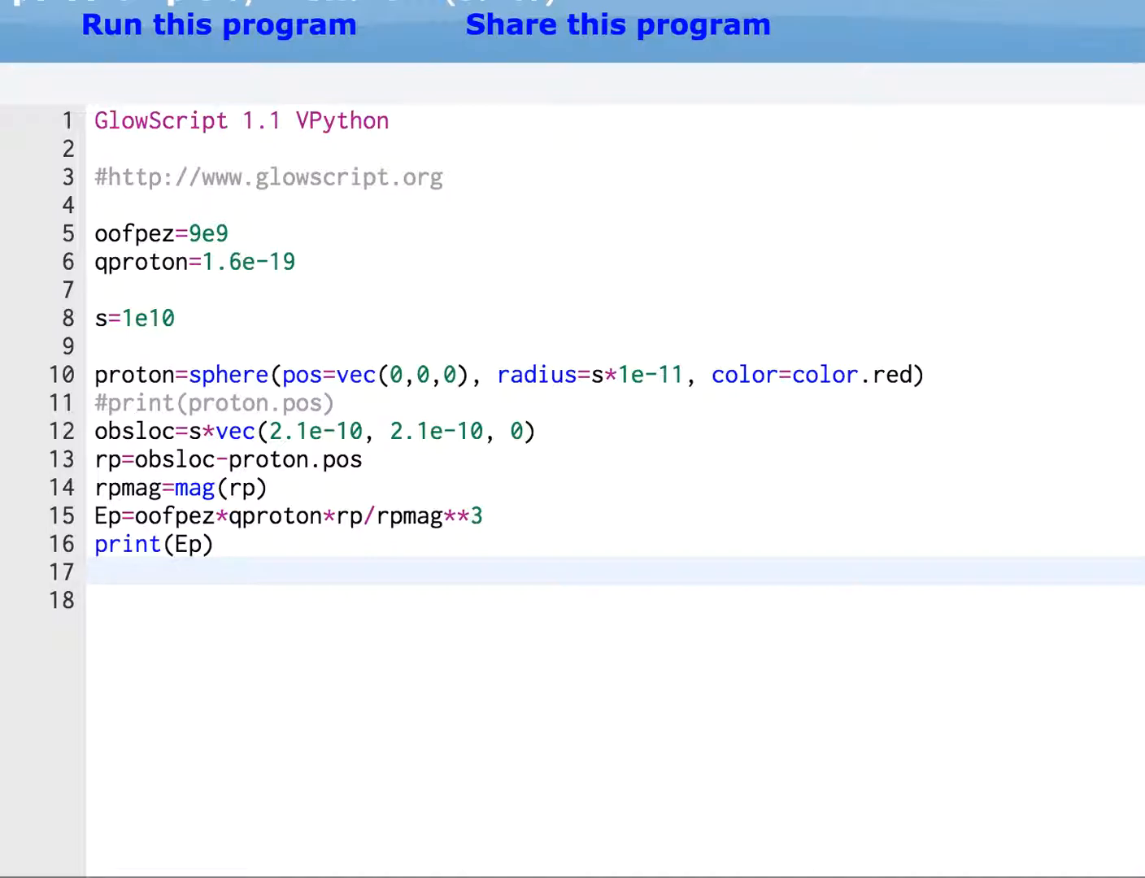
pyautogui.write('rarra')
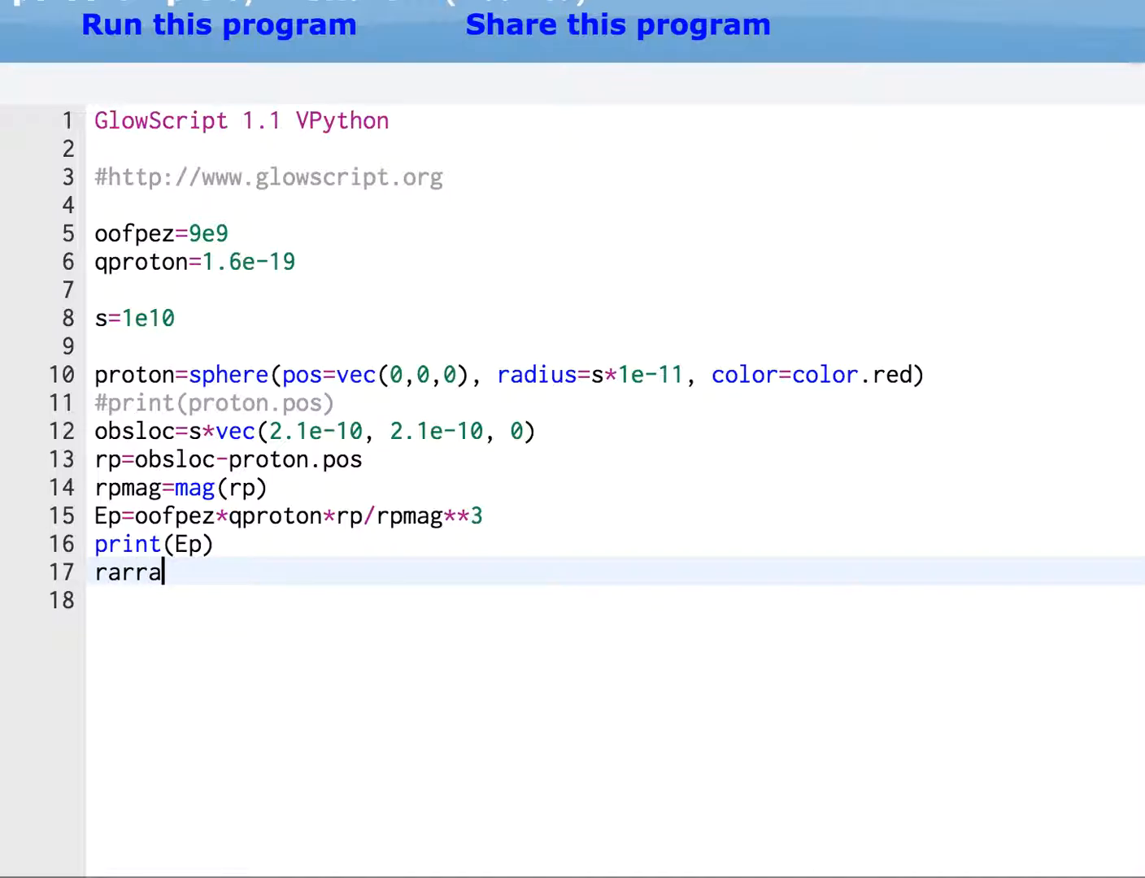
pyautogui.write('row=')
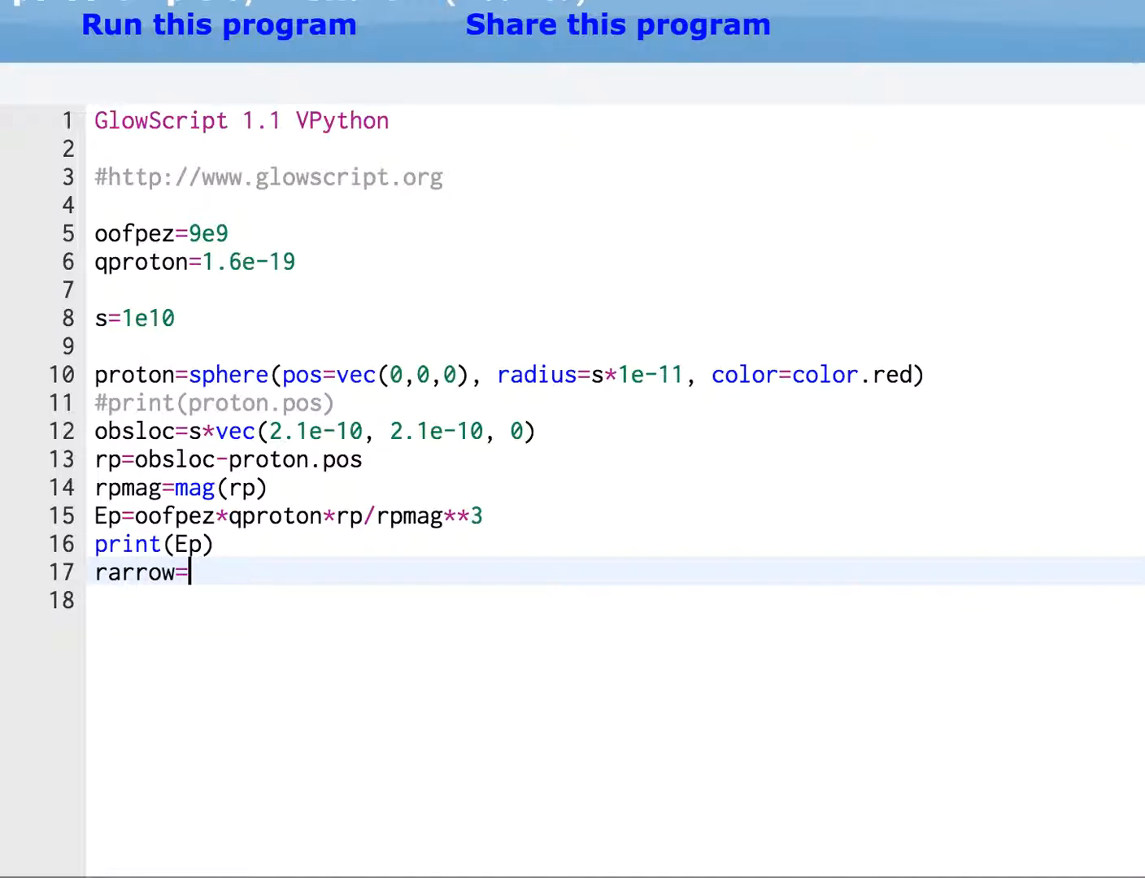
pyautogui.write('arrow(')
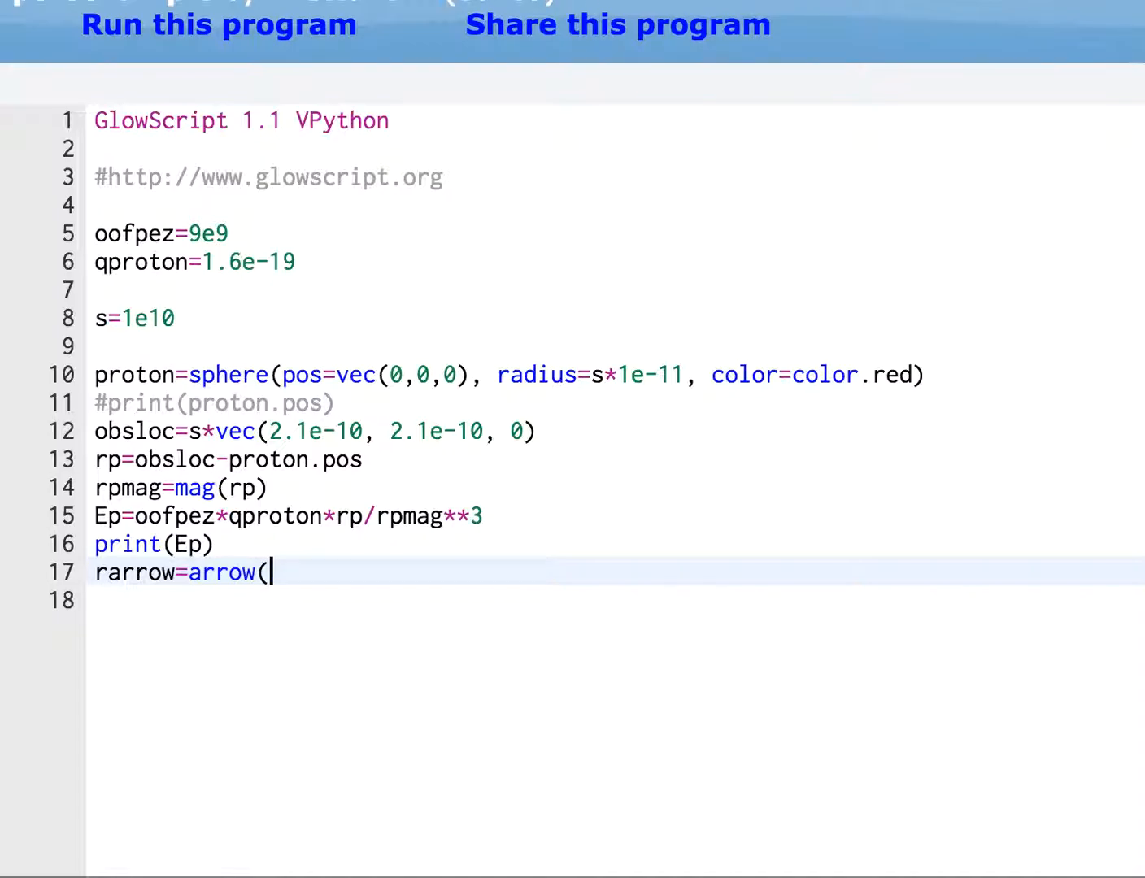
pyautogui.write('po')
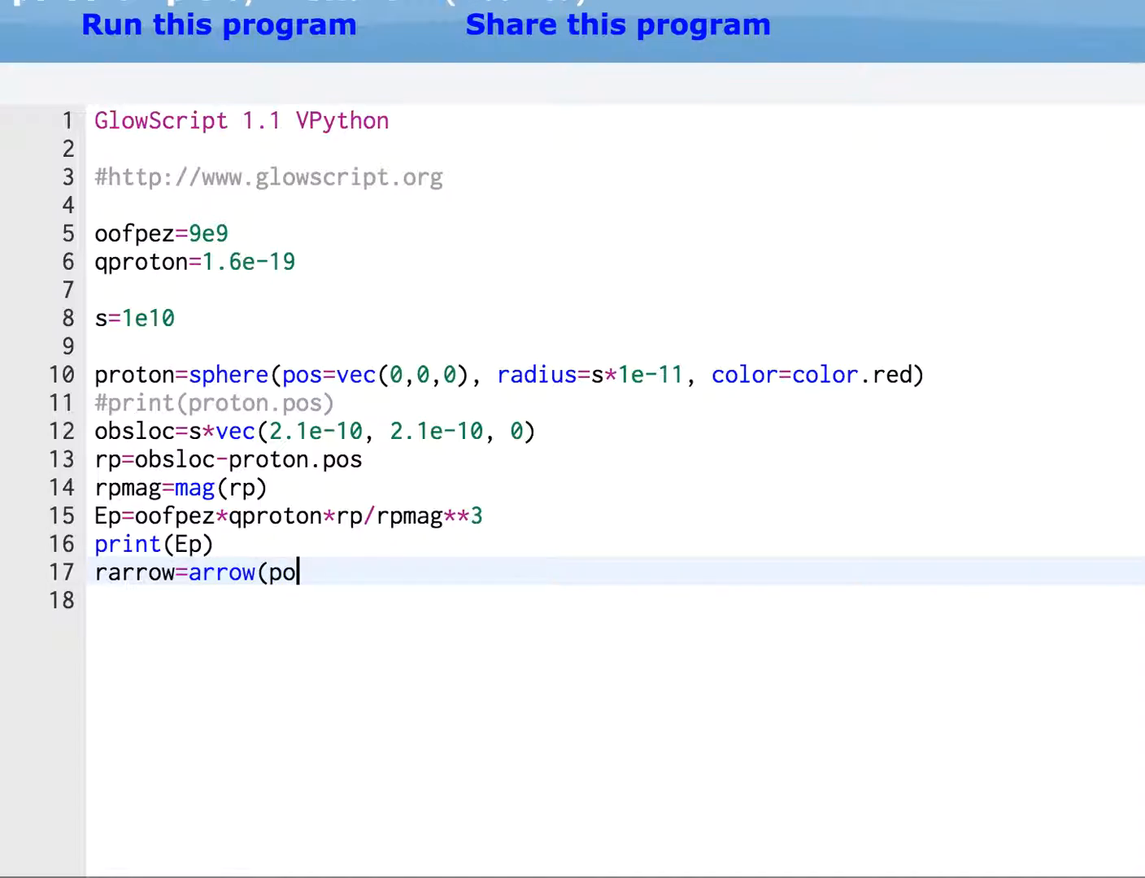
pyautogui.write('s=')
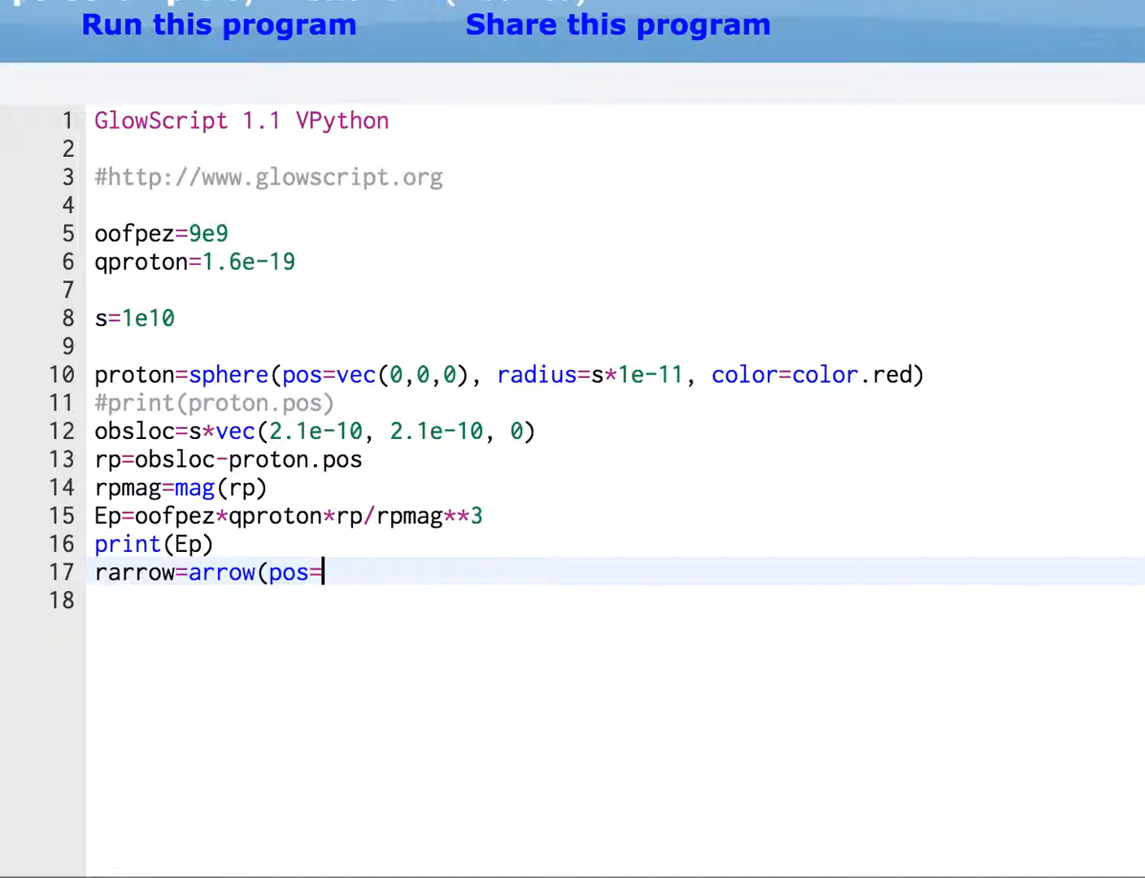
pyautogui.write('proton.pos')
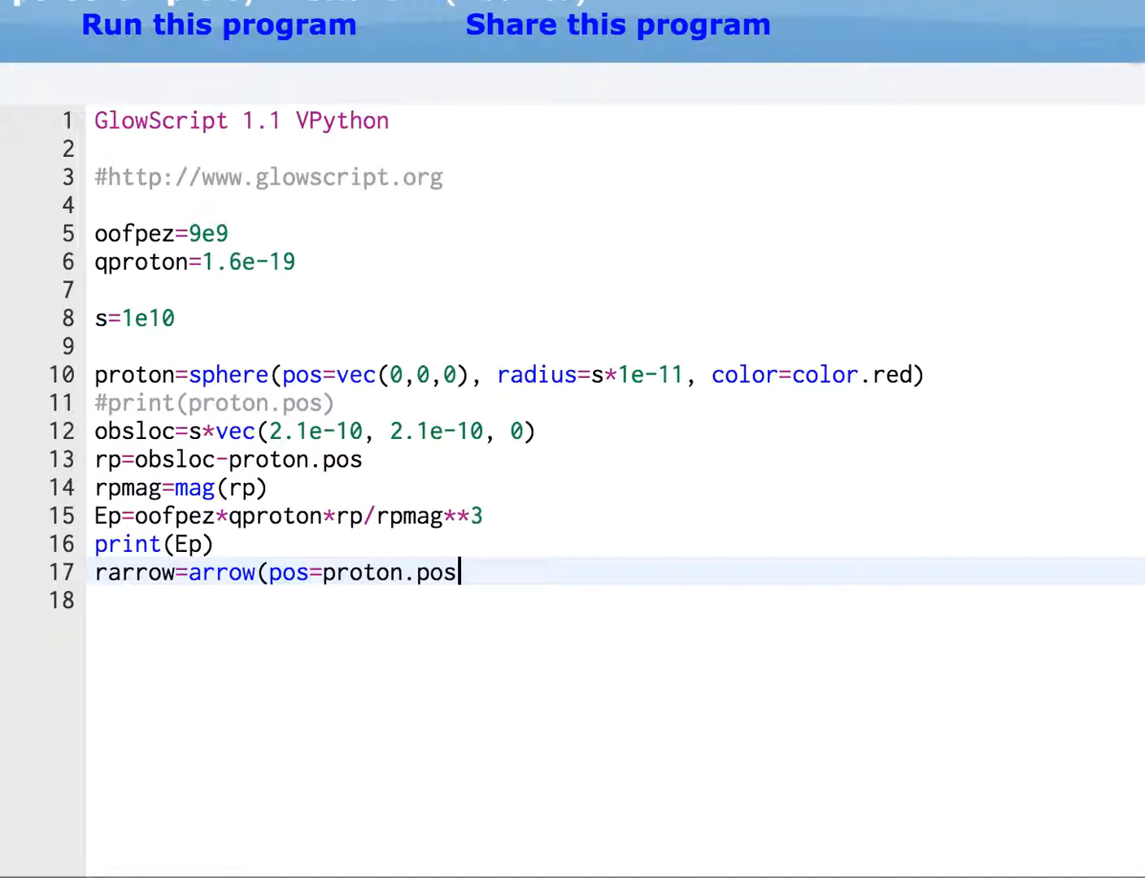
pyautogui.write(',')
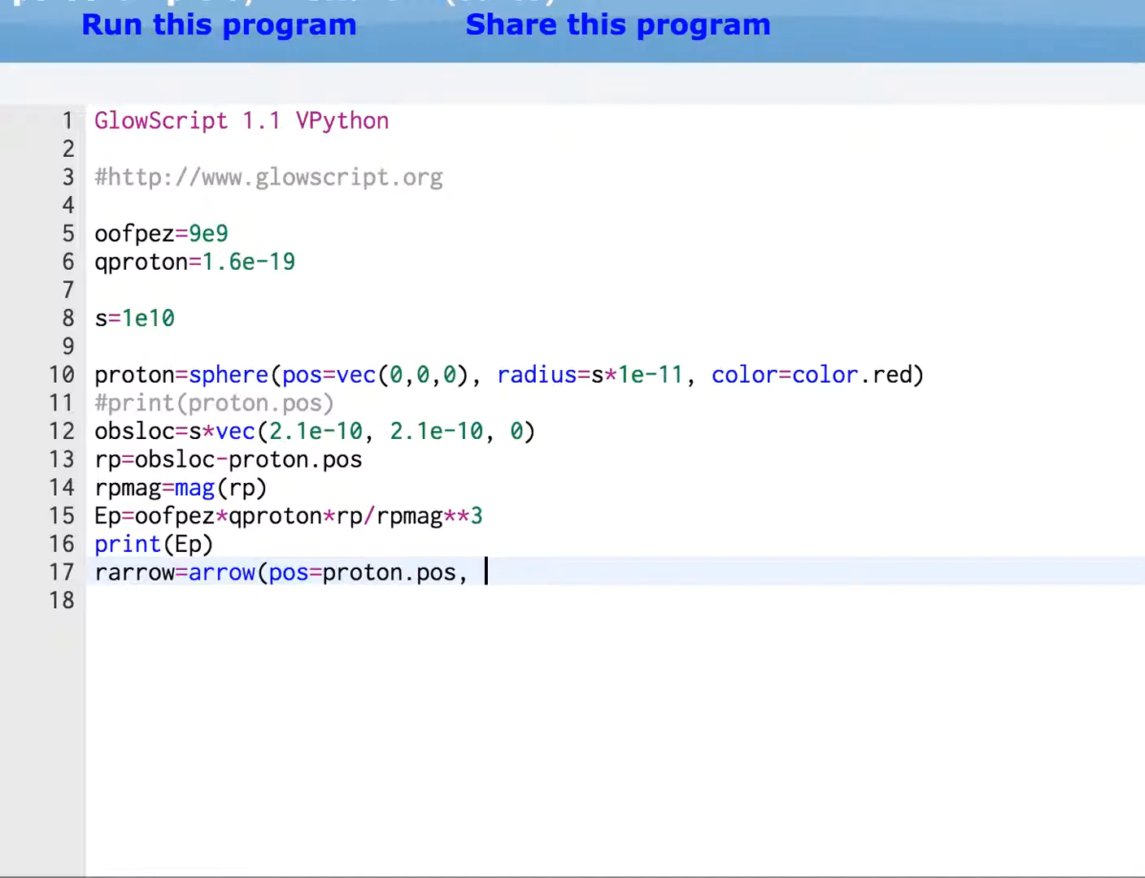
# Step: Finish rarrow with axis=s*rp and color=color.green
pyautogui.write('aix=')
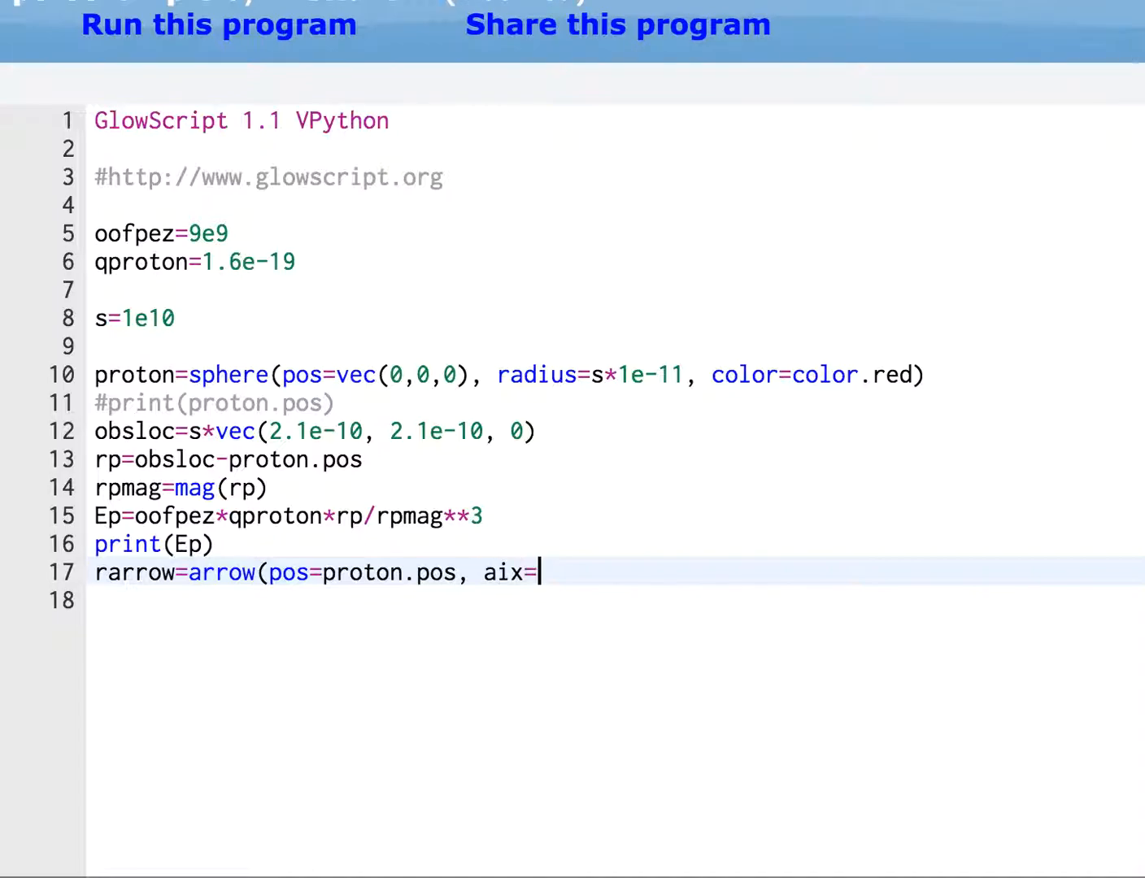
pyautogui.write('xk')
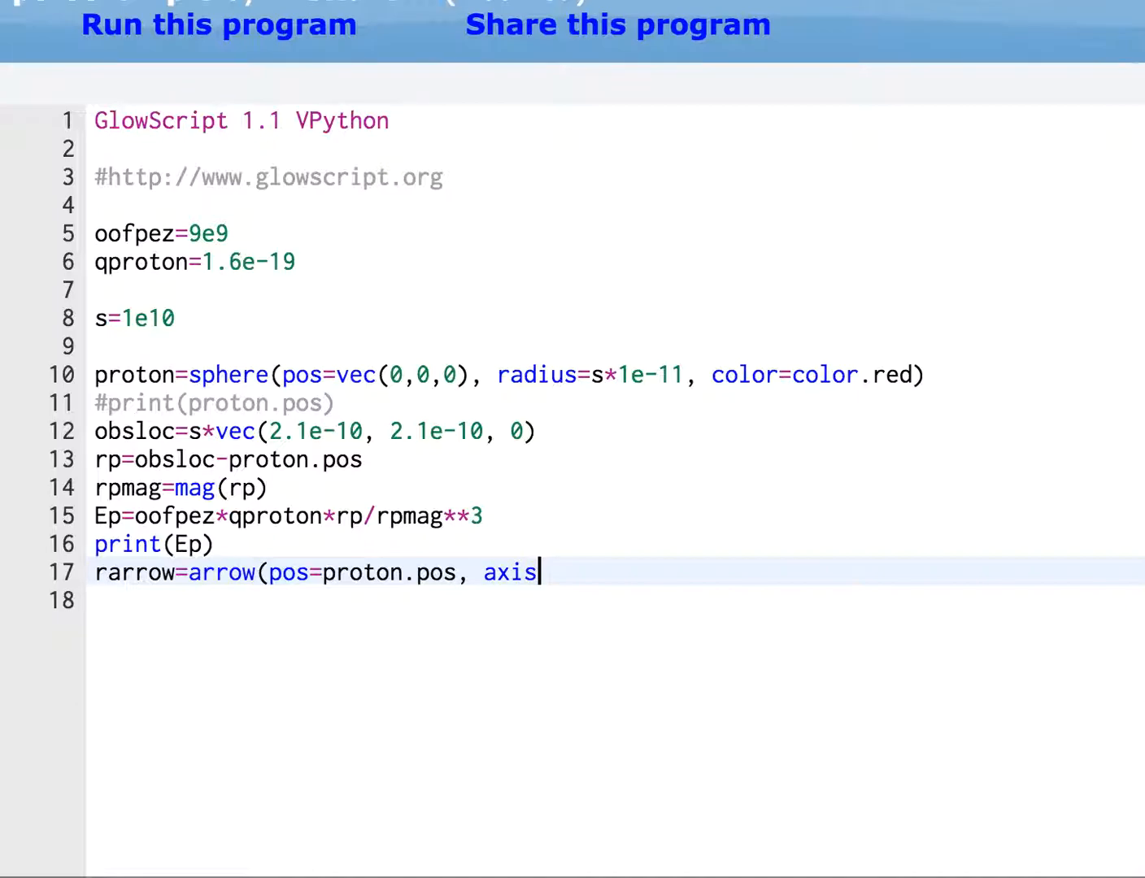
pyautogui.write('=s*rp')
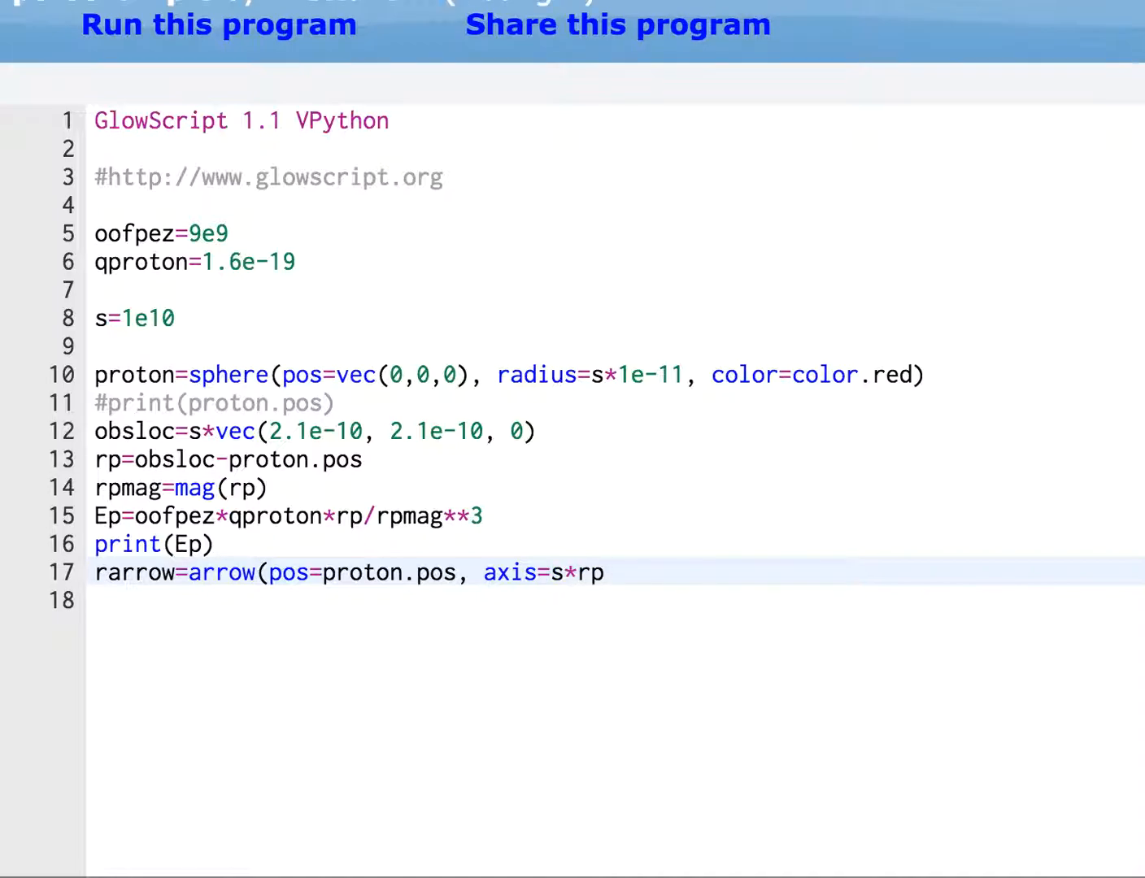
pyautogui.write(',')
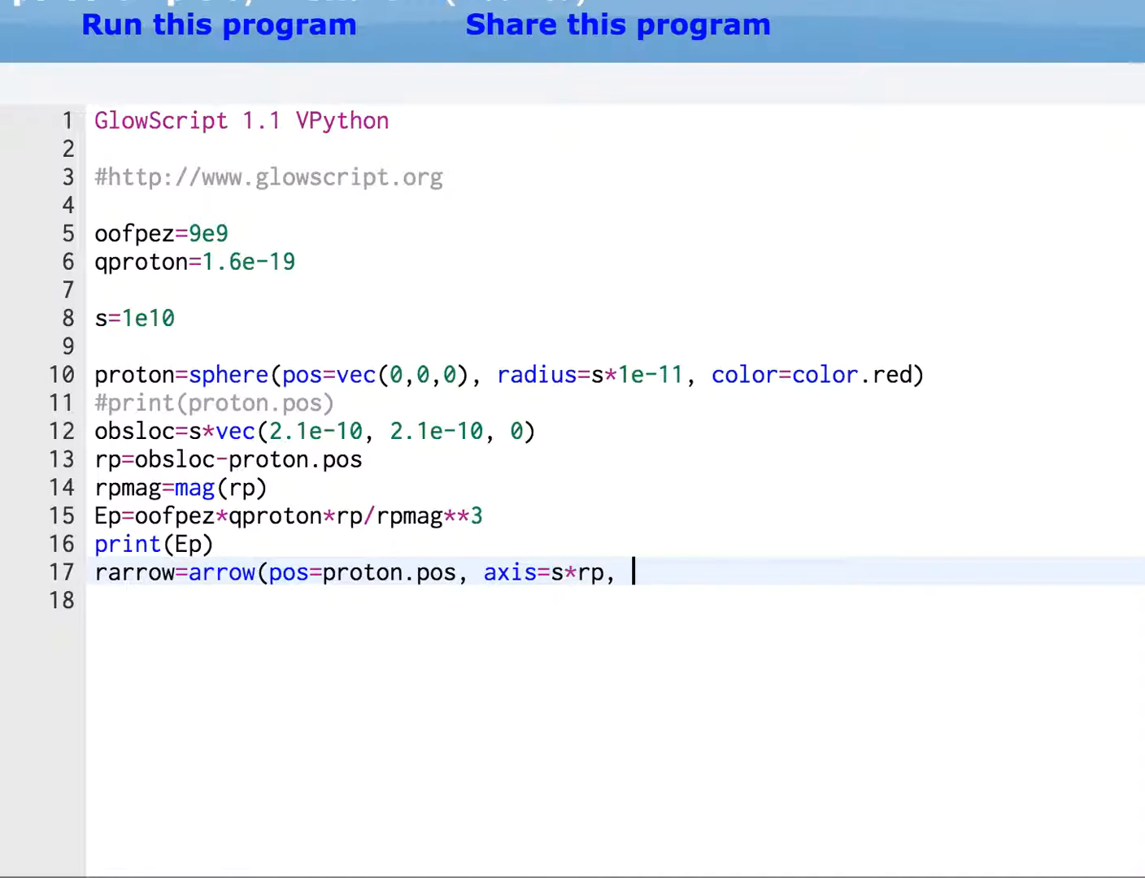
pyautogui.write('color')
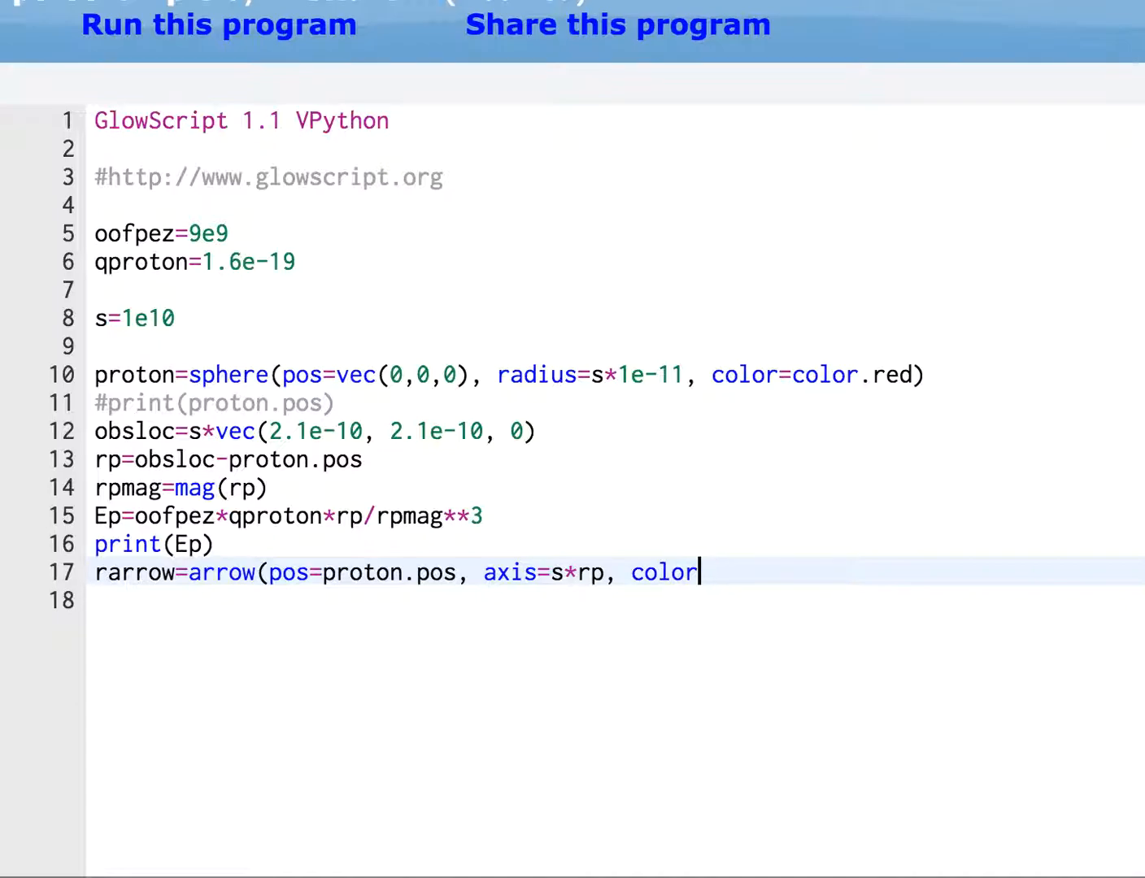
pyautogui.write('=color.r')
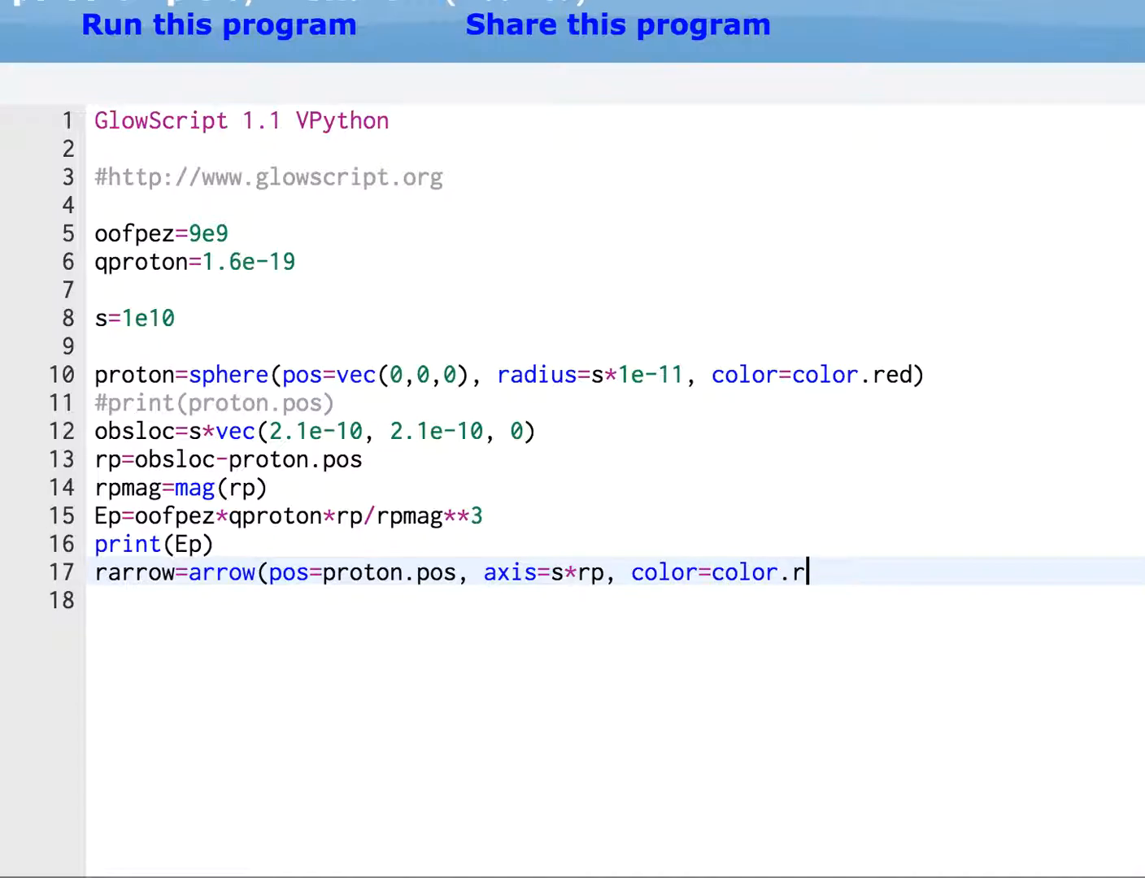
pyautogui.write('green)')
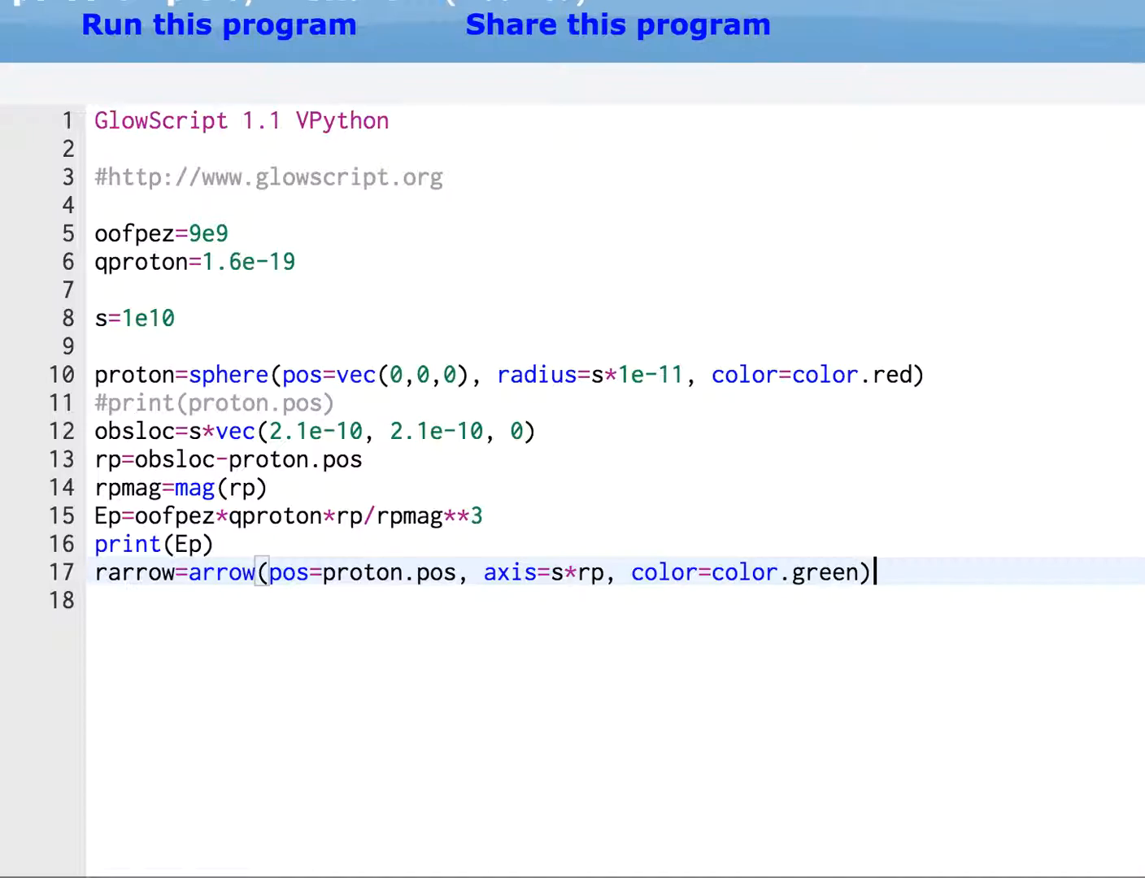
# Step: Run the program twice to view the green rarrow from the proton, returning to edit each time
pyautogui.click(218, 25)
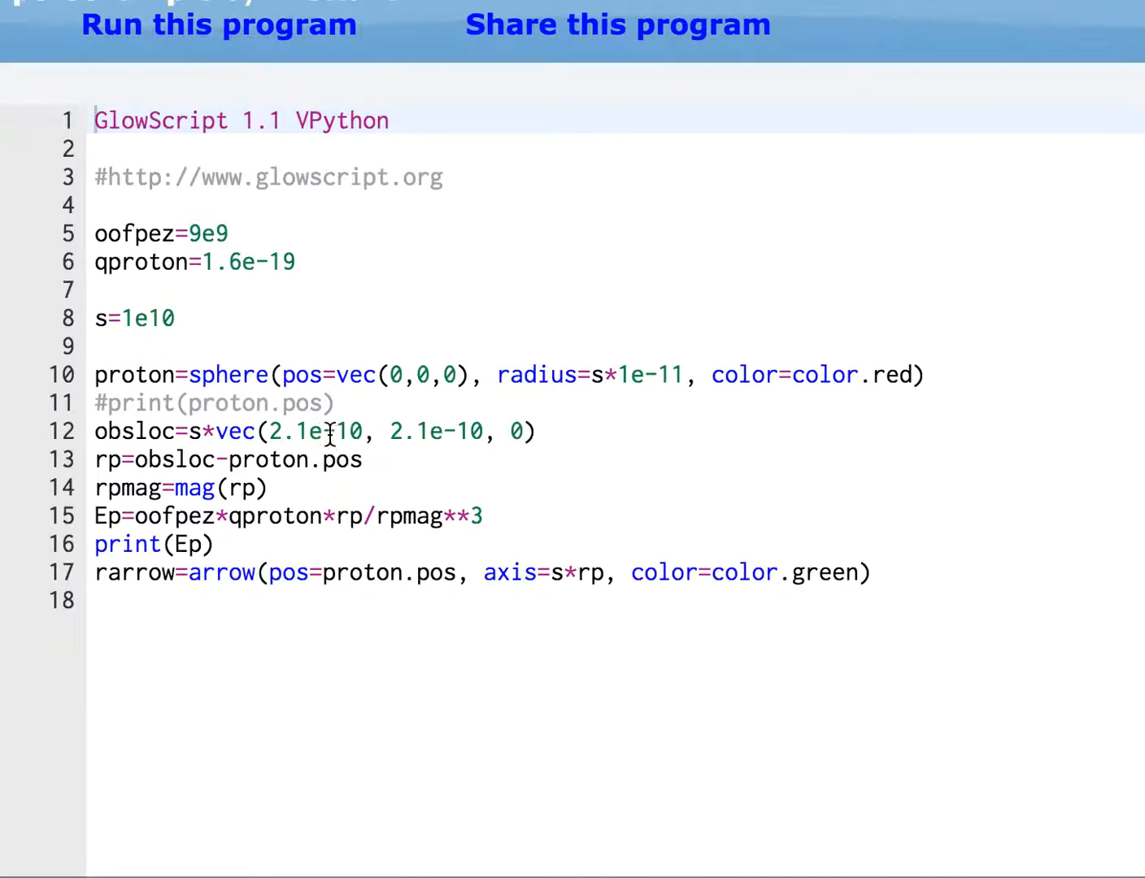
pyautogui.moveTo(512, 361)
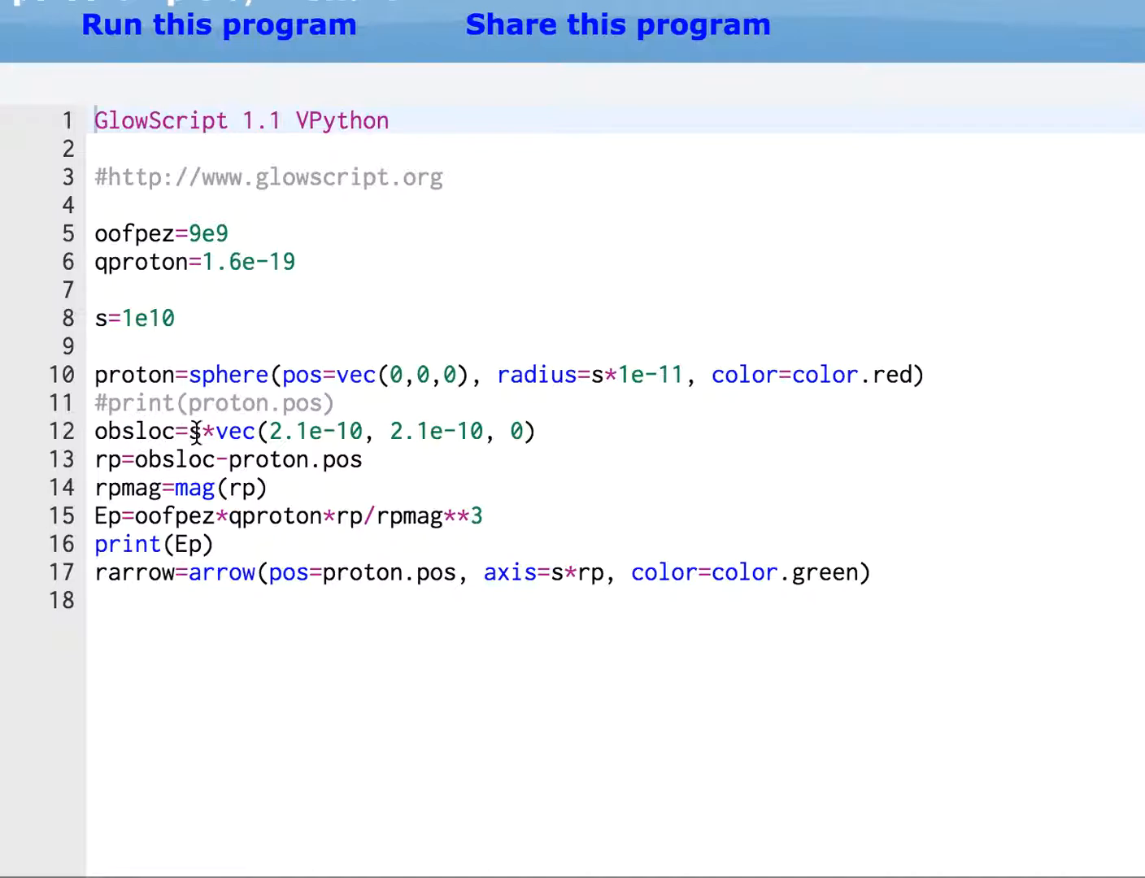
pyautogui.moveTo(259, 431)
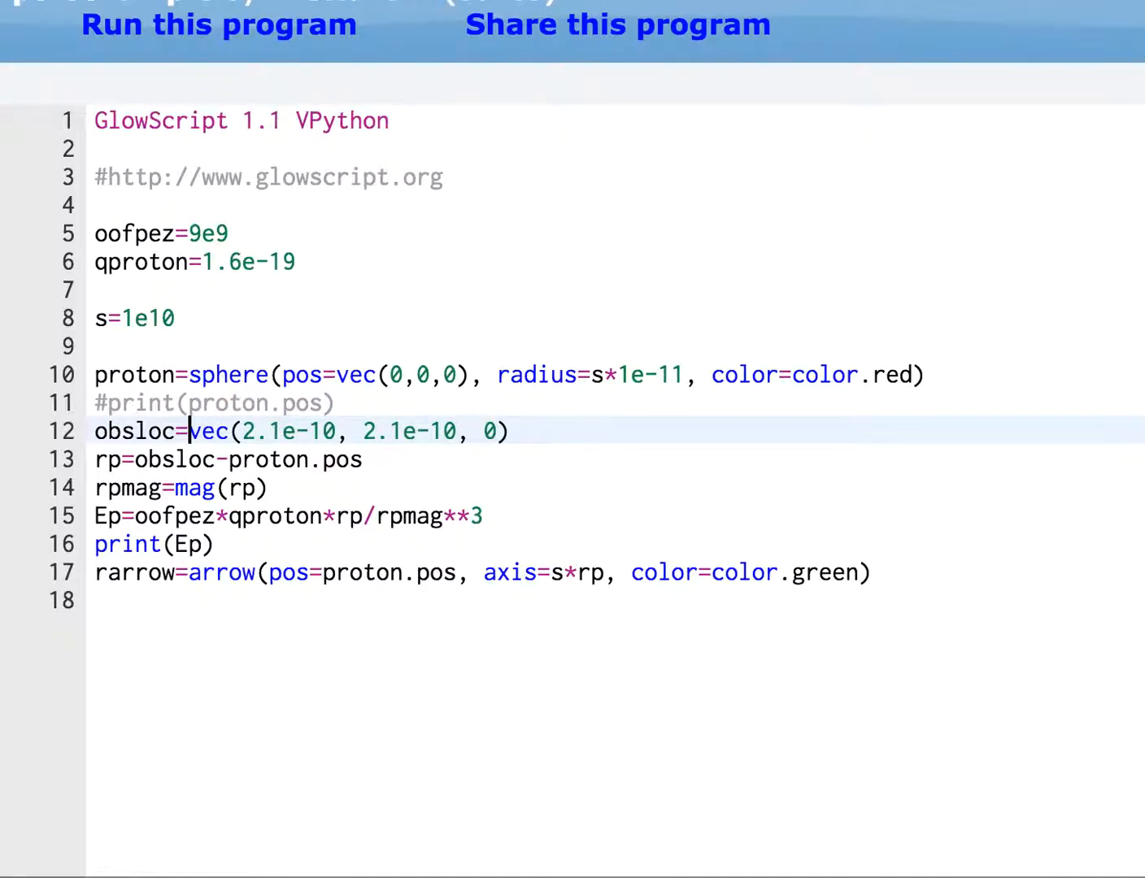
pyautogui.click(218, 24)
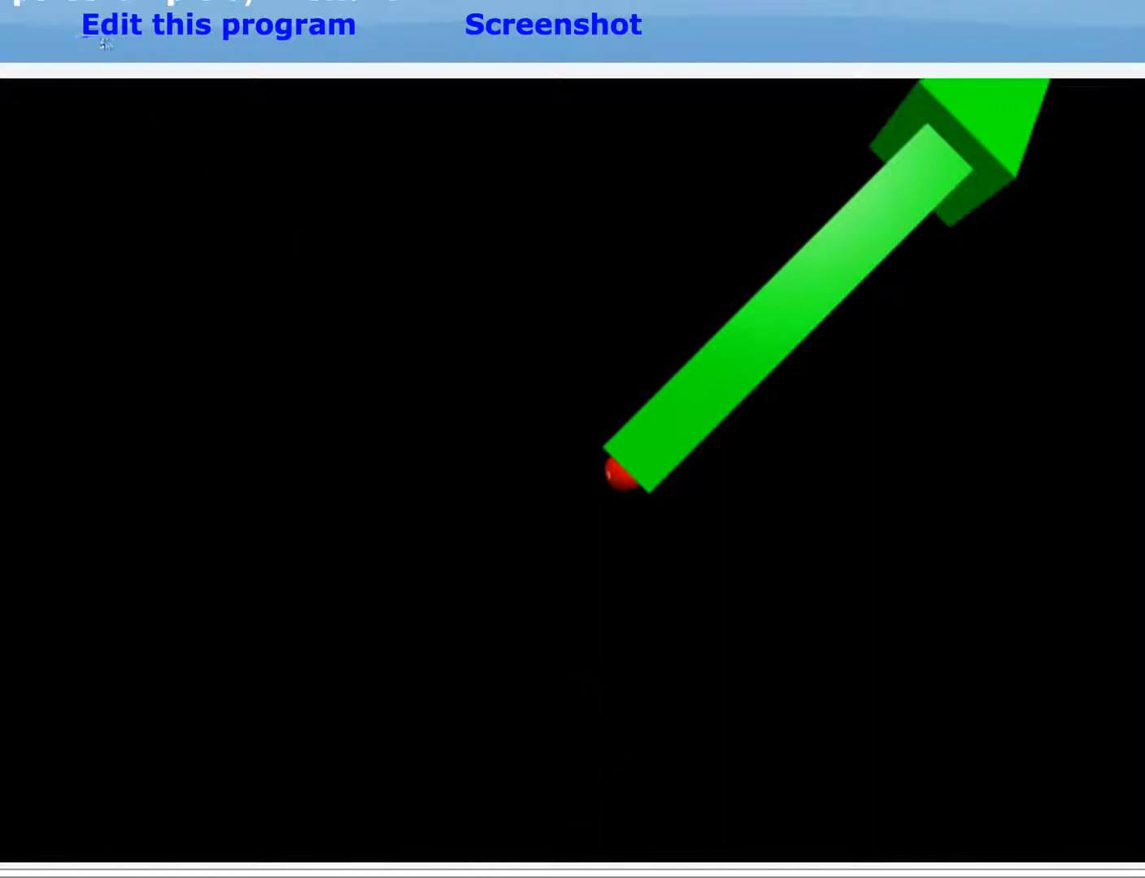
pyautogui.click(221, 25)
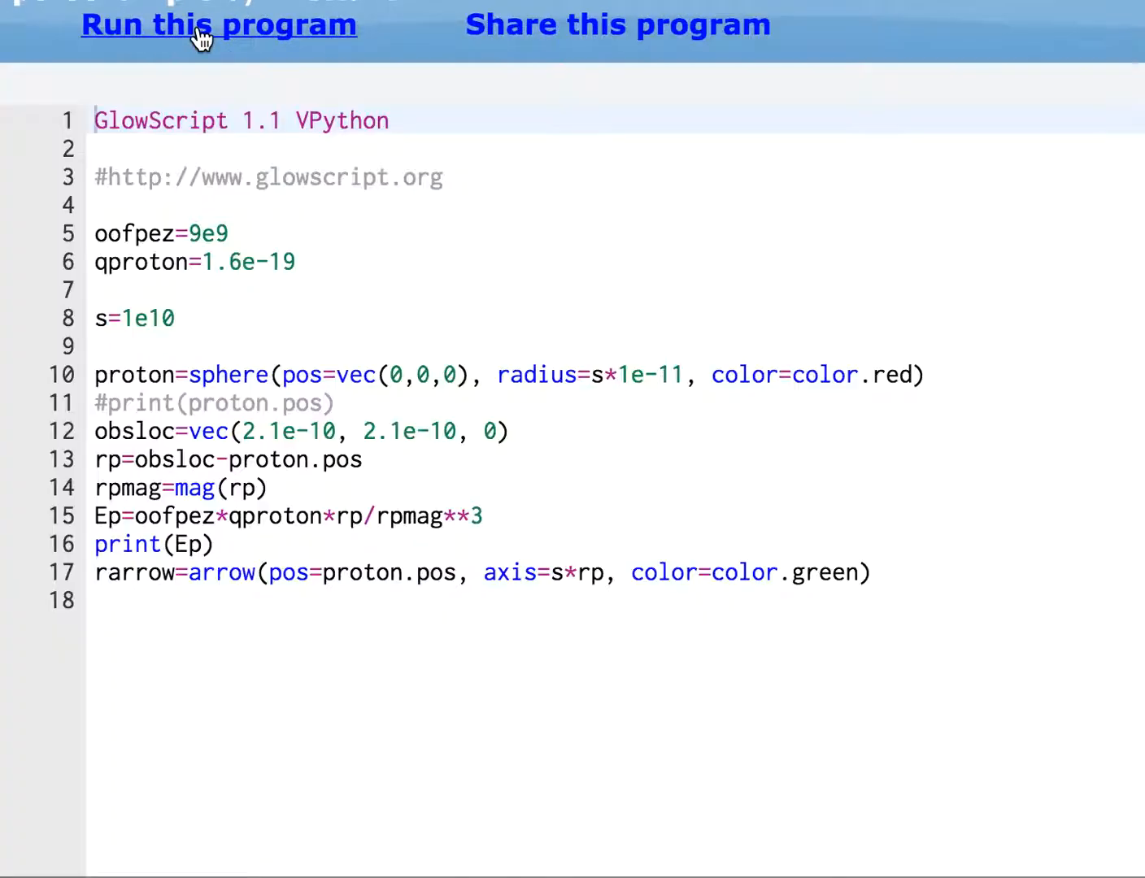
pyautogui.moveTo(893, 570)
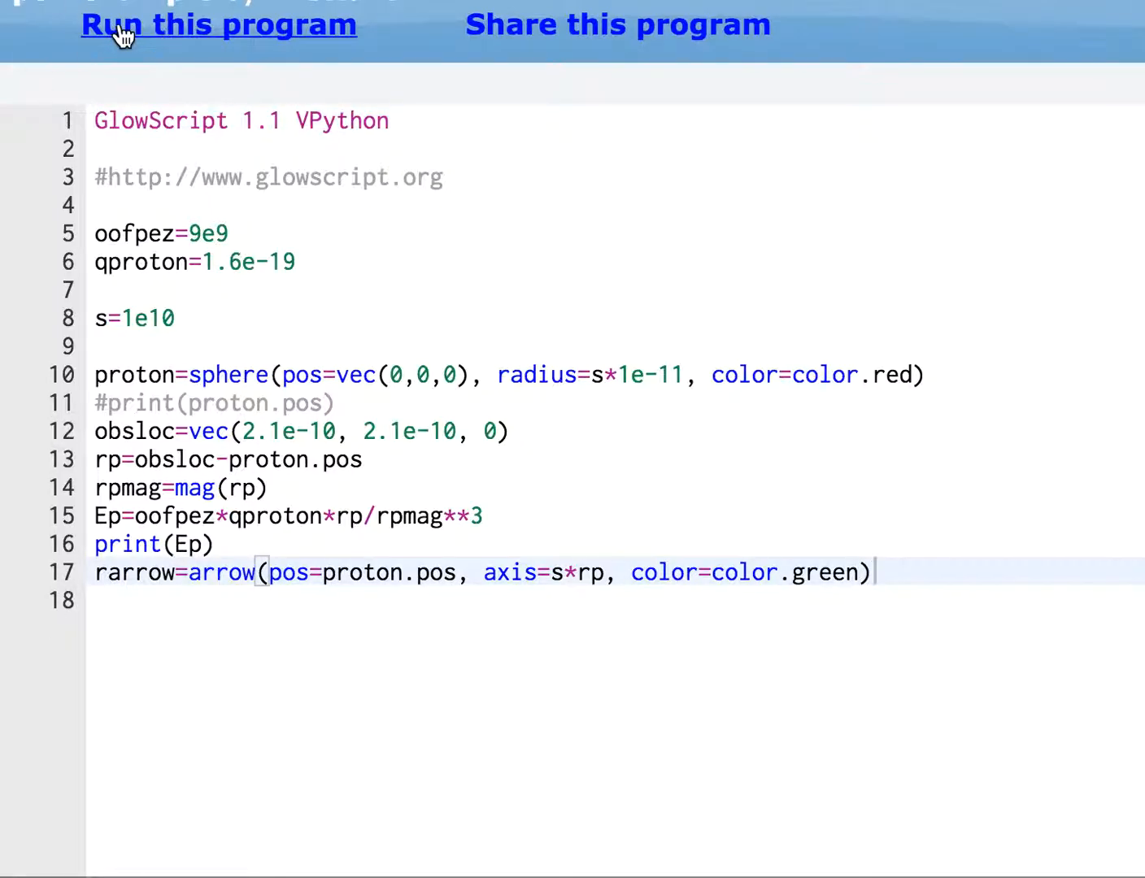
pyautogui.click(217, 24)
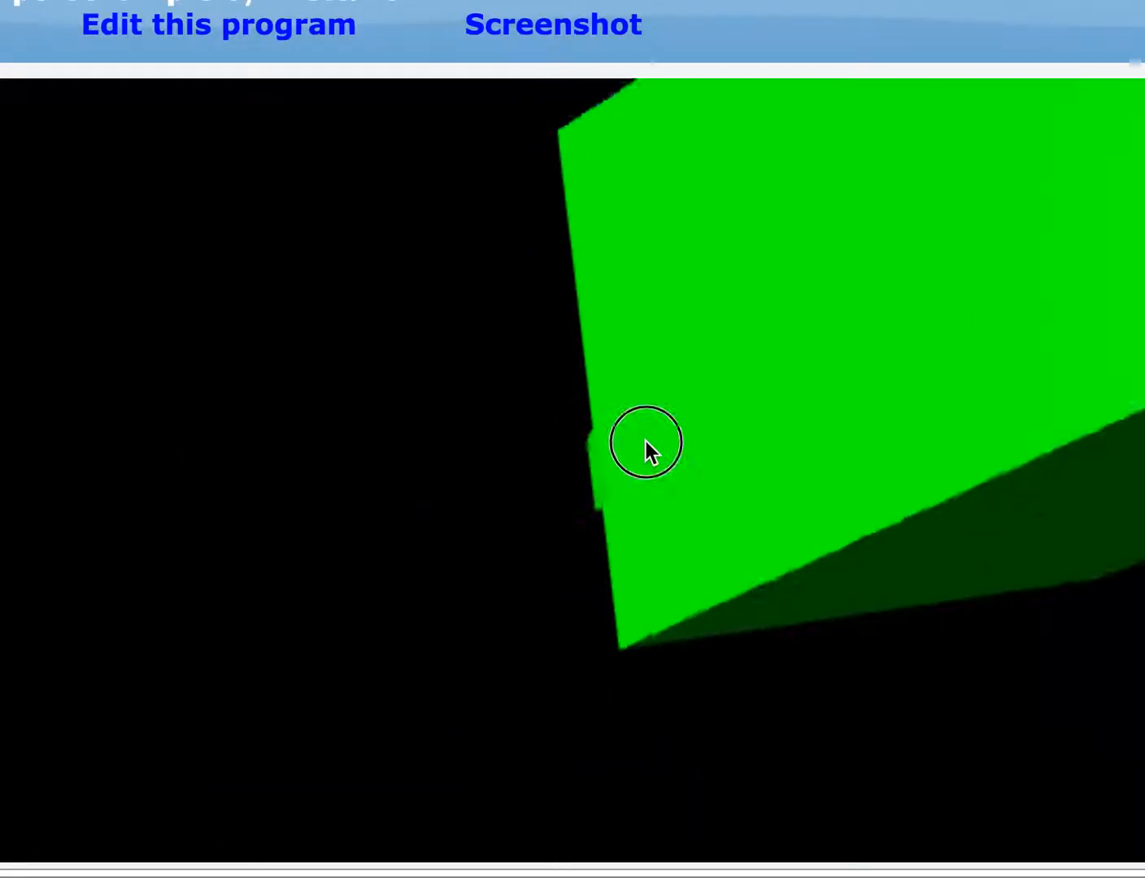
pyautogui.click(218, 24)
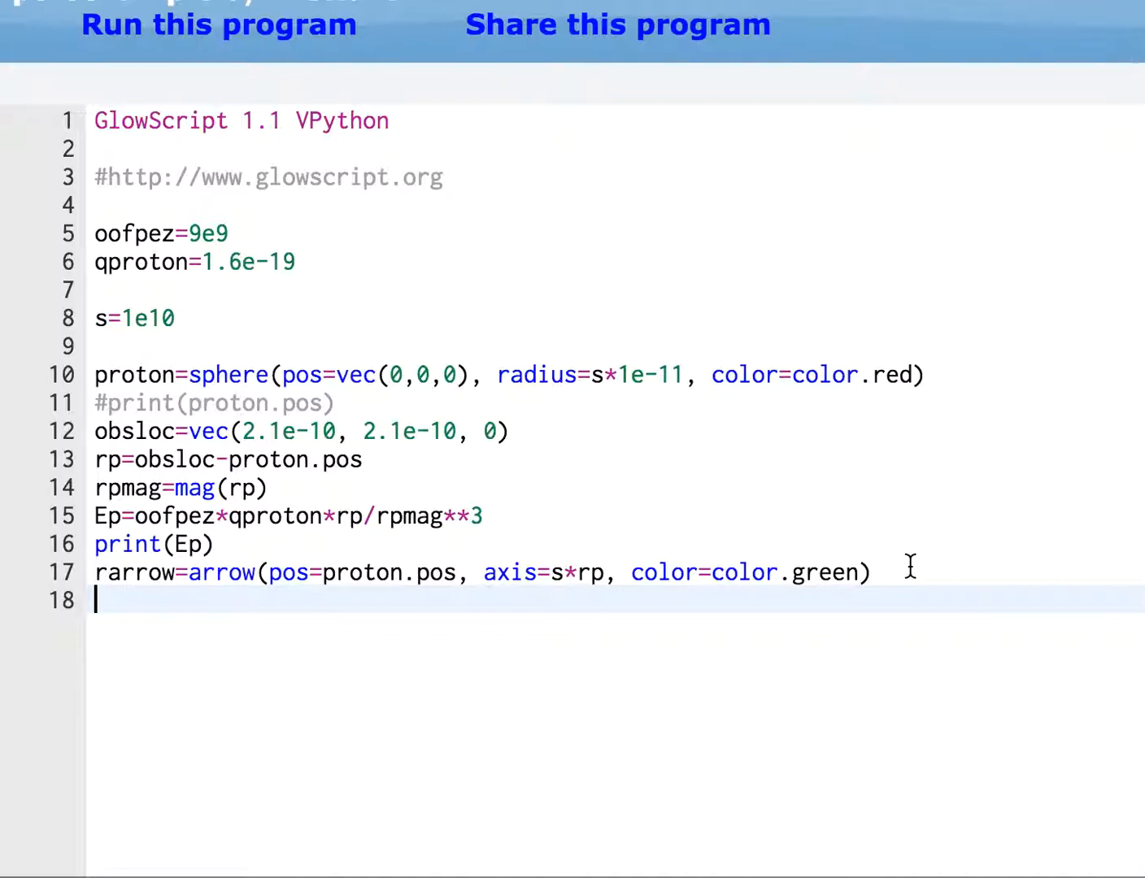
# Step: Add print(rpmag/mag(Ep)) on line 18, run to read 1.81903e-20, and return to editing
pyautogui.write('print(')
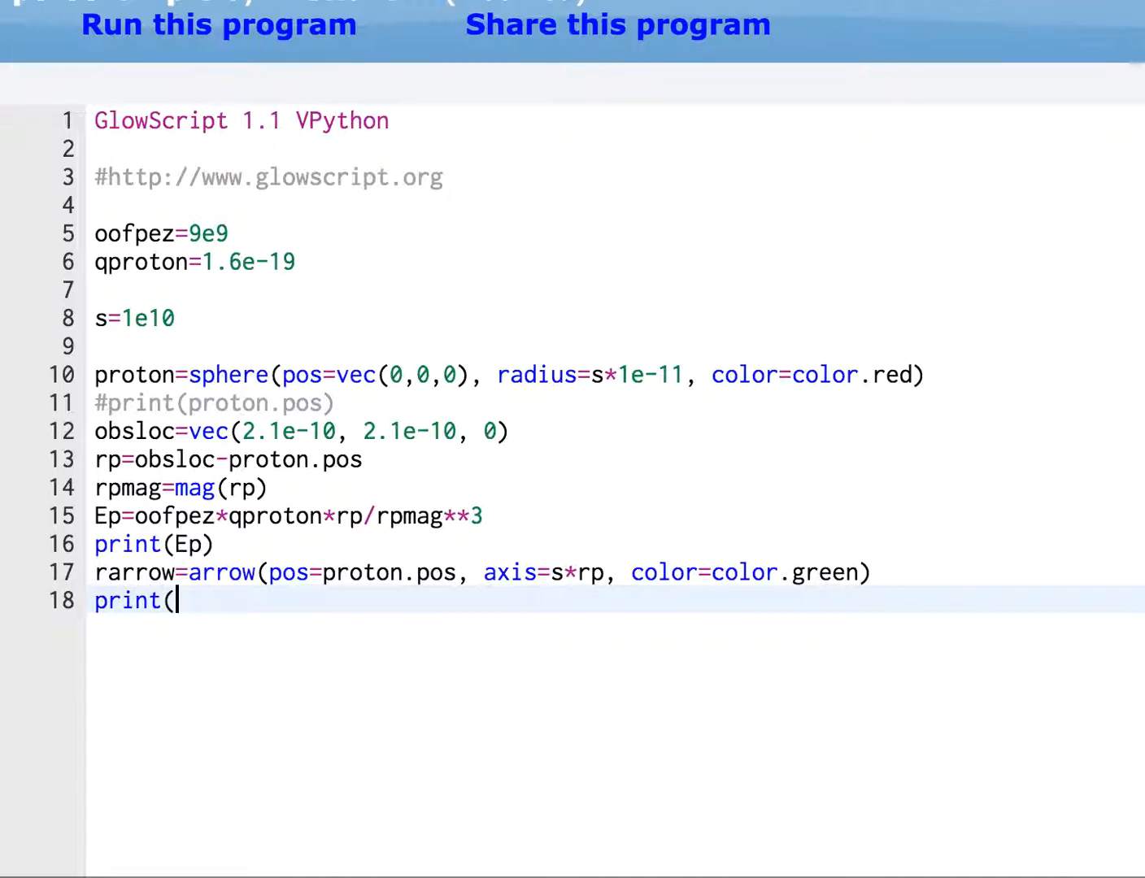
pyautogui.write('rpg')
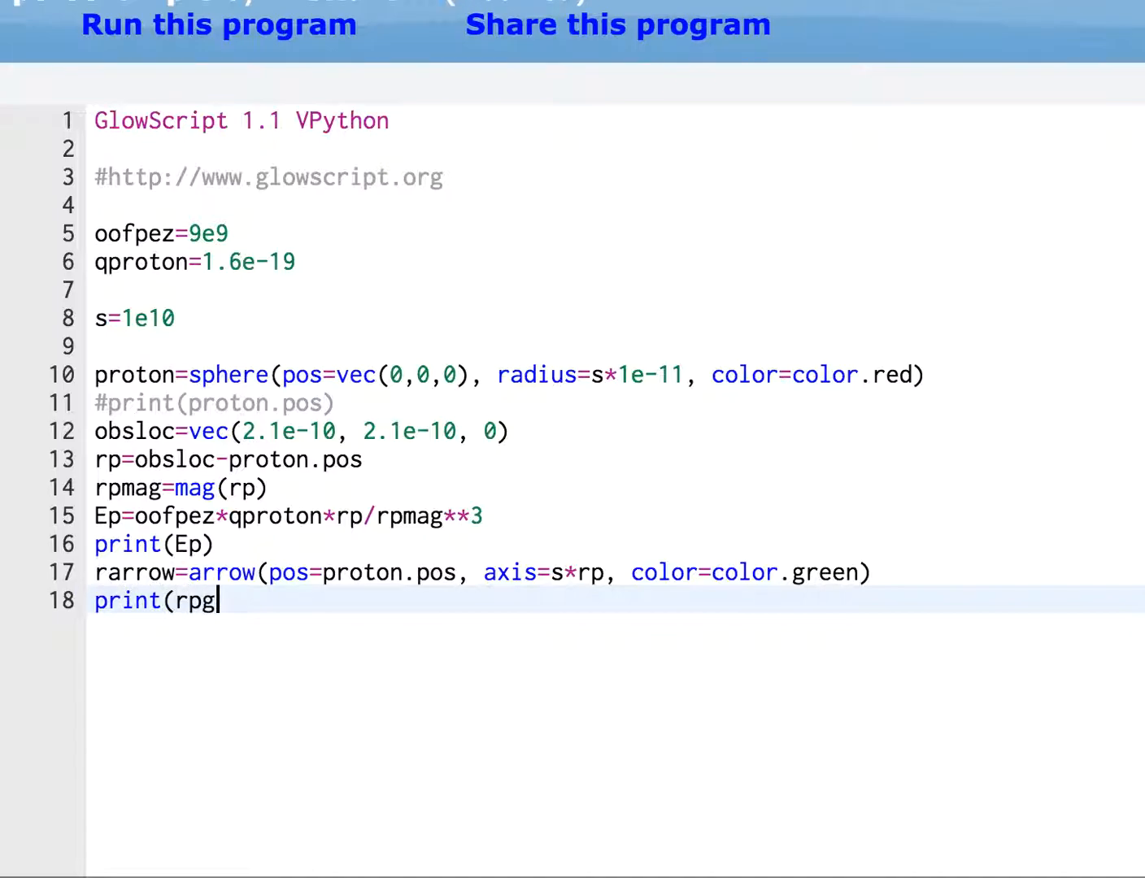
pyautogui.write('mag/m')
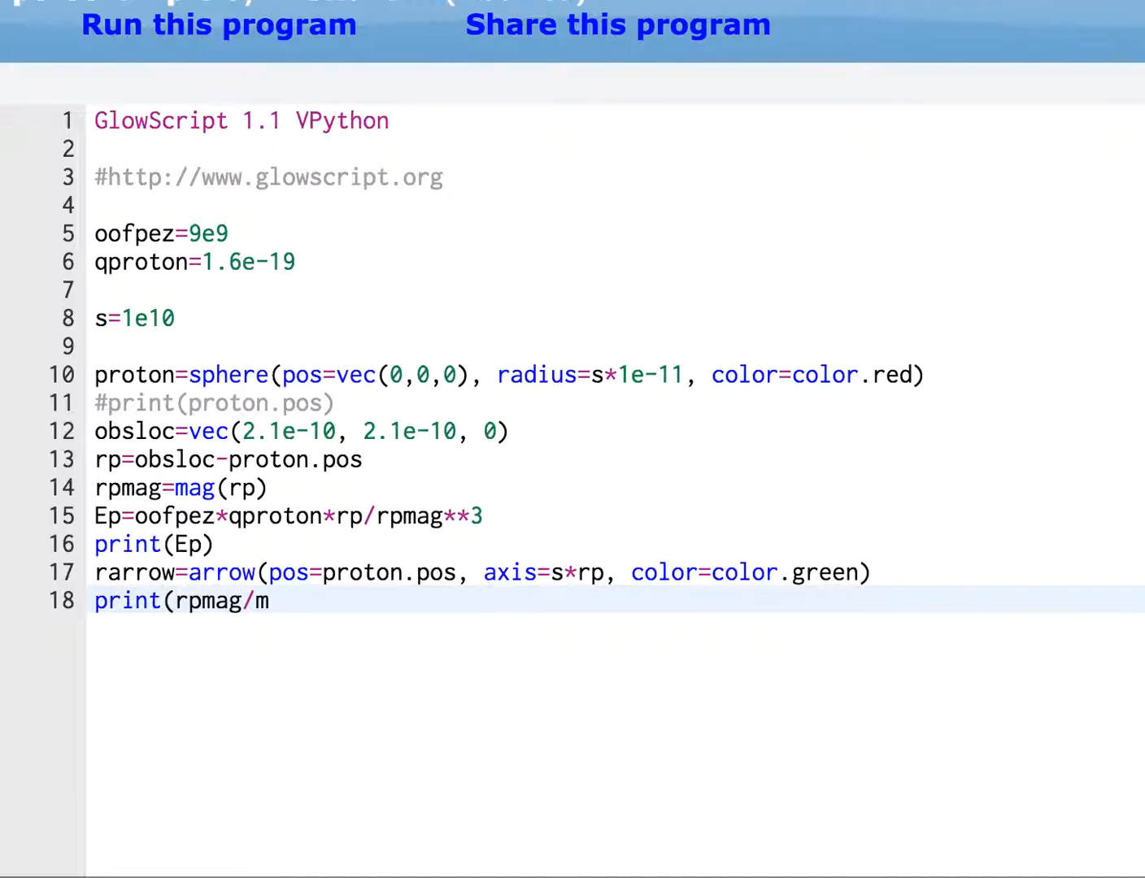
pyautogui.write('ag(Ep)')
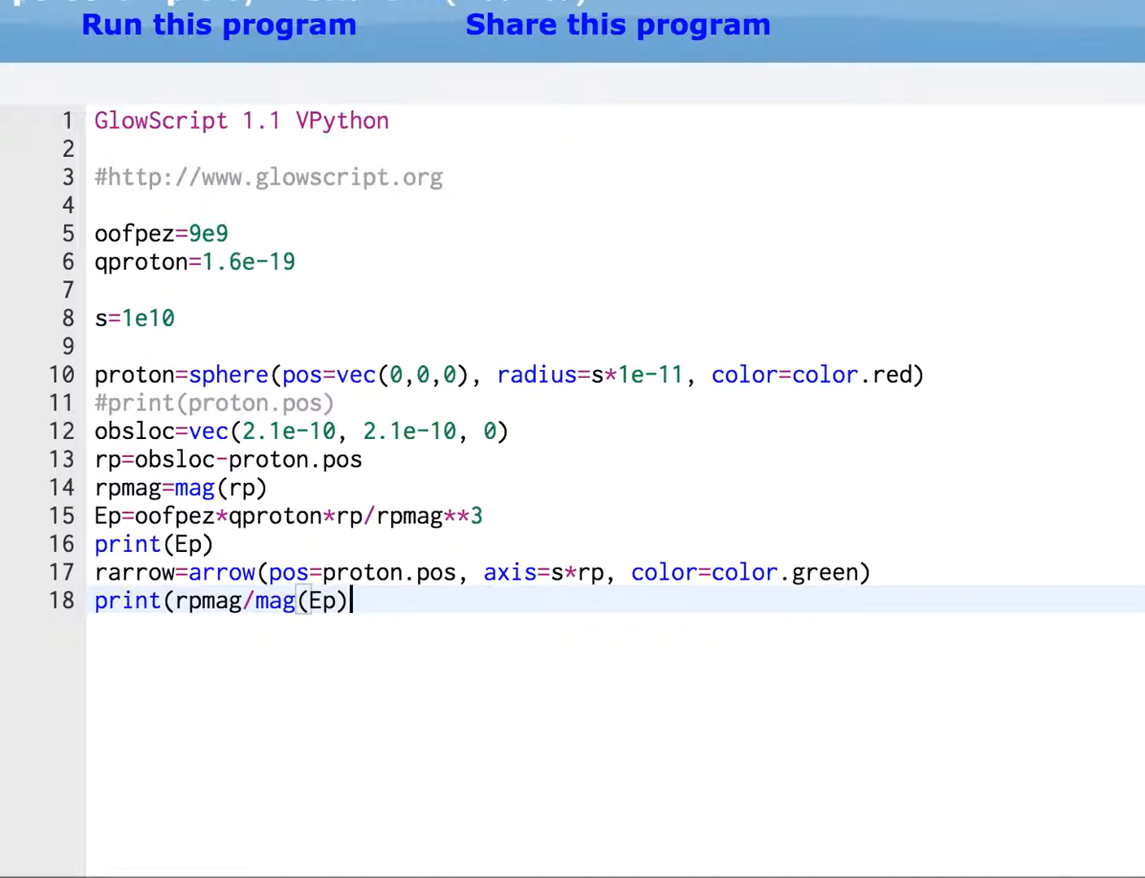
pyautogui.write(')')
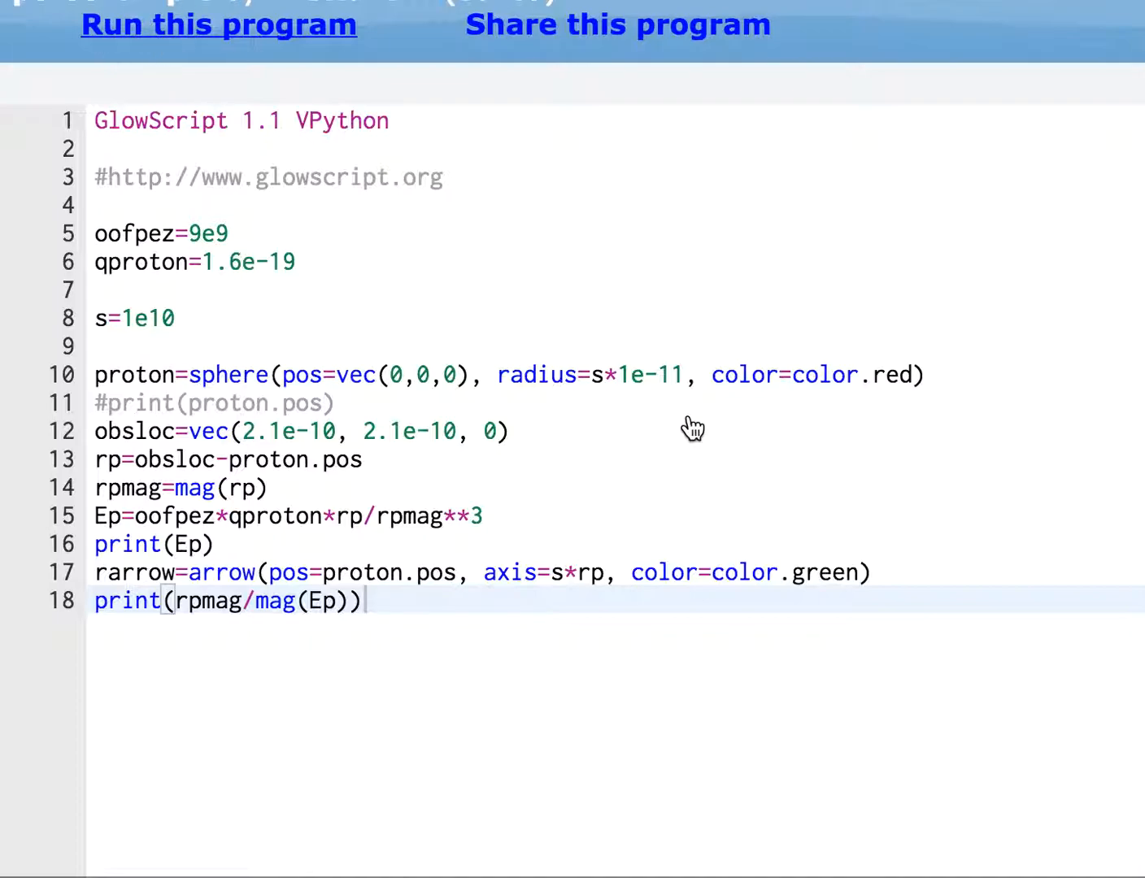
pyautogui.click(218, 24)
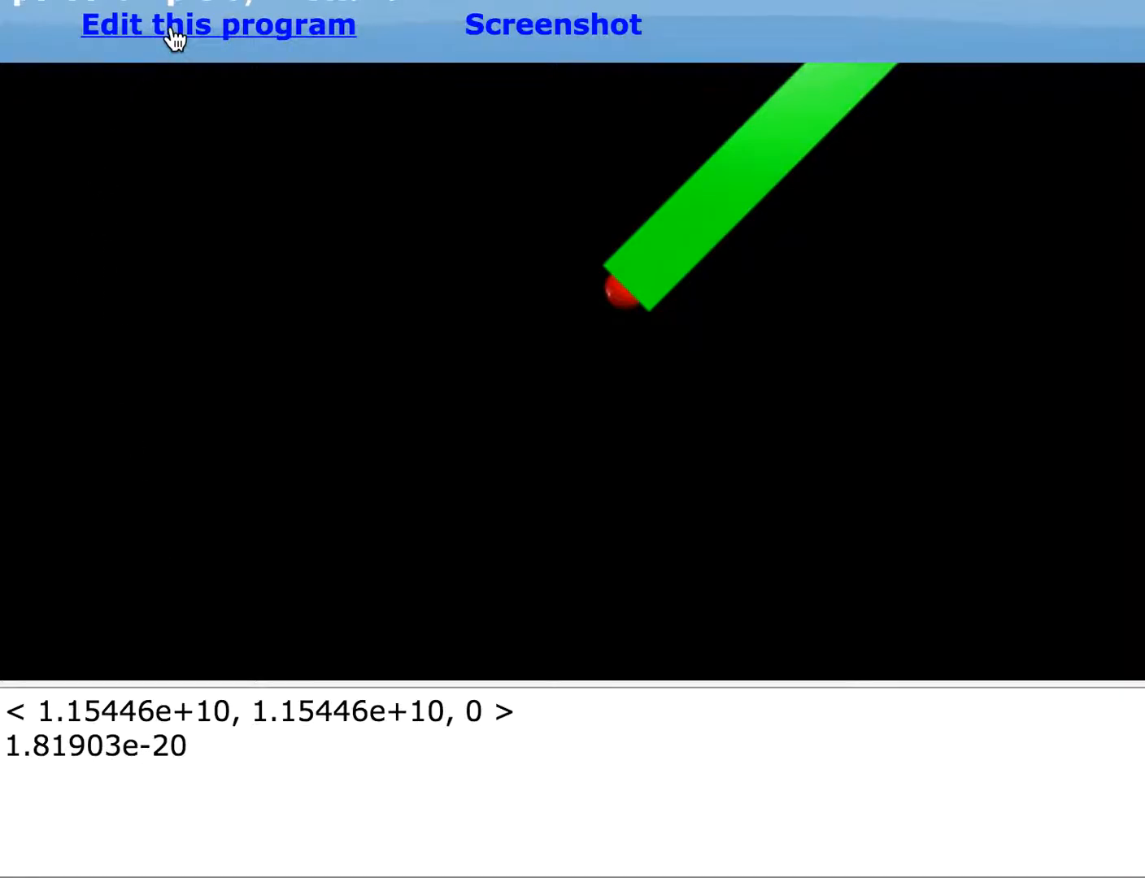
pyautogui.click(218, 22)
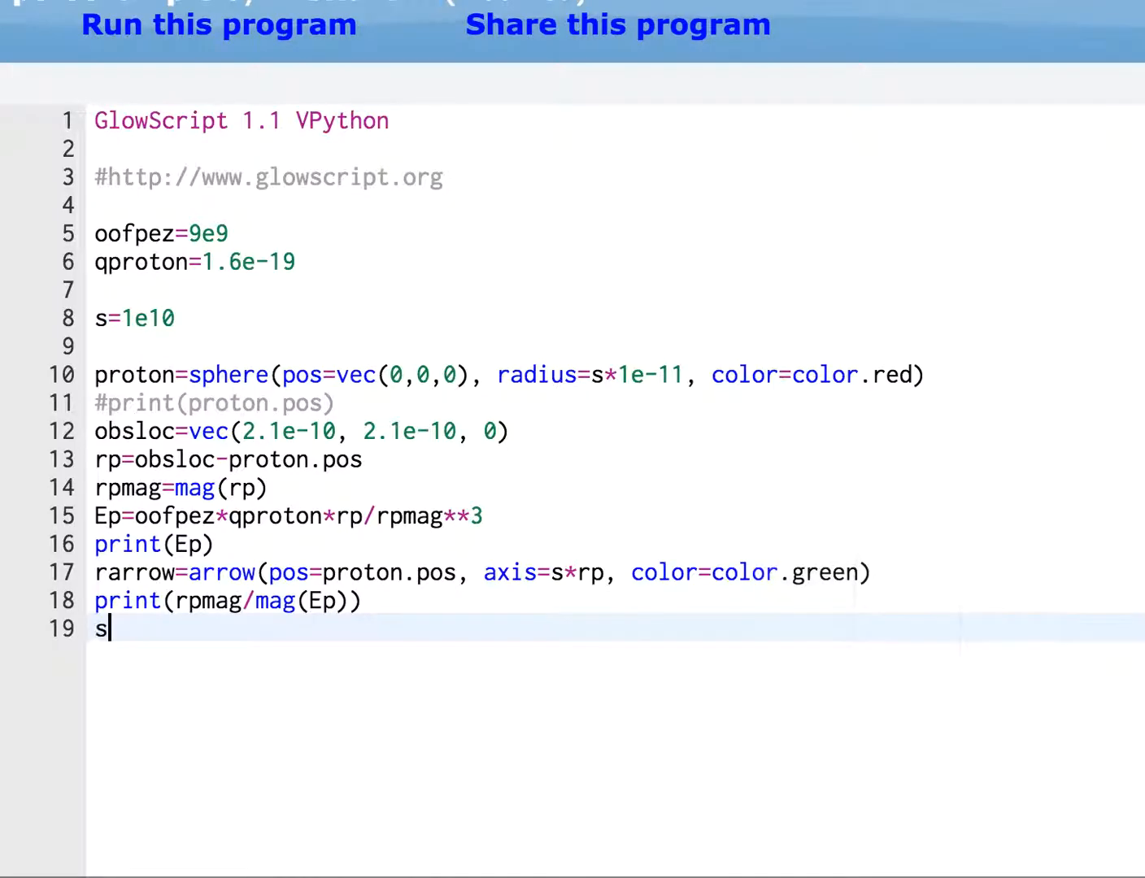
# Step: Write scalefactor1e-20 on line 19 and begin Earrow=arrow(pos=s*obsloc,
pyautogui.write('calefactor')
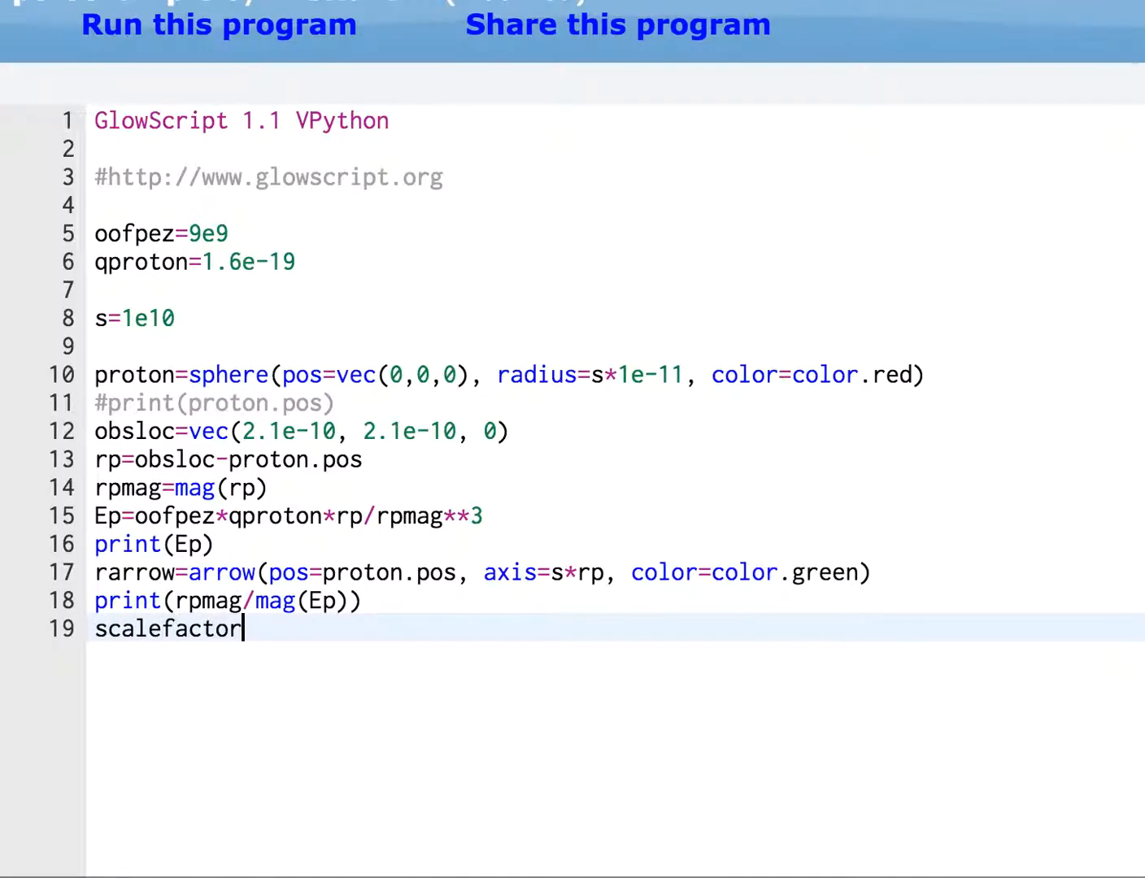
pyautogui.write('1e-20')
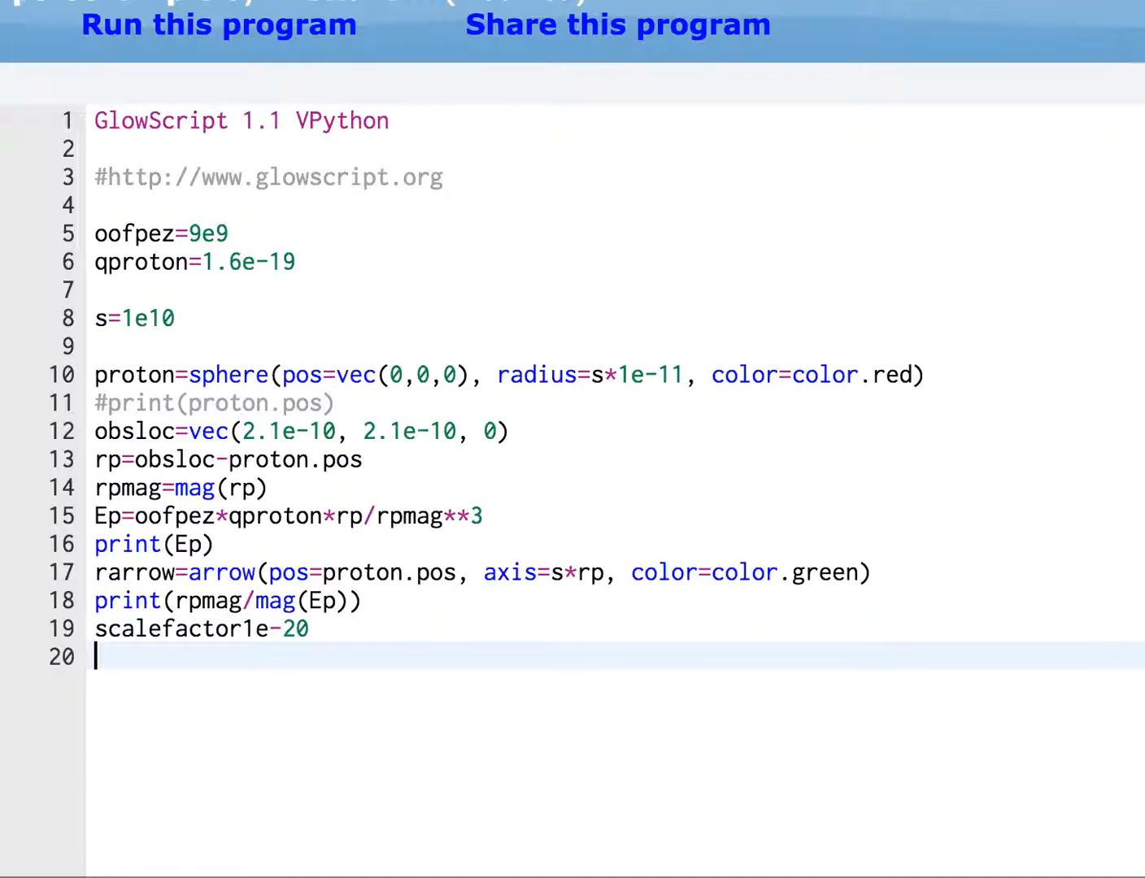
pyautogui.write('Earrow')
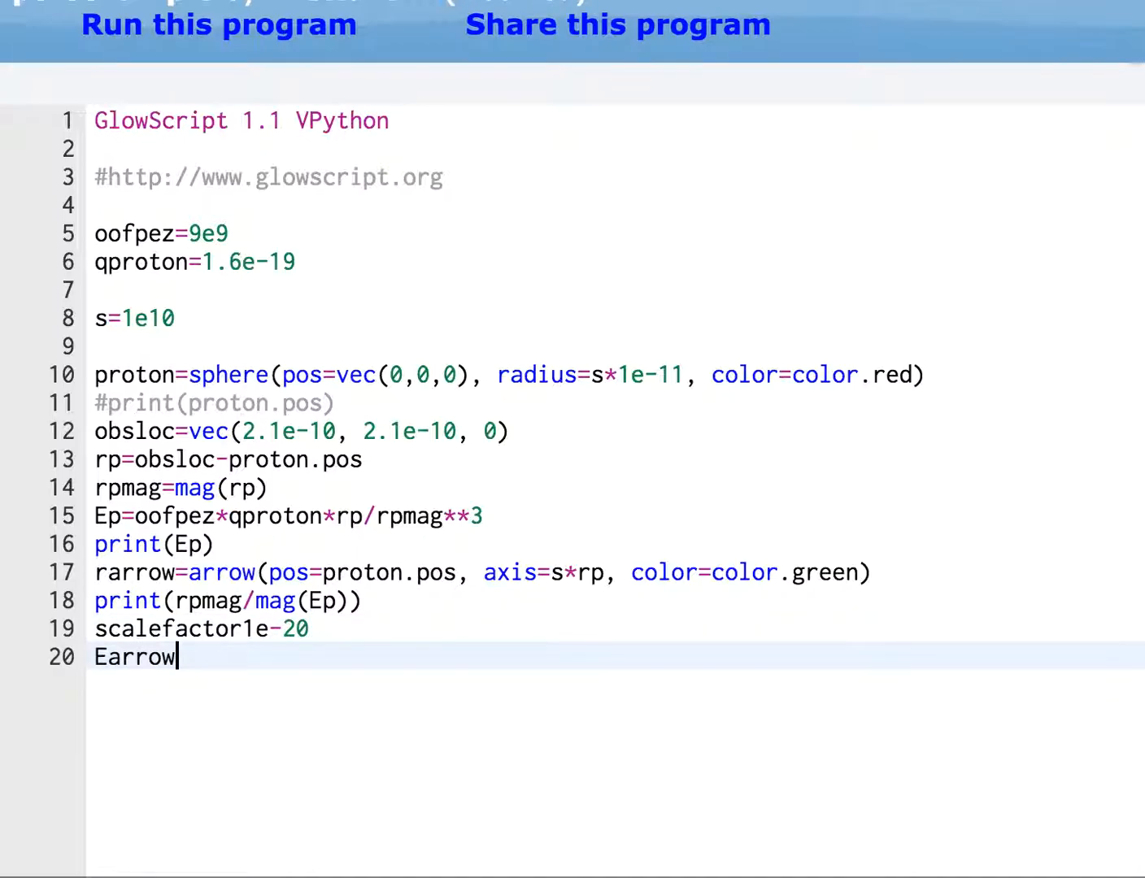
pyautogui.write('=arrow(p')
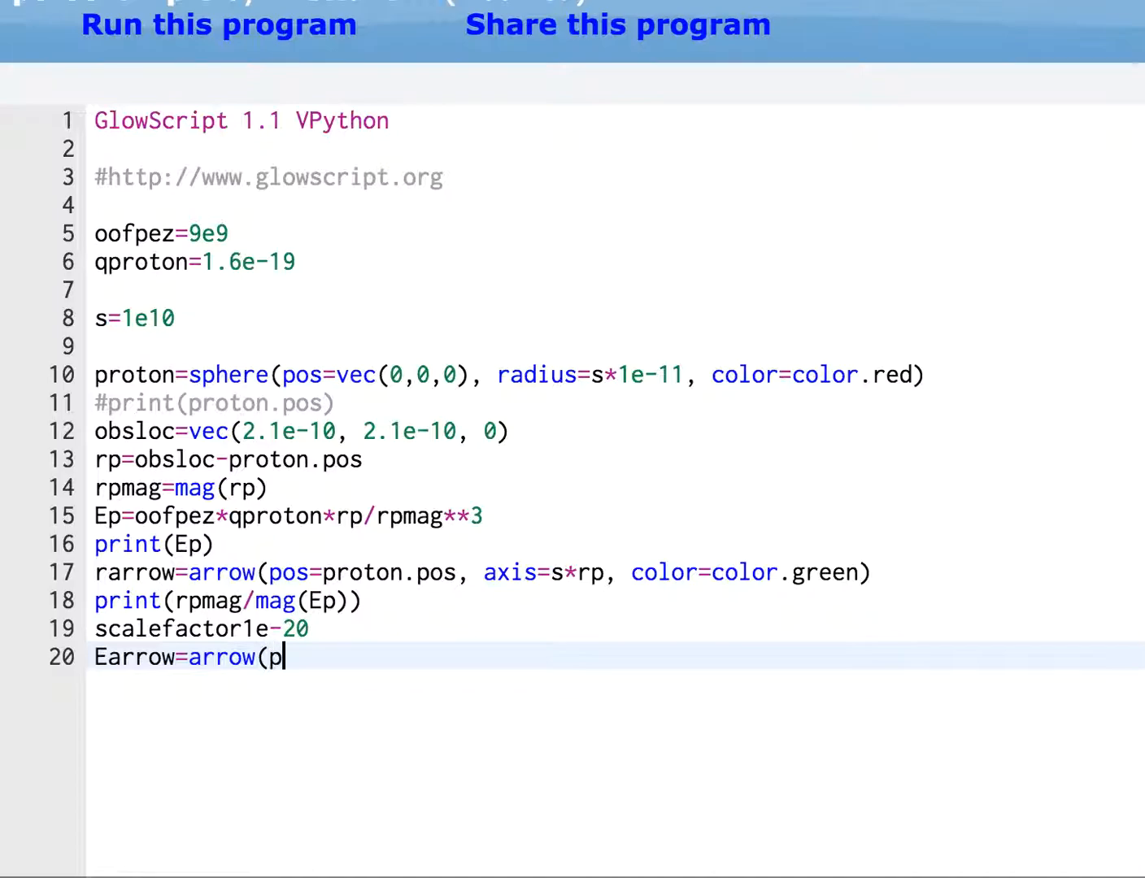
pyautogui.write('os=')
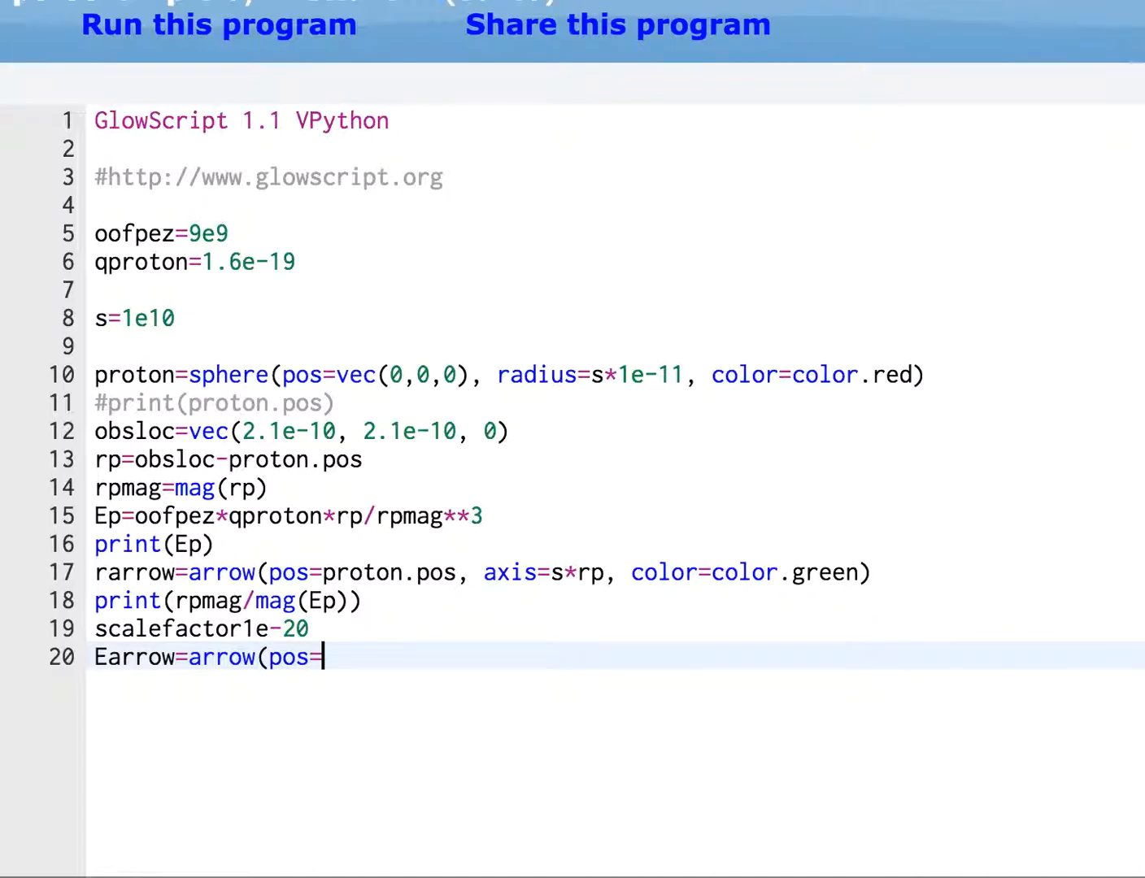
pyautogui.write('s*ob')
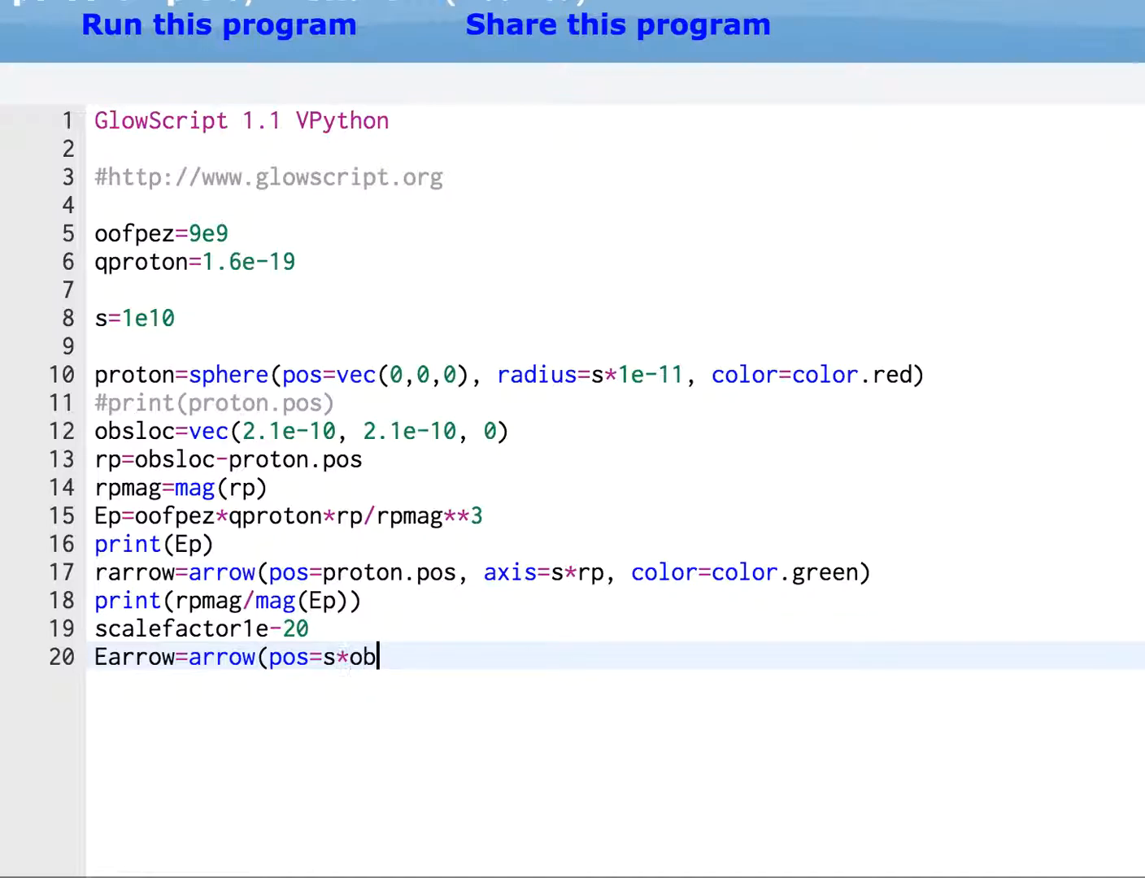
pyautogui.write('sloc,')
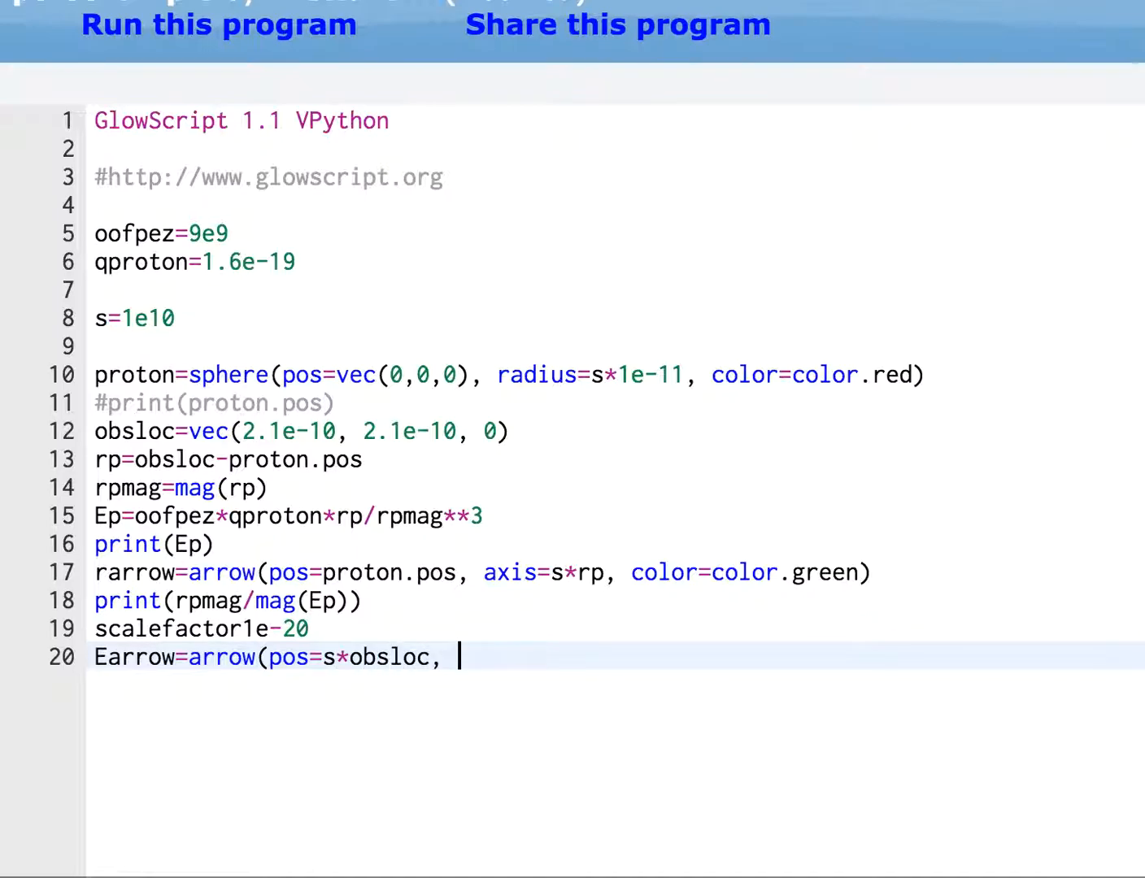
# Step: Finish Earrow with axis=s*scalefactor*Ep and color=color.orange, then run it
pyautogui.write('axis=s*')
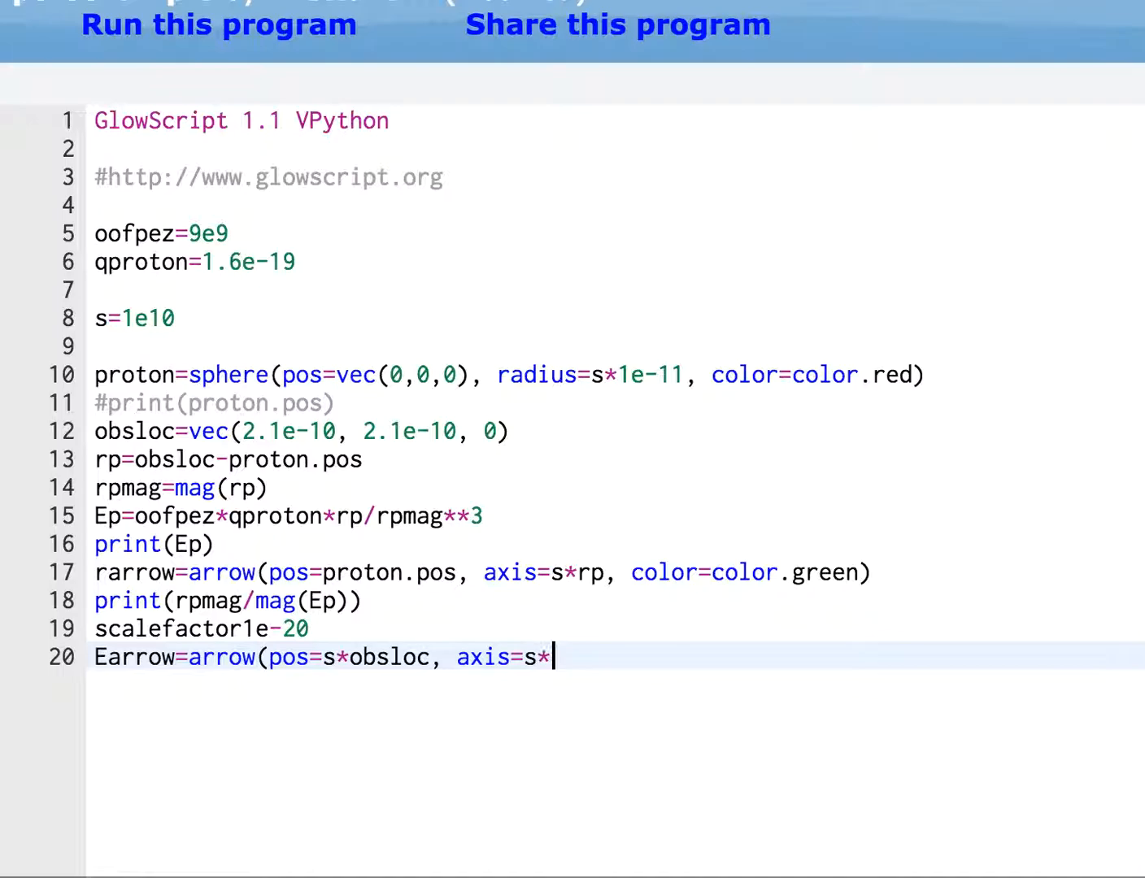
pyautogui.write('scalefacto')
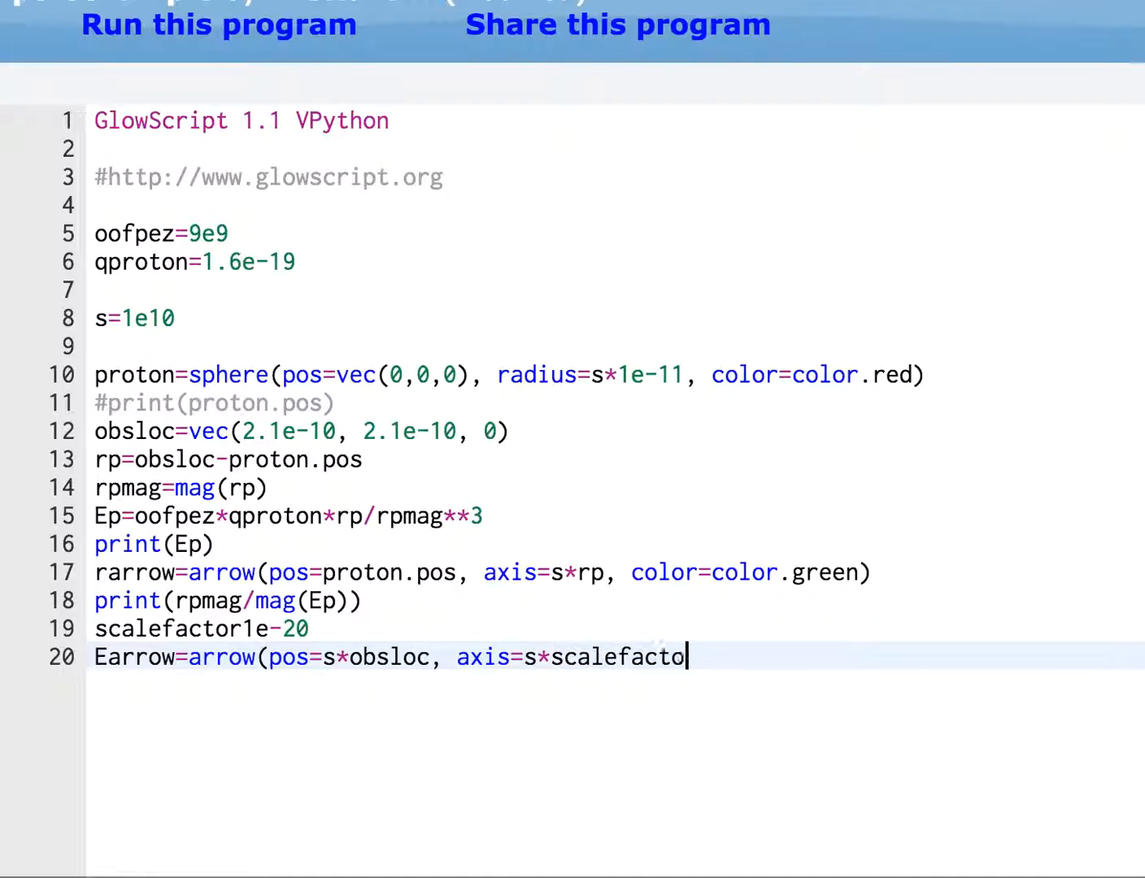
pyautogui.write('*Ep')
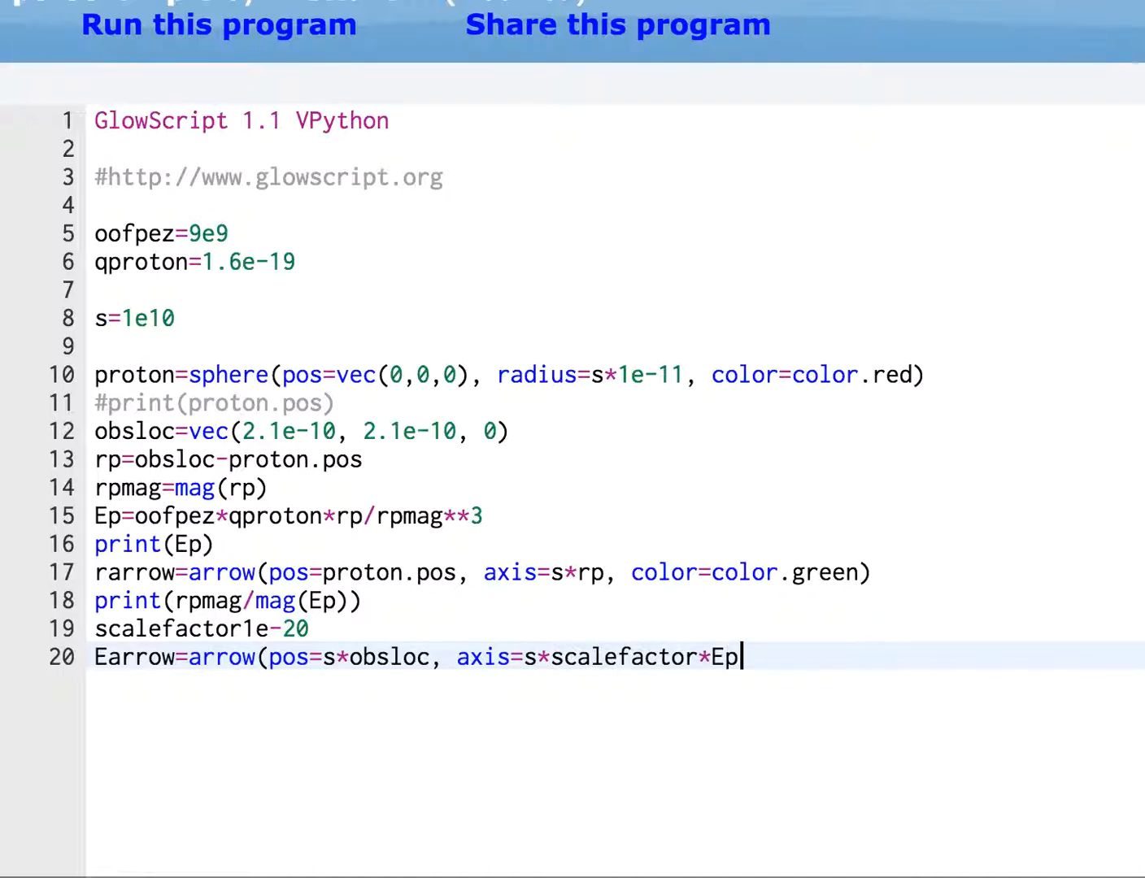
pyautogui.write(', color')
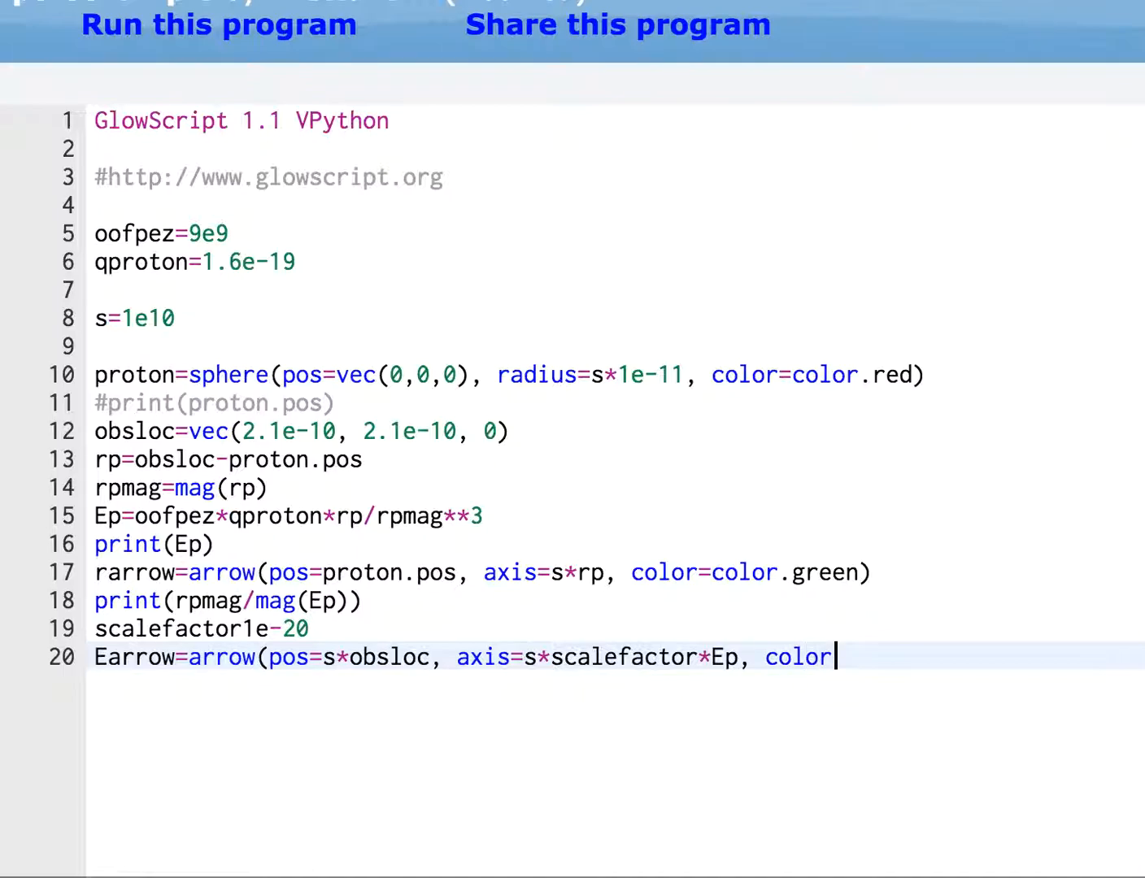
pyautogui.write('=color.')
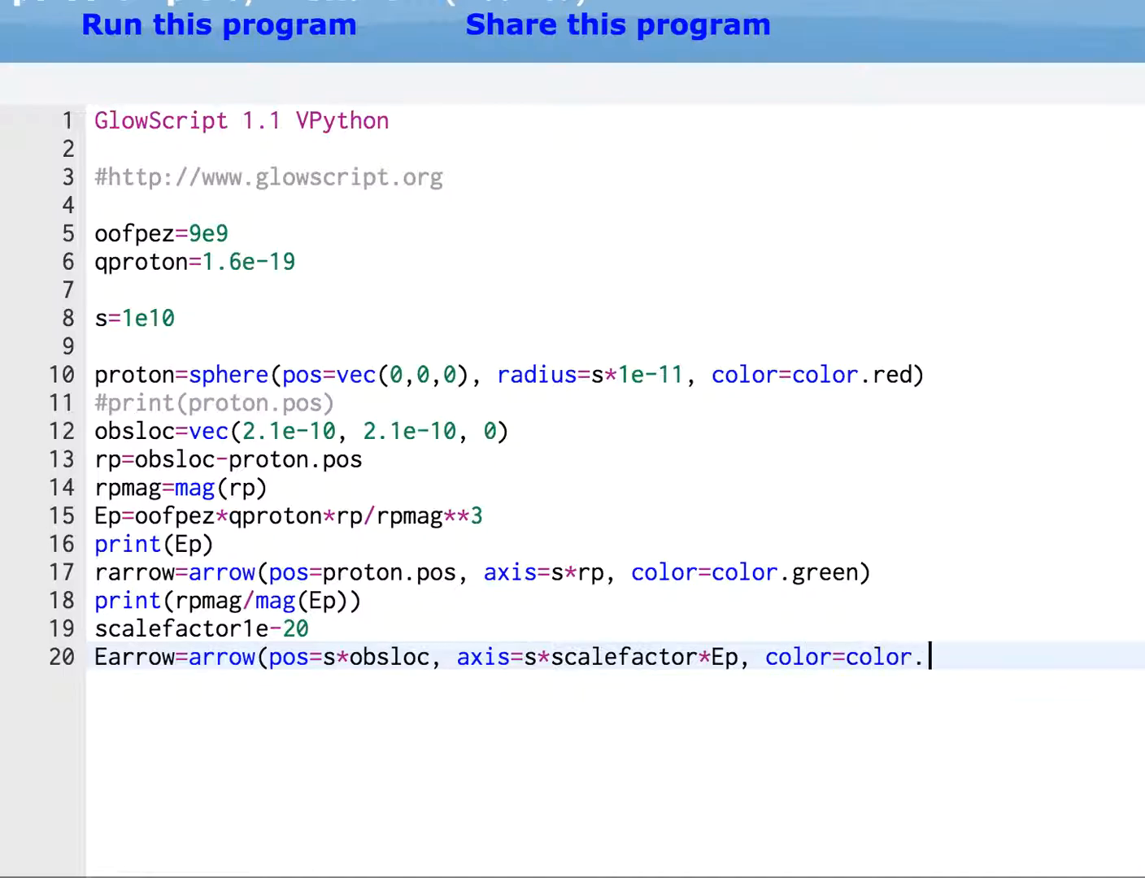
pyautogui.write('orag')
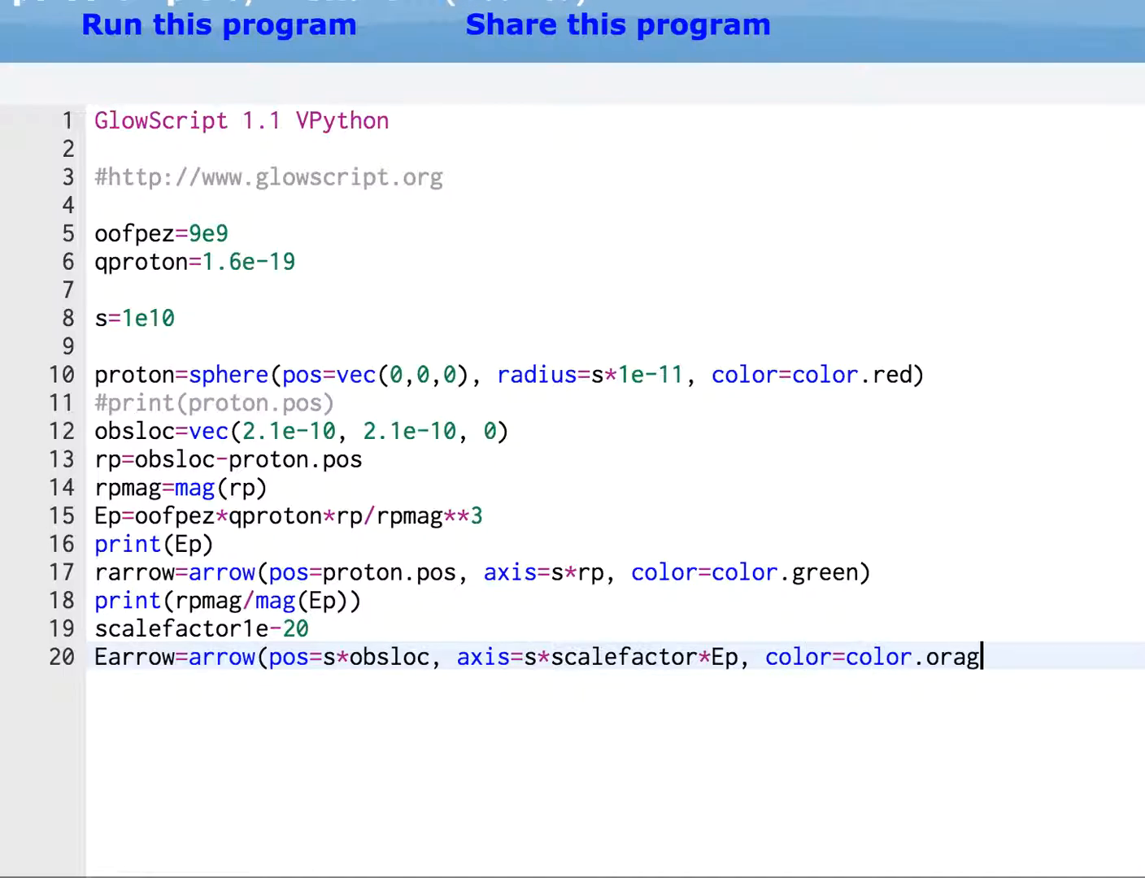
pyautogui.write('nge)')
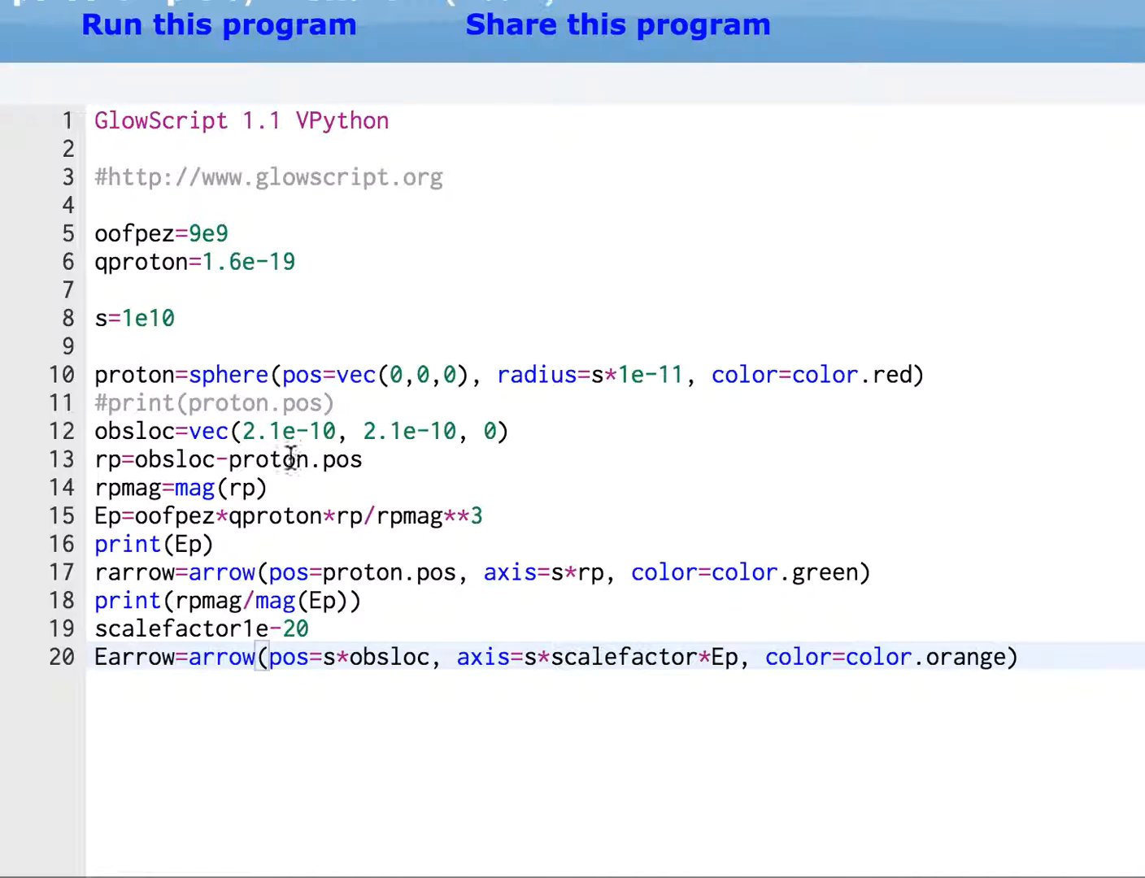
pyautogui.click(218, 25)
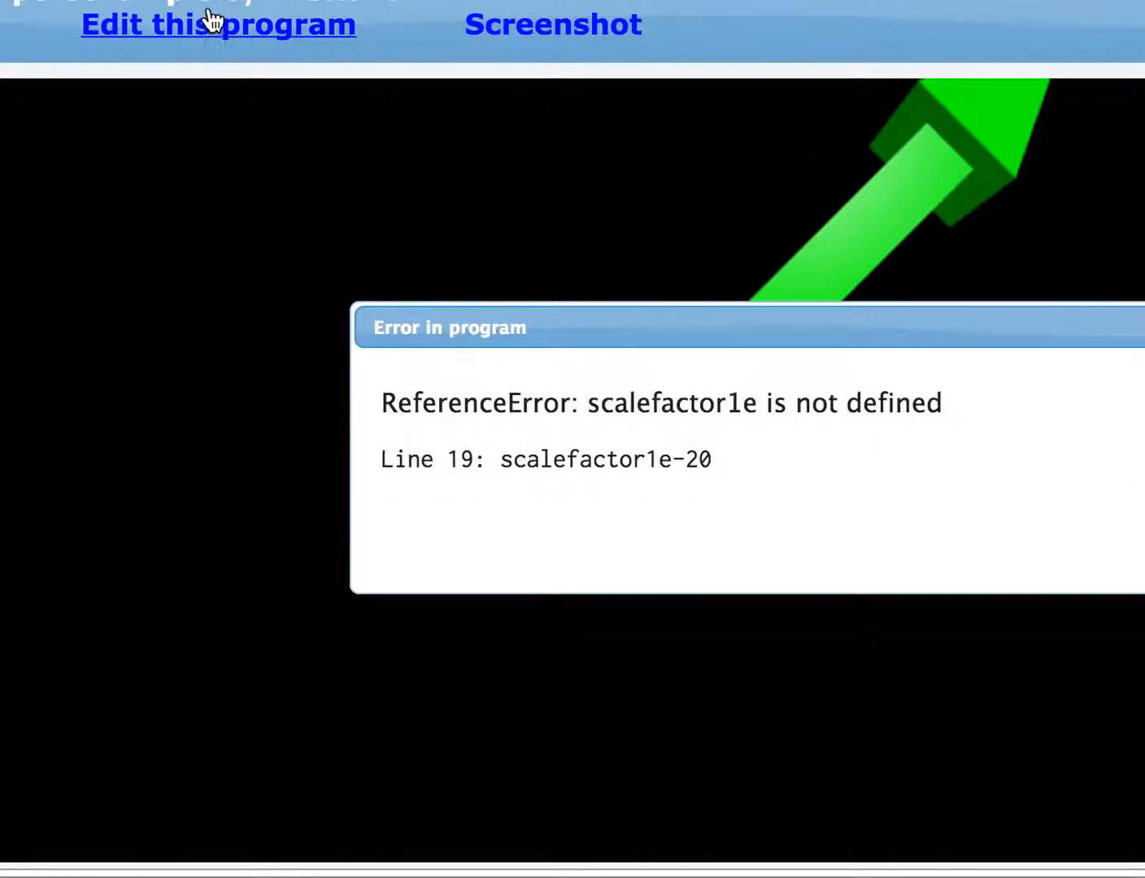
# Step: Fix line 19 to scalefactor=1e-20 and rerun to draw the orange field arrow
pyautogui.click(217, 24)
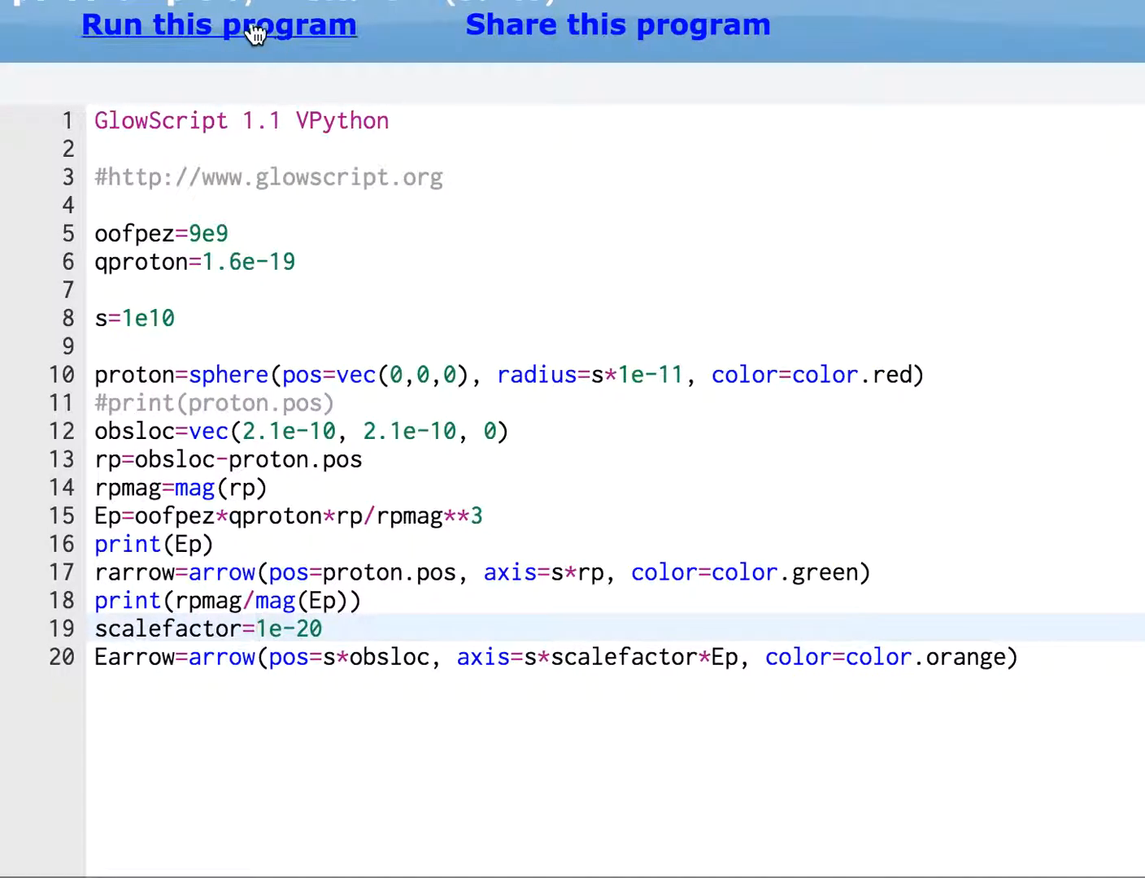
pyautogui.click(218, 22)
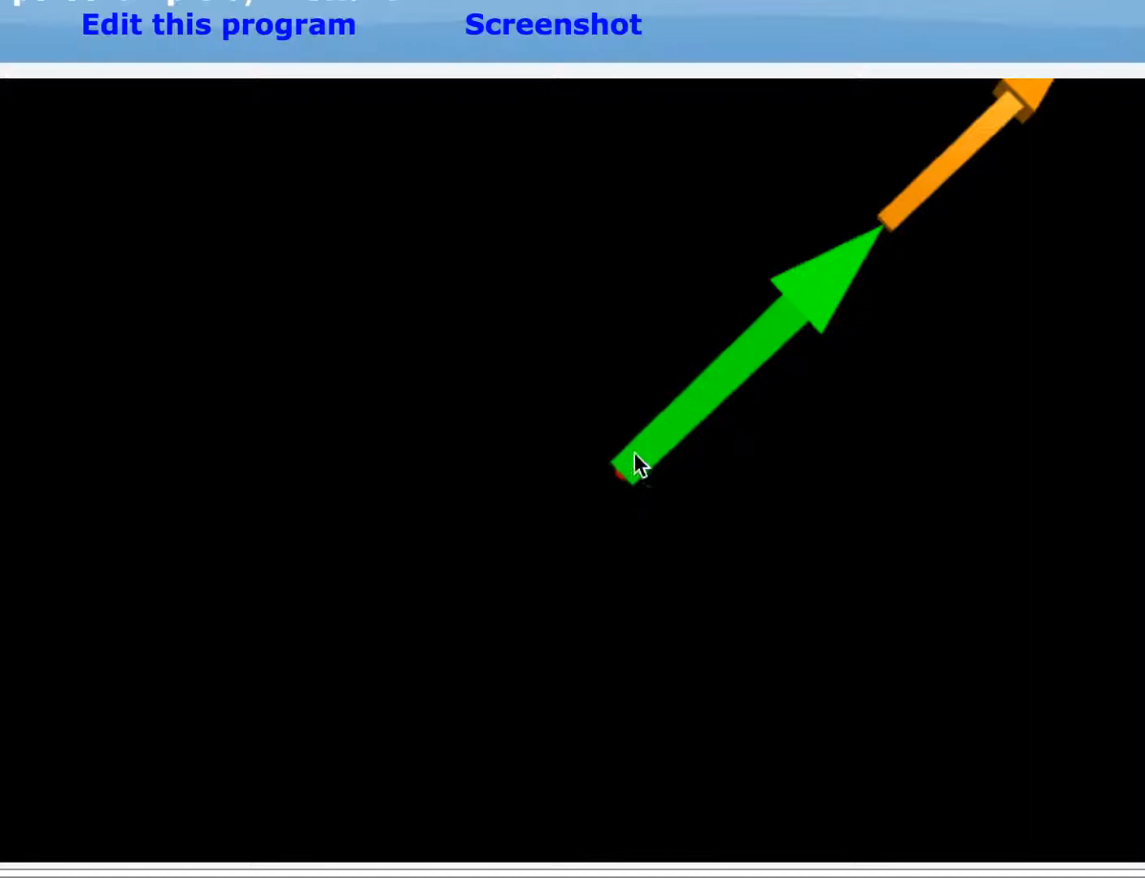
pyautogui.moveTo(975, 191)
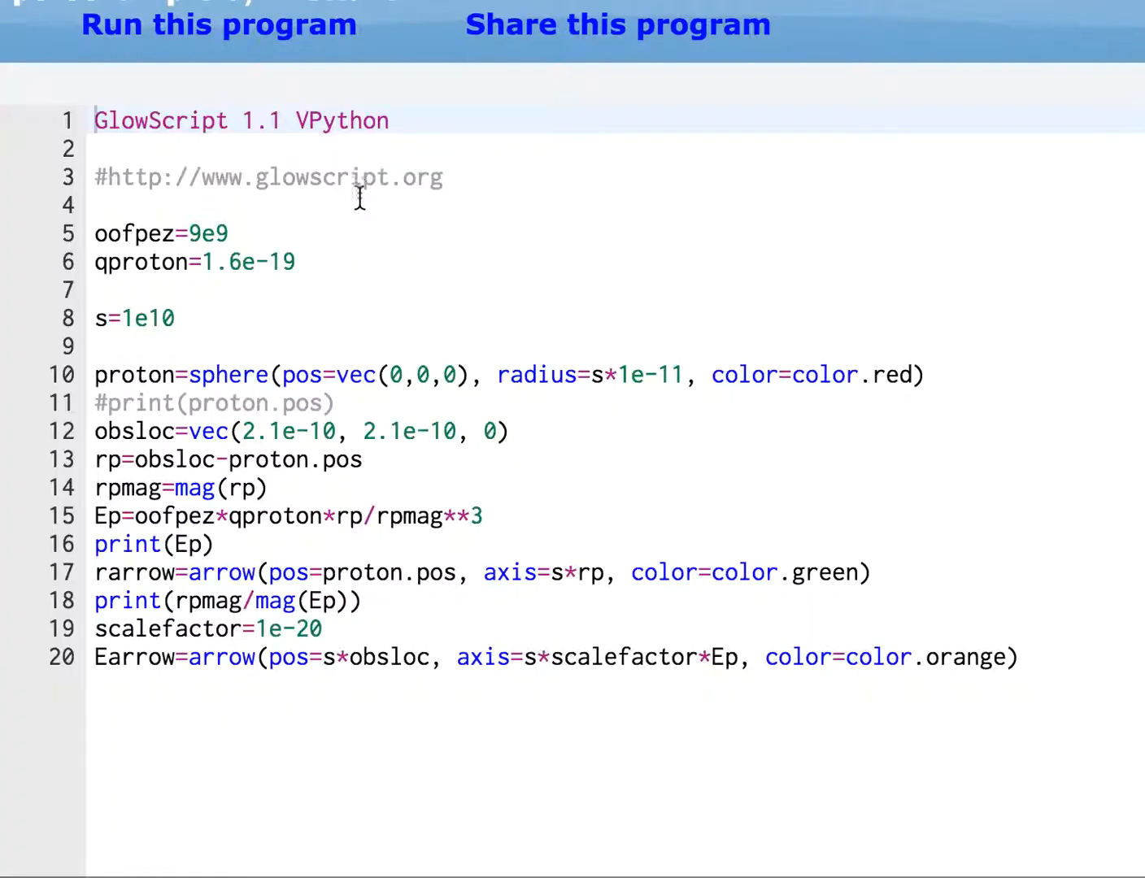
# Step: Change qproton to -1.6e-19 and run with the negative charge
pyautogui.click(202, 262)
pyautogui.write('-')
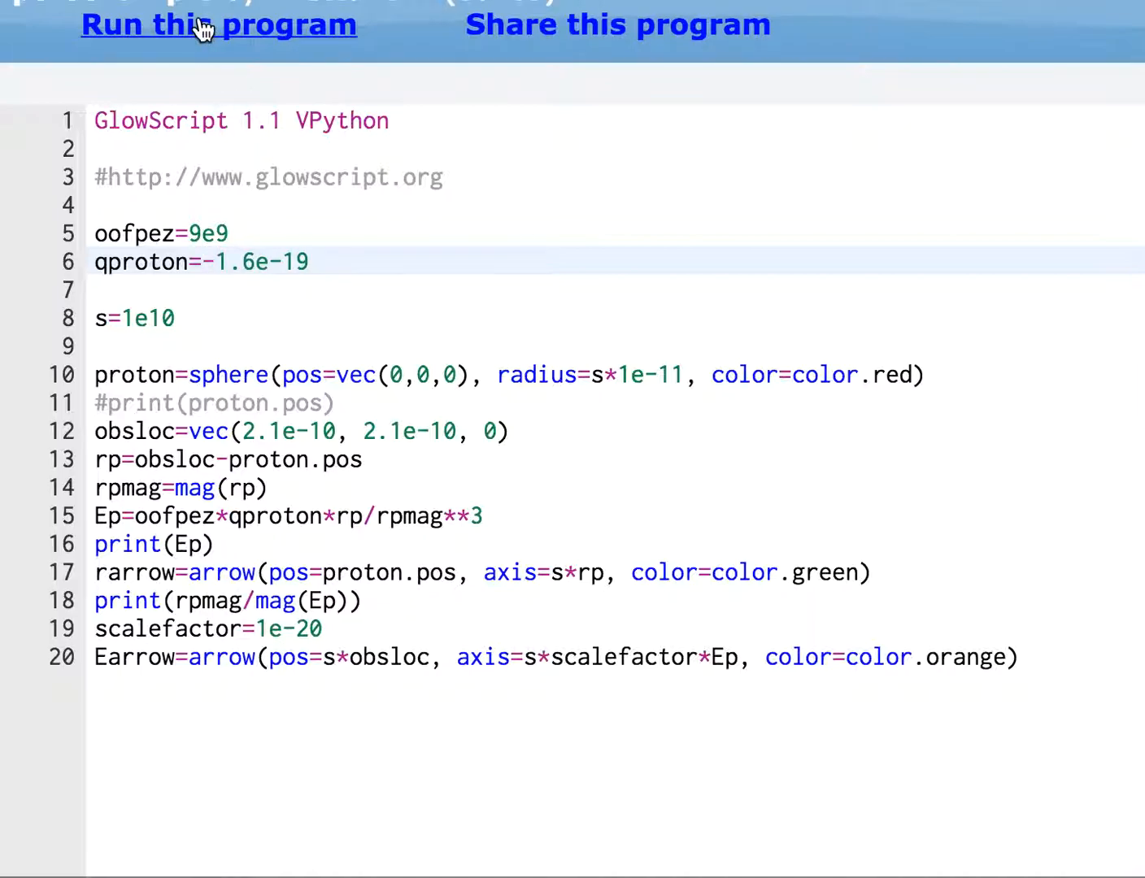
pyautogui.click(217, 24)
pyautogui.write('#')
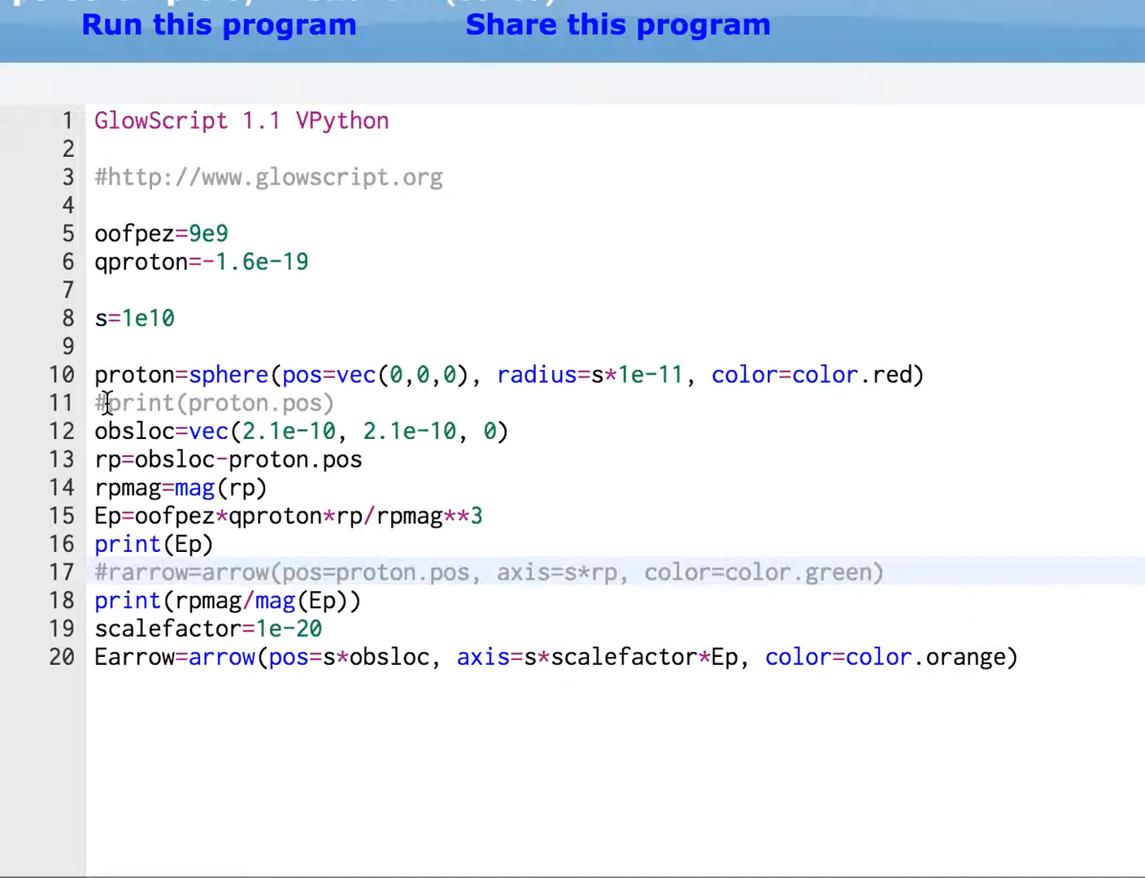
pyautogui.moveTo(153, 24)
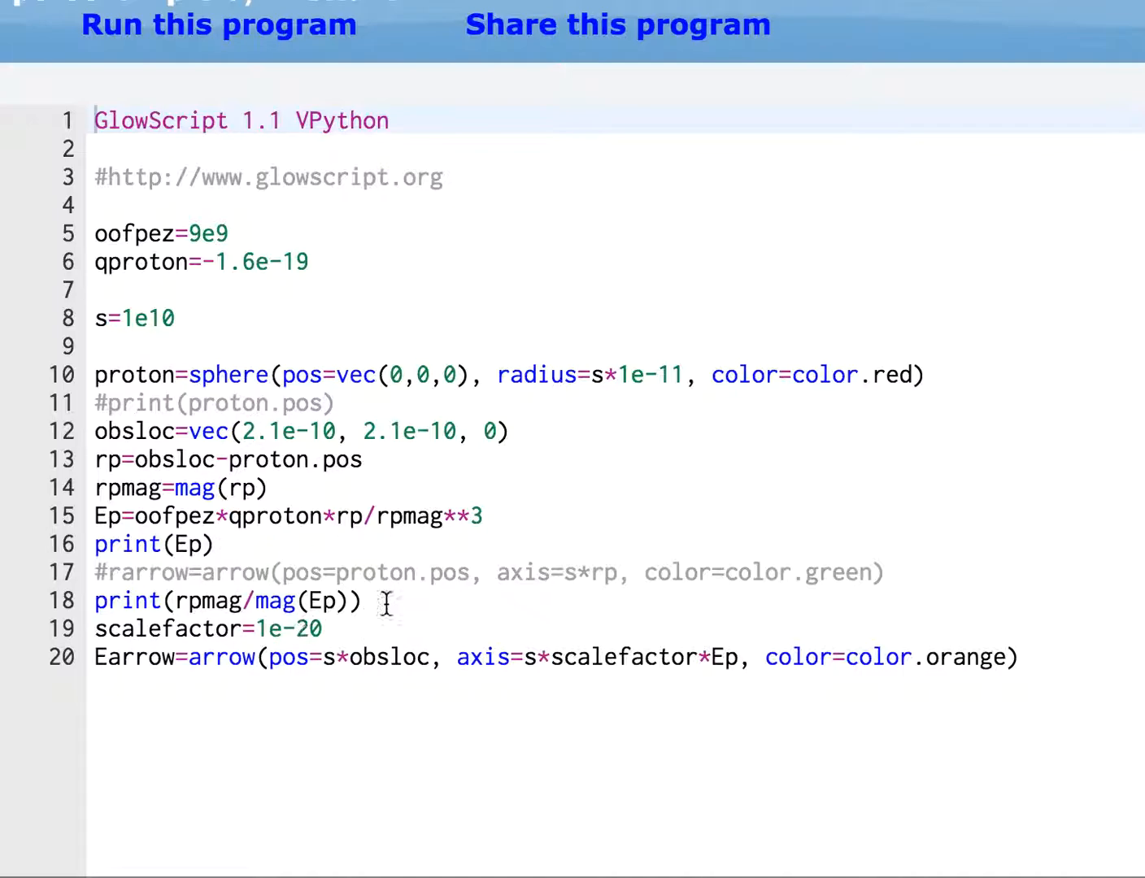
pyautogui.moveTo(459, 538)
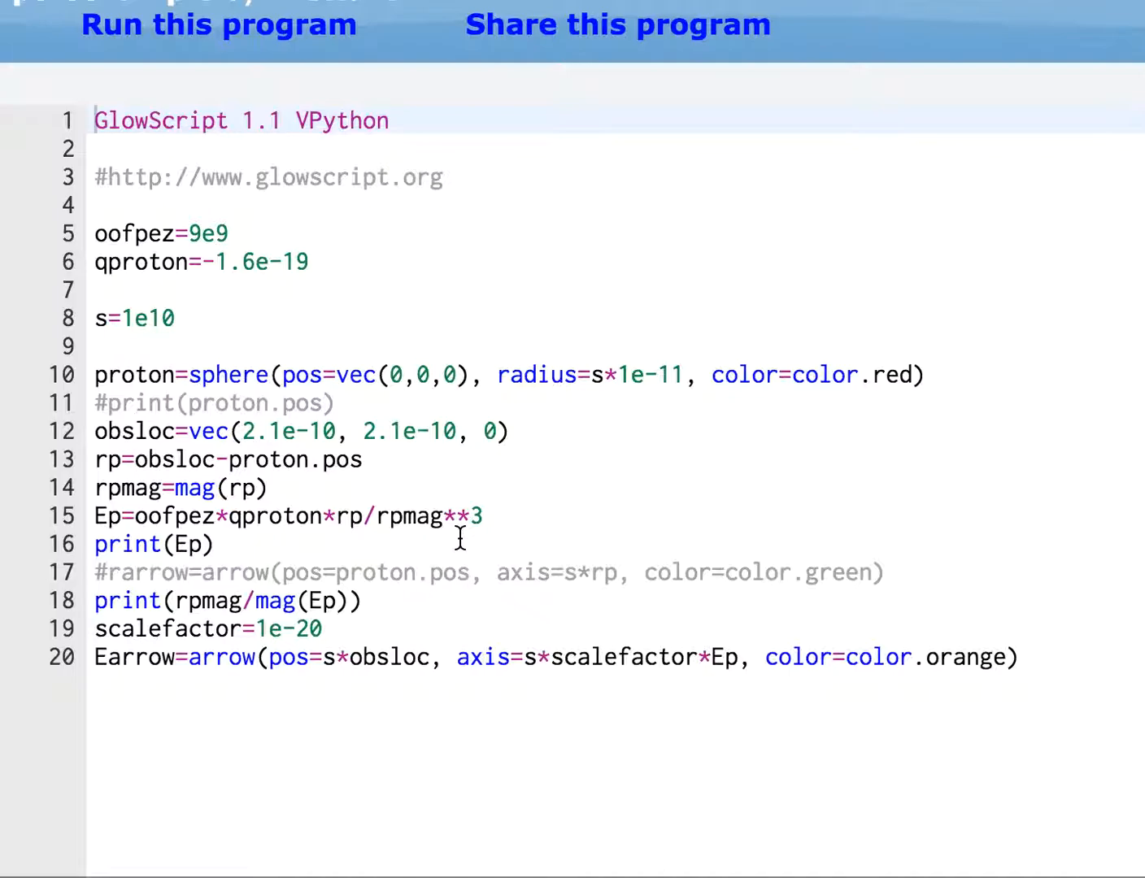